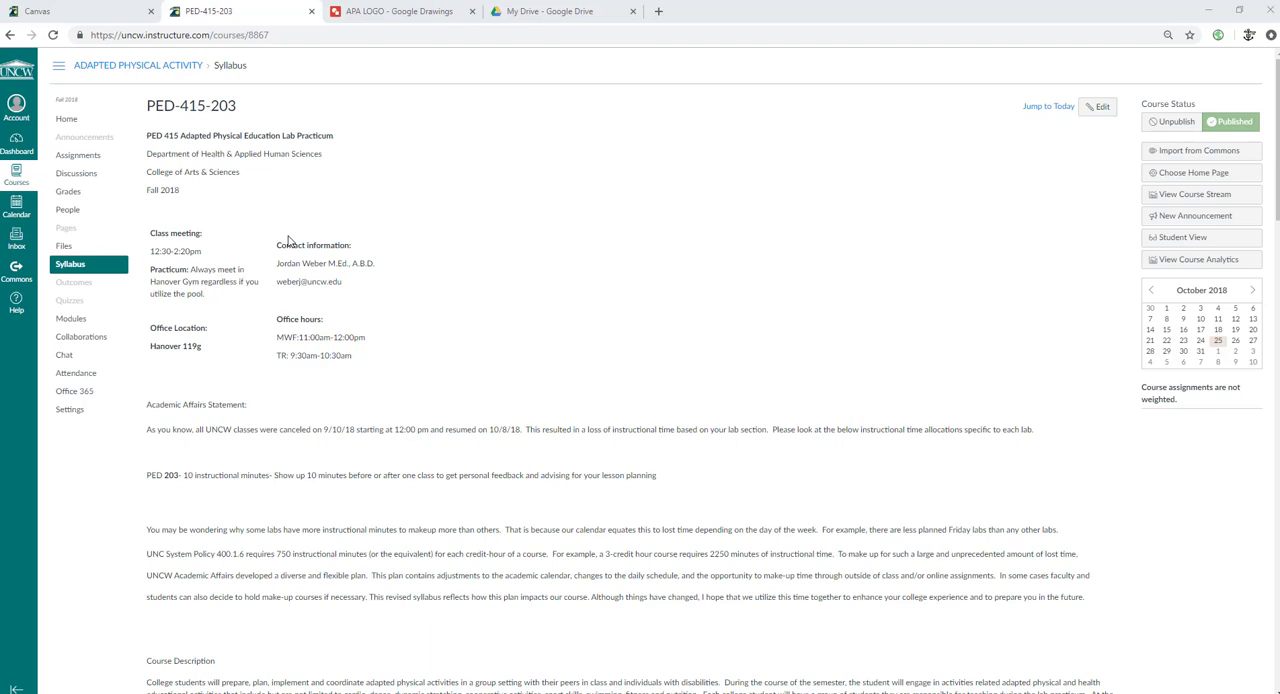
Step: Highlight the 15% participation grade and the required gym activities textbook in the syllabus
{"action": "scroll", "scroll_direction": "down", "scroll_amount": 3}
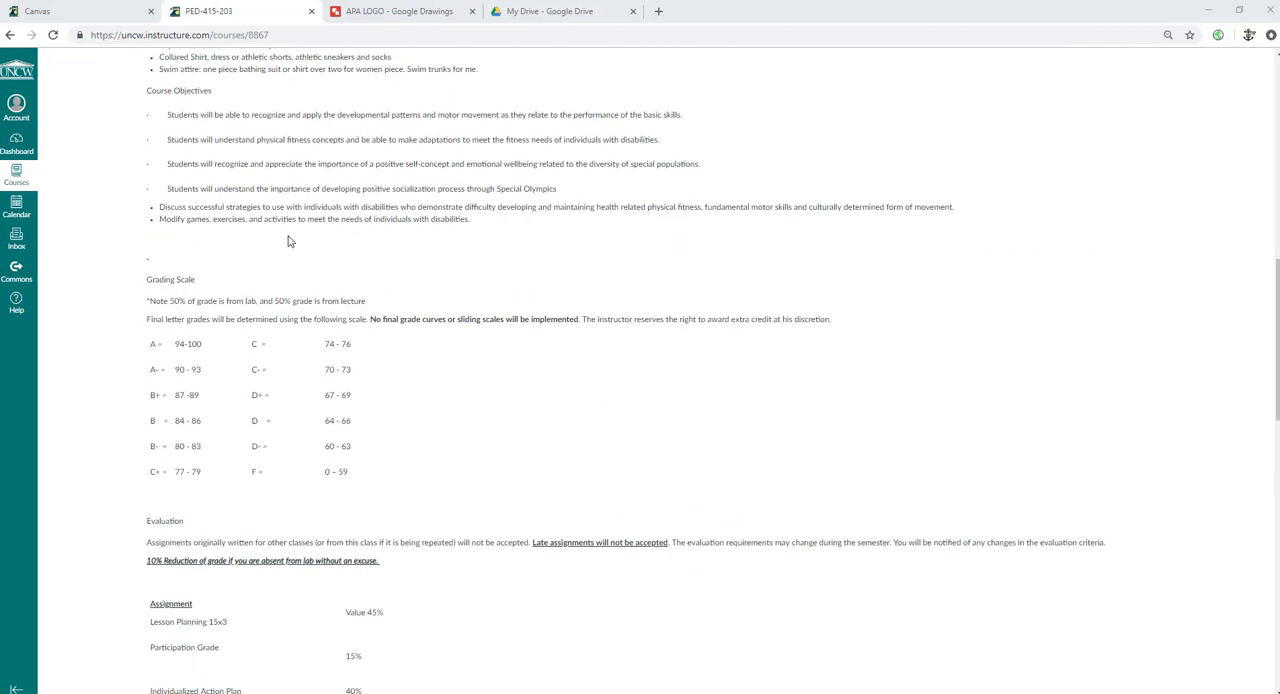
{"action": "scroll", "scroll_direction": "down", "scroll_amount": 3}
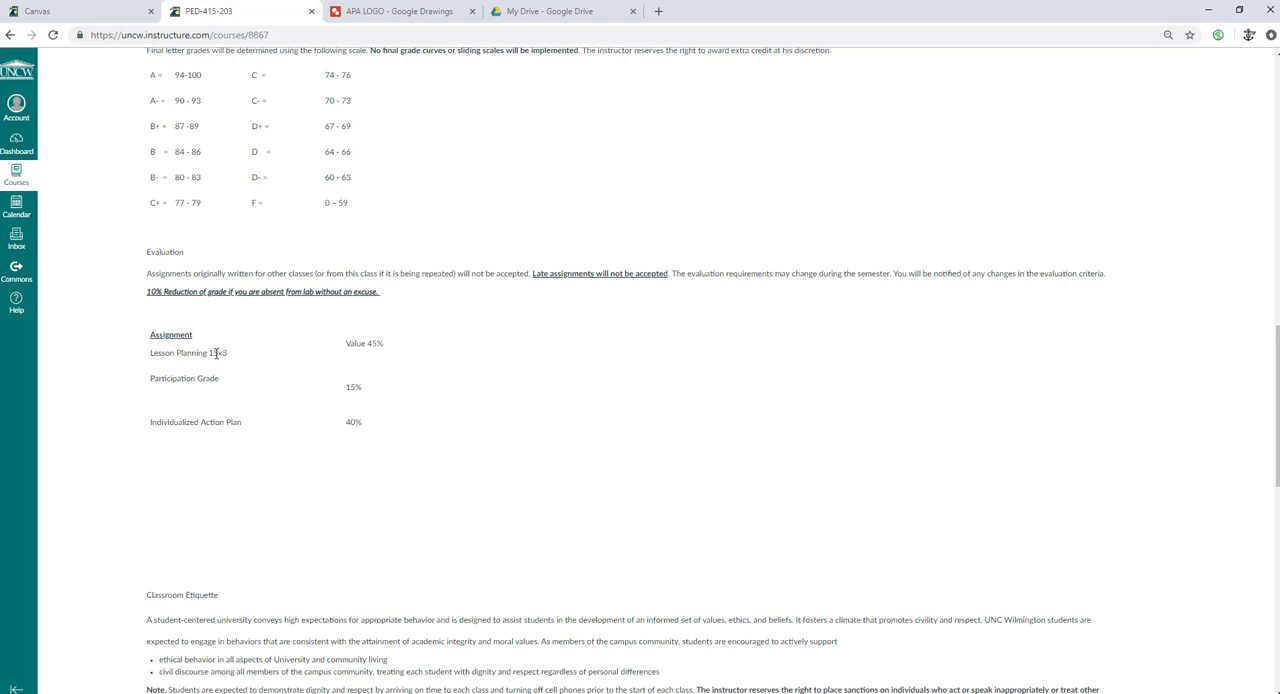
{"action": "mouse_move", "coordinate": [279, 378]}
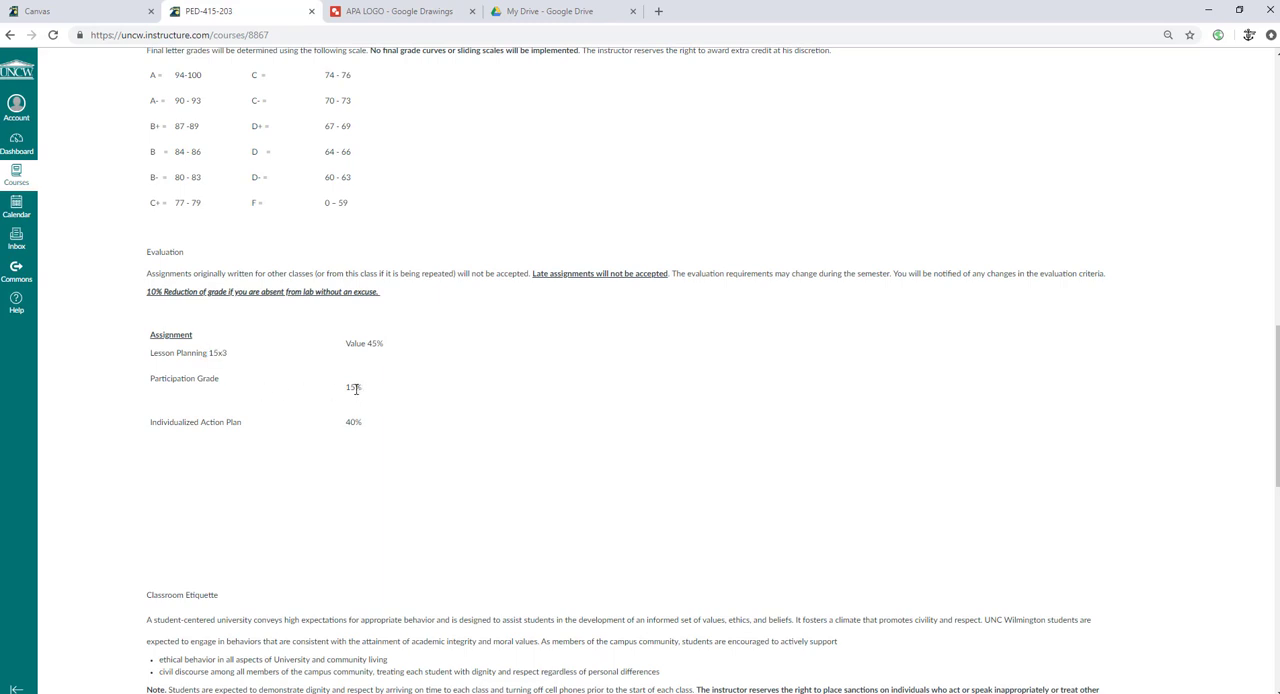
{"action": "double_click", "coordinate": [353, 387]}
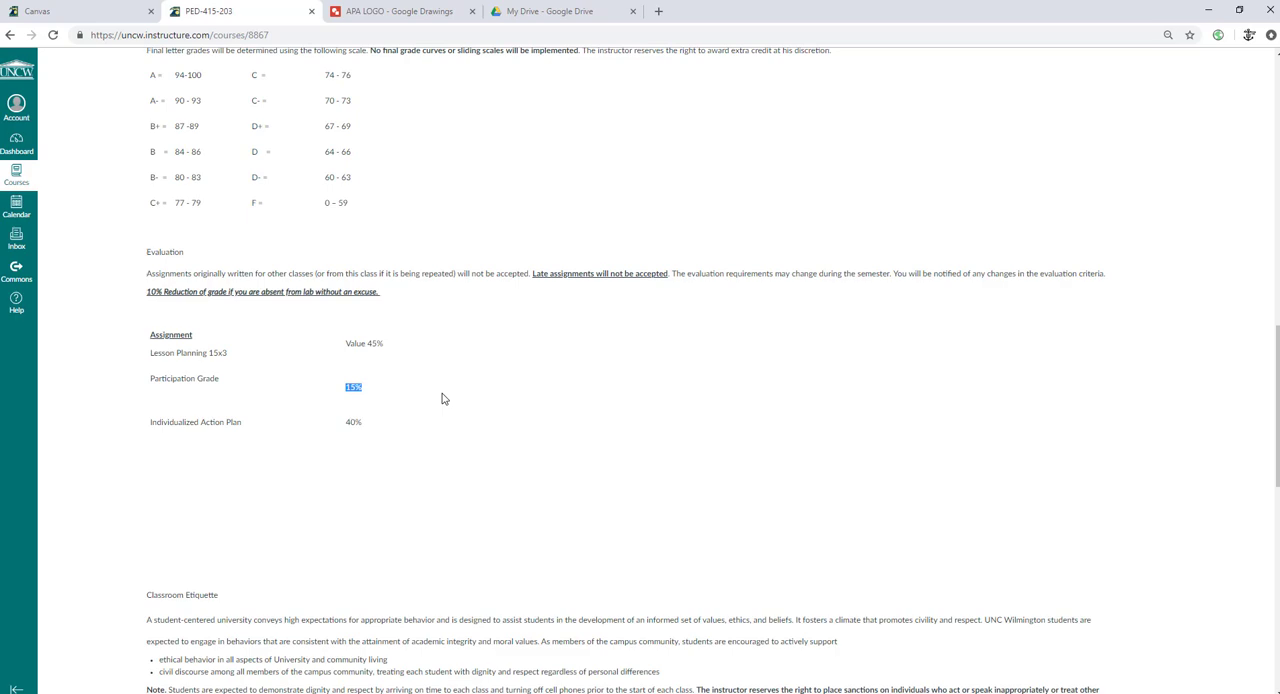
{"action": "scroll", "scroll_direction": "up", "scroll_amount": 3}
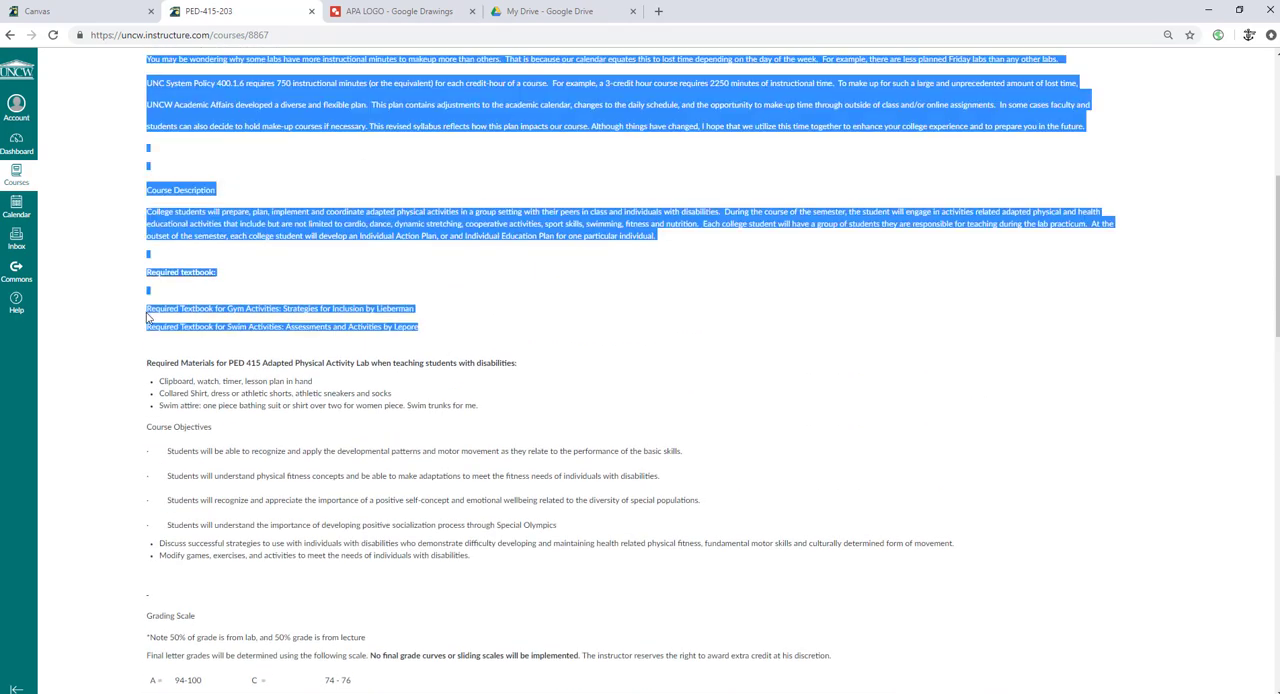
{"action": "left_click", "coordinate": [290, 287]}
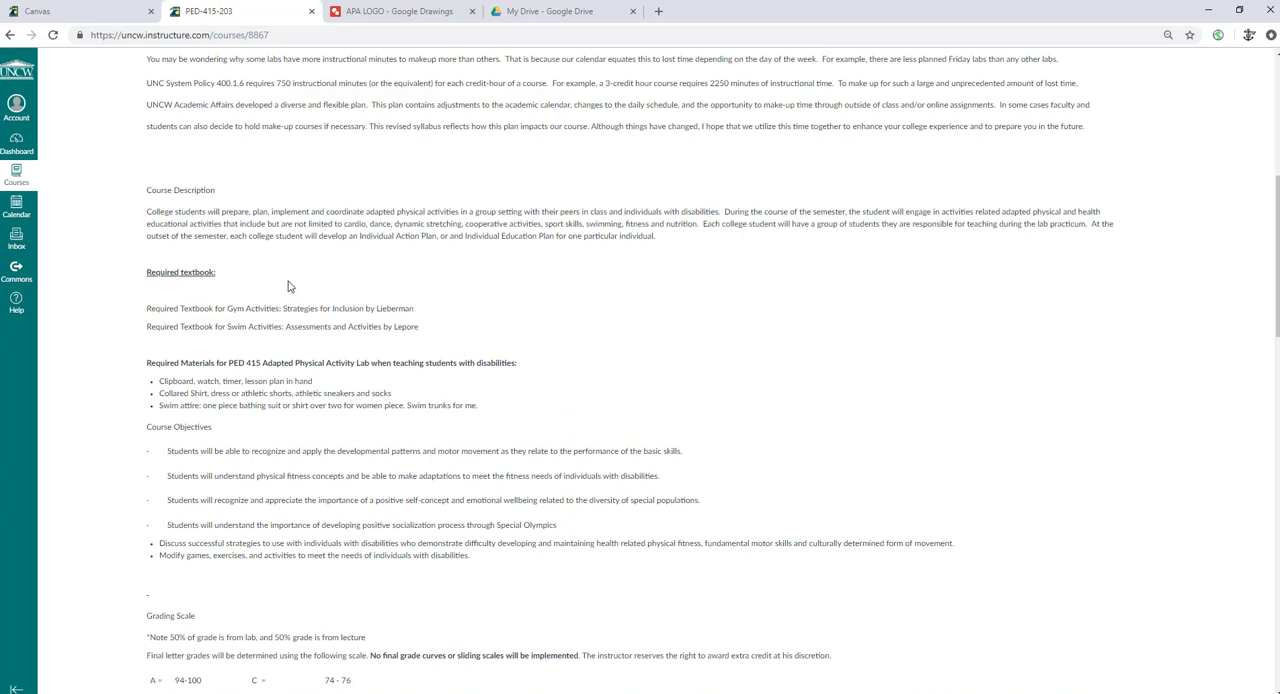
{"action": "left_click_drag", "start_coordinate": [146, 308], "coordinate": [323, 327]}
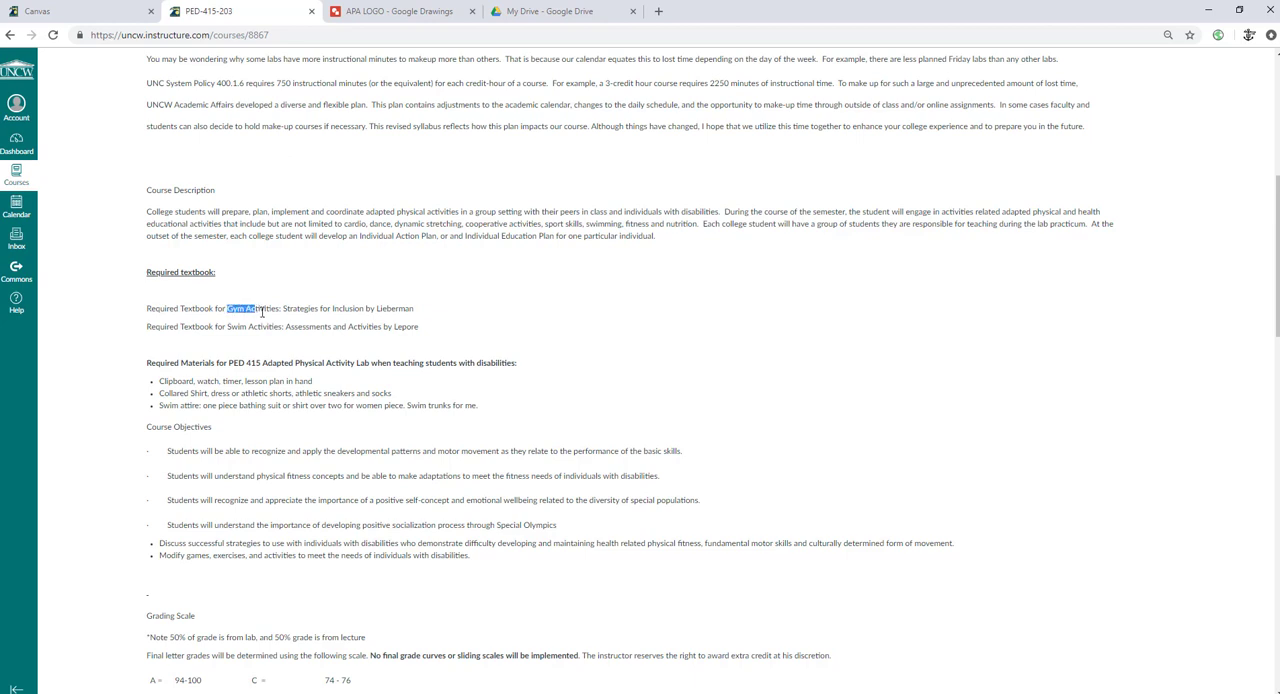
{"action": "double_click", "coordinate": [247, 327]}
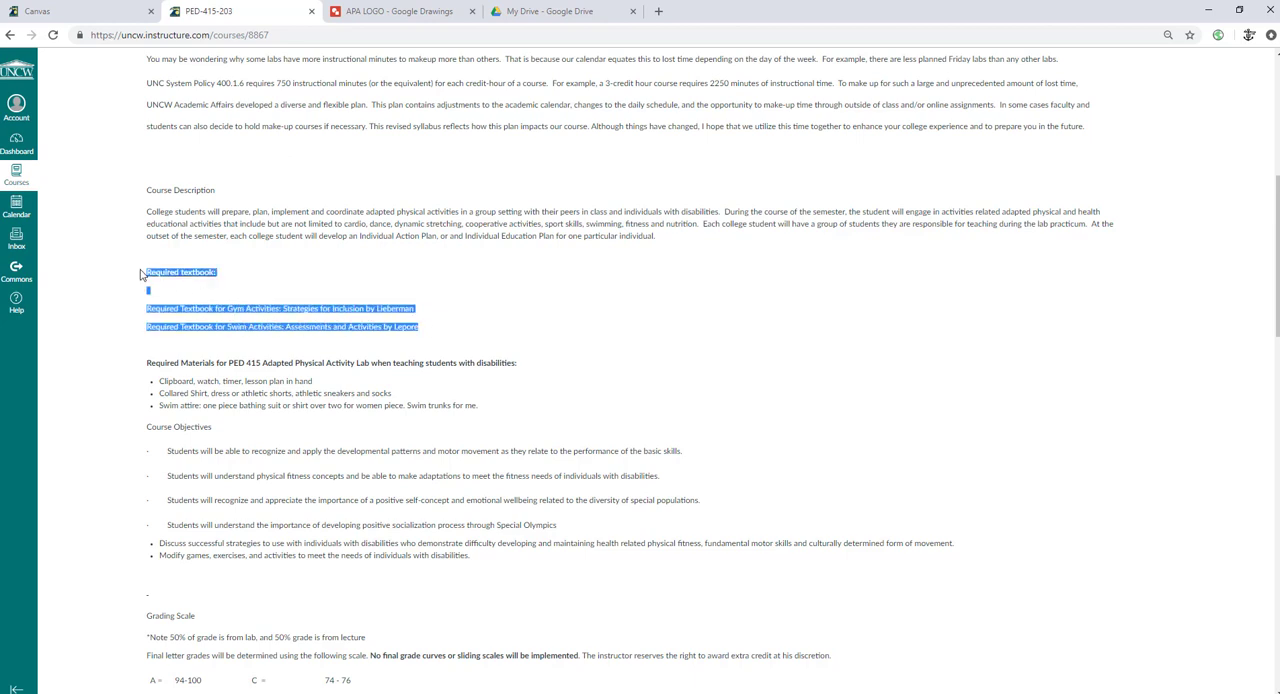
{"action": "mouse_move", "coordinate": [331, 292]}
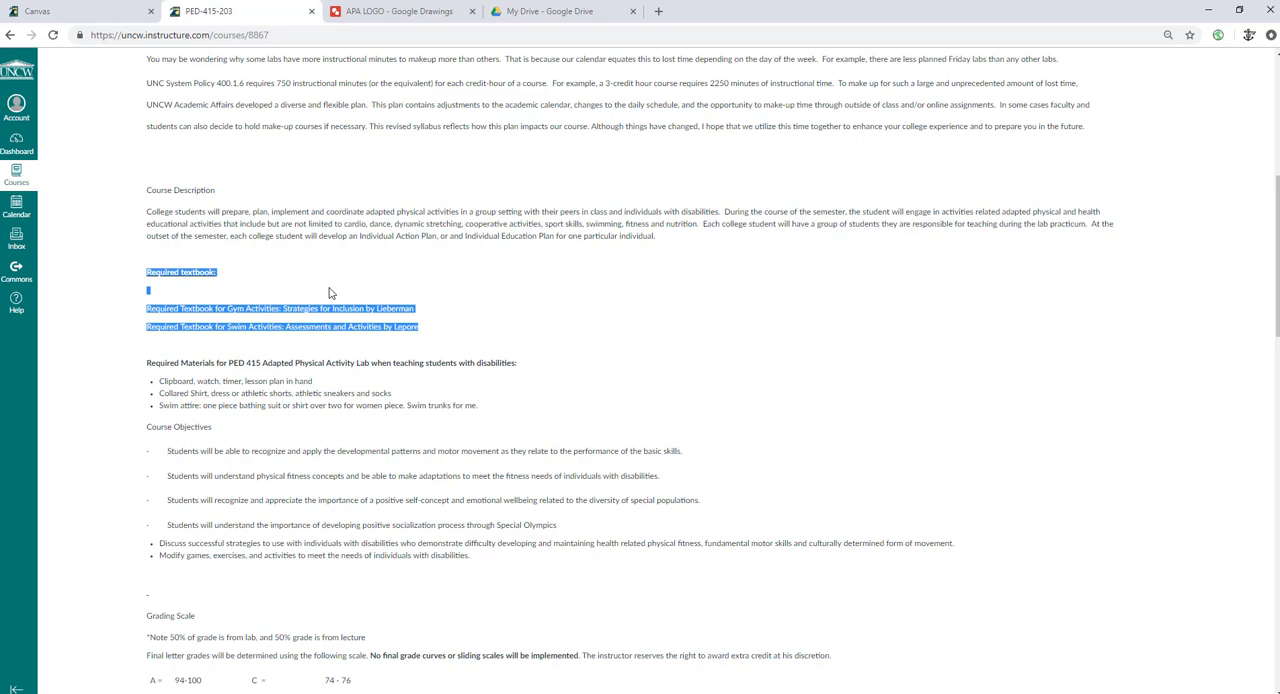
{"action": "mouse_move", "coordinate": [380, 297]}
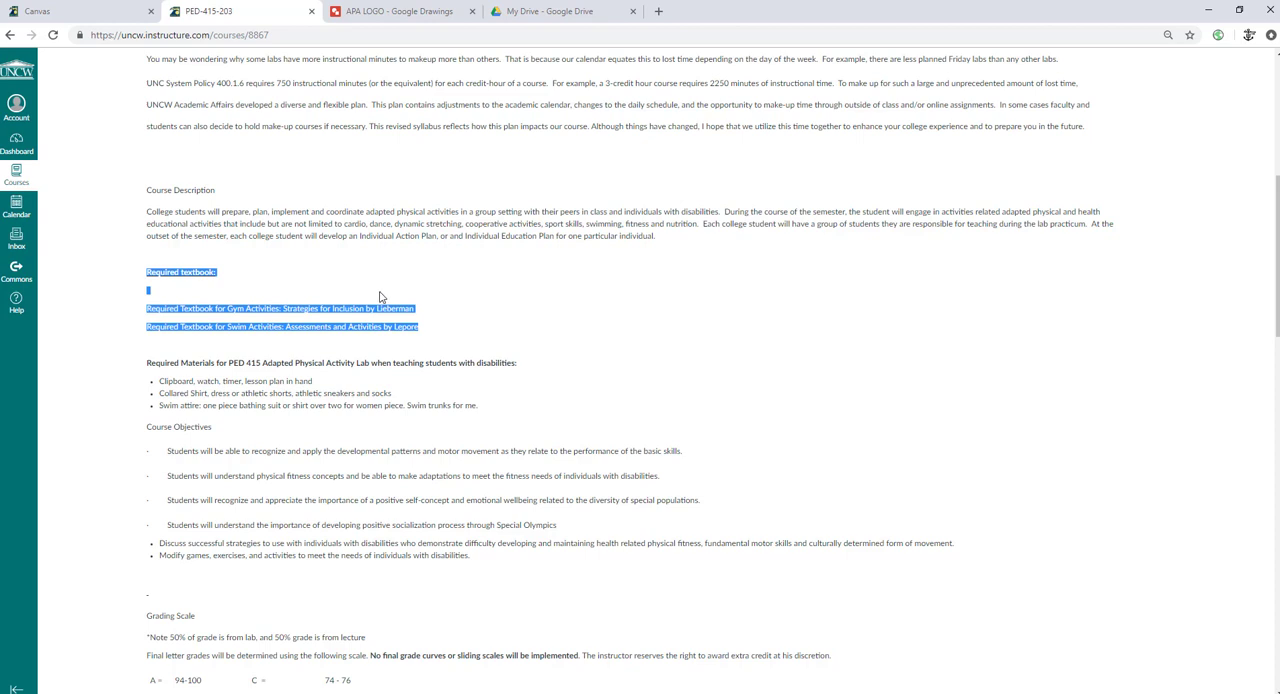
Step: Open 'The Individualized Action Plan (1).pdf' from the course Modules list
{"action": "scroll", "scroll_direction": "down", "scroll_amount": 3}
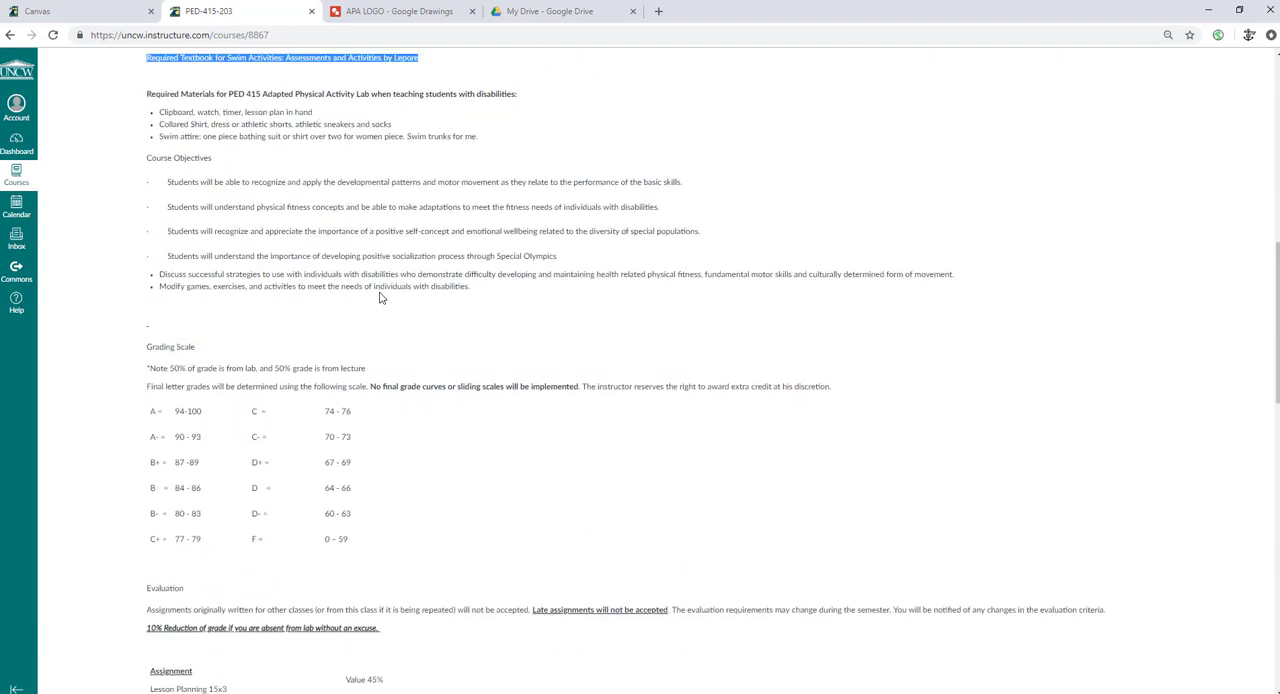
{"action": "scroll", "scroll_direction": "down", "scroll_amount": 3}
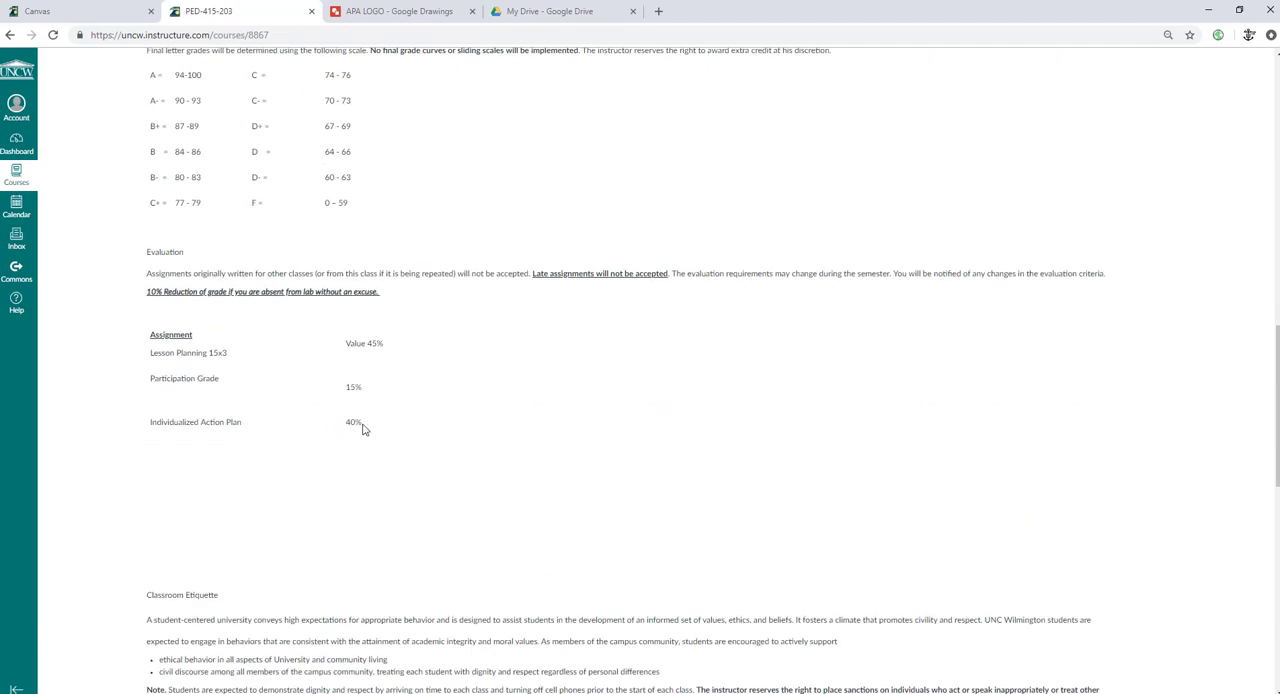
{"action": "mouse_move", "coordinate": [430, 475]}
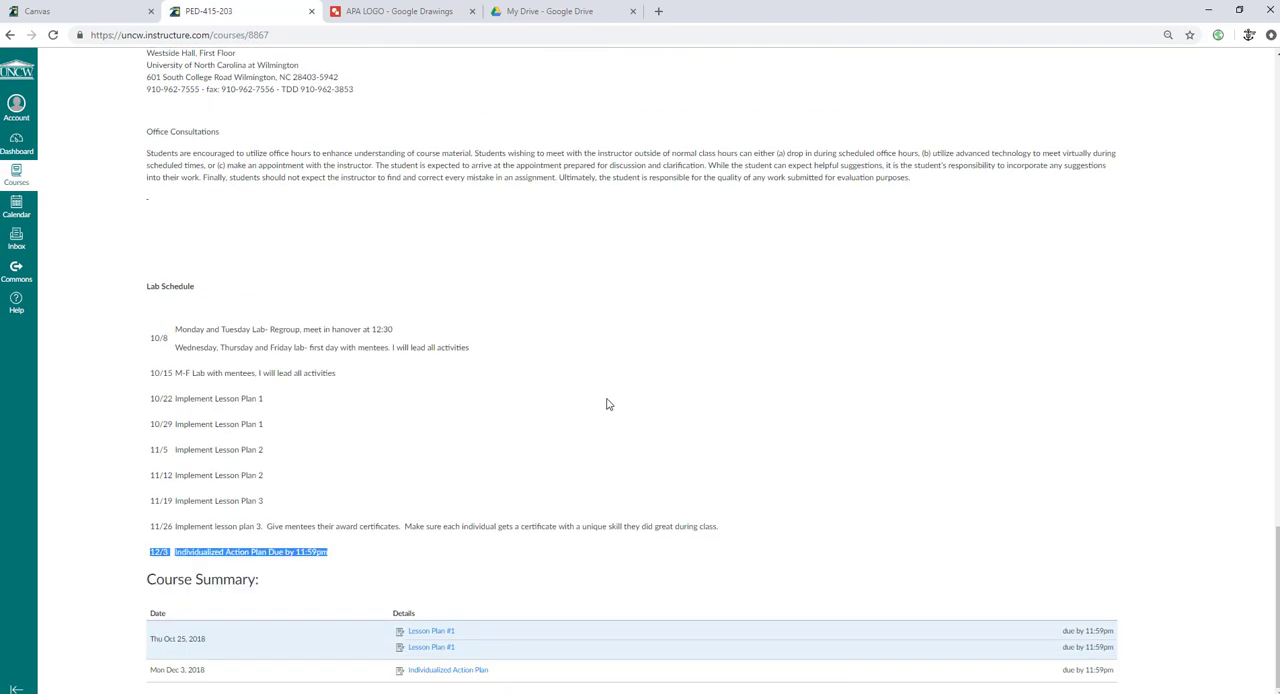
{"action": "scroll", "scroll_direction": "up", "scroll_amount": 3}
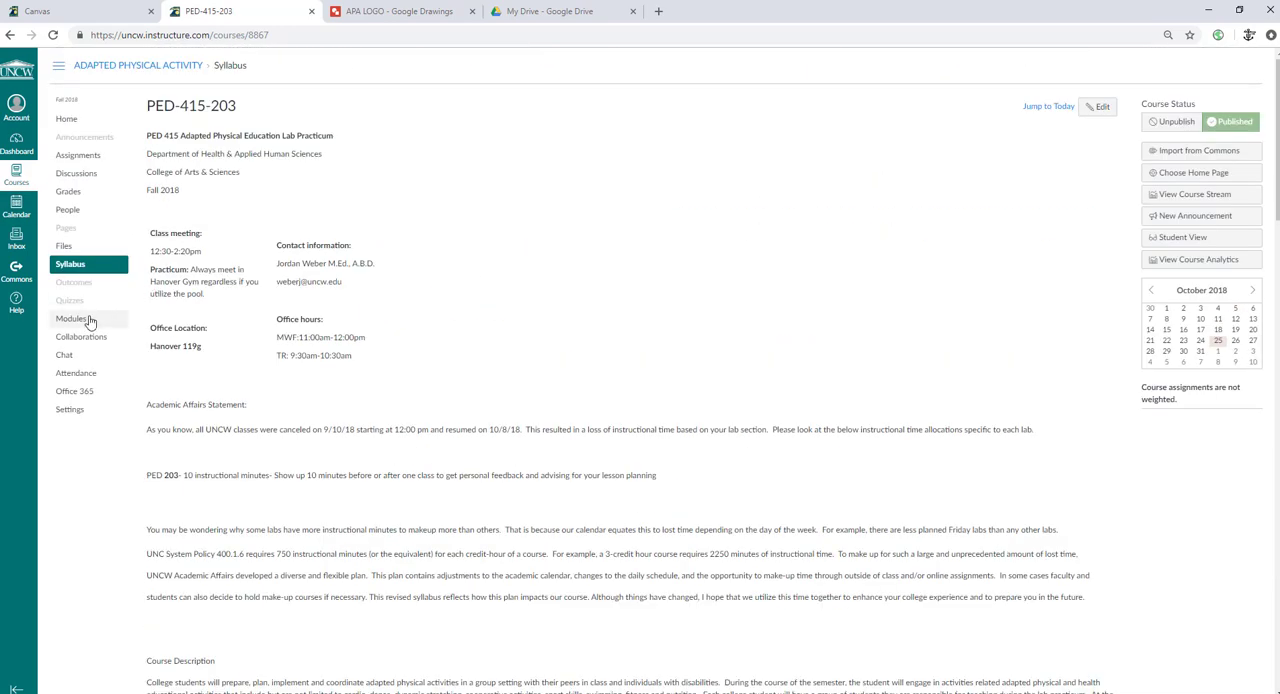
{"action": "left_click", "coordinate": [71, 318]}
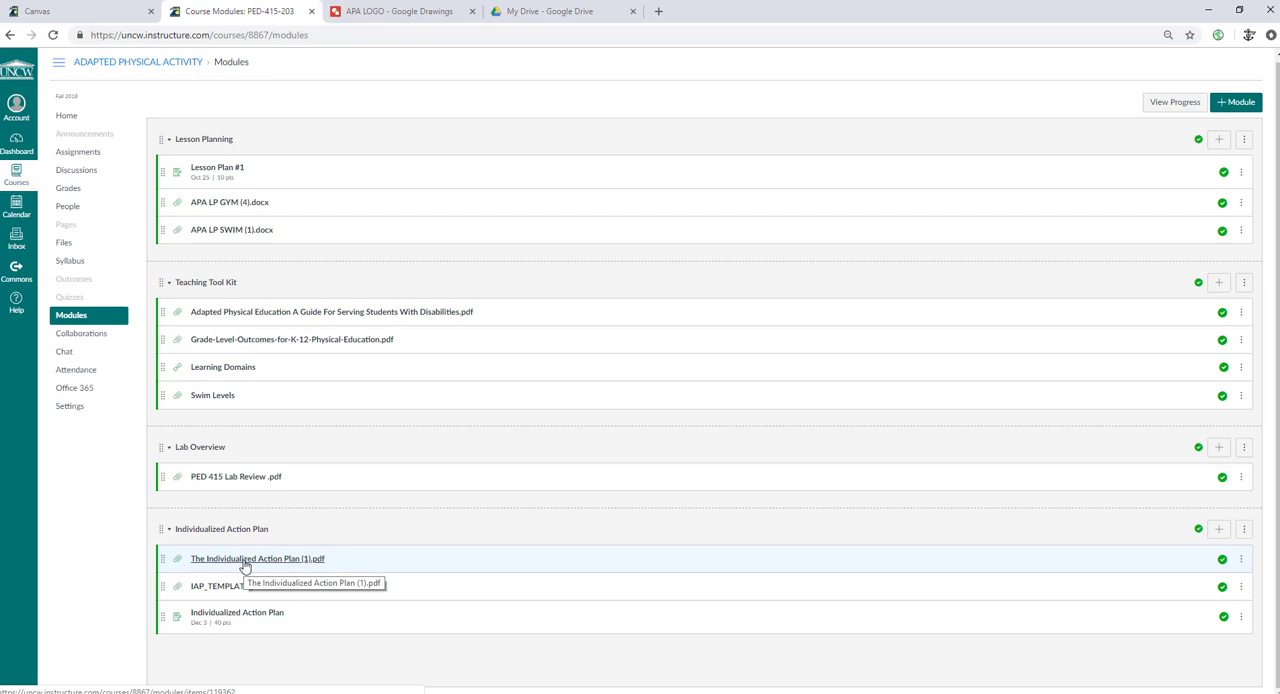
{"action": "left_click", "coordinate": [257, 558]}
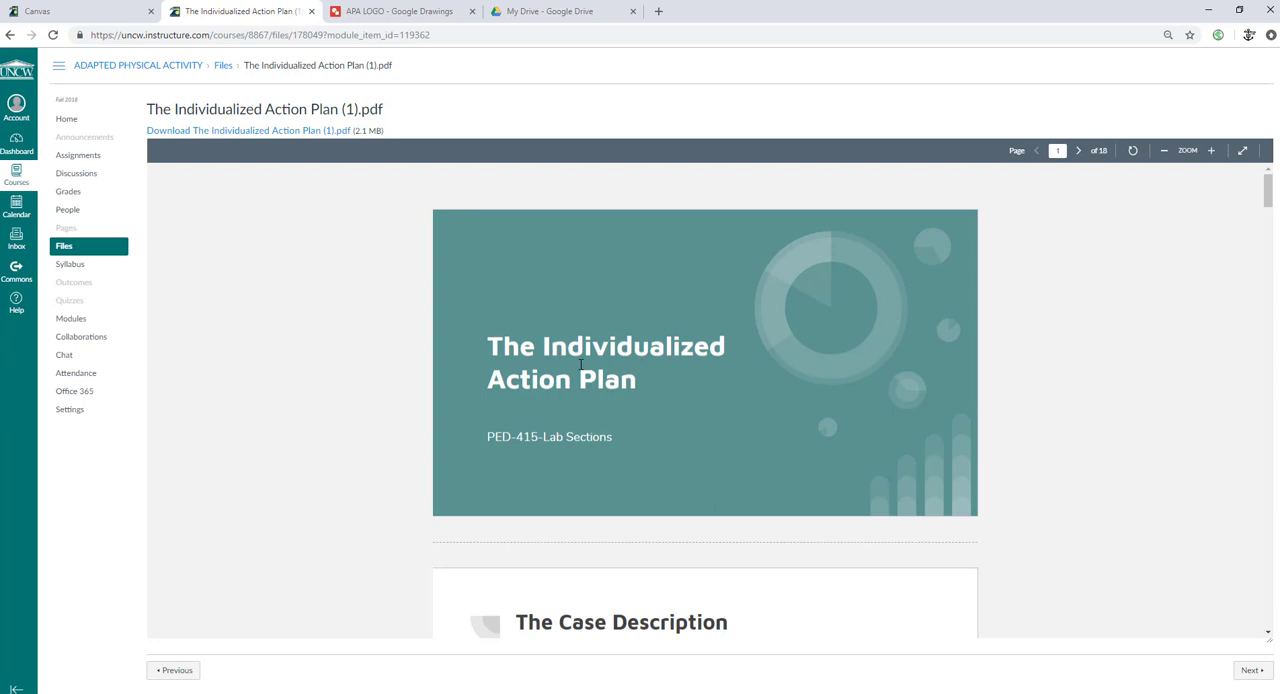
{"action": "mouse_move", "coordinate": [715, 440]}
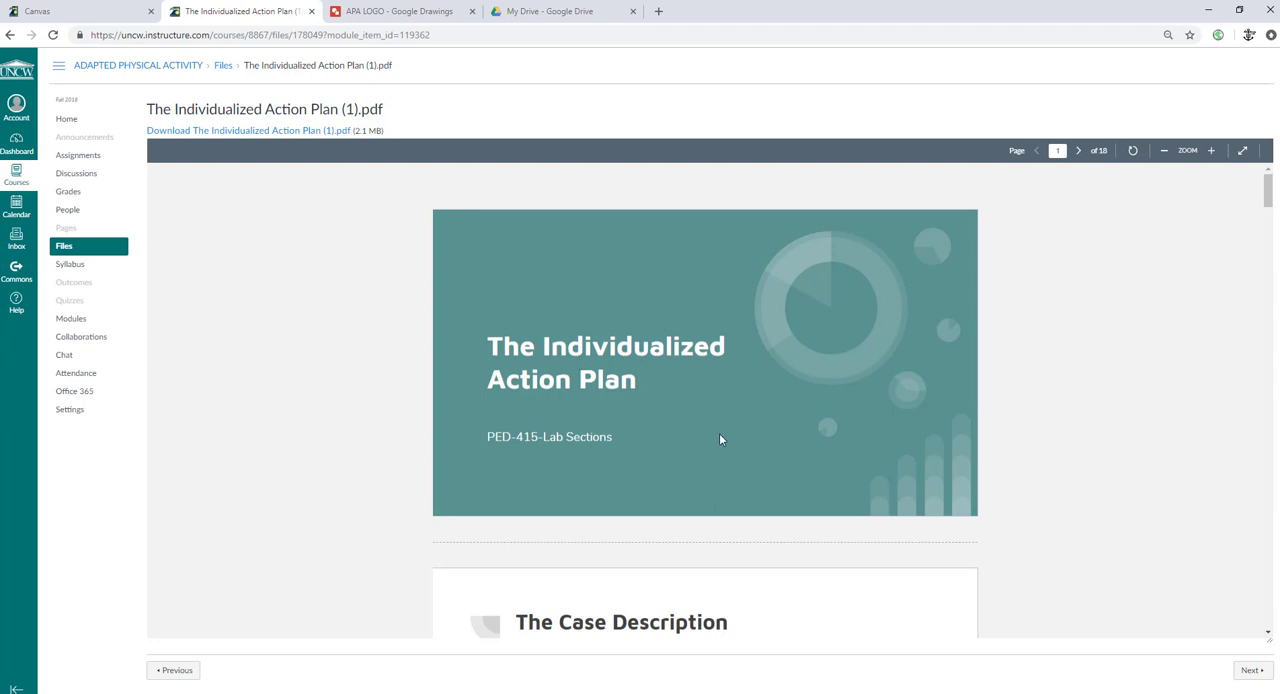
{"action": "scroll", "scroll_direction": "down", "scroll_amount": 3}
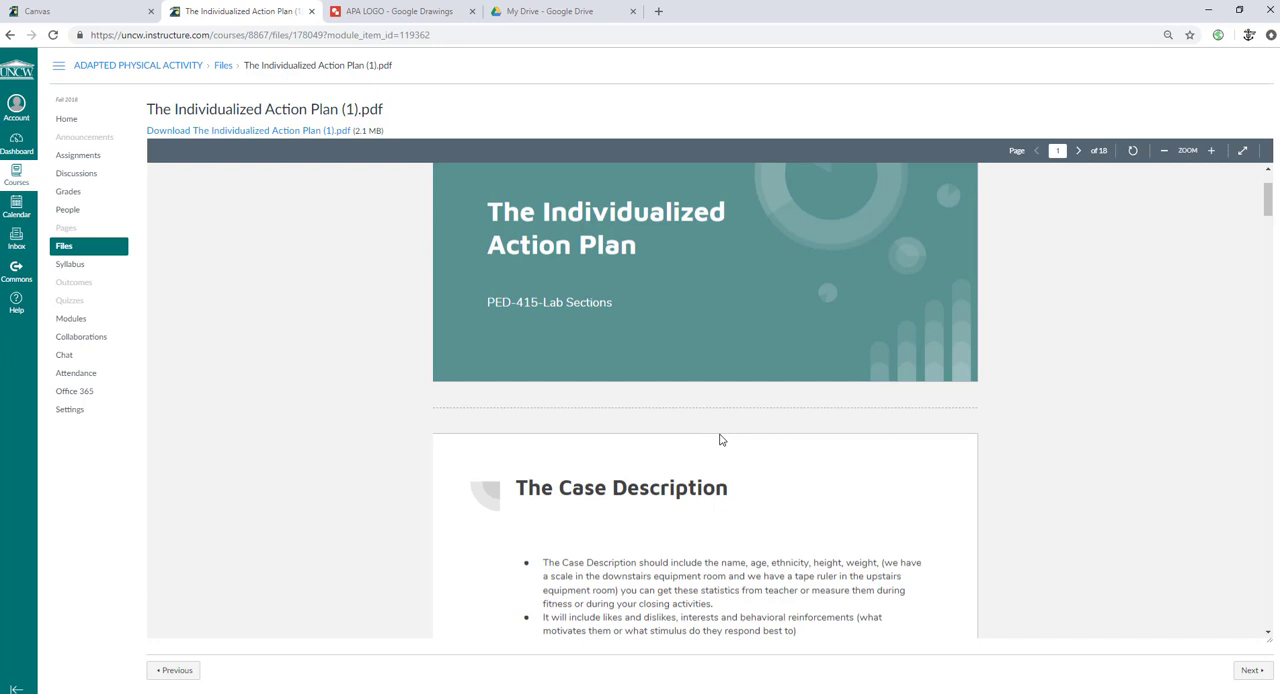
{"action": "scroll", "scroll_direction": "down", "scroll_amount": 3}
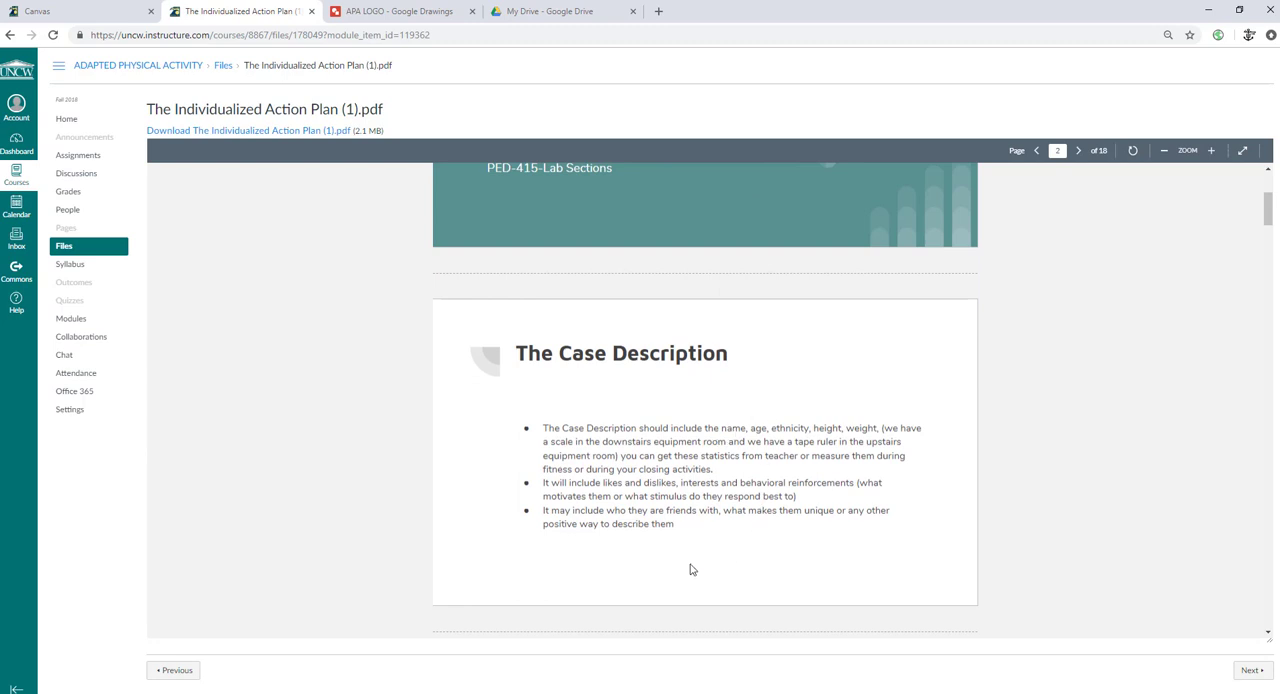
{"action": "mouse_move", "coordinate": [687, 527]}
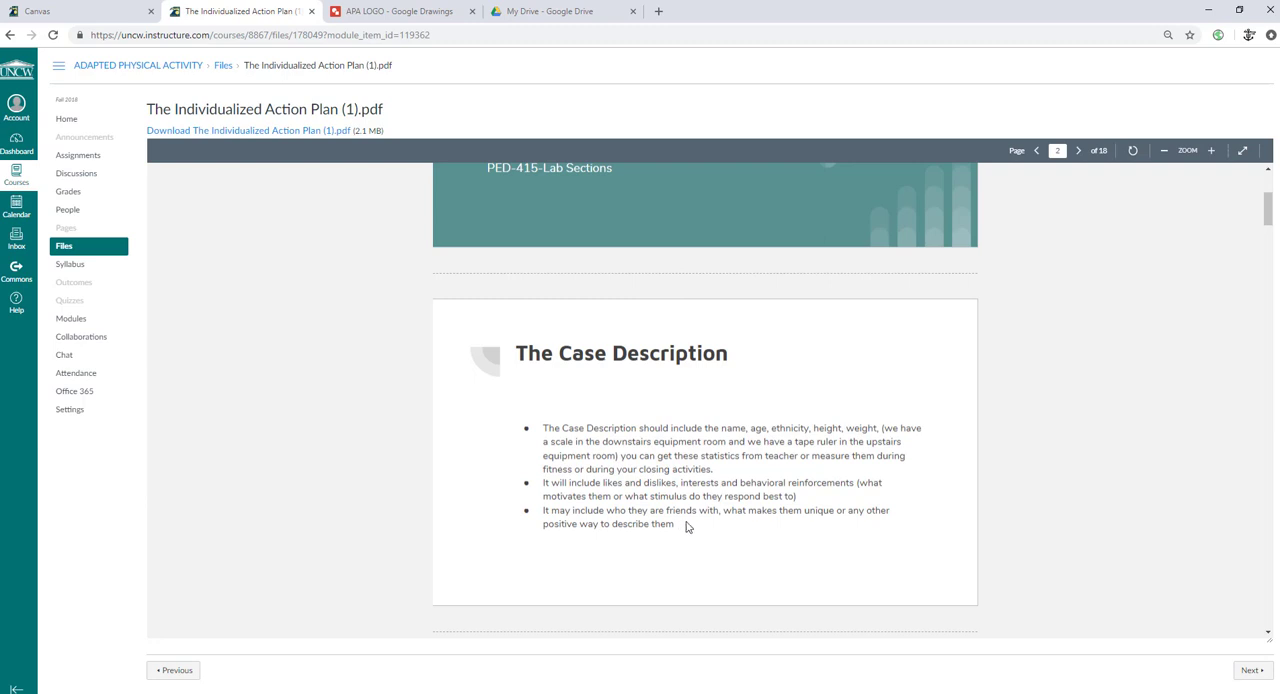
{"action": "scroll", "scroll_direction": "down", "scroll_amount": 3}
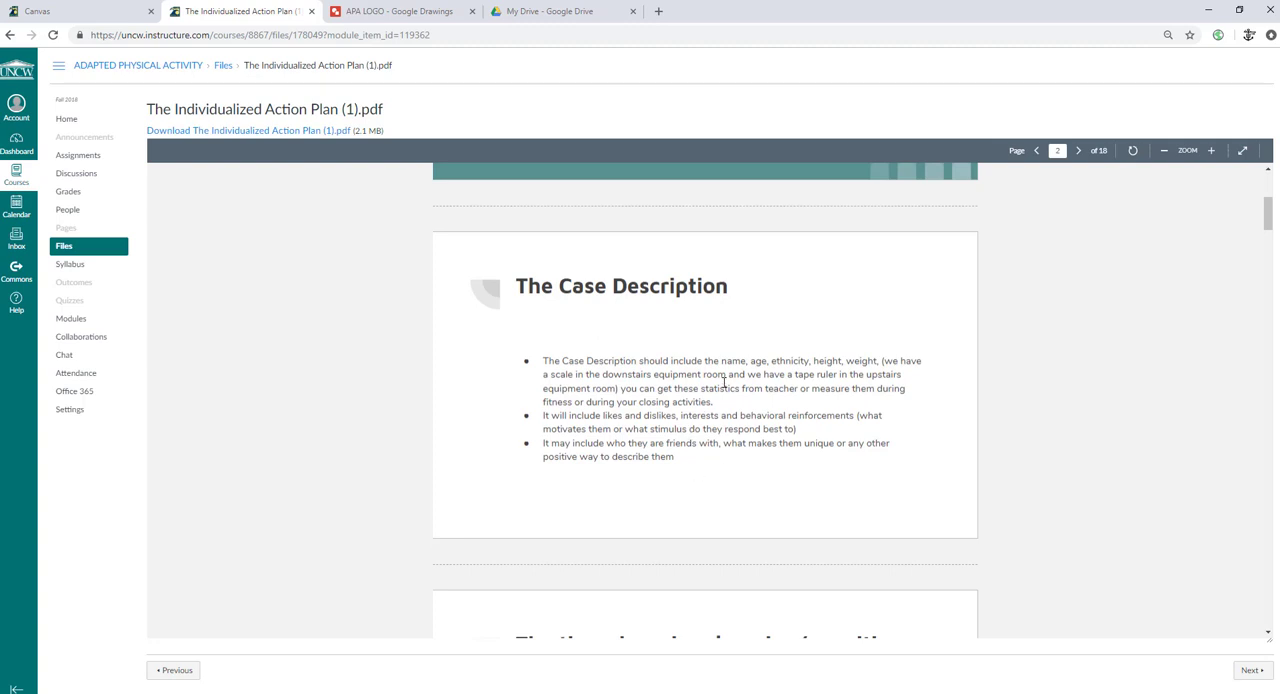
{"action": "mouse_move", "coordinate": [725, 320]}
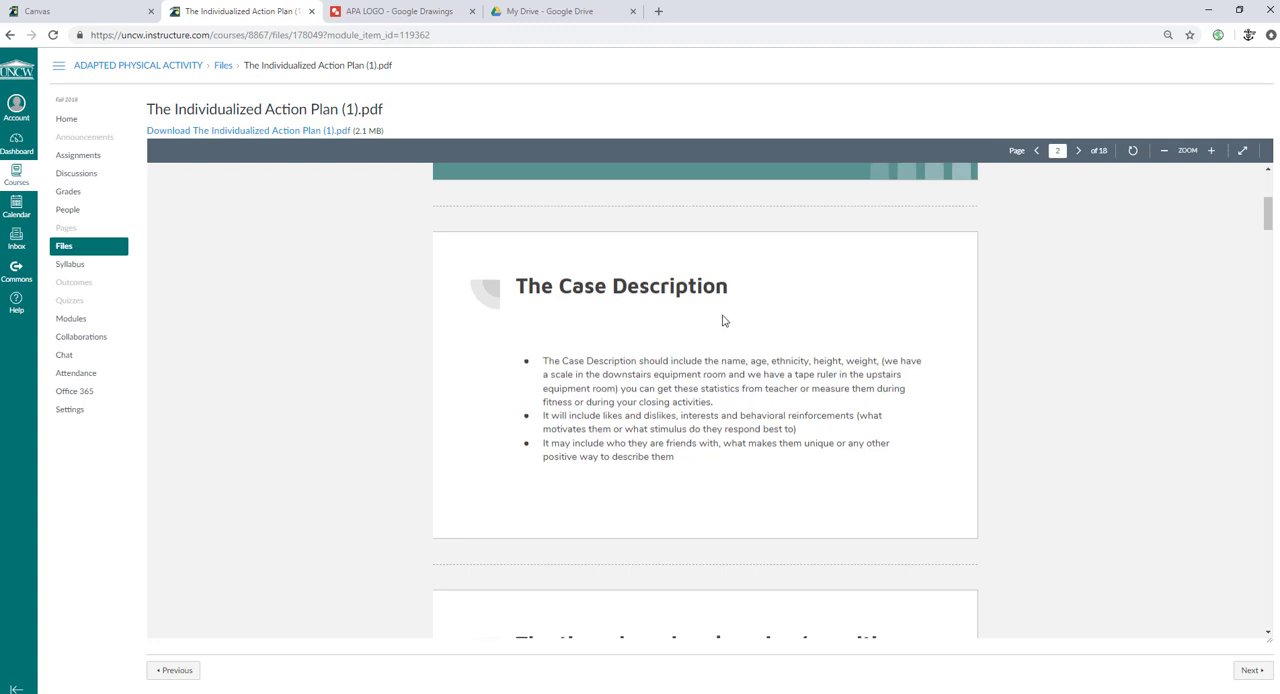
{"action": "mouse_move", "coordinate": [770, 310]}
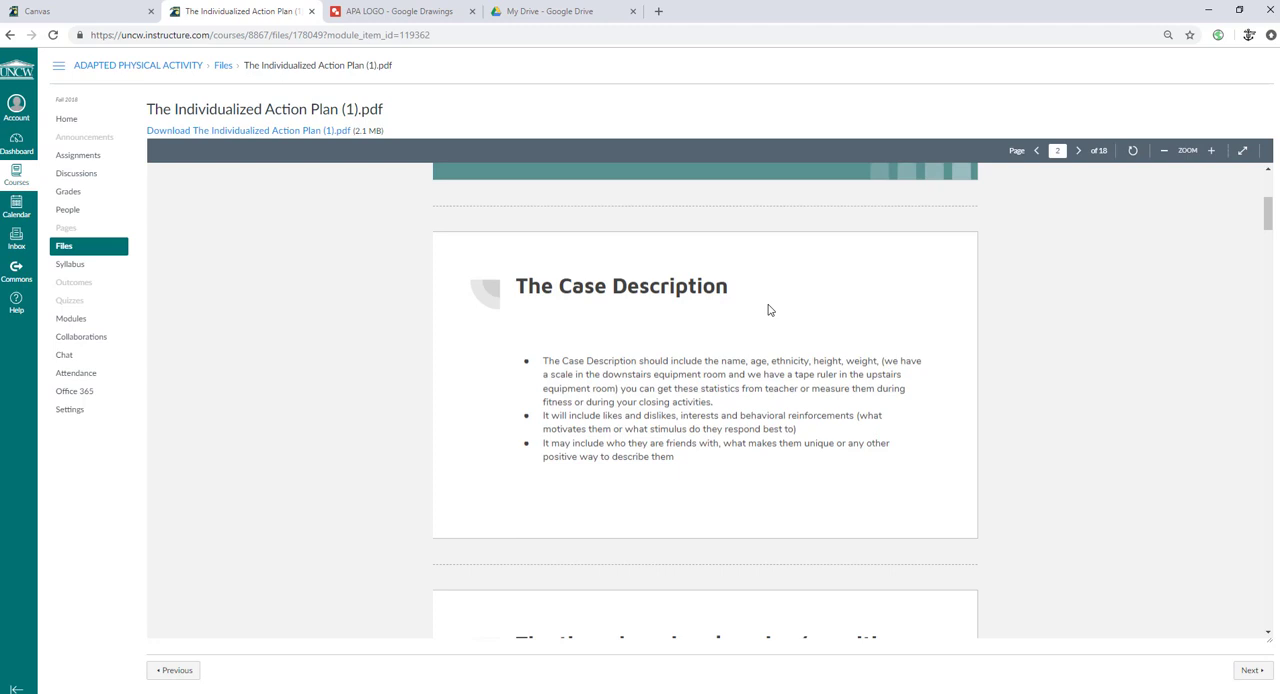
{"action": "mouse_move", "coordinate": [681, 372]}
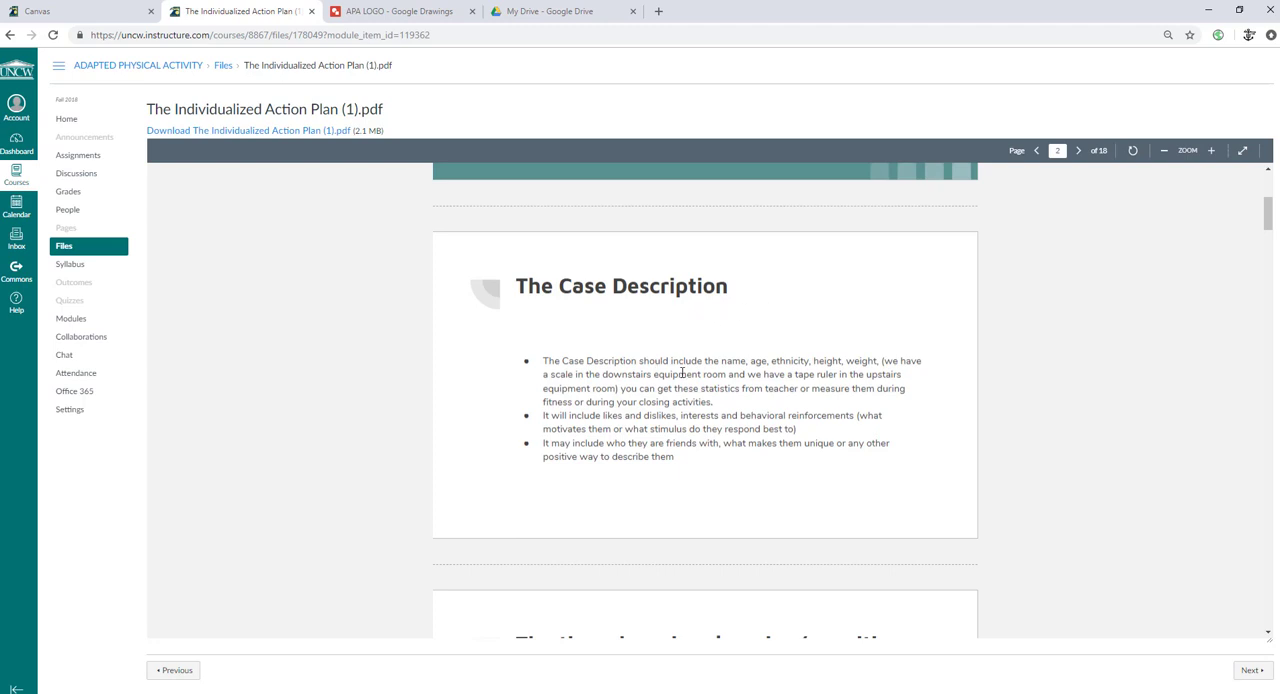
{"action": "mouse_move", "coordinate": [660, 345]}
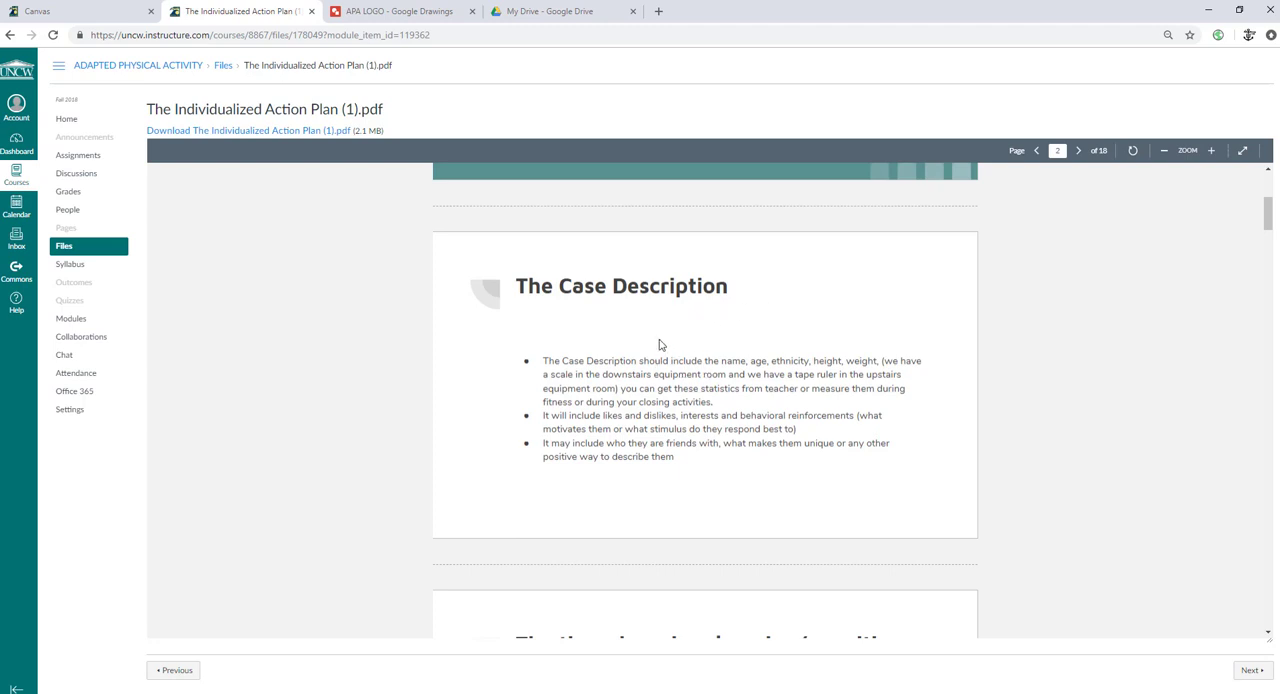
{"action": "mouse_move", "coordinate": [615, 383]}
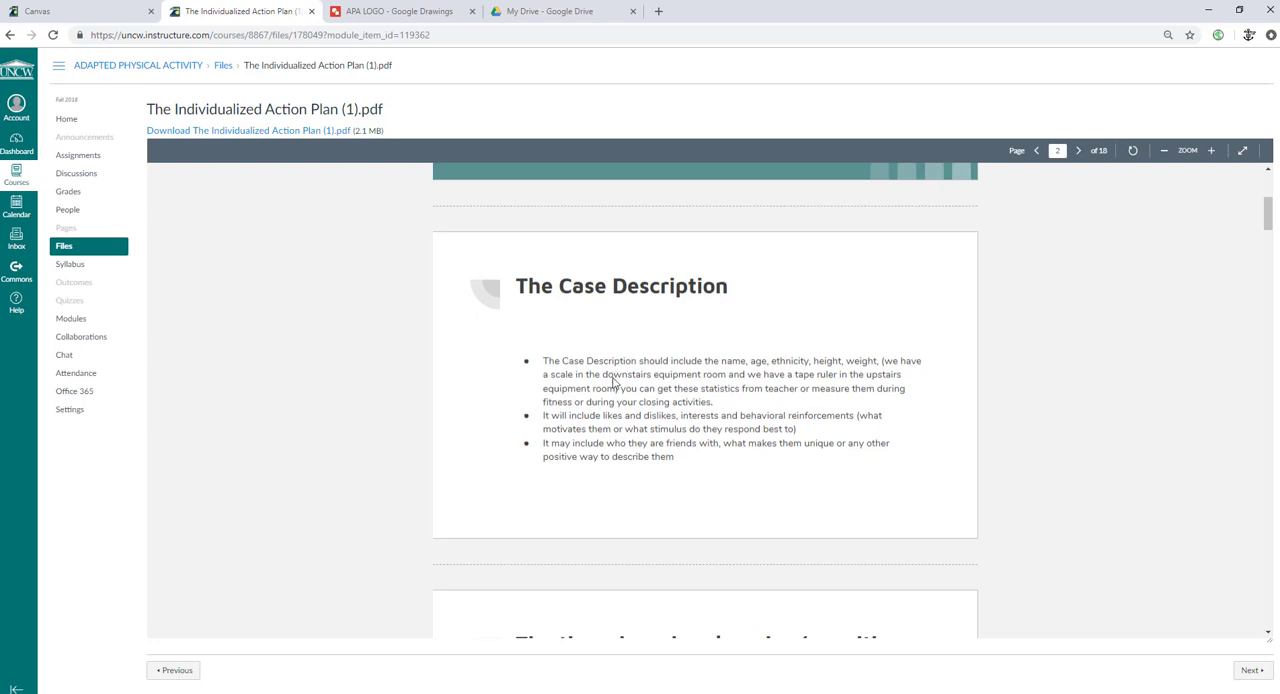
{"action": "mouse_move", "coordinate": [633, 385]}
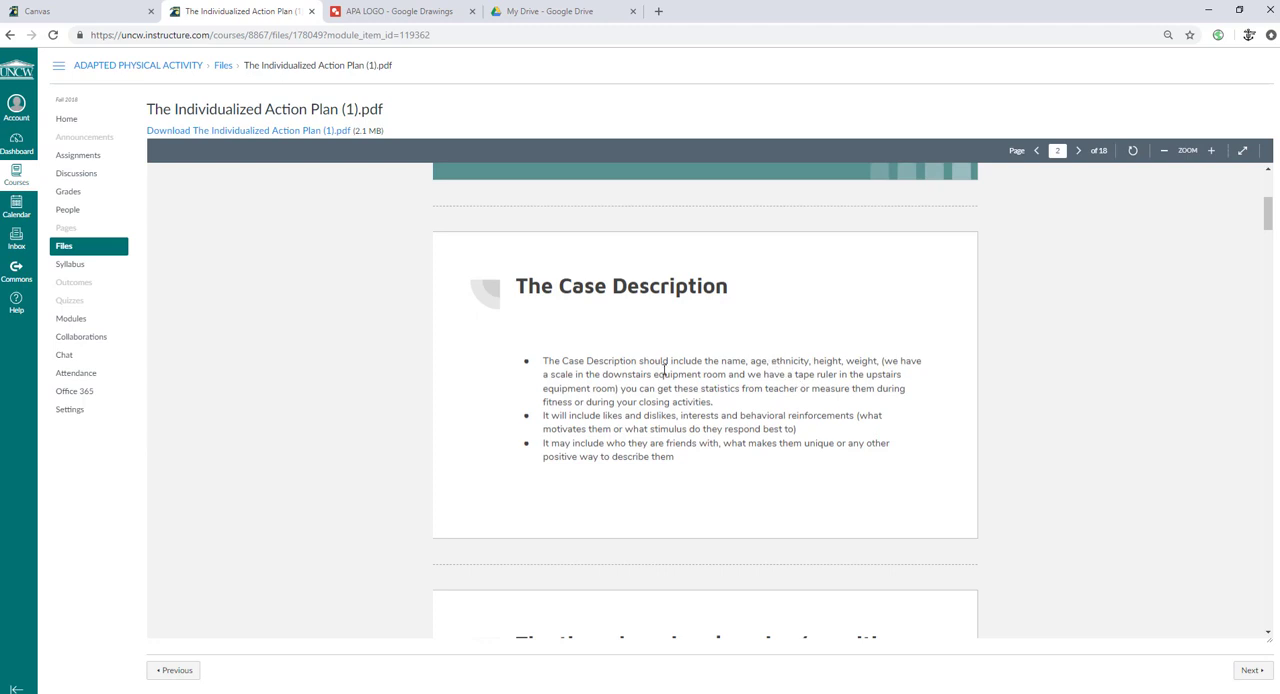
{"action": "mouse_move", "coordinate": [677, 350]}
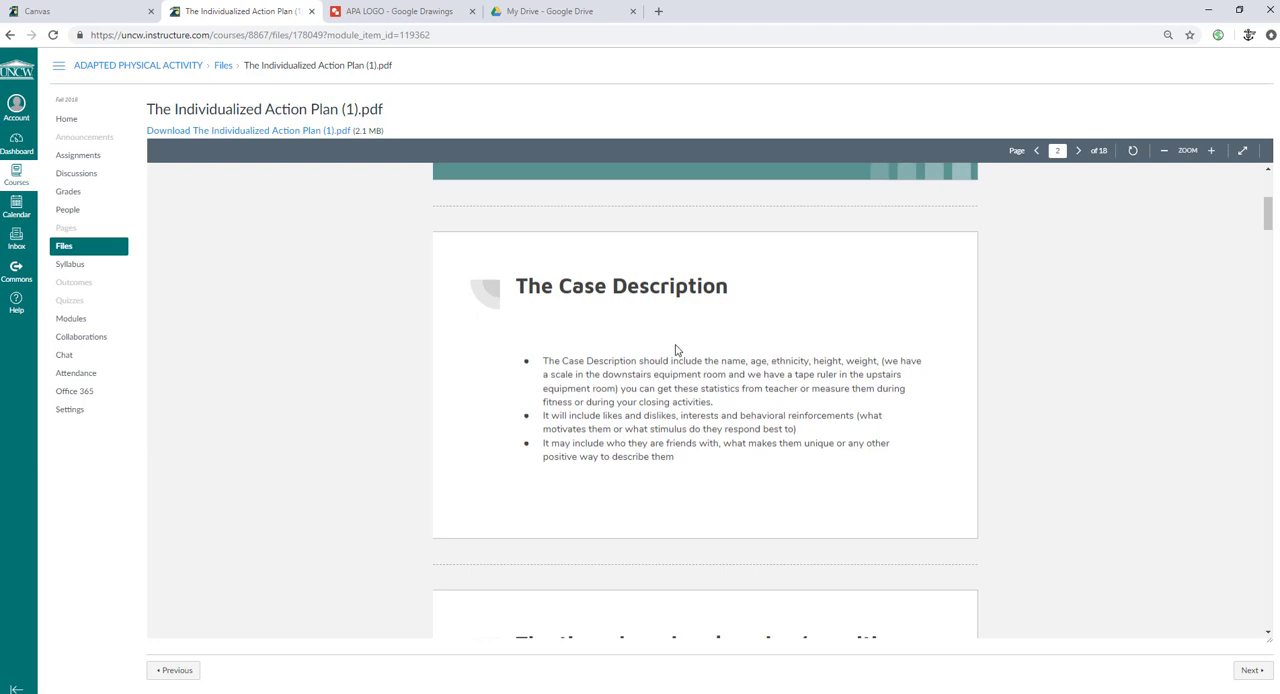
Step: Read to the three learning domains page, emphasizing 'psychomotor' and 'affective' in the heading
{"action": "scroll", "scroll_direction": "down", "scroll_amount": 3}
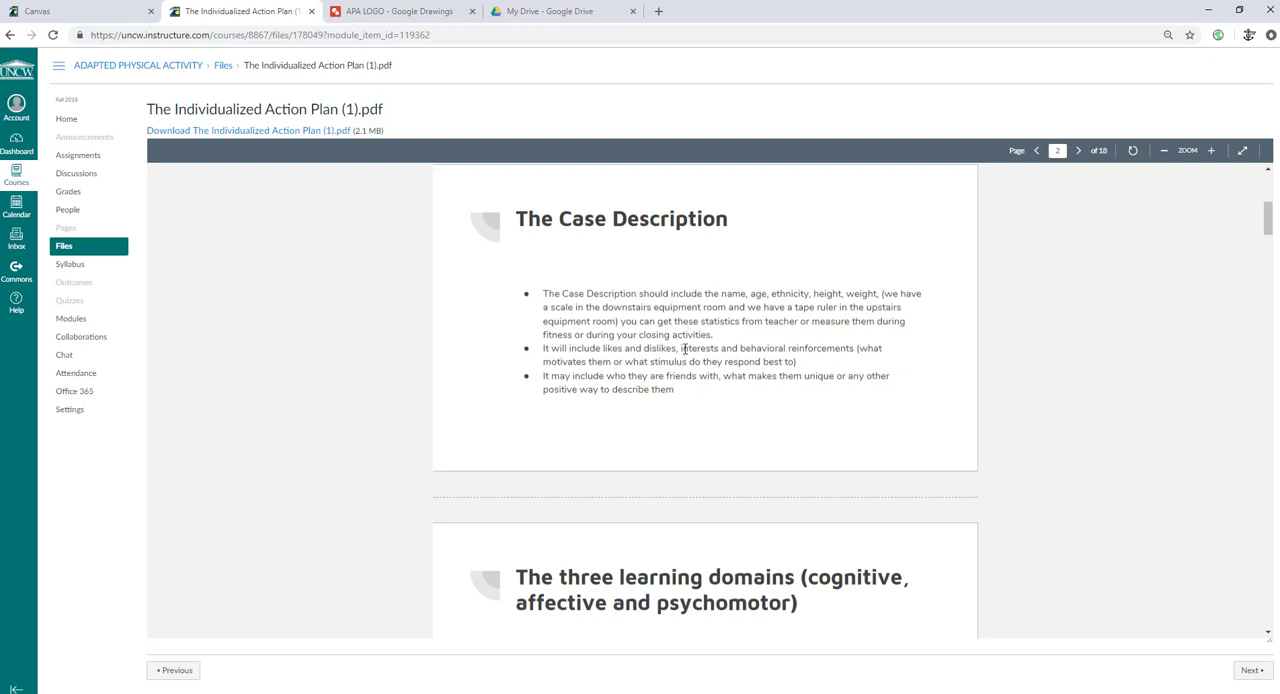
{"action": "mouse_move", "coordinate": [591, 345]}
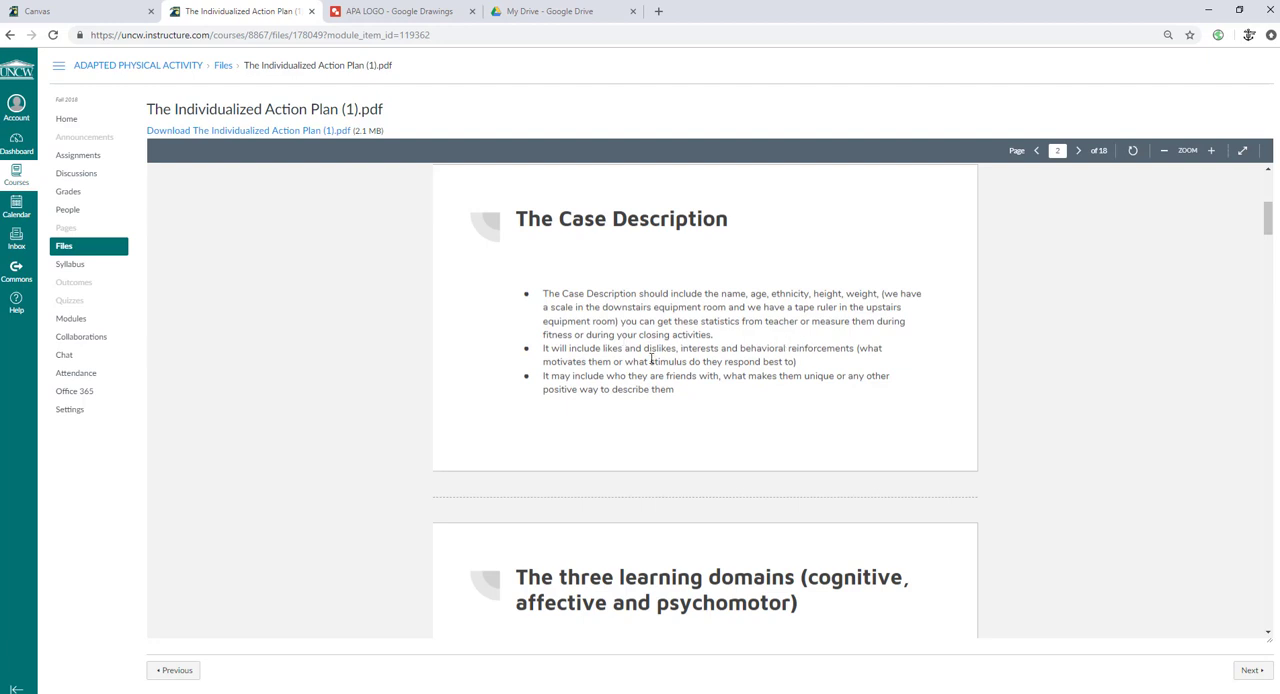
{"action": "mouse_move", "coordinate": [729, 343]}
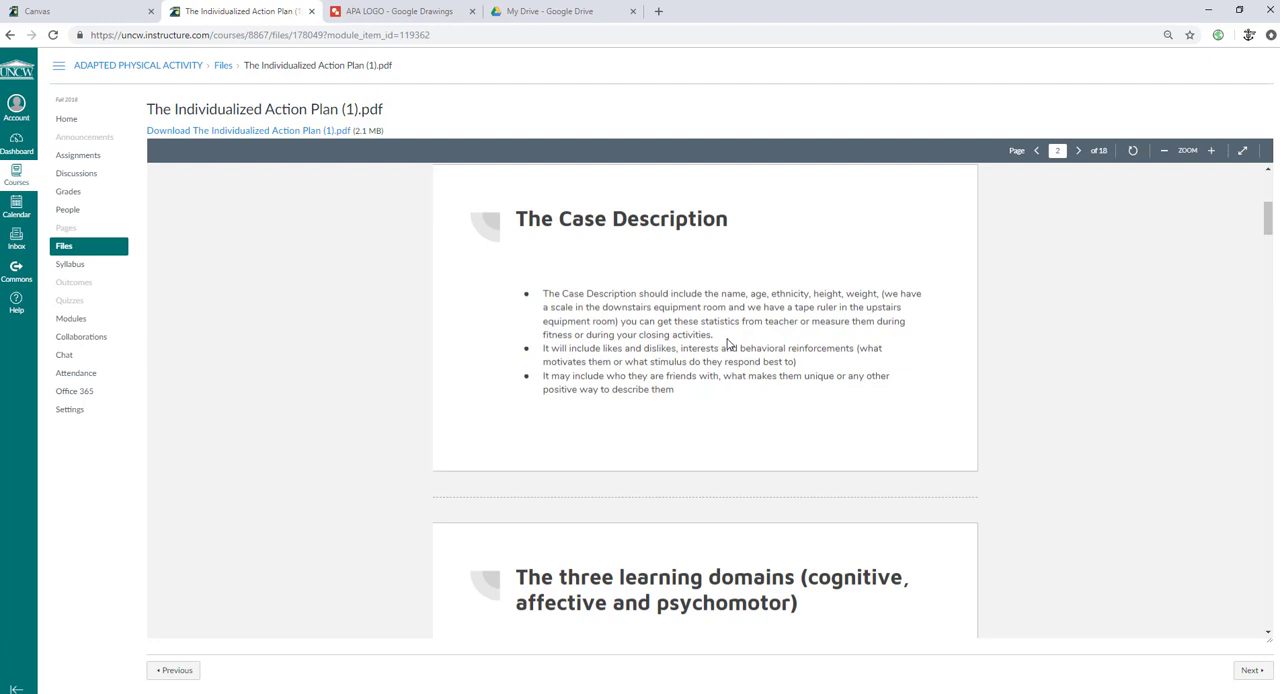
{"action": "mouse_move", "coordinate": [808, 344]}
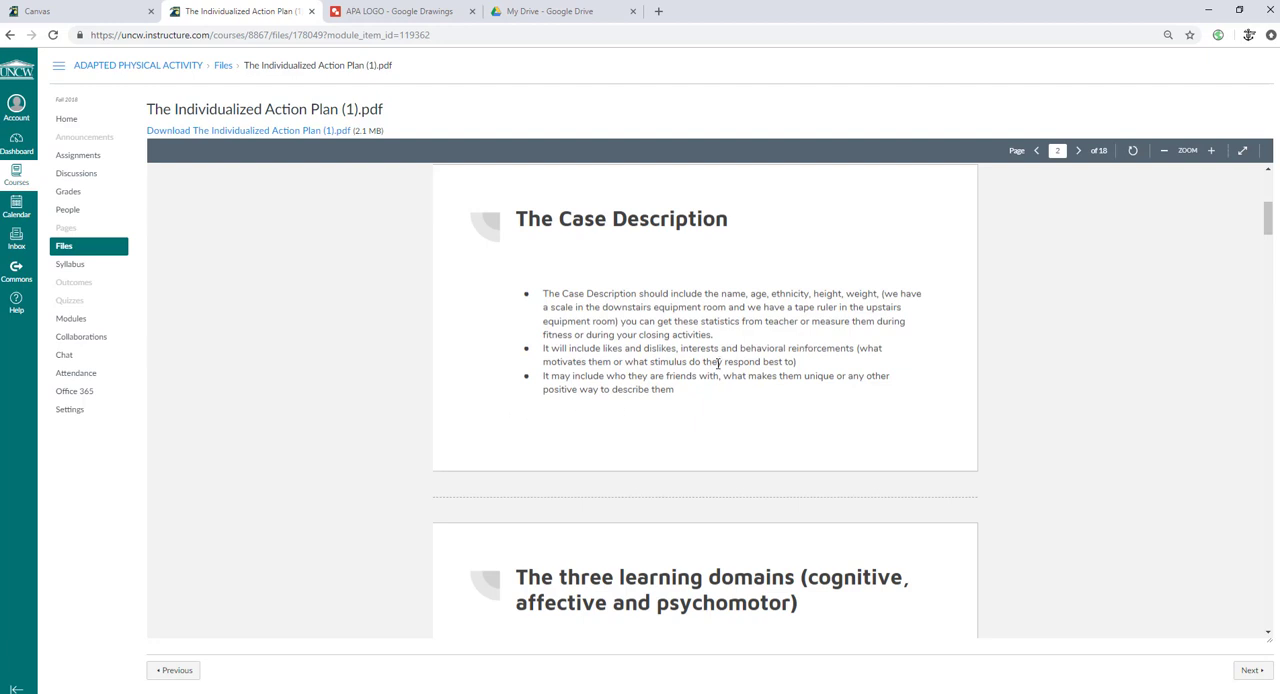
{"action": "mouse_move", "coordinate": [689, 395]}
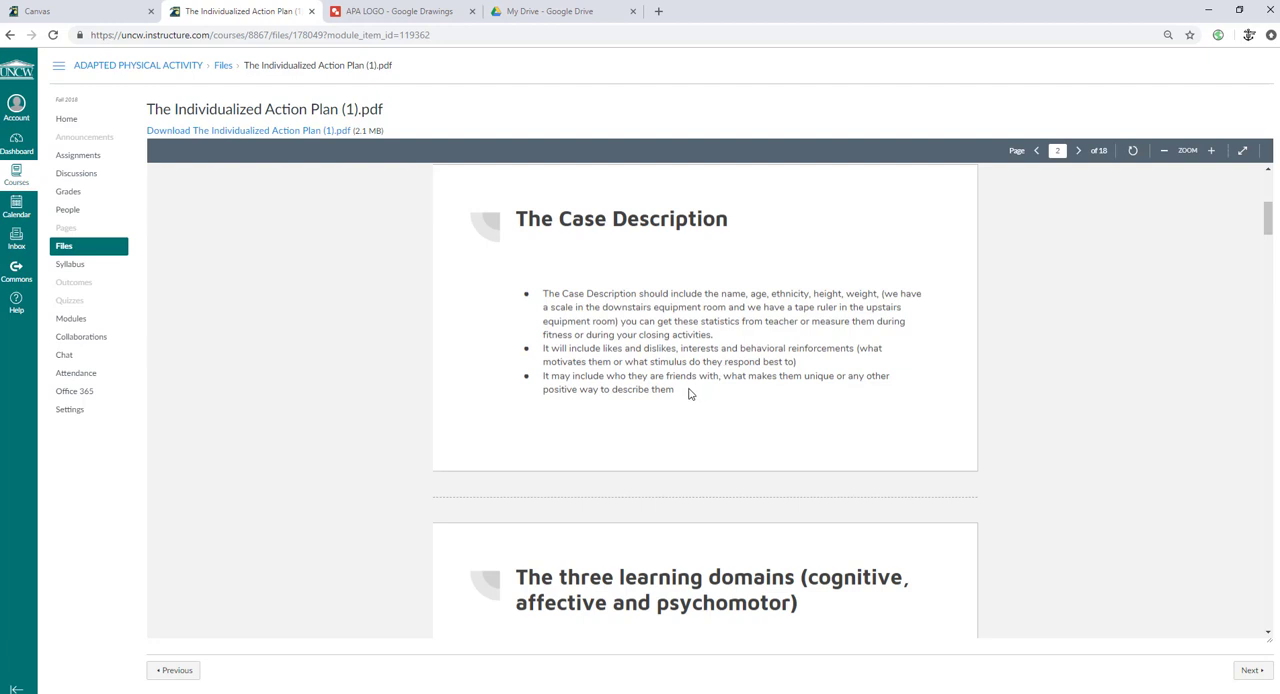
{"action": "mouse_move", "coordinate": [677, 356]}
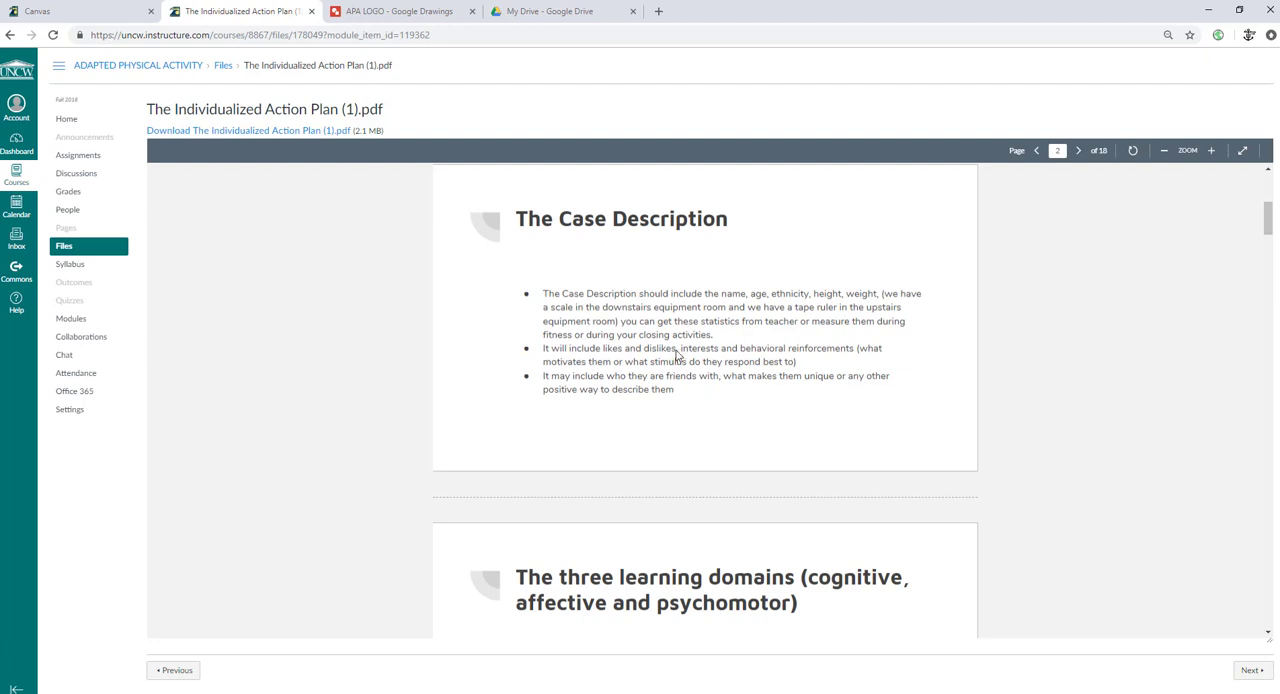
{"action": "mouse_move", "coordinate": [679, 392]}
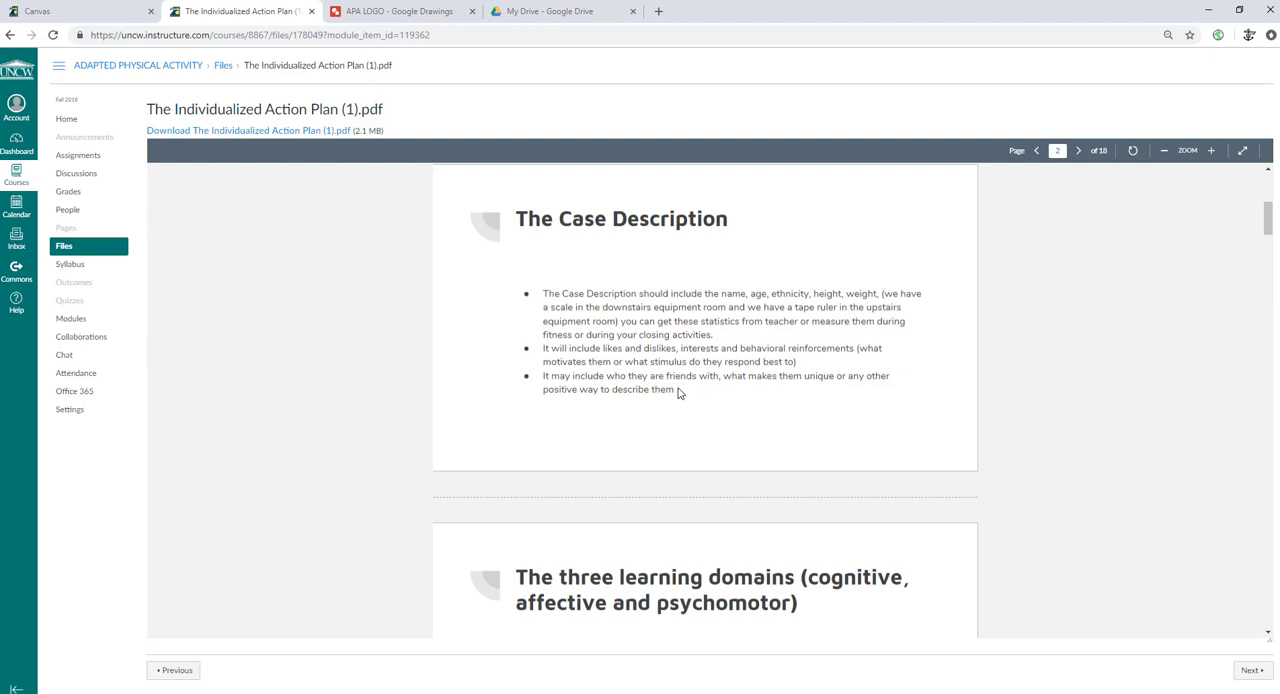
{"action": "mouse_move", "coordinate": [665, 388]}
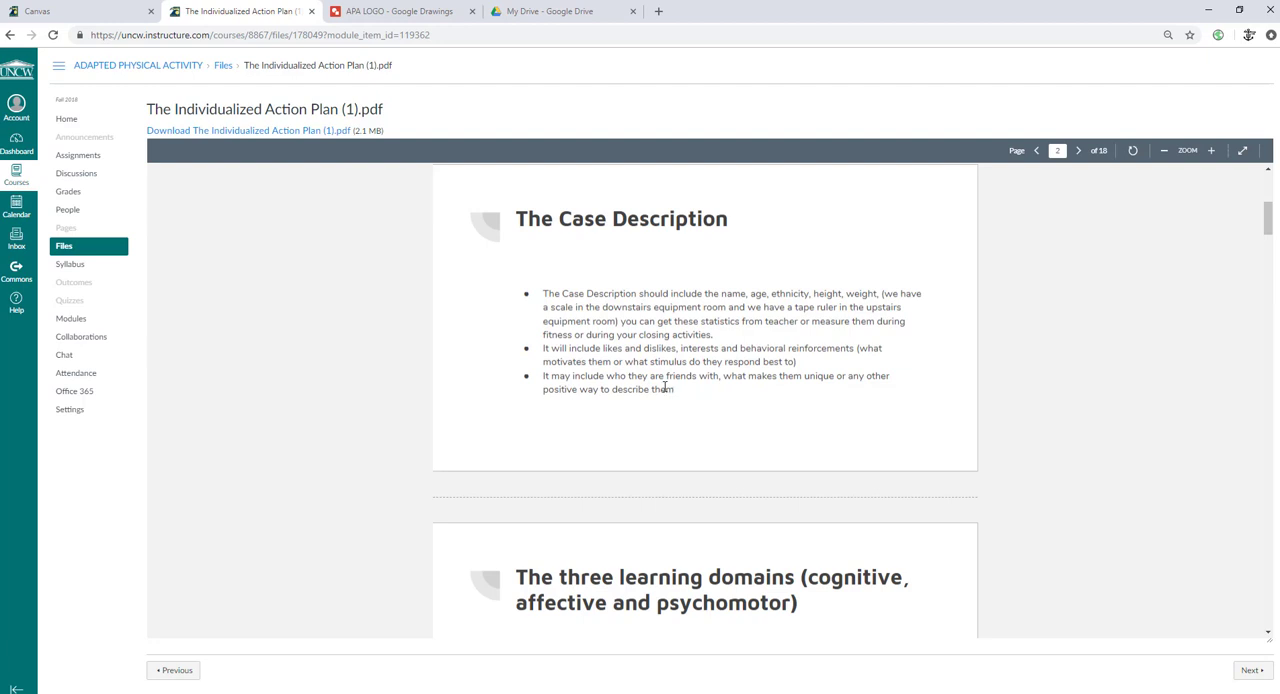
{"action": "scroll", "scroll_direction": "down", "scroll_amount": 3}
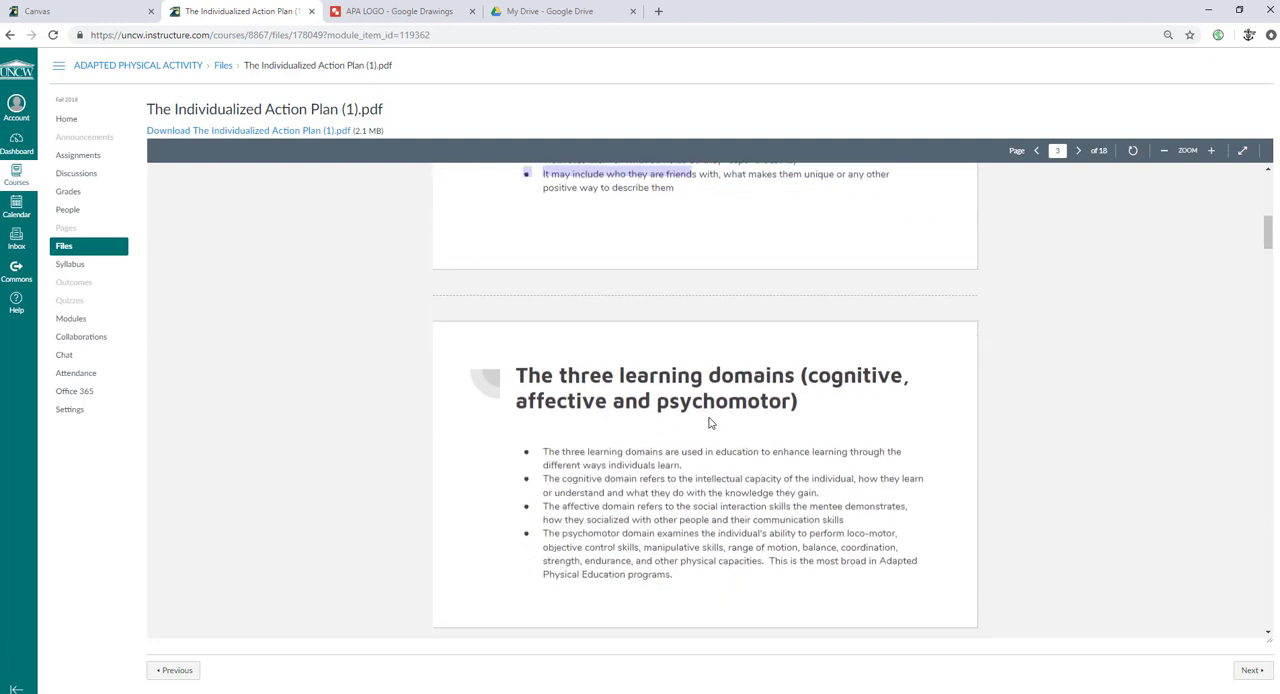
{"action": "scroll", "scroll_direction": "down", "scroll_amount": 3}
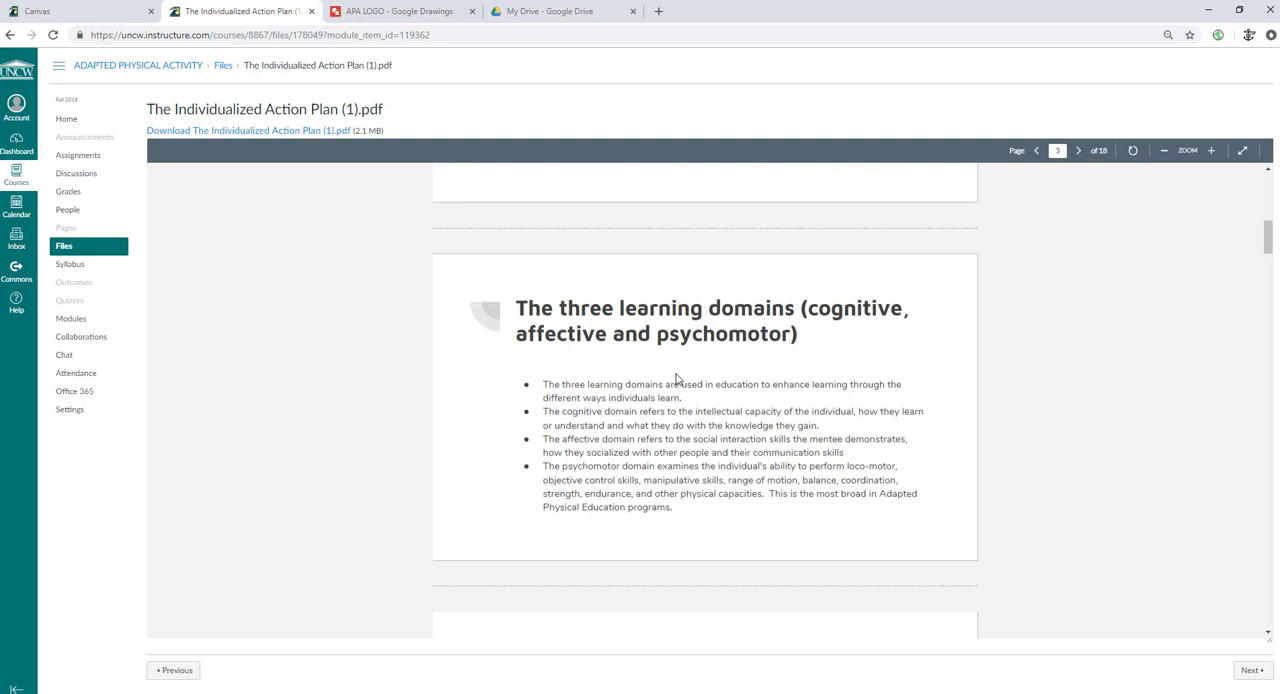
{"action": "mouse_move", "coordinate": [726, 270]}
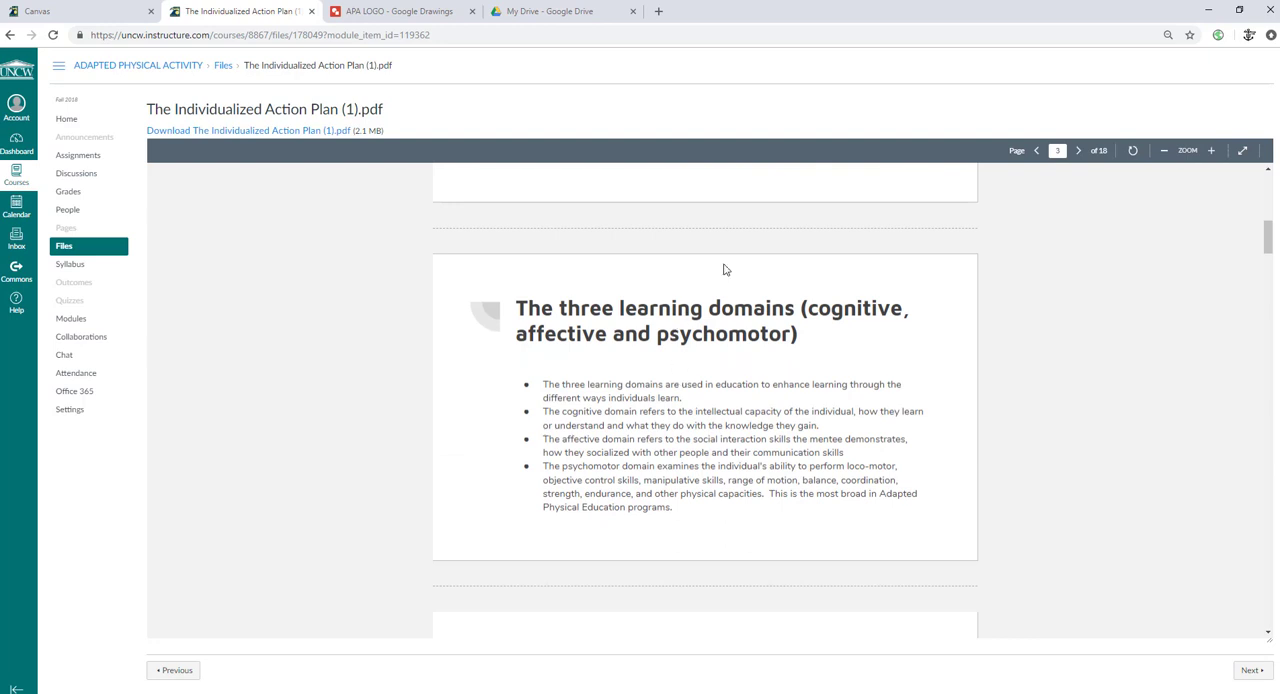
{"action": "double_click", "coordinate": [825, 308]}
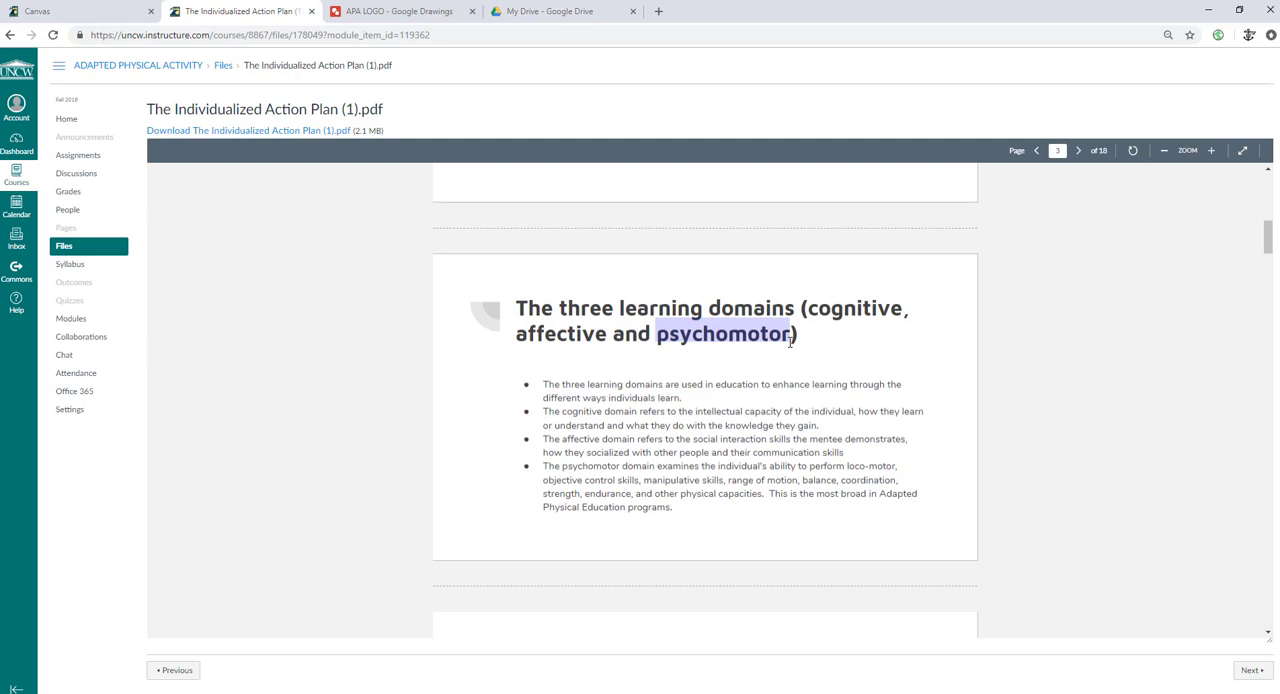
{"action": "mouse_move", "coordinate": [670, 378]}
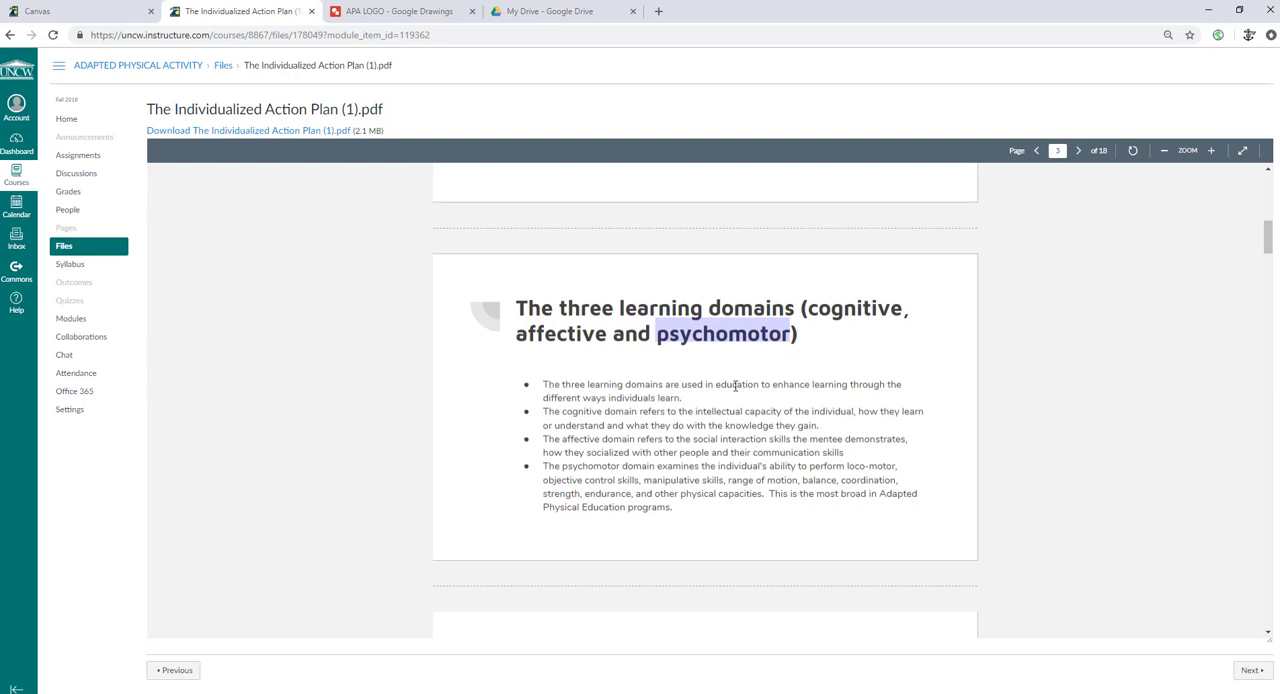
{"action": "mouse_move", "coordinate": [733, 359]}
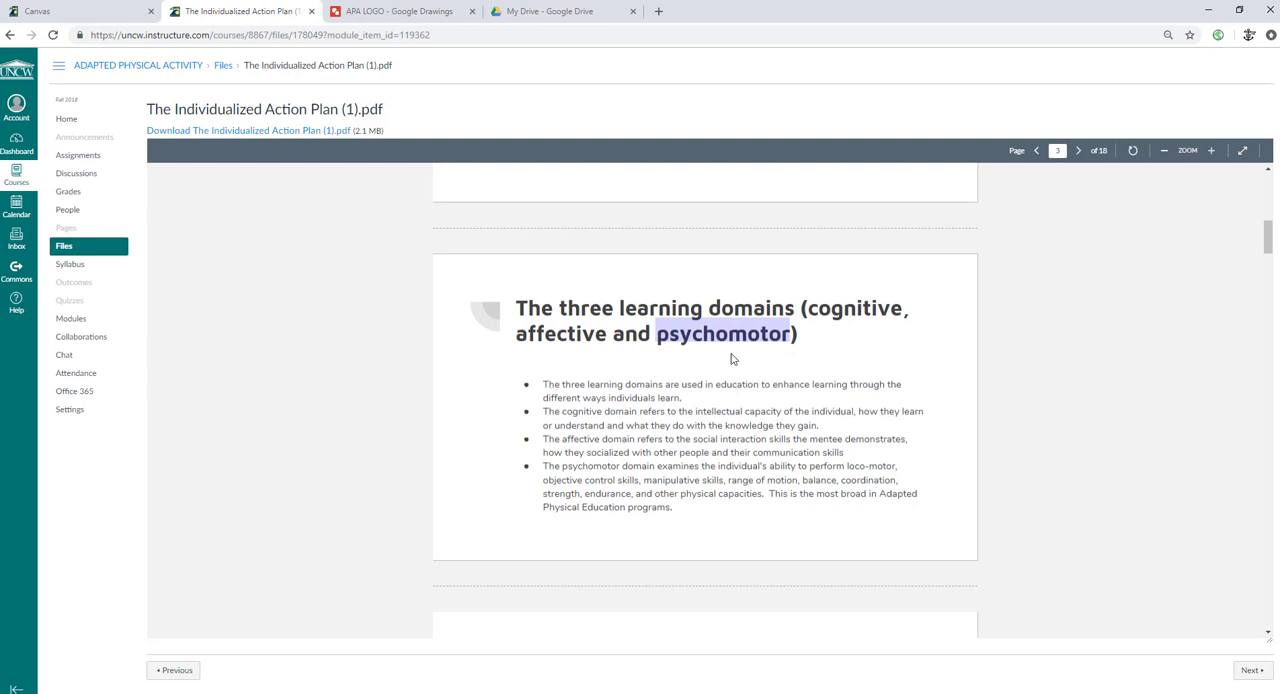
{"action": "scroll", "scroll_direction": "down", "scroll_amount": 3}
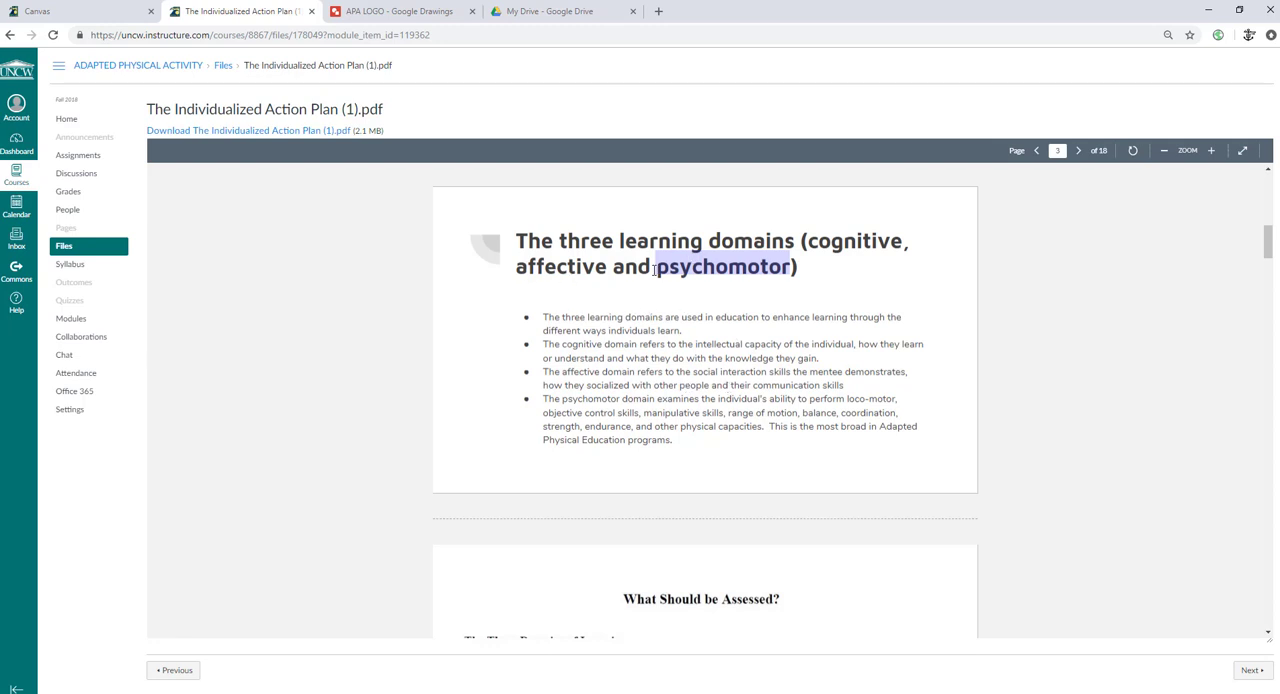
{"action": "mouse_move", "coordinate": [849, 231]}
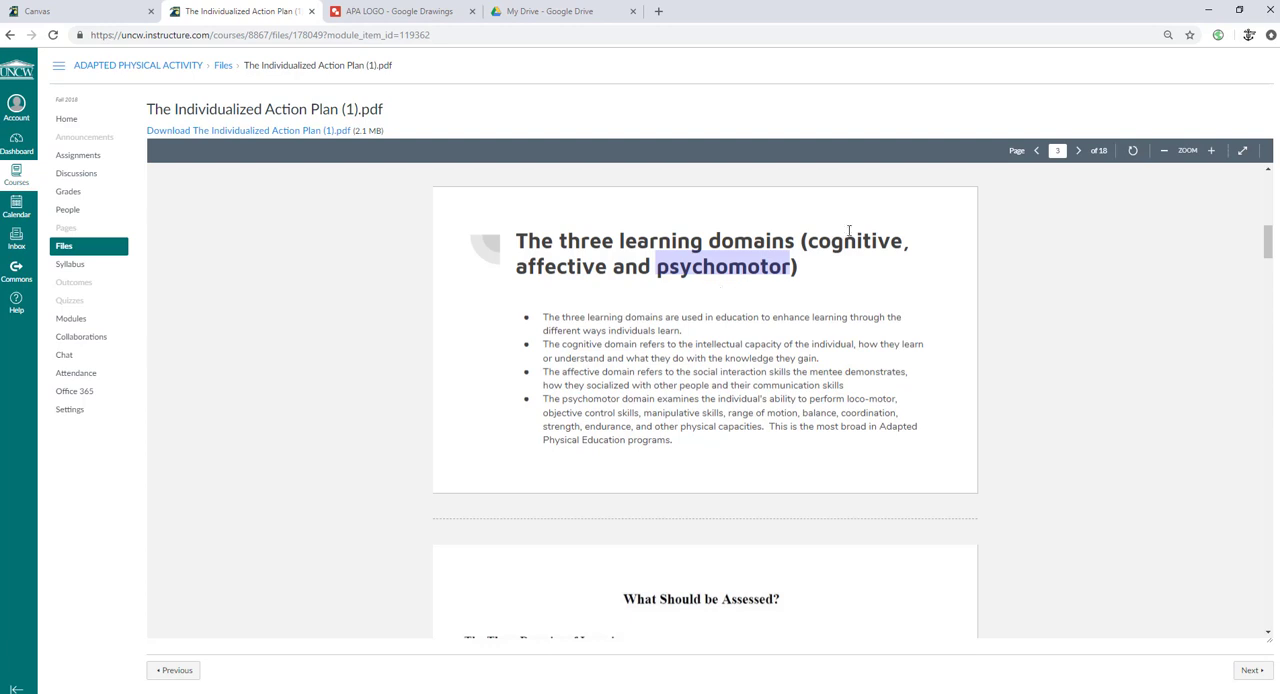
{"action": "double_click", "coordinate": [855, 241]}
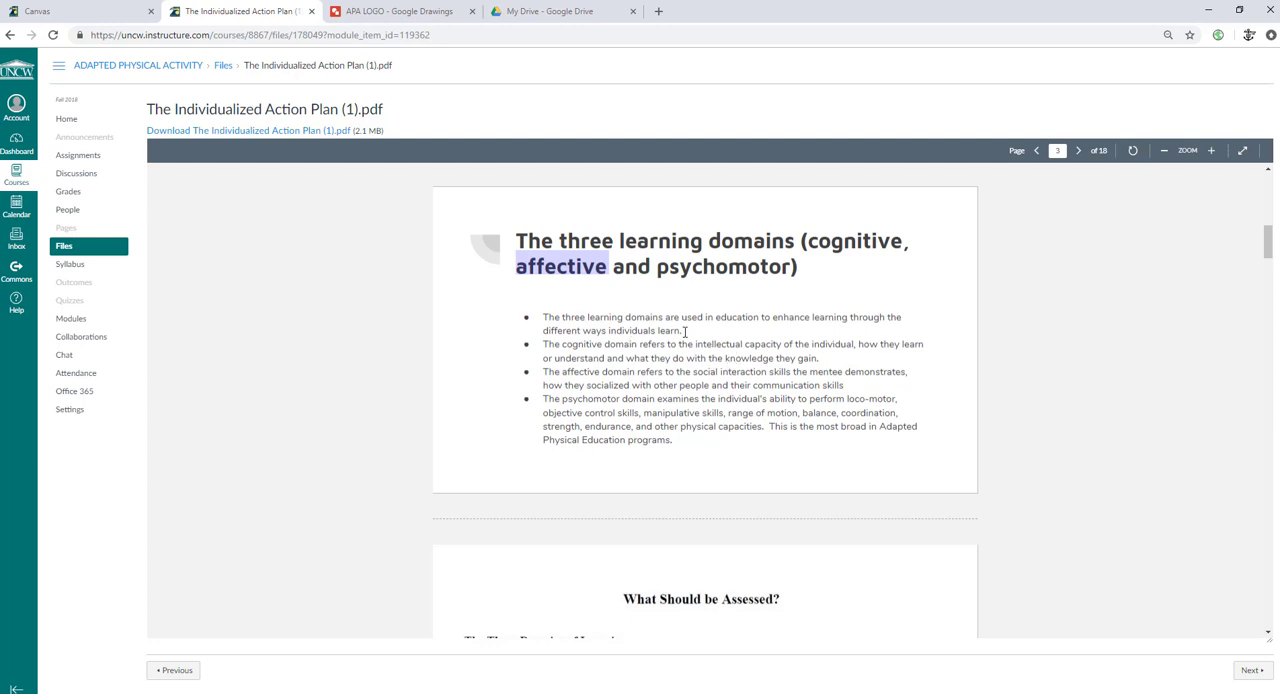
{"action": "mouse_move", "coordinate": [746, 318]}
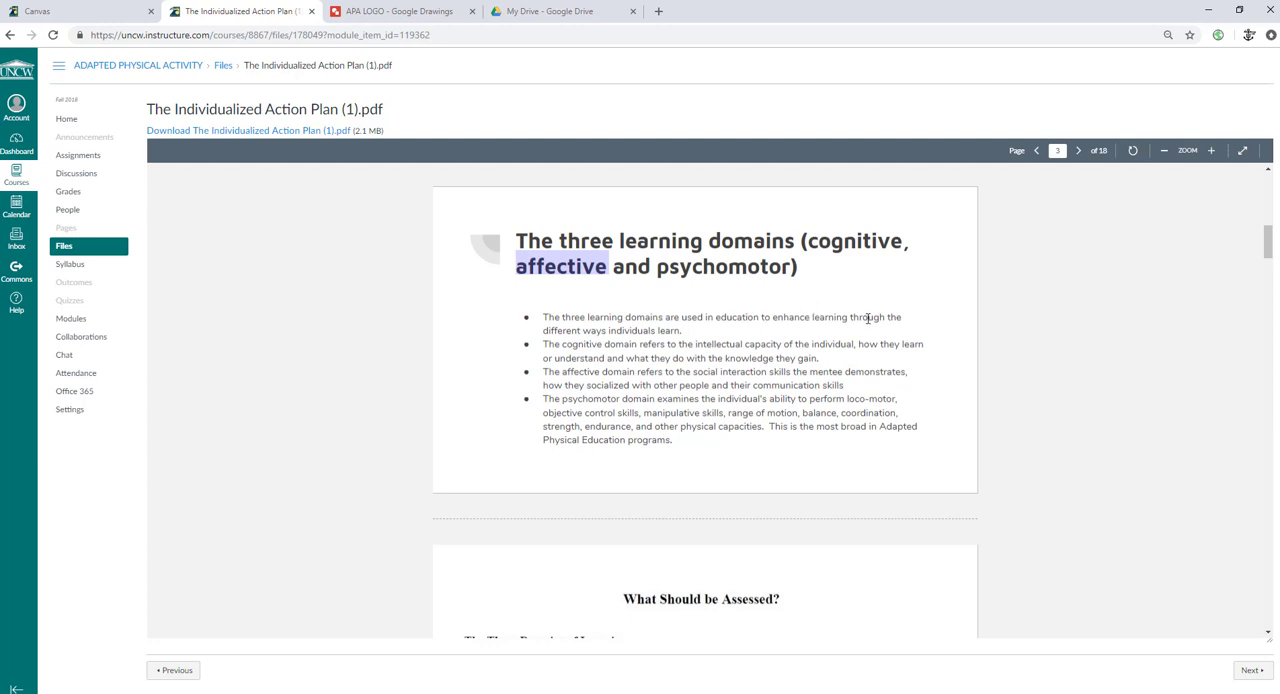
{"action": "mouse_move", "coordinate": [662, 327]}
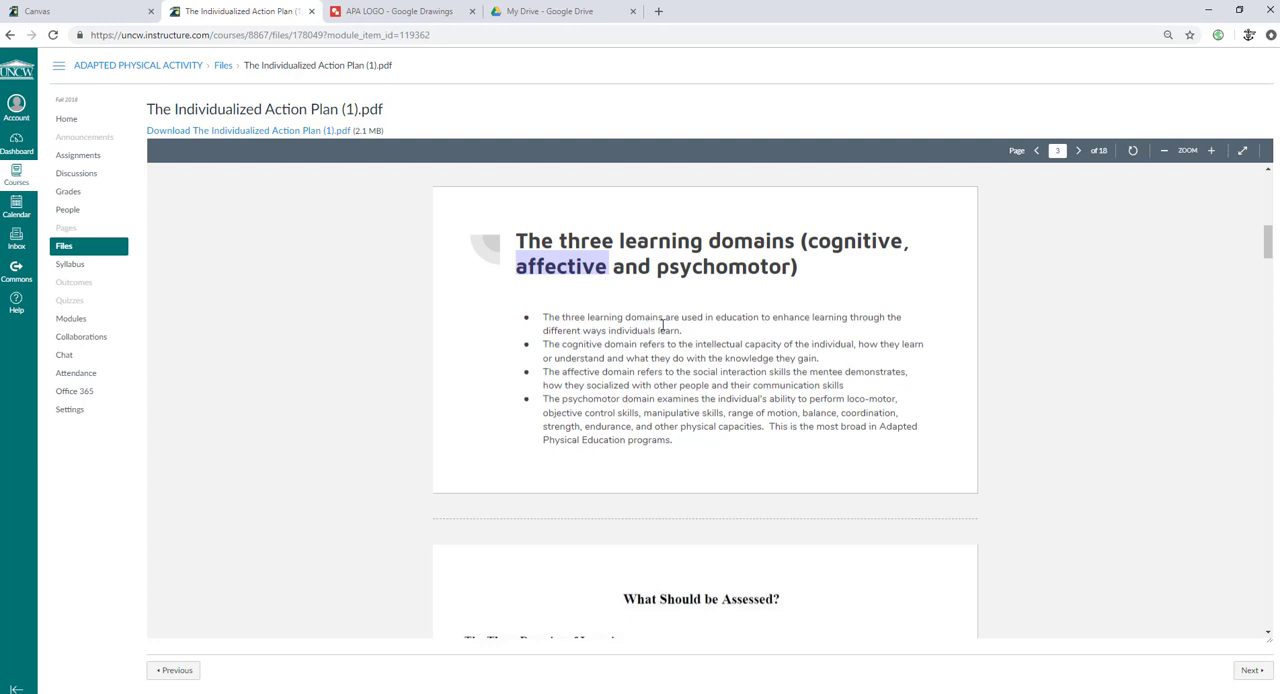
{"action": "mouse_move", "coordinate": [617, 399]}
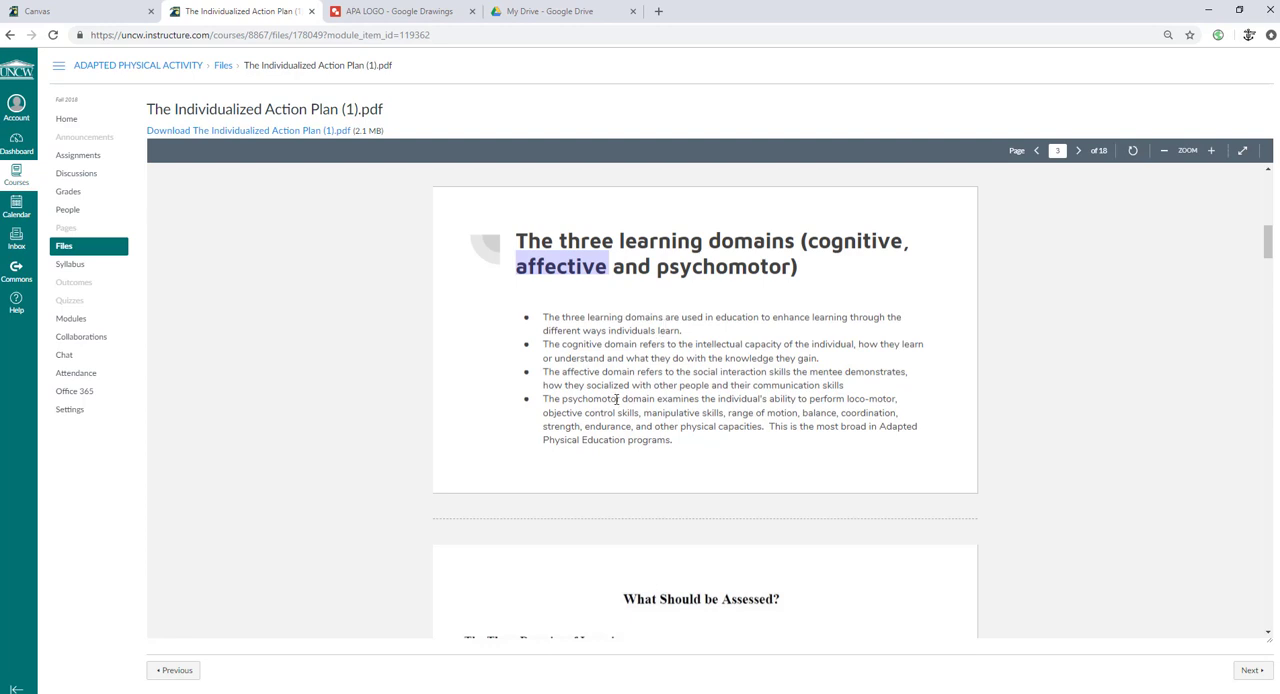
{"action": "mouse_move", "coordinate": [677, 354]}
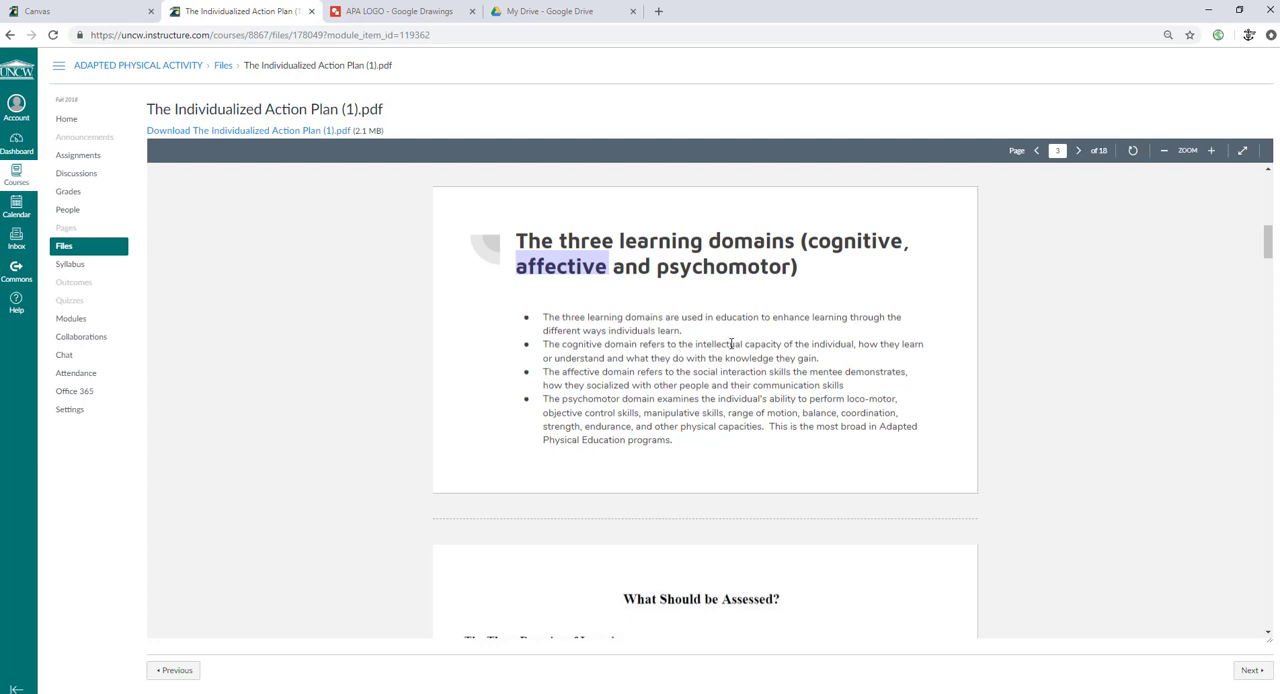
{"action": "mouse_move", "coordinate": [797, 339]}
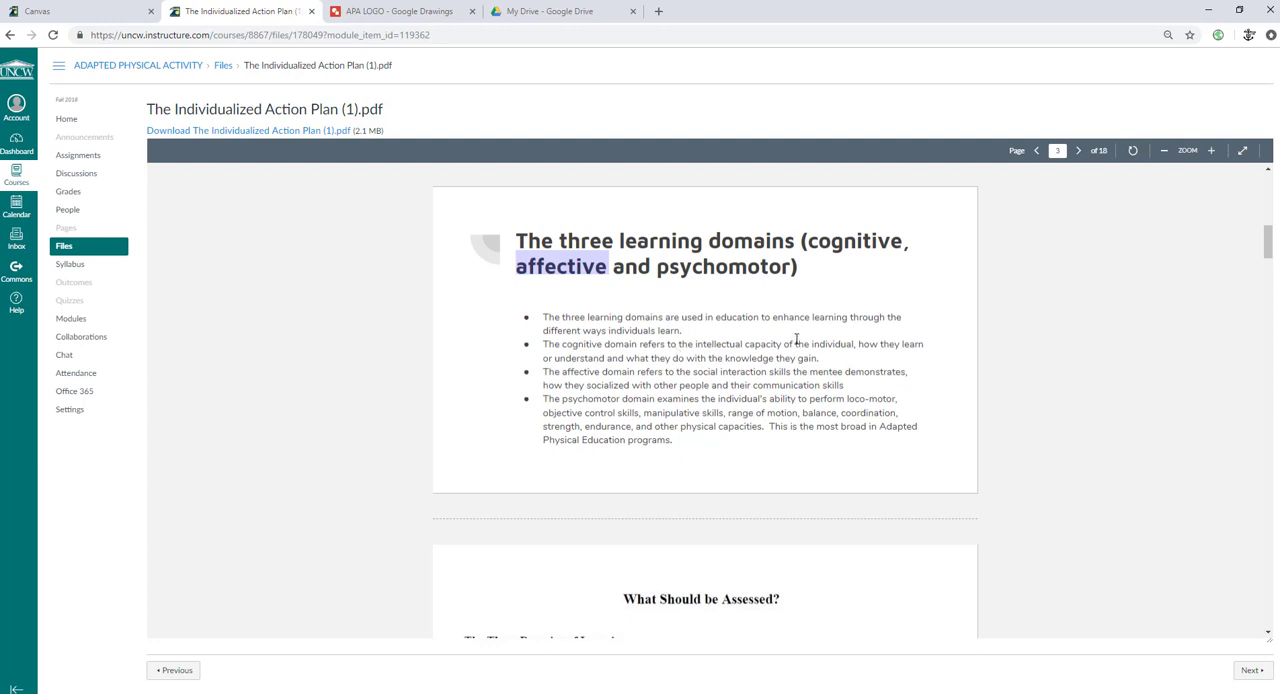
{"action": "mouse_move", "coordinate": [639, 385]}
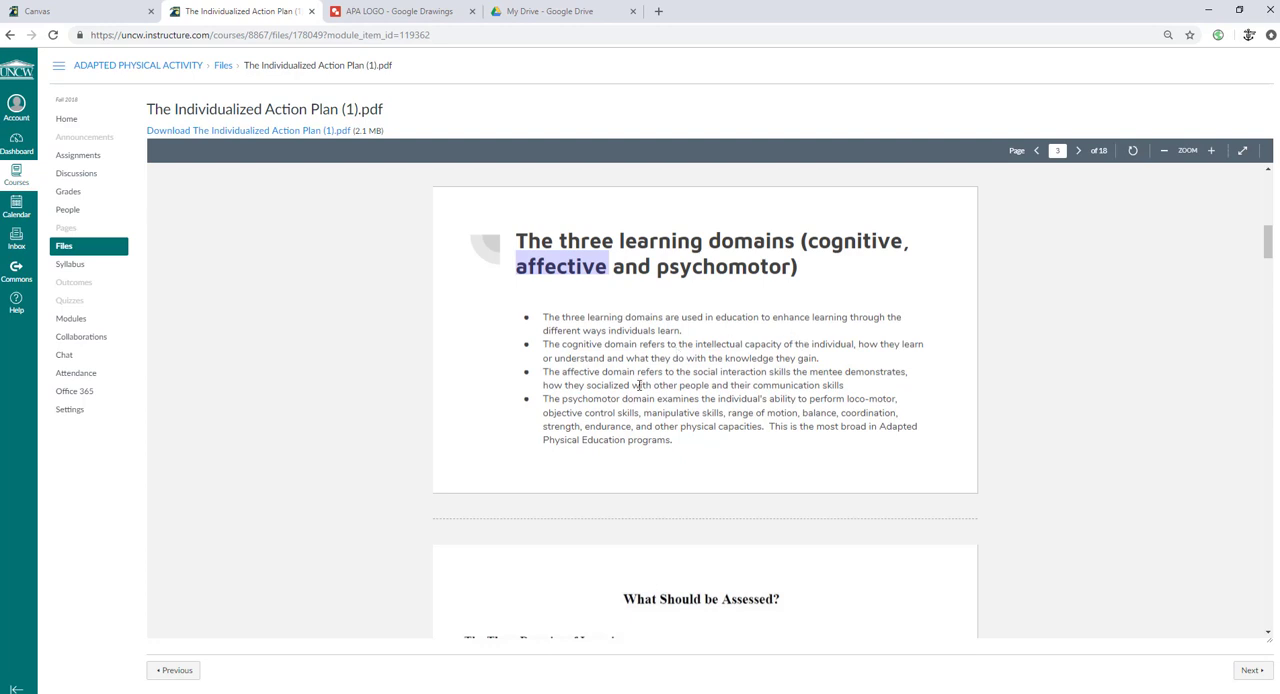
{"action": "mouse_move", "coordinate": [679, 352]}
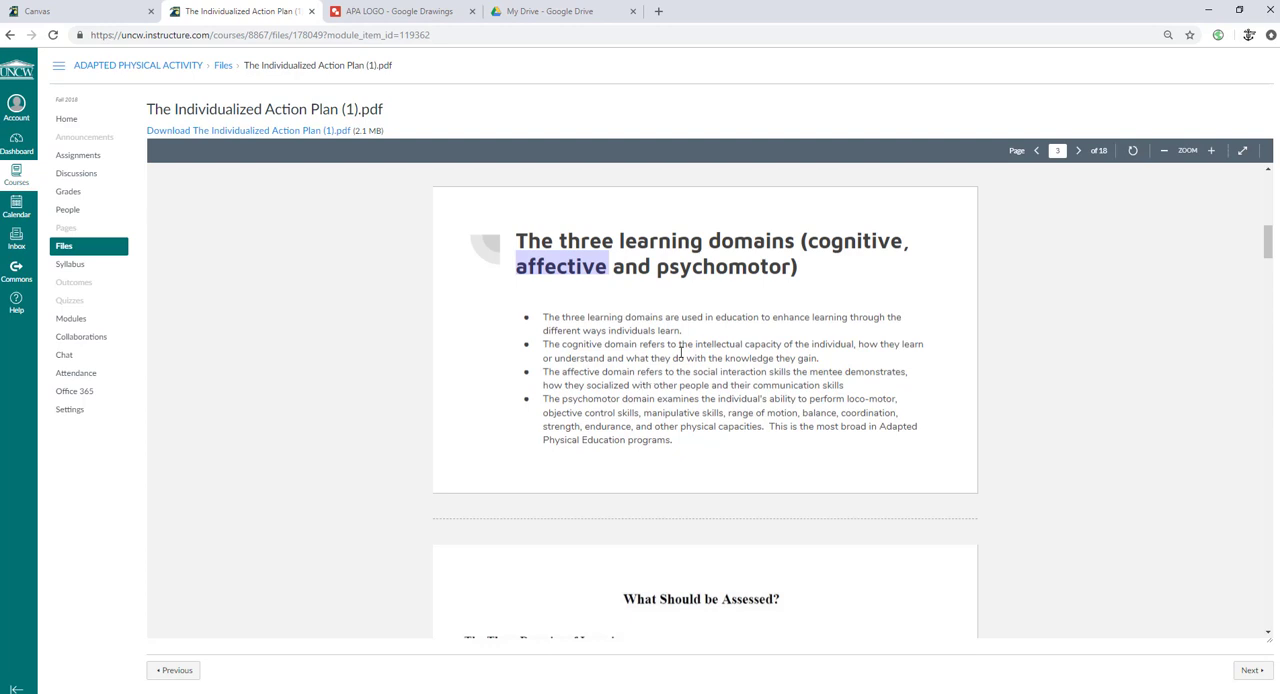
{"action": "mouse_move", "coordinate": [793, 338]}
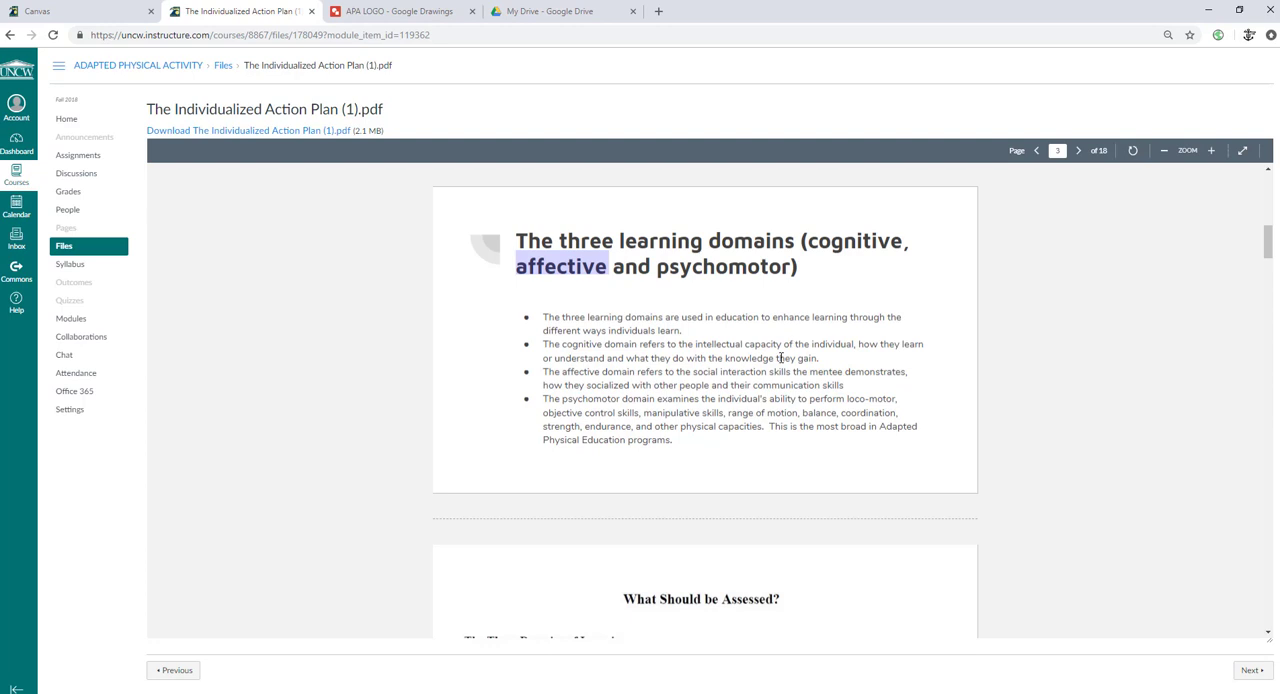
{"action": "mouse_move", "coordinate": [688, 448]}
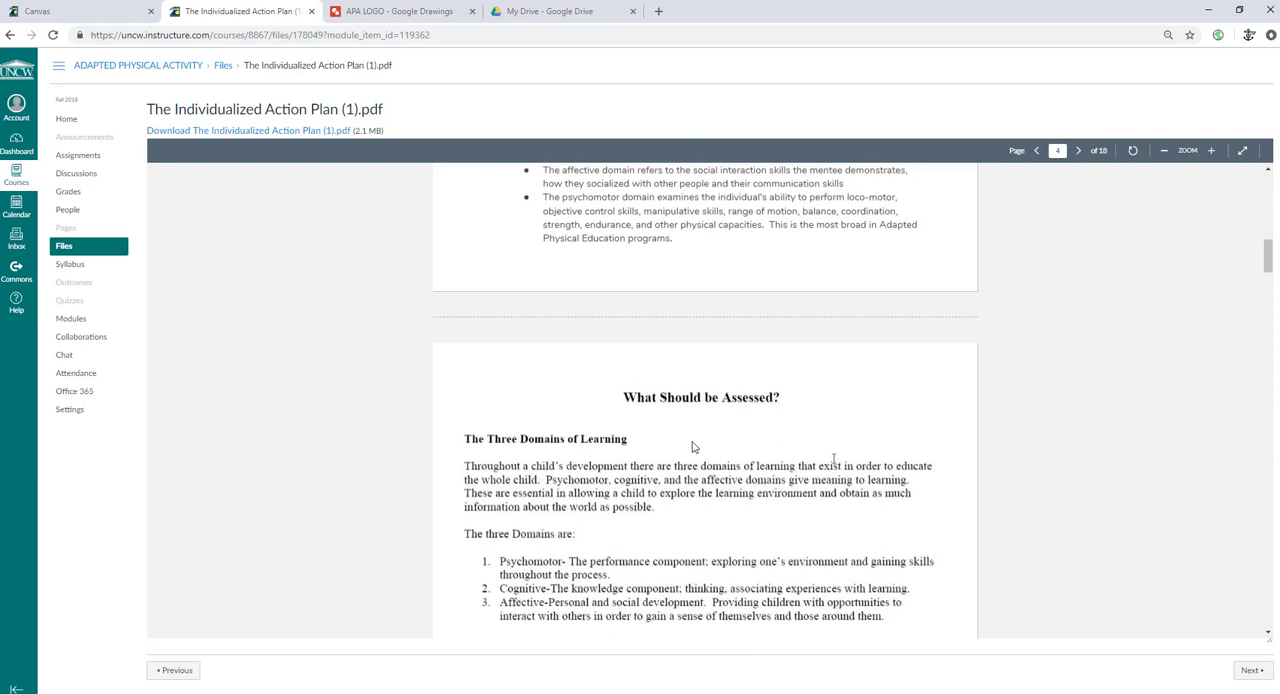
Step: Move the PDF past What Should be Assessed? to page 6, the Cognitive Domain standards
{"action": "scroll", "scroll_direction": "down", "scroll_amount": 3}
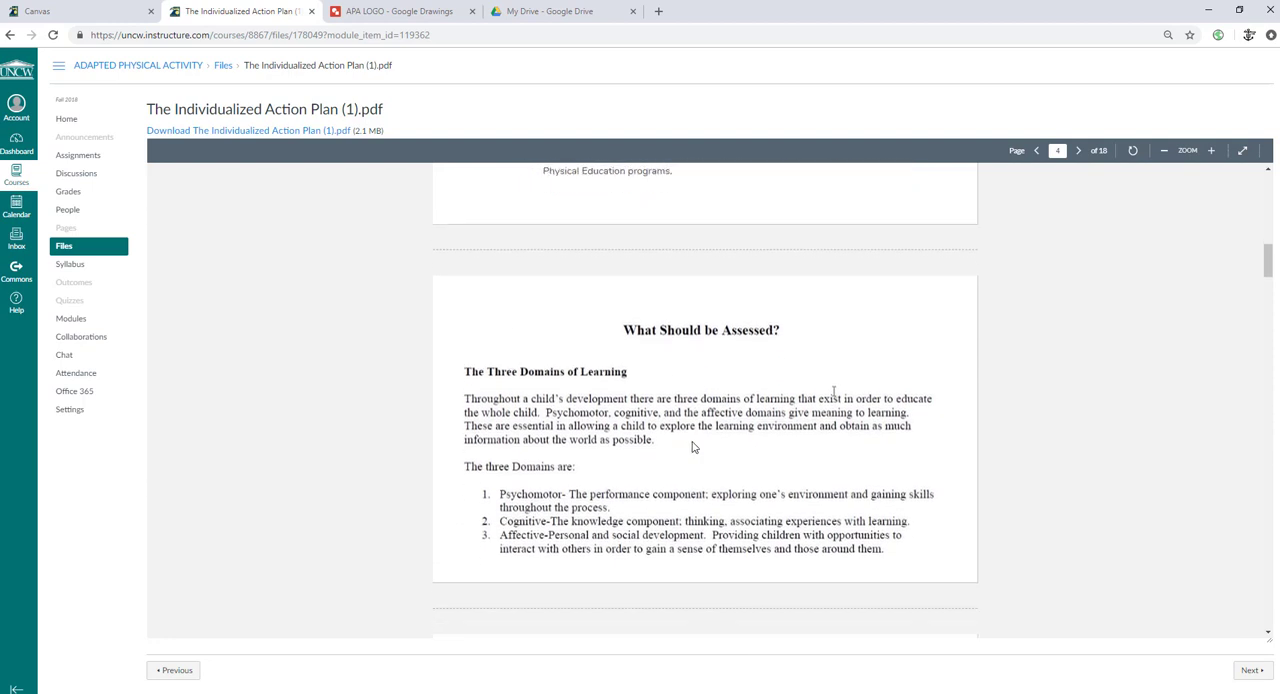
{"action": "scroll", "scroll_direction": "down", "scroll_amount": 3}
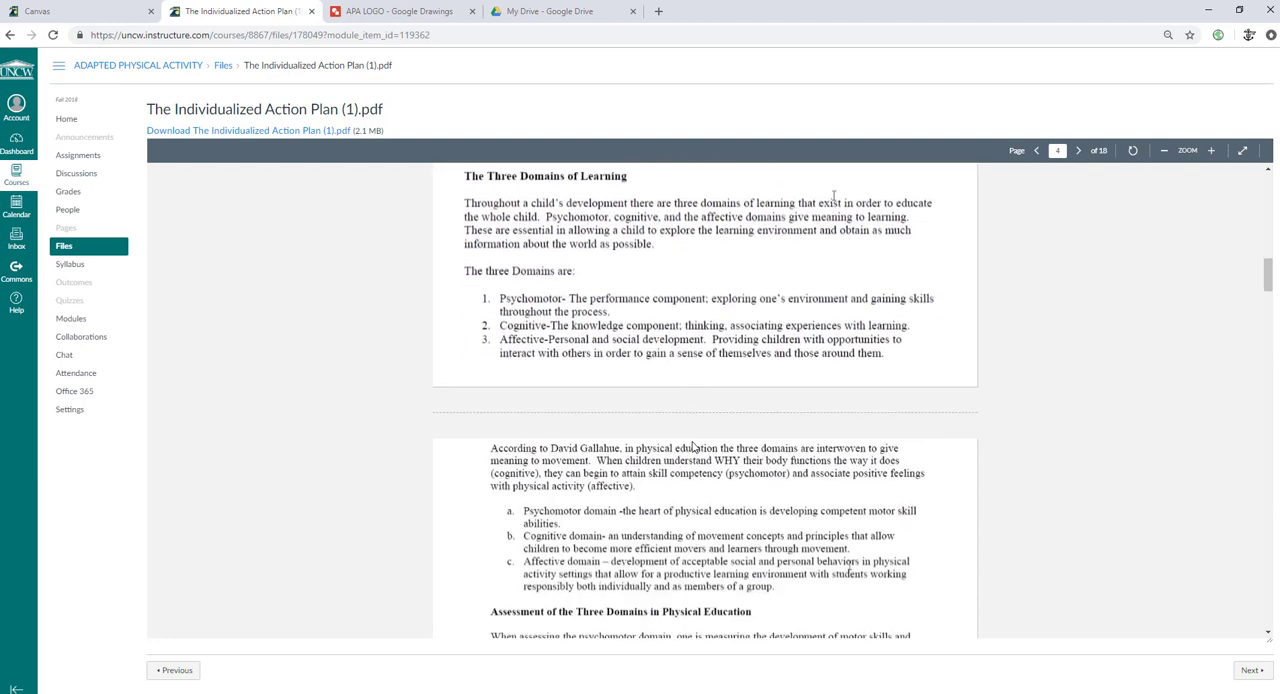
{"action": "scroll", "scroll_direction": "up", "scroll_amount": 3}
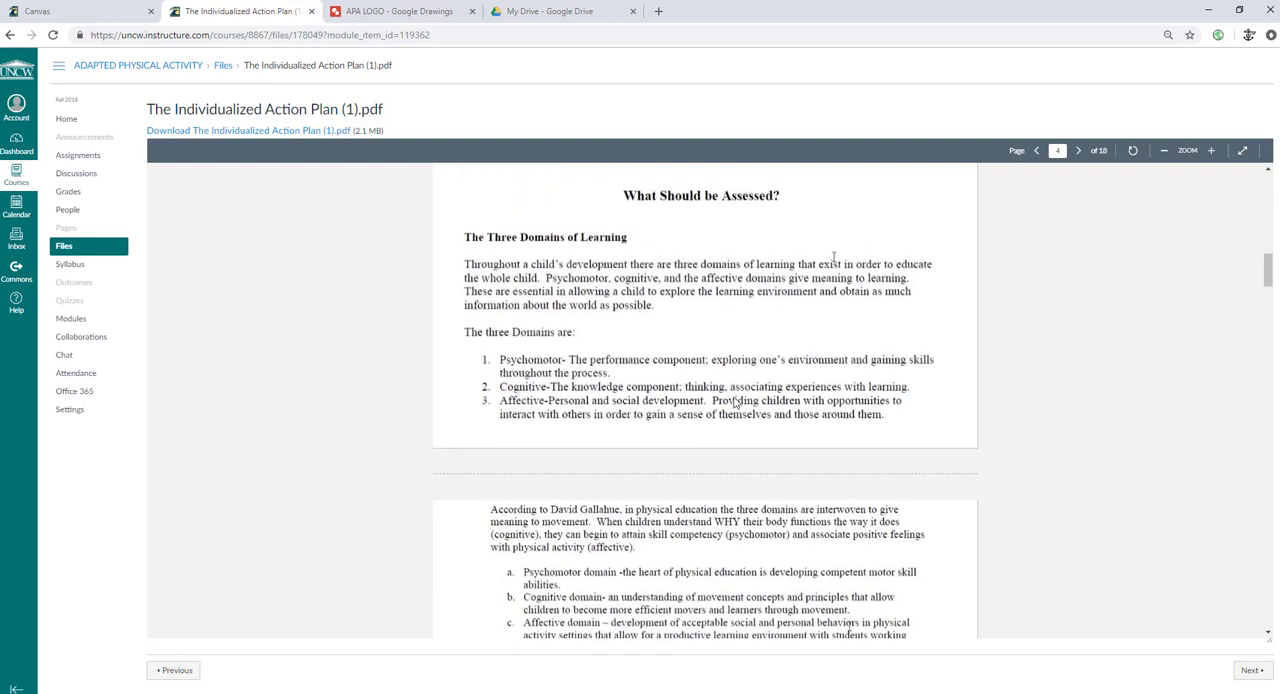
{"action": "mouse_move", "coordinate": [658, 313]}
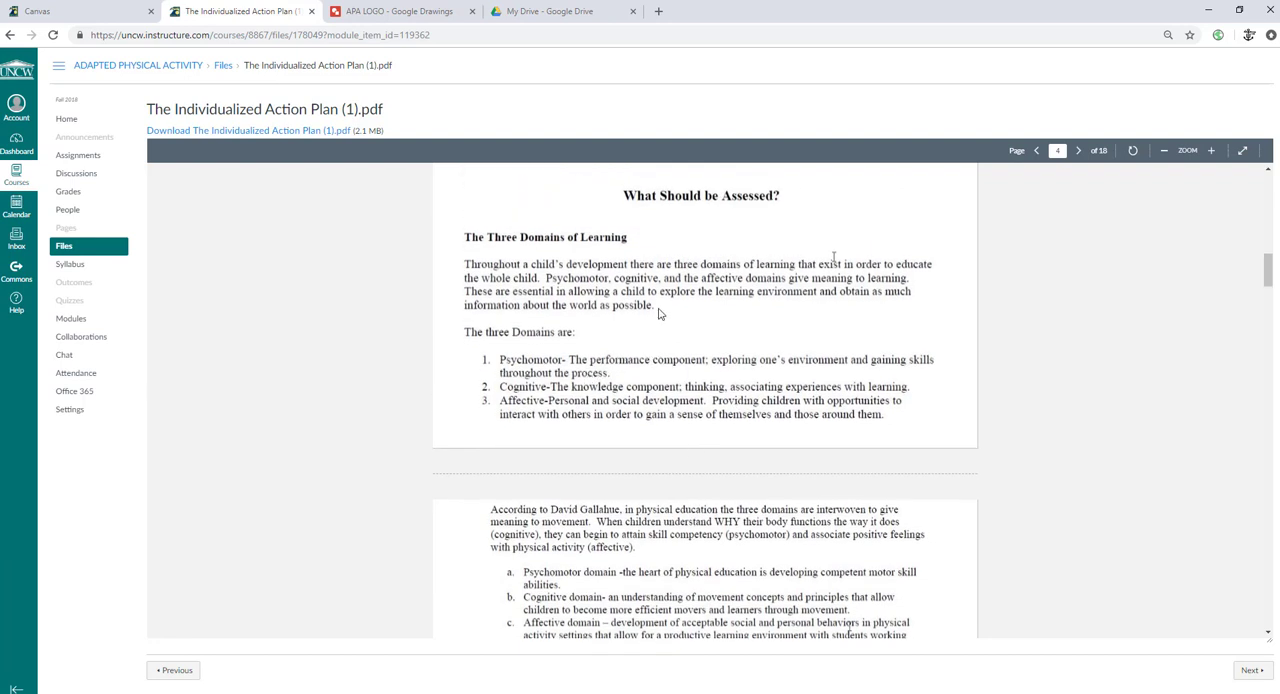
{"action": "left_click", "coordinate": [1078, 150]}
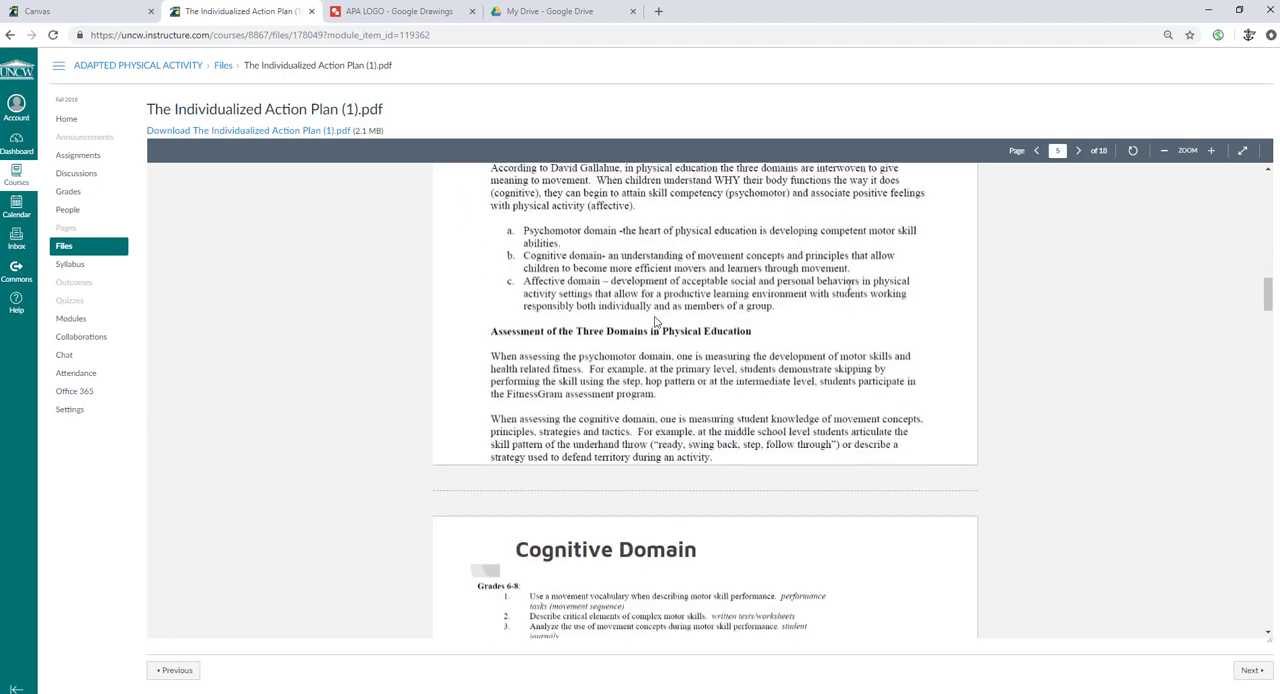
{"action": "left_click", "coordinate": [1078, 150]}
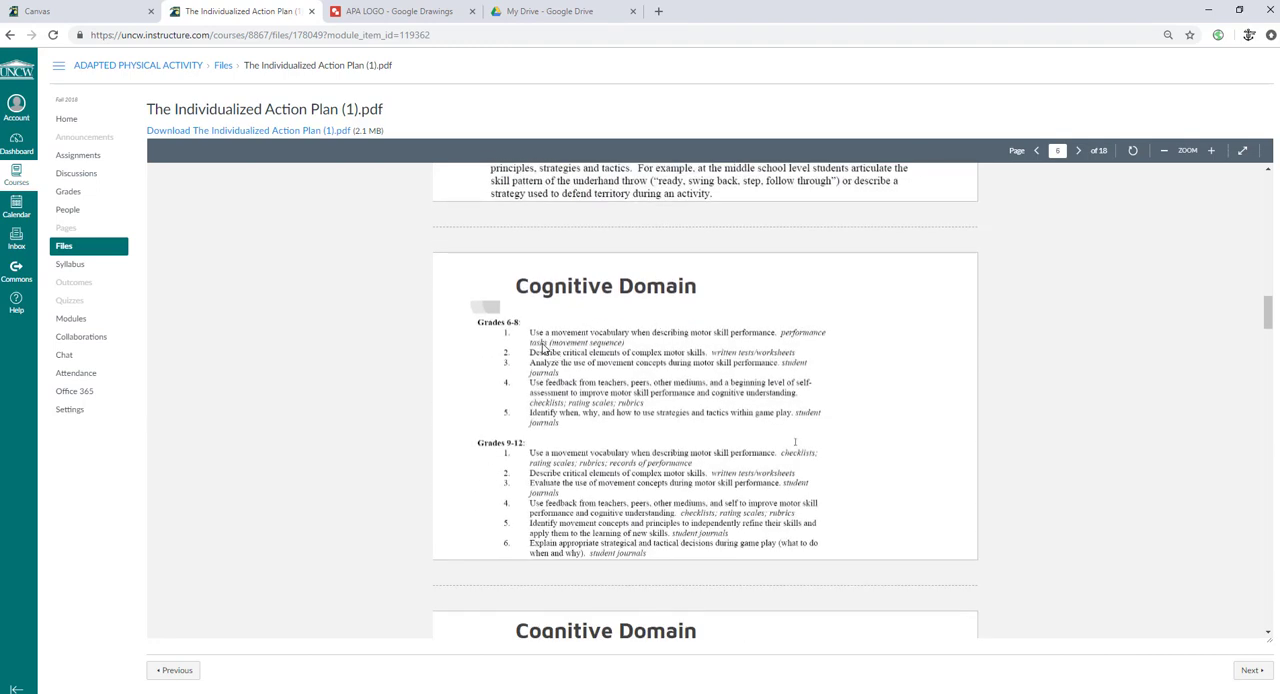
{"action": "mouse_move", "coordinate": [521, 337]}
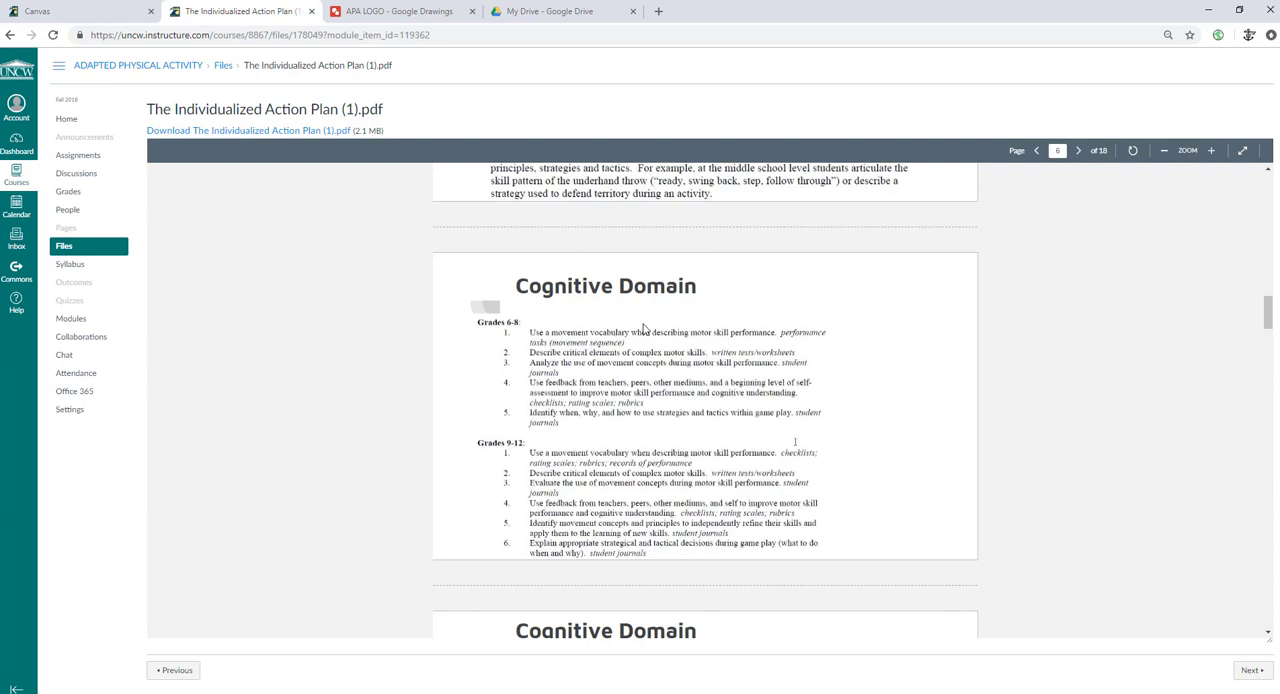
{"action": "mouse_move", "coordinate": [770, 340]}
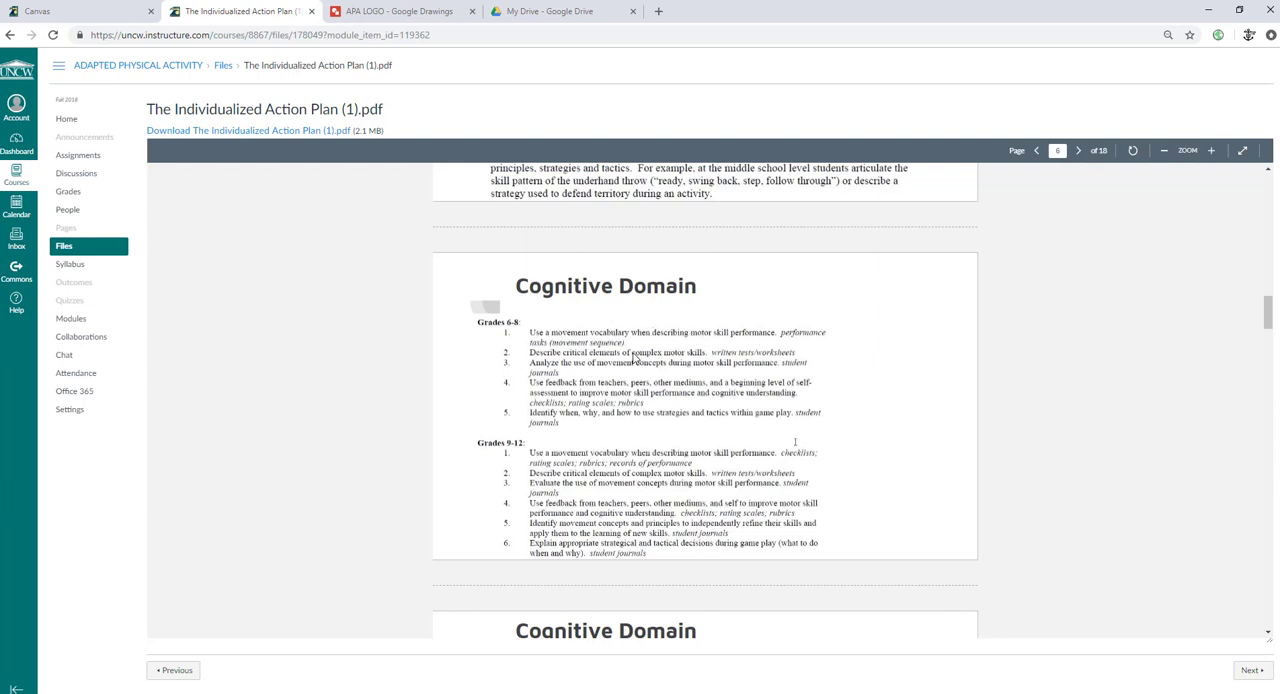
{"action": "mouse_move", "coordinate": [585, 372]}
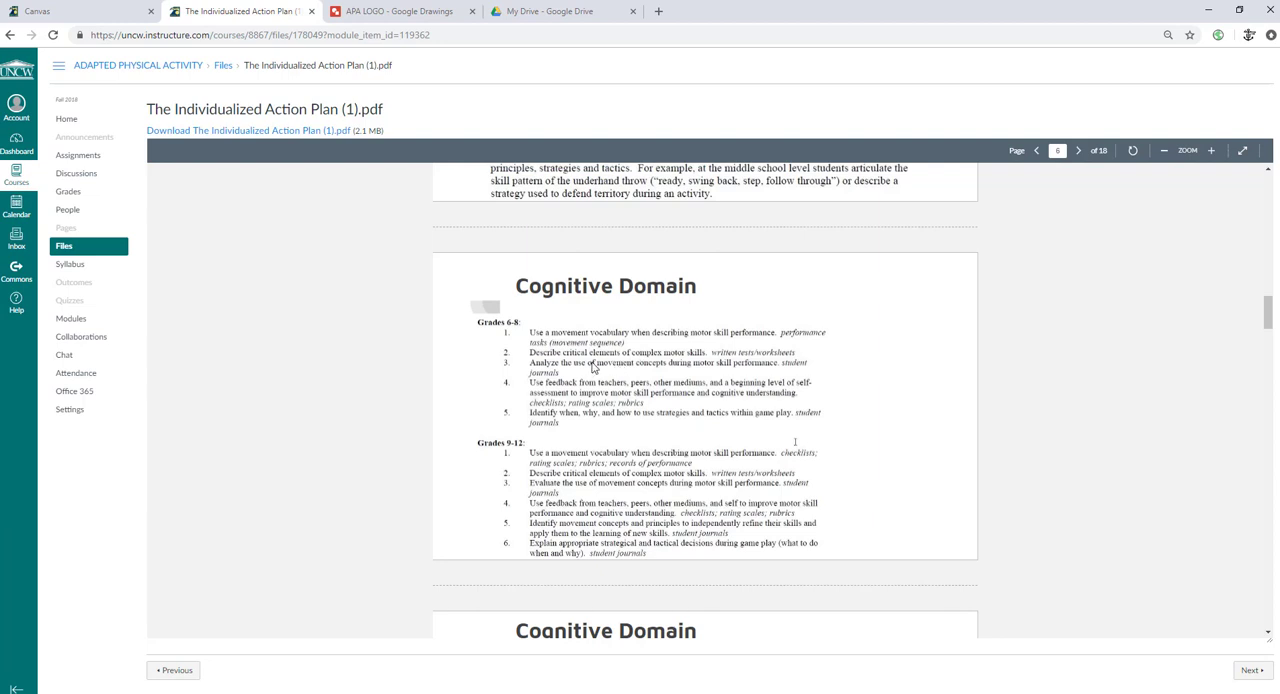
{"action": "mouse_move", "coordinate": [648, 333]}
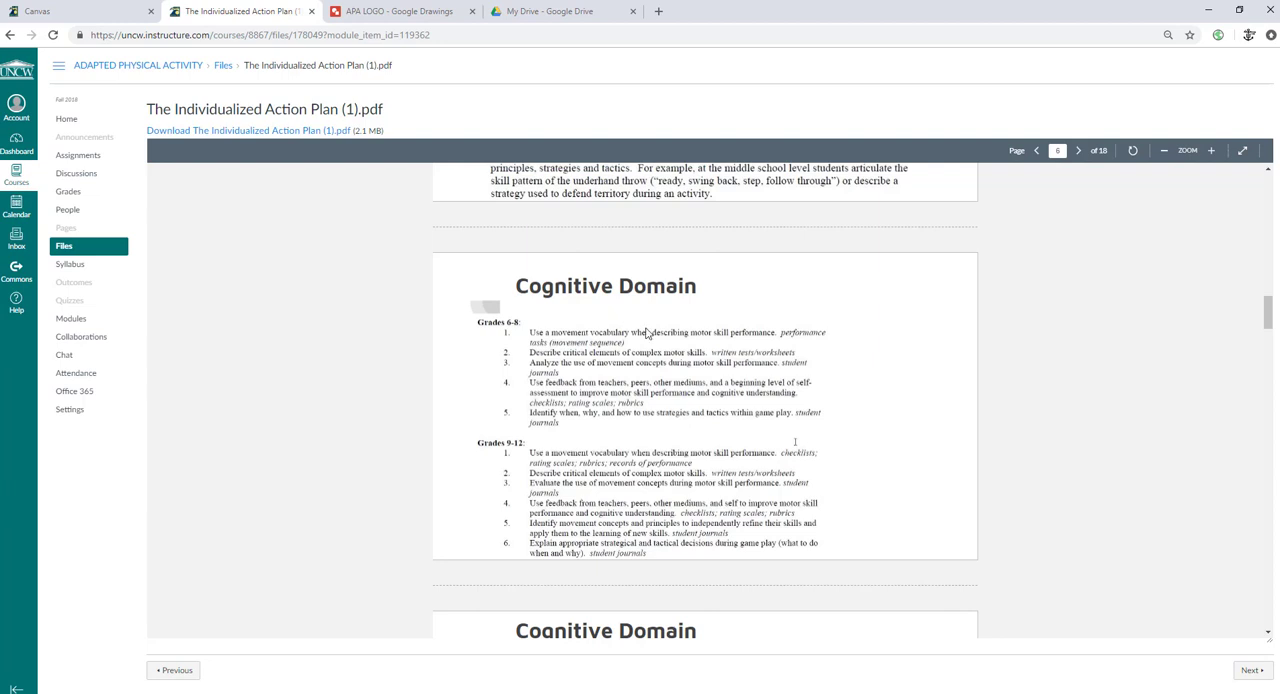
{"action": "mouse_move", "coordinate": [720, 307]}
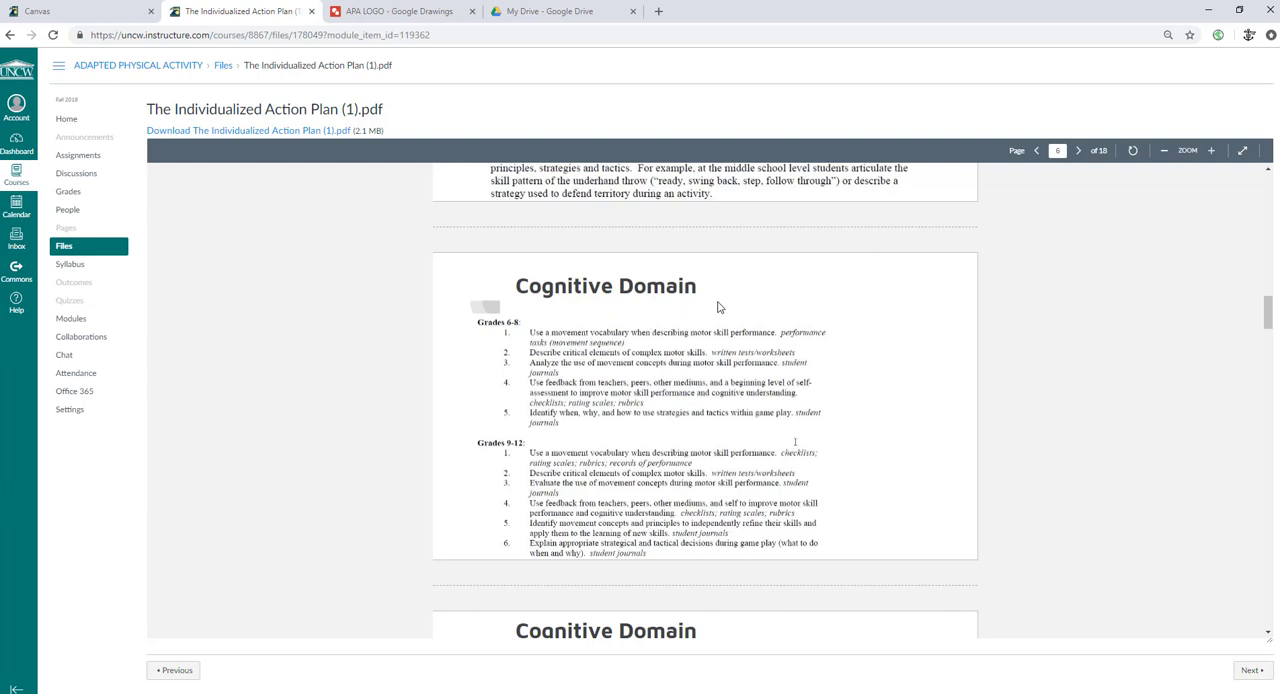
{"action": "mouse_move", "coordinate": [722, 335]}
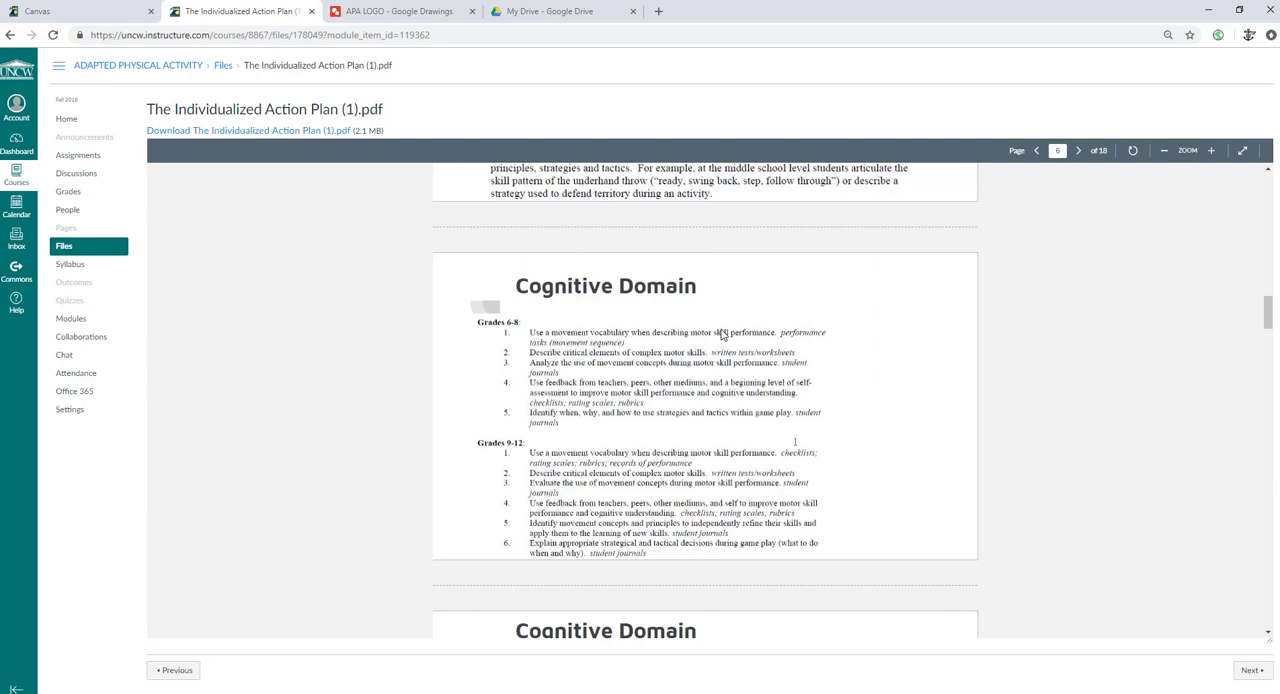
{"action": "mouse_move", "coordinate": [524, 339]}
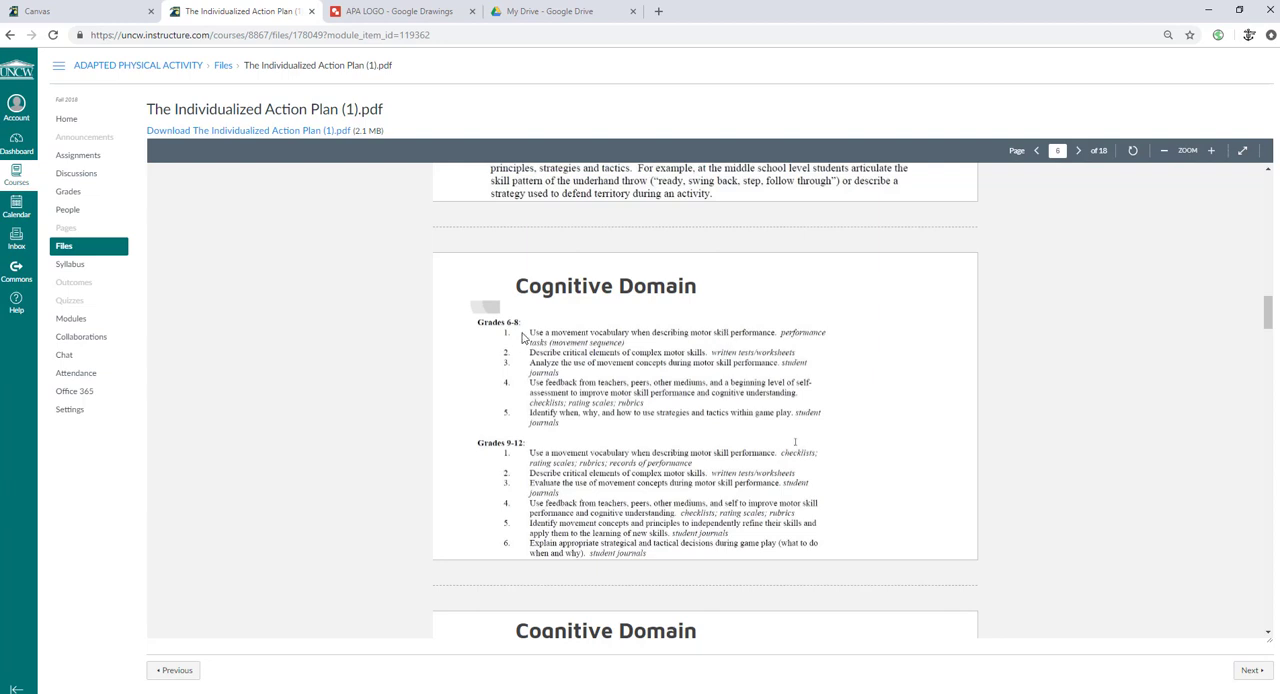
Step: Advance past the K-2 and 3-5 Cognitive Domain indicators to page 8, How to Assess Student Learning
{"action": "left_click", "coordinate": [1078, 150]}
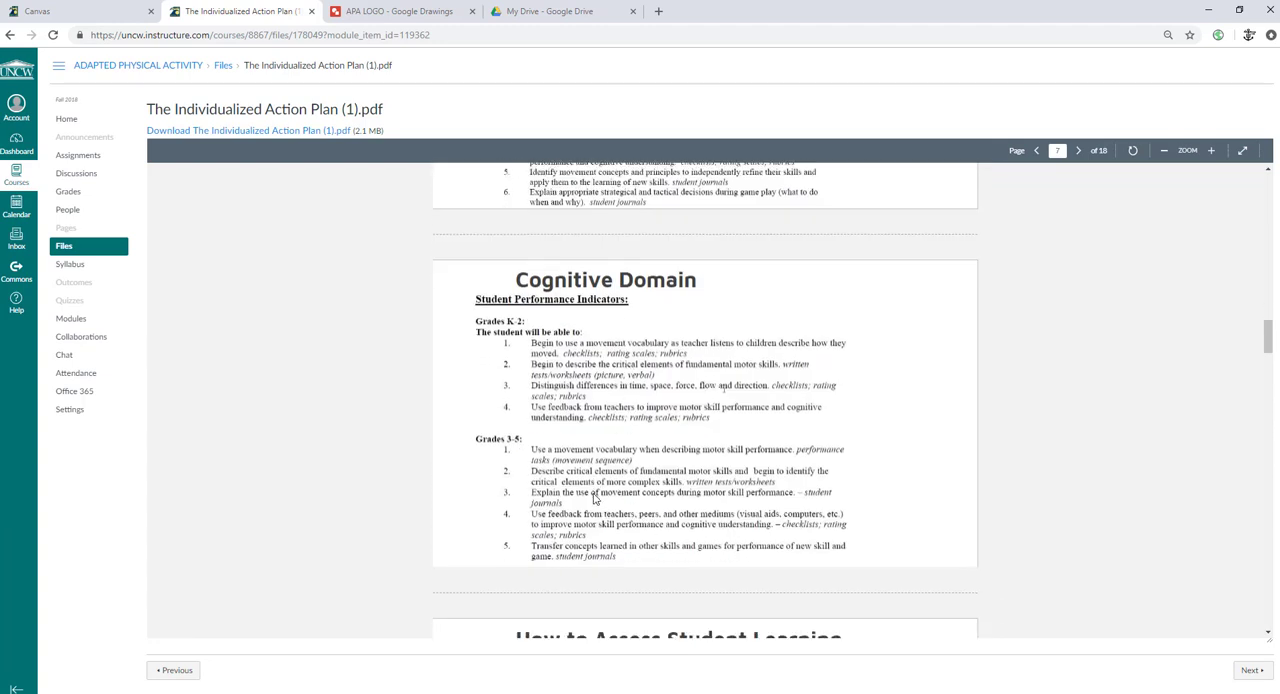
{"action": "scroll", "scroll_direction": "down", "scroll_amount": 3}
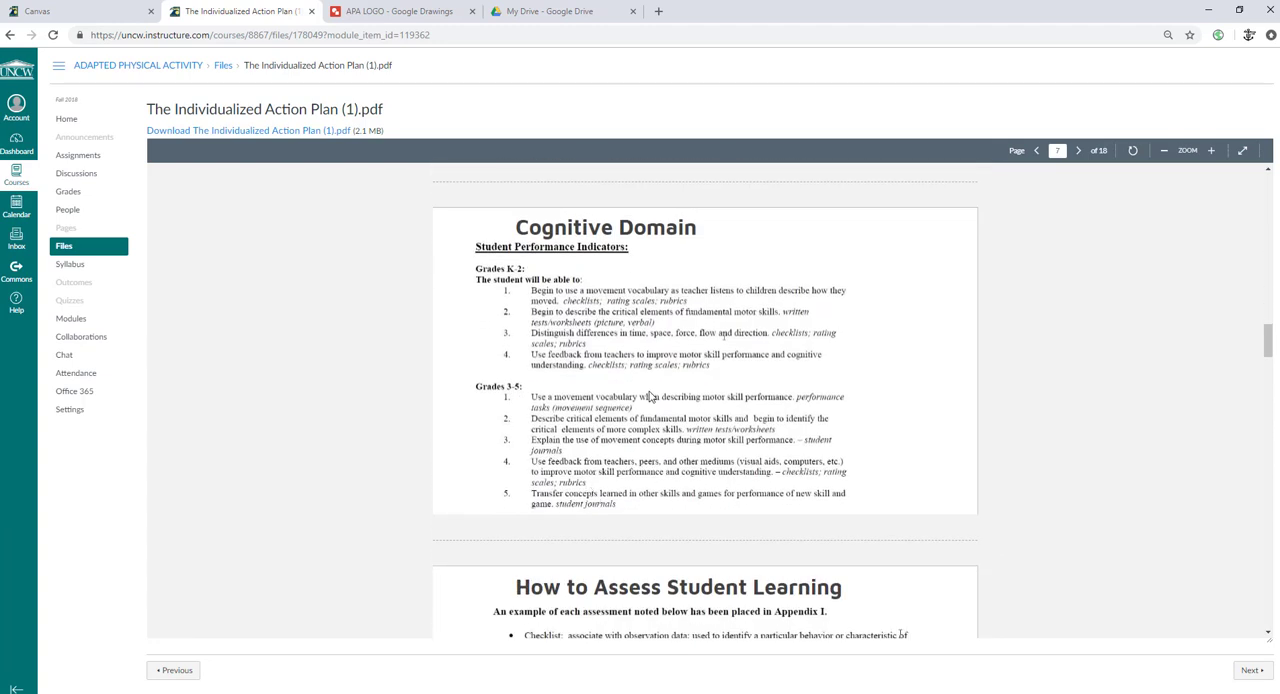
{"action": "mouse_move", "coordinate": [750, 408]}
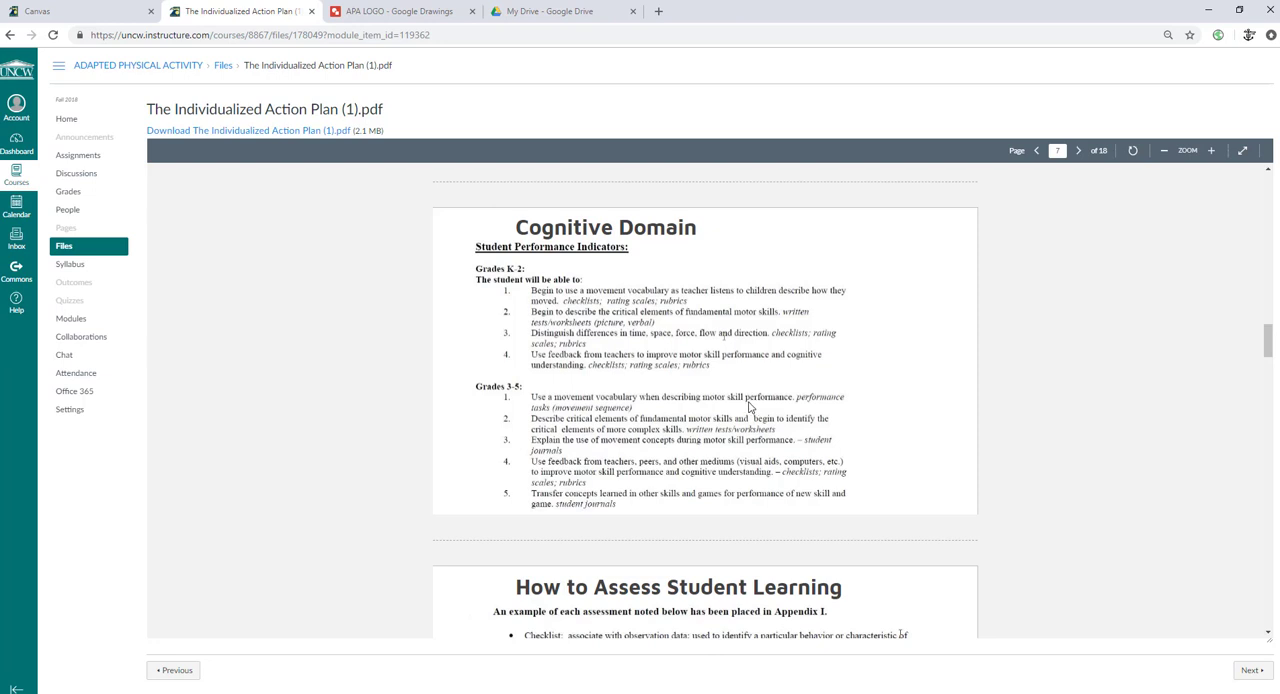
{"action": "mouse_move", "coordinate": [642, 410]}
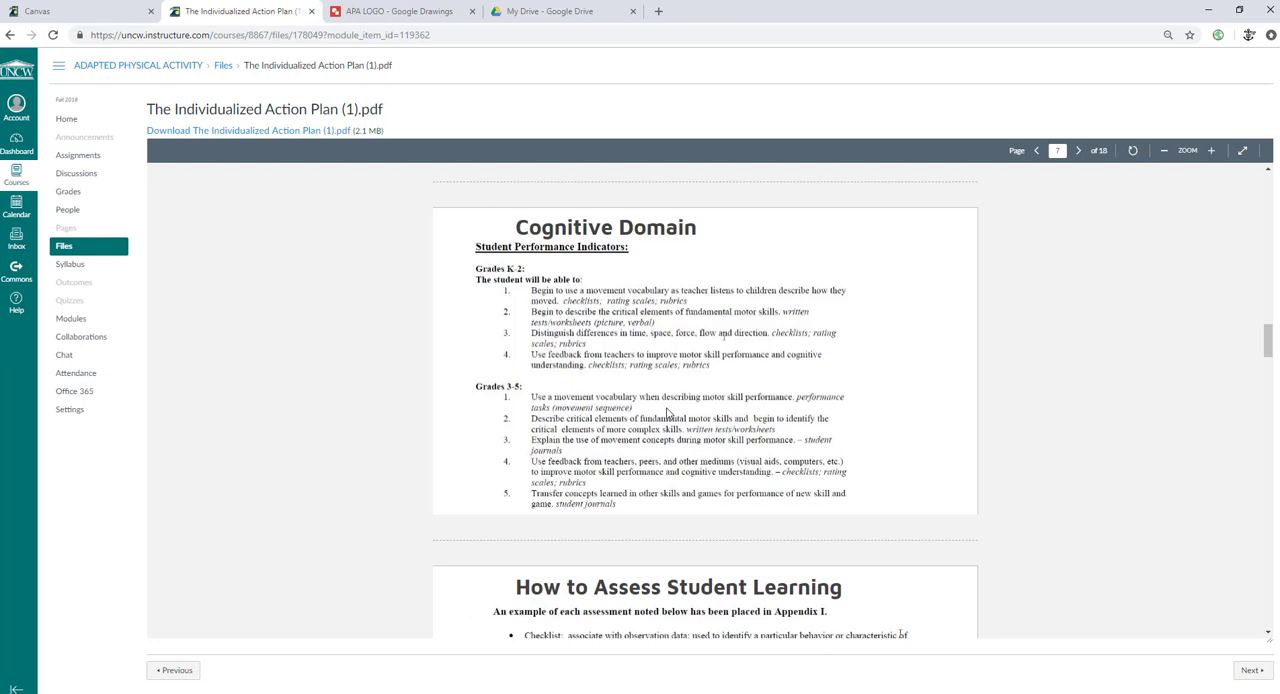
{"action": "mouse_move", "coordinate": [533, 271]}
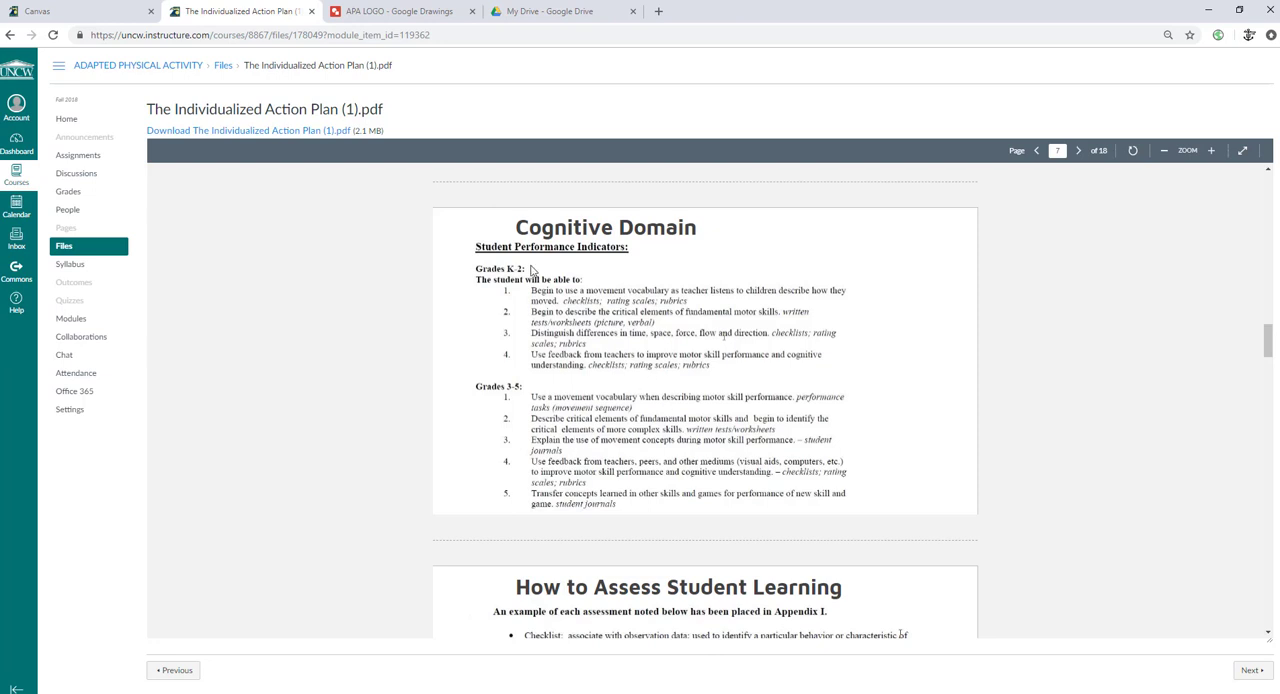
{"action": "mouse_move", "coordinate": [482, 251]}
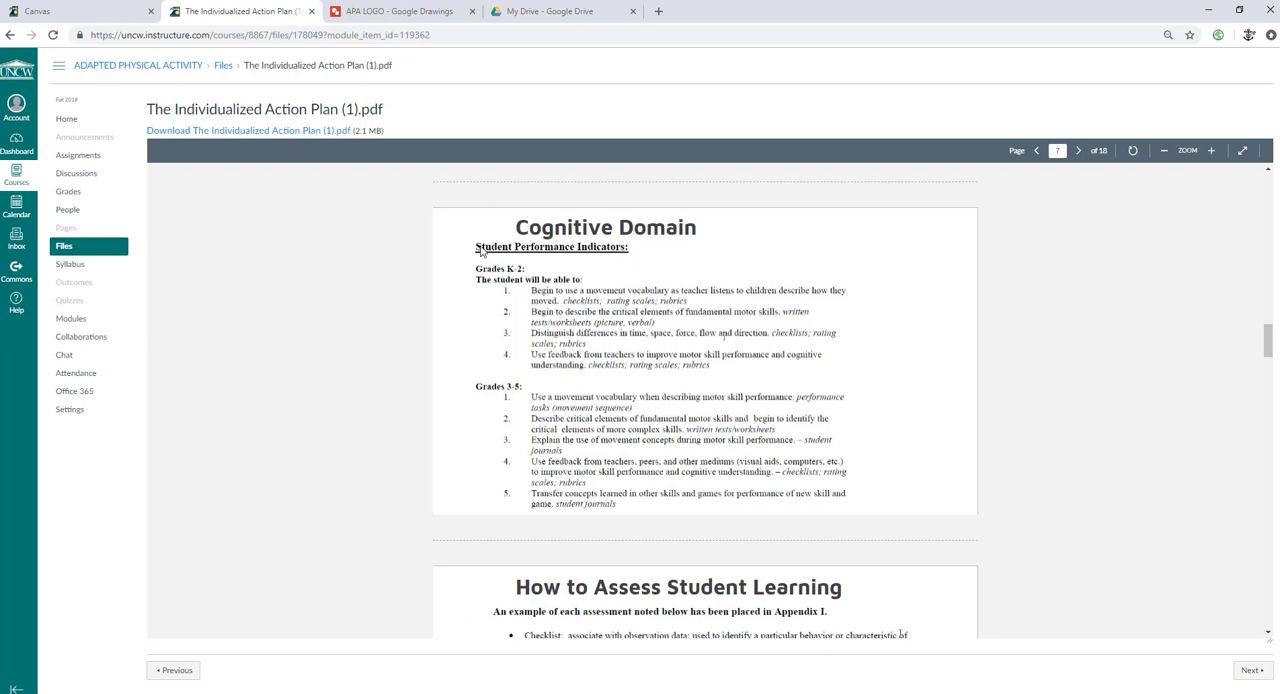
{"action": "scroll", "scroll_direction": "down", "scroll_amount": 3}
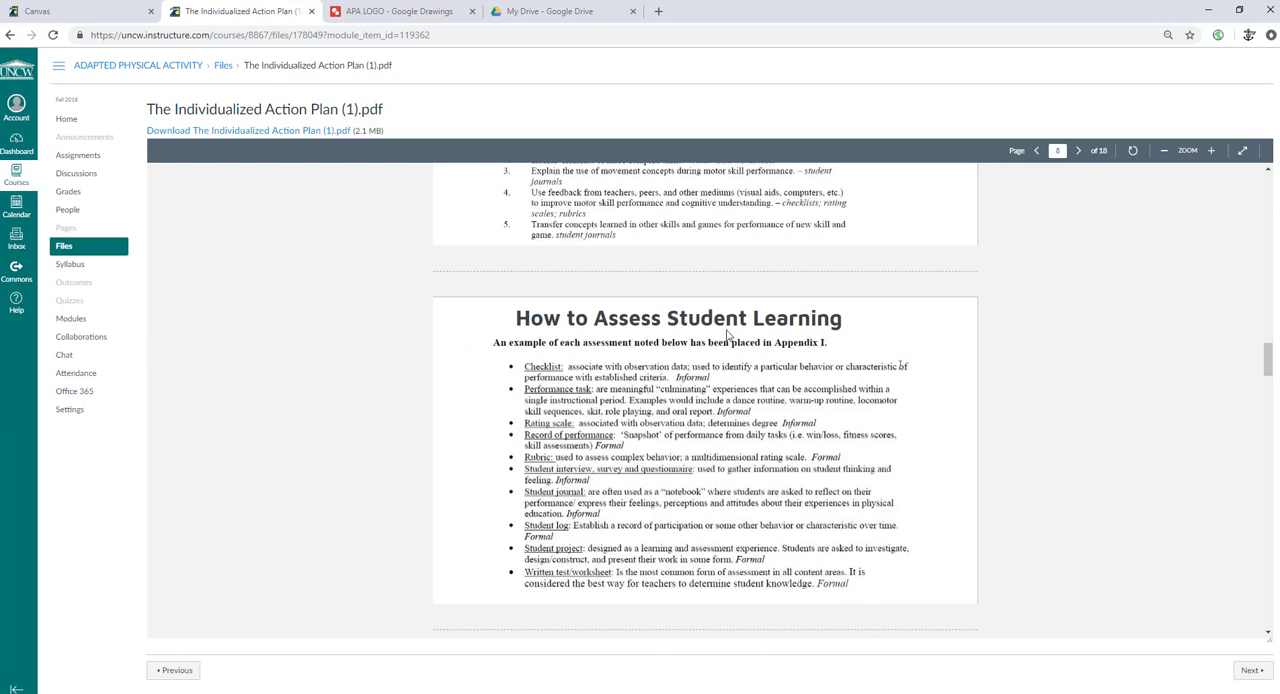
Step: Scroll through the Affective Domain Criteria figure to Bloom's Cognitive Domain on page 10
{"action": "scroll", "scroll_direction": "down", "scroll_amount": 3}
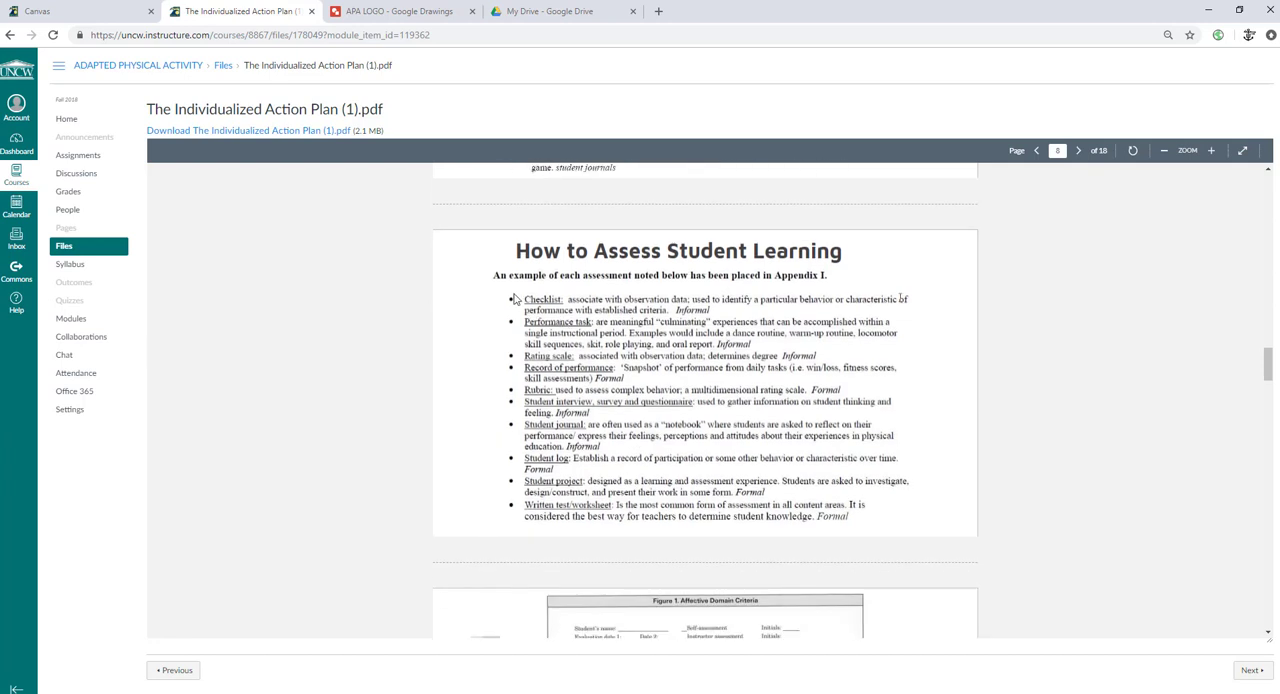
{"action": "mouse_move", "coordinate": [548, 347]}
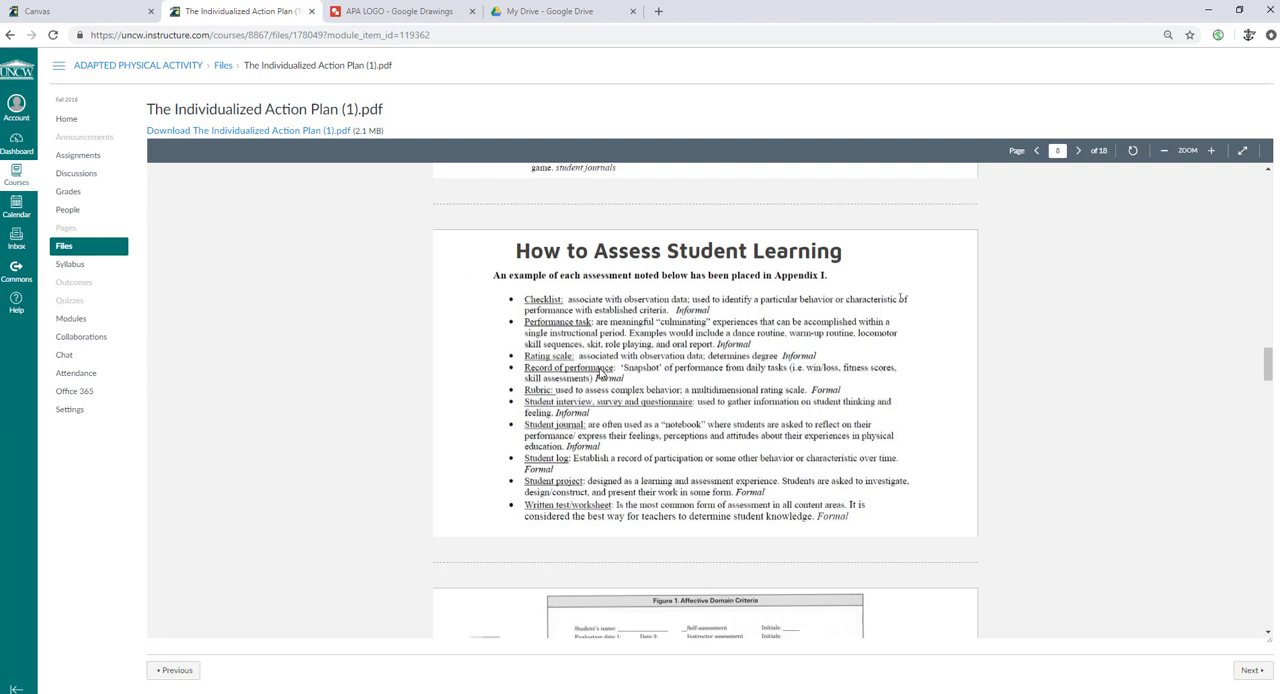
{"action": "mouse_move", "coordinate": [570, 432]}
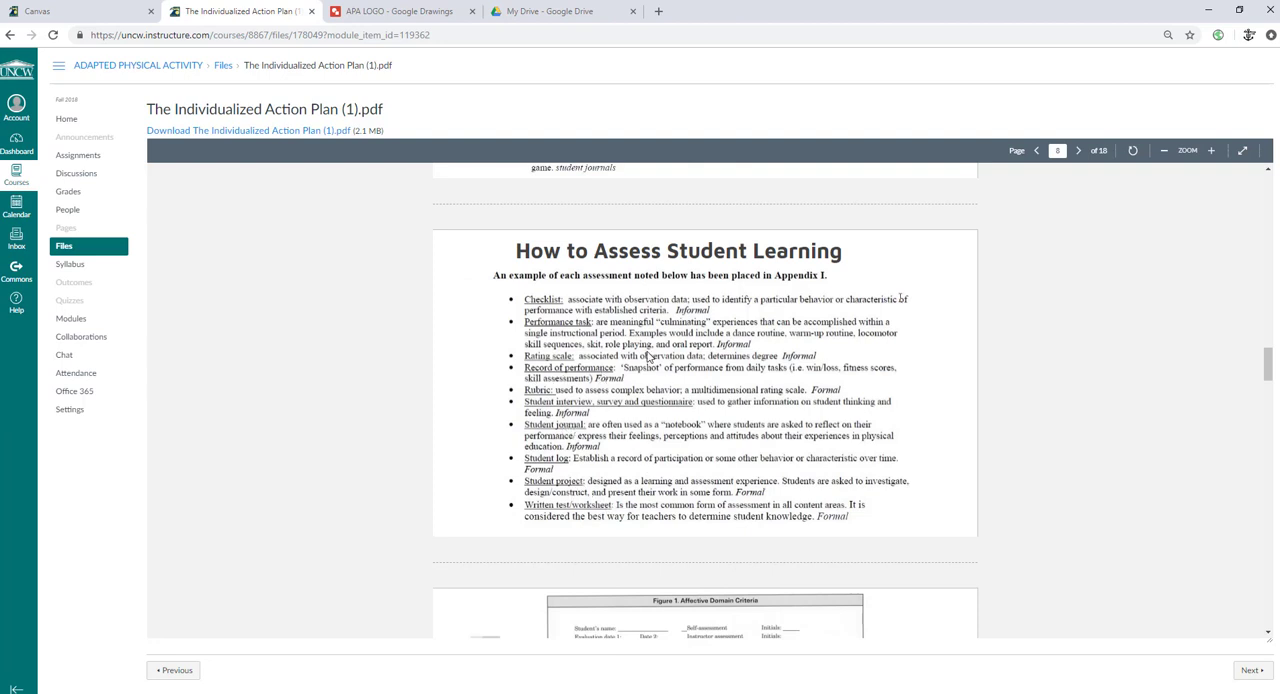
{"action": "scroll", "scroll_direction": "down", "scroll_amount": 3}
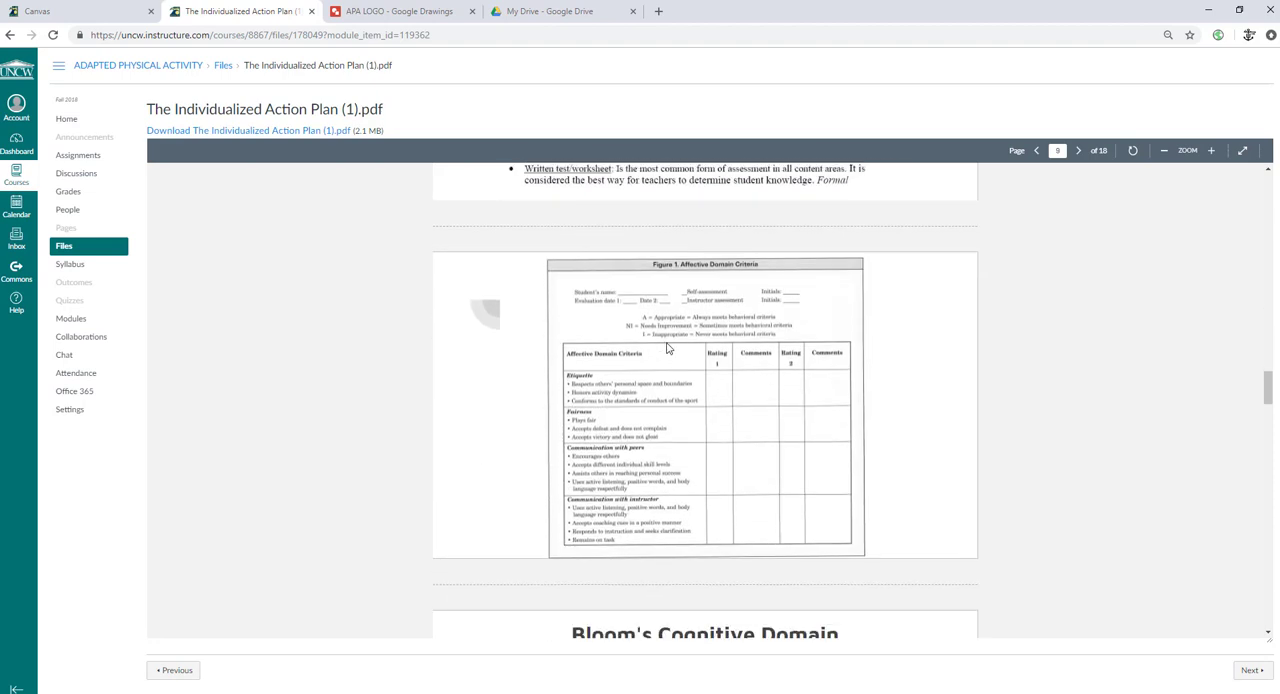
{"action": "mouse_move", "coordinate": [617, 397]}
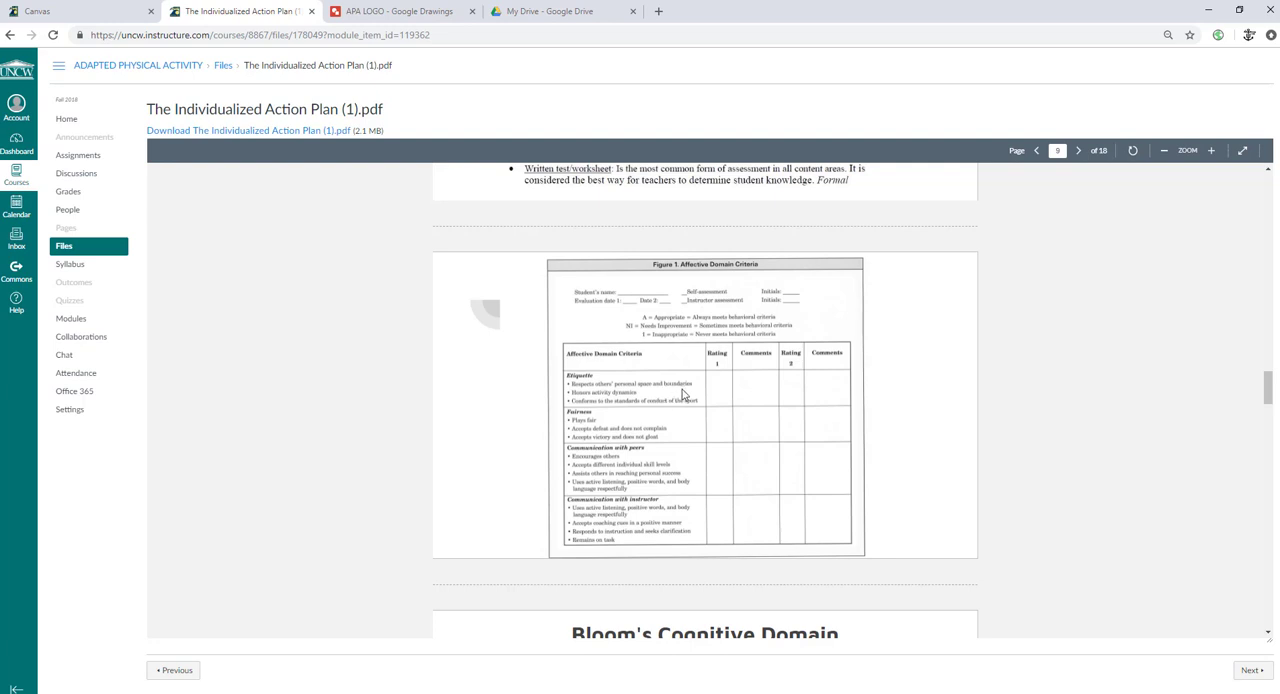
{"action": "mouse_move", "coordinate": [597, 436]}
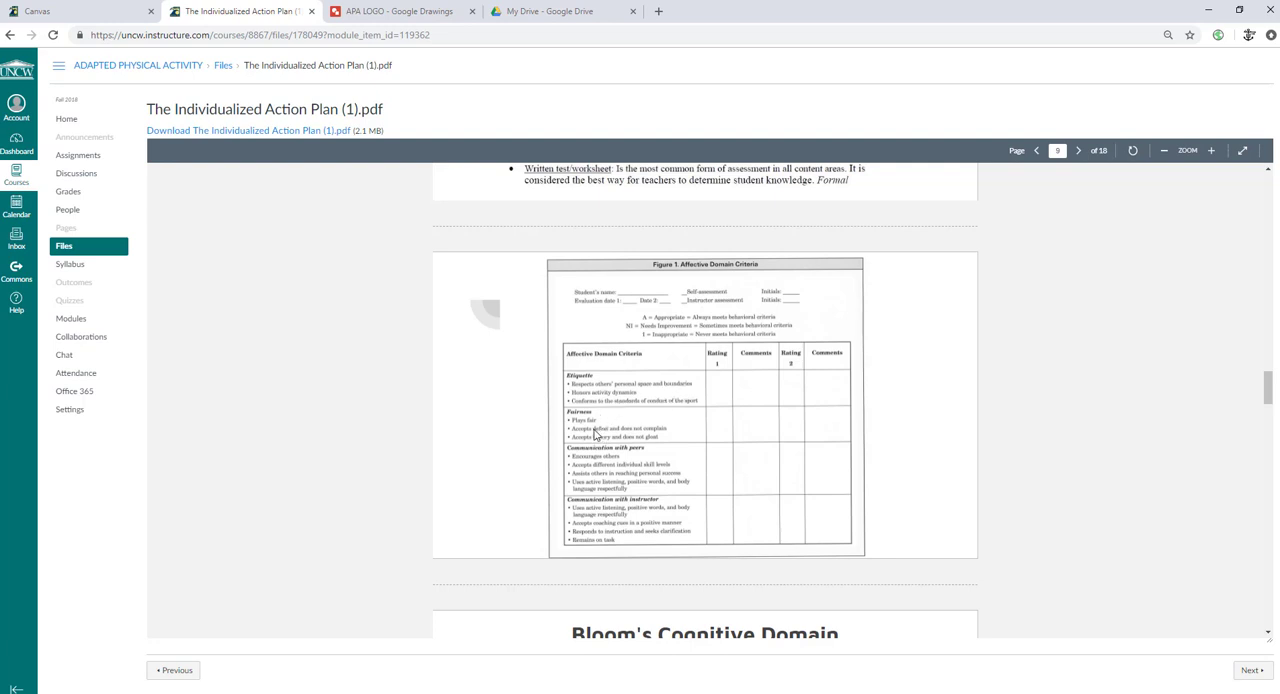
{"action": "mouse_move", "coordinate": [602, 470]}
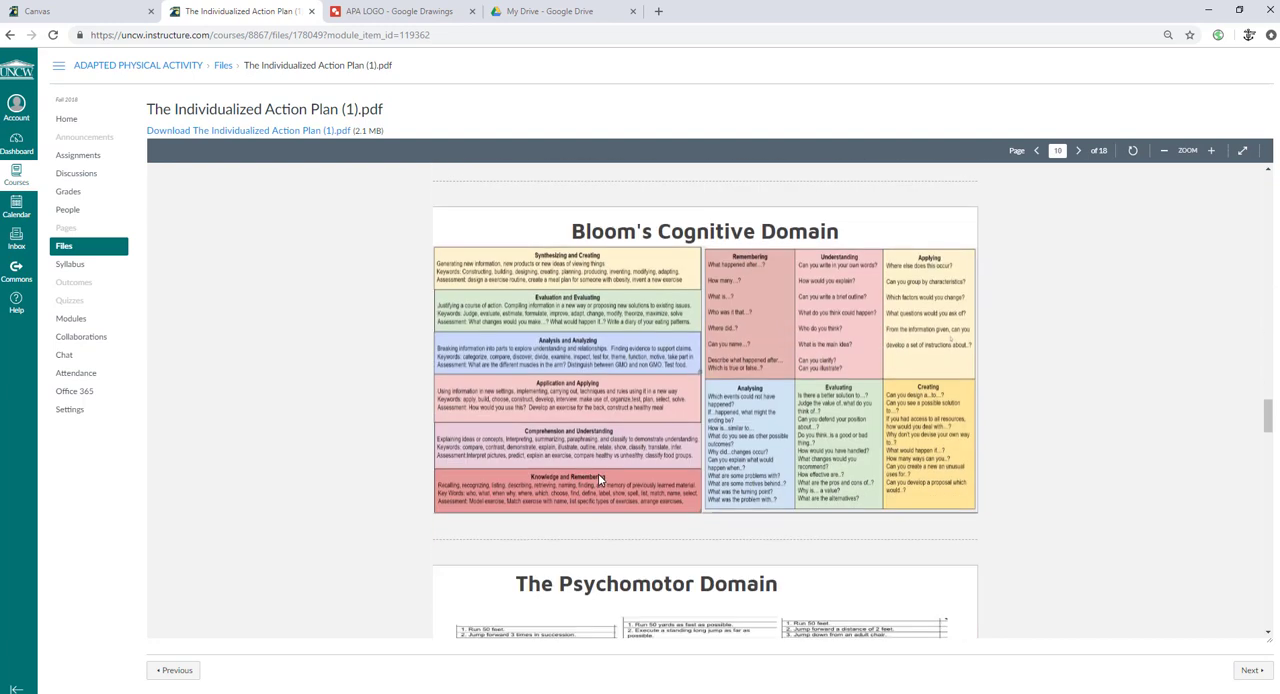
{"action": "scroll", "scroll_direction": "down", "scroll_amount": 3}
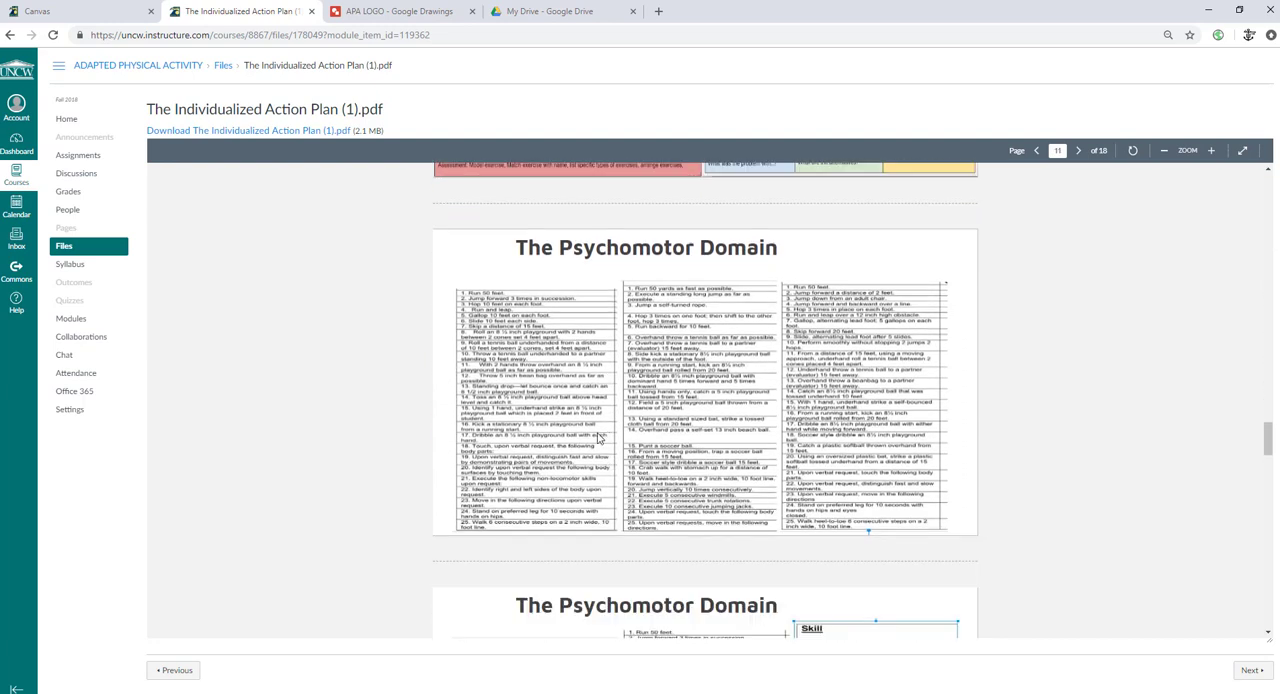
{"action": "mouse_move", "coordinate": [538, 375]}
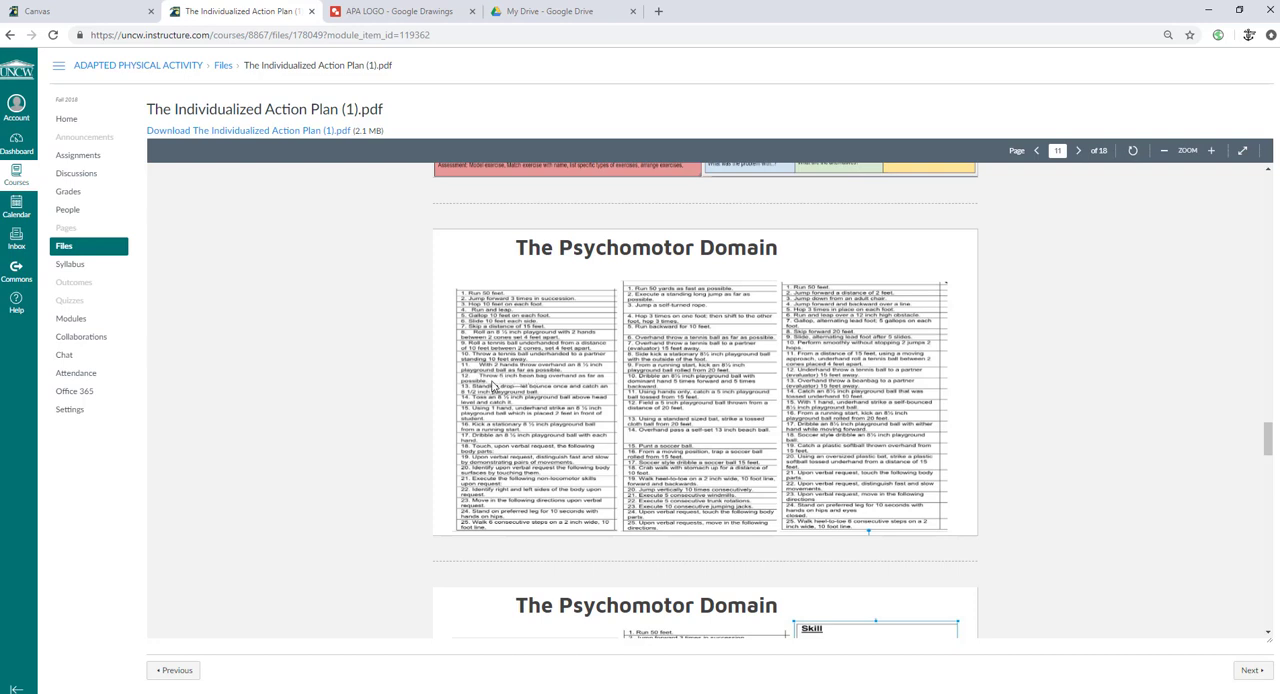
{"action": "mouse_move", "coordinate": [553, 384]}
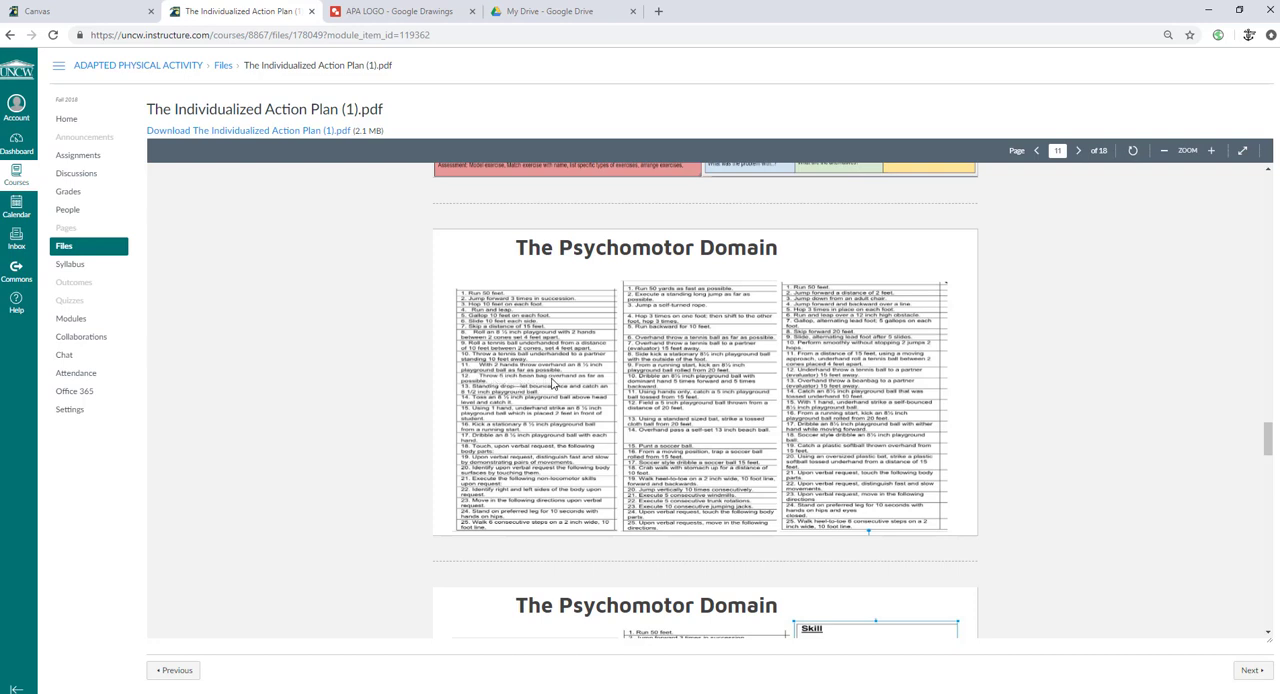
{"action": "mouse_move", "coordinate": [675, 370]}
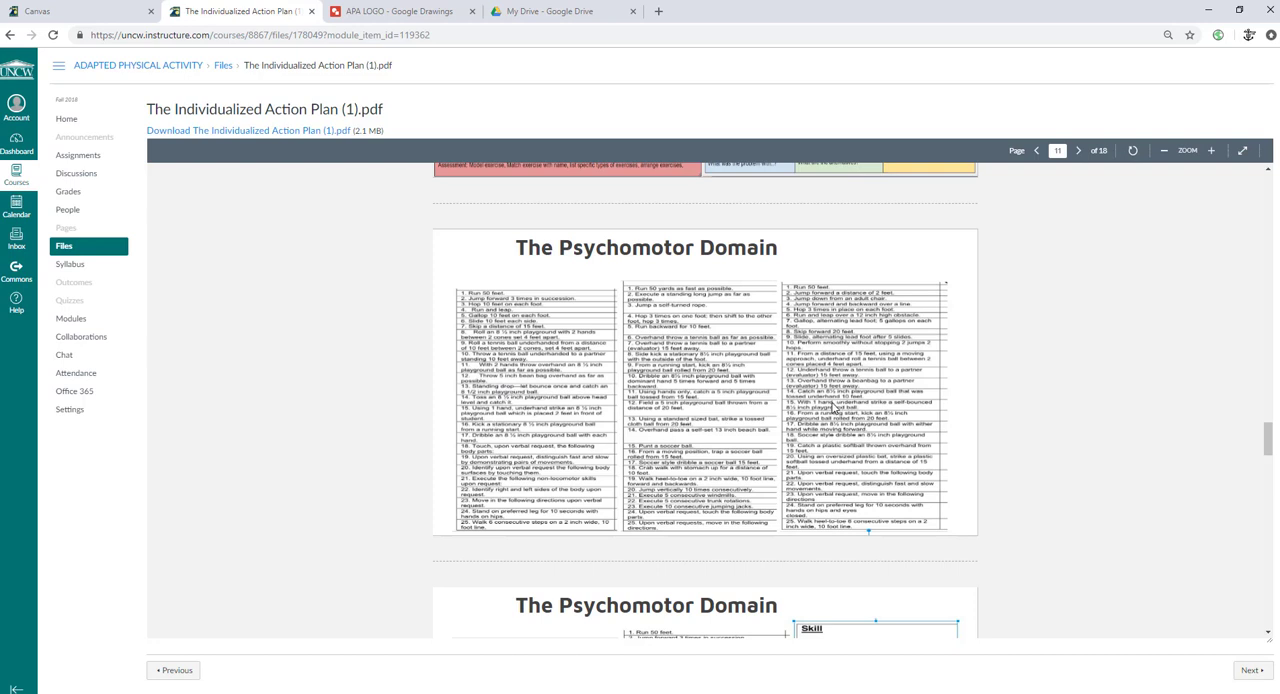
{"action": "mouse_move", "coordinate": [890, 341]}
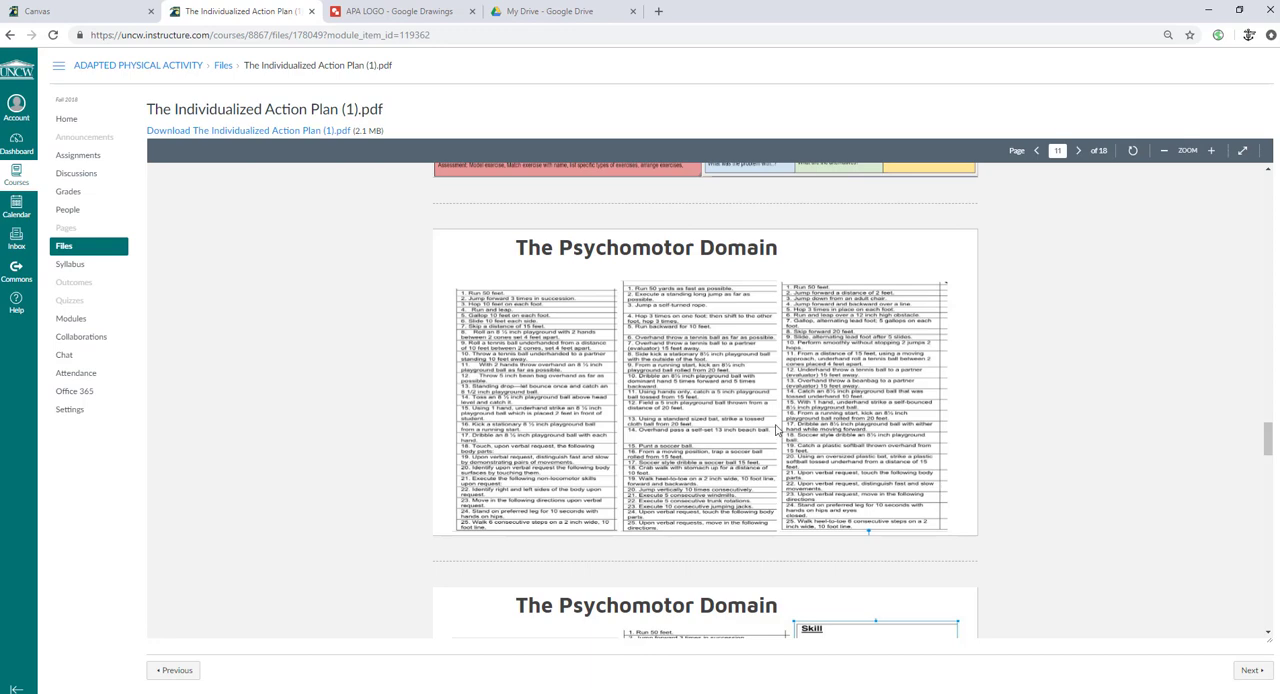
{"action": "scroll", "scroll_direction": "down", "scroll_amount": 3}
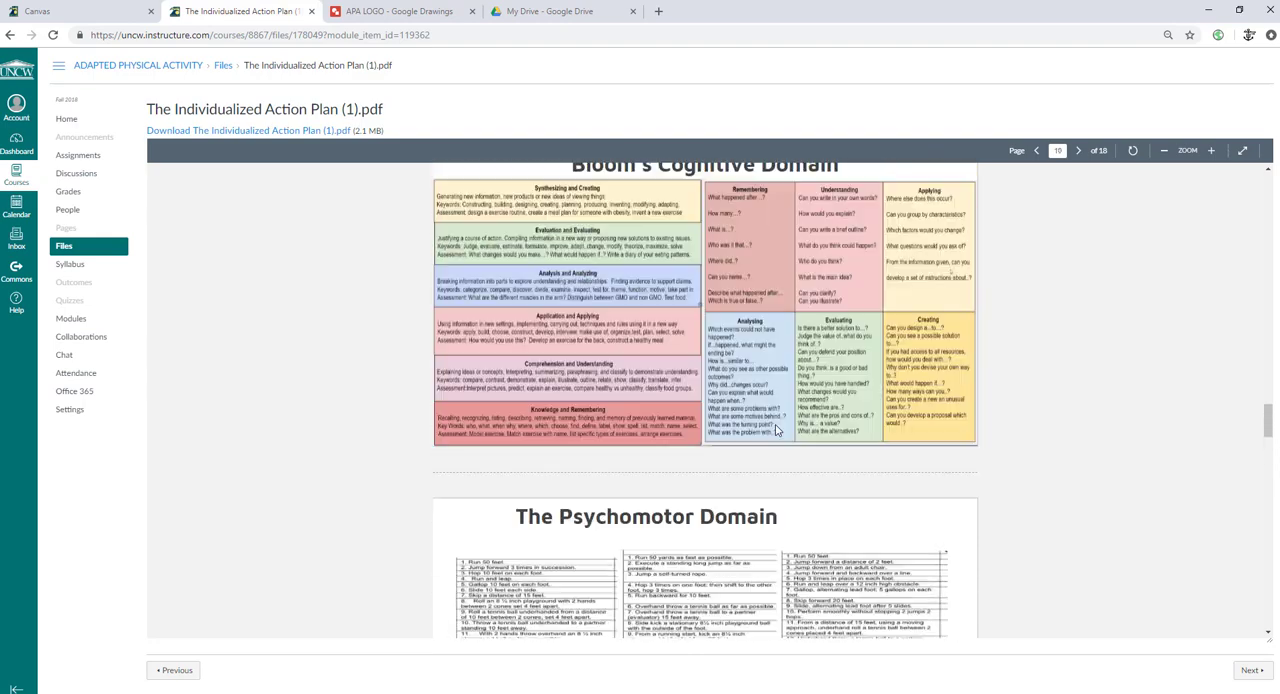
Step: Jump back to the learning domains page, then ahead to page 13, Preparing for Inclusive Physical Activity
{"action": "scroll", "scroll_direction": "up", "scroll_amount": 3}
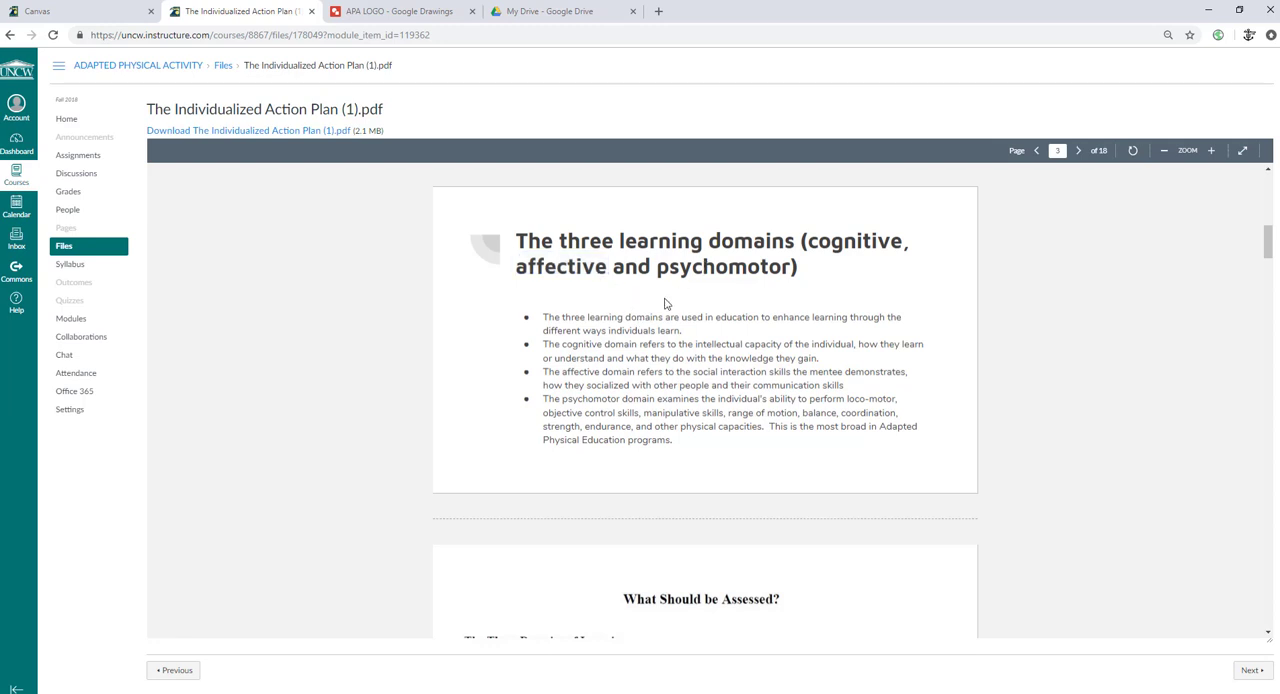
{"action": "mouse_move", "coordinate": [814, 247]}
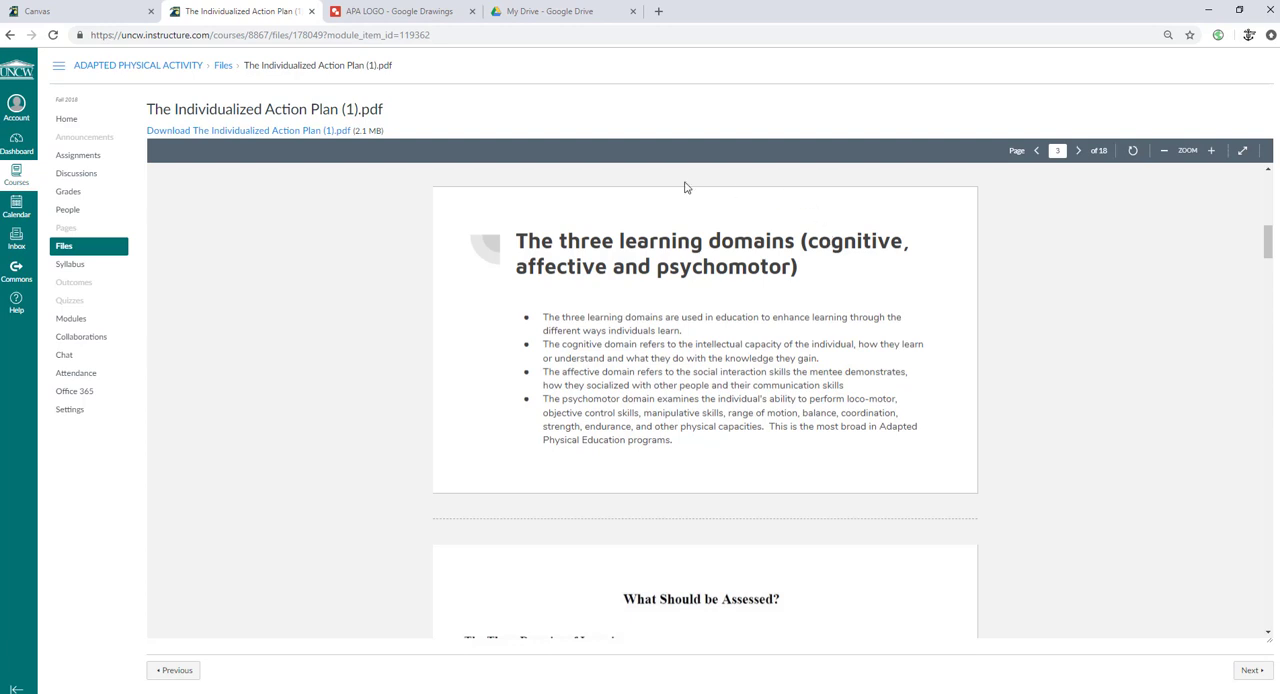
{"action": "mouse_move", "coordinate": [565, 268]}
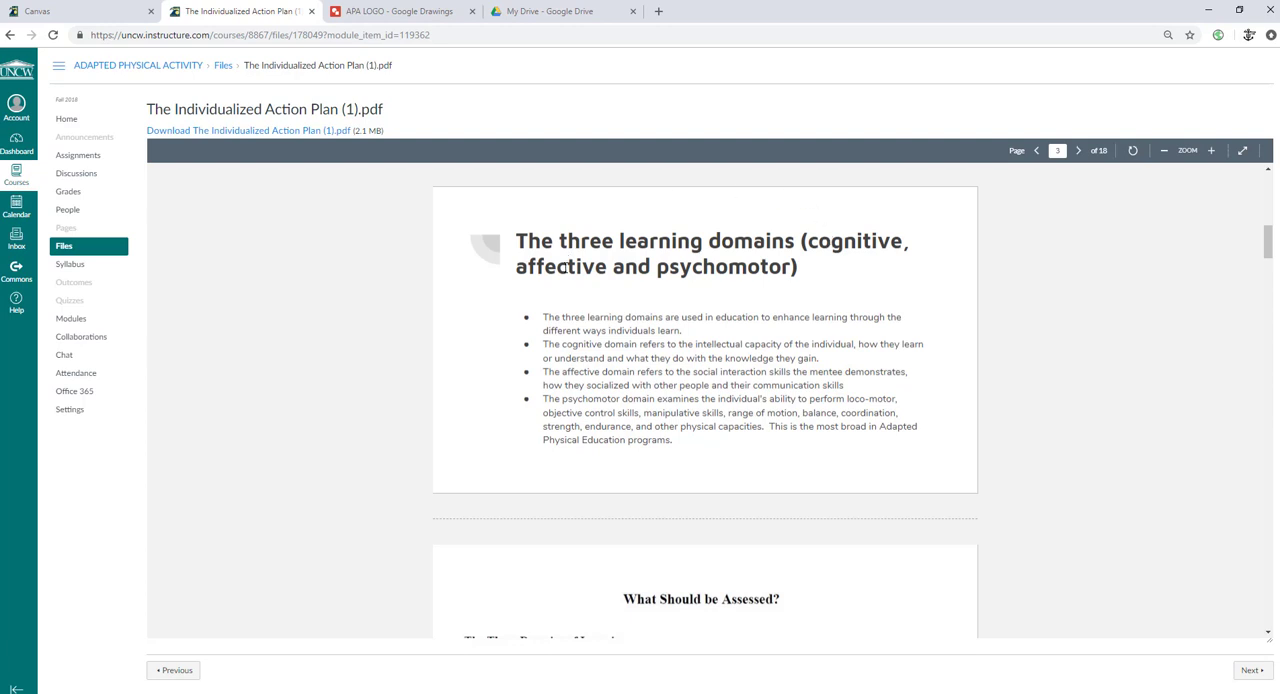
{"action": "mouse_move", "coordinate": [695, 340]}
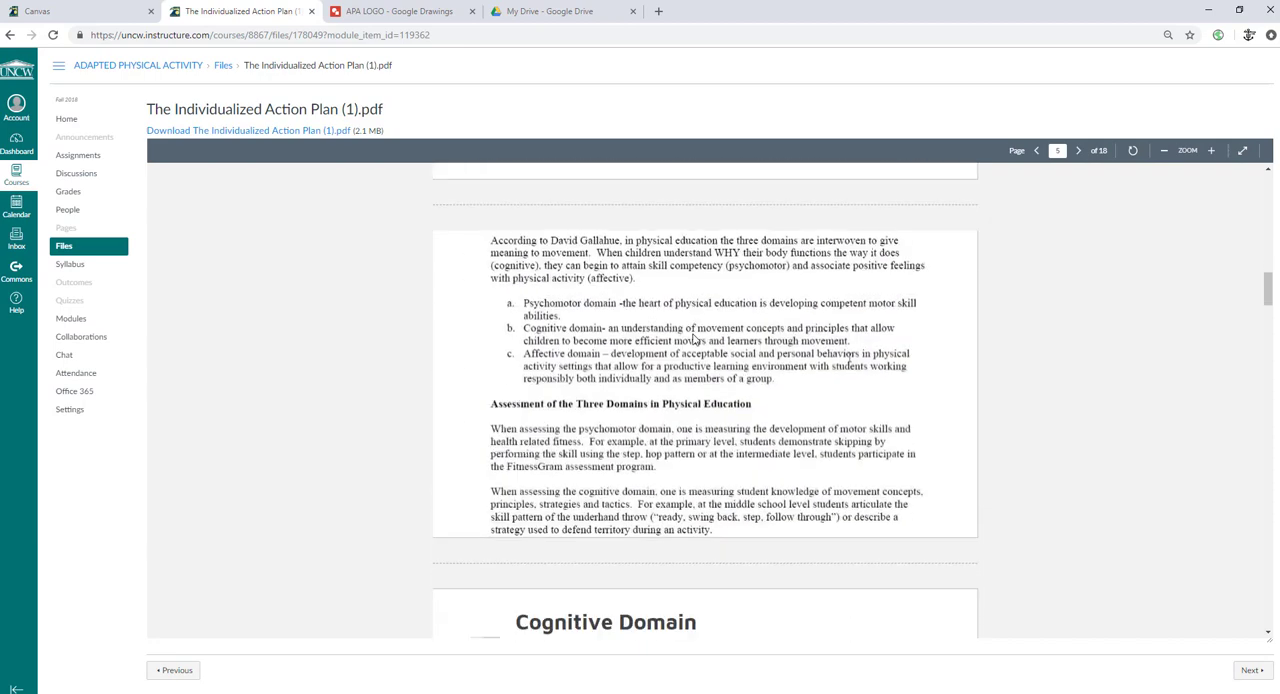
{"action": "left_click", "coordinate": [1037, 150]}
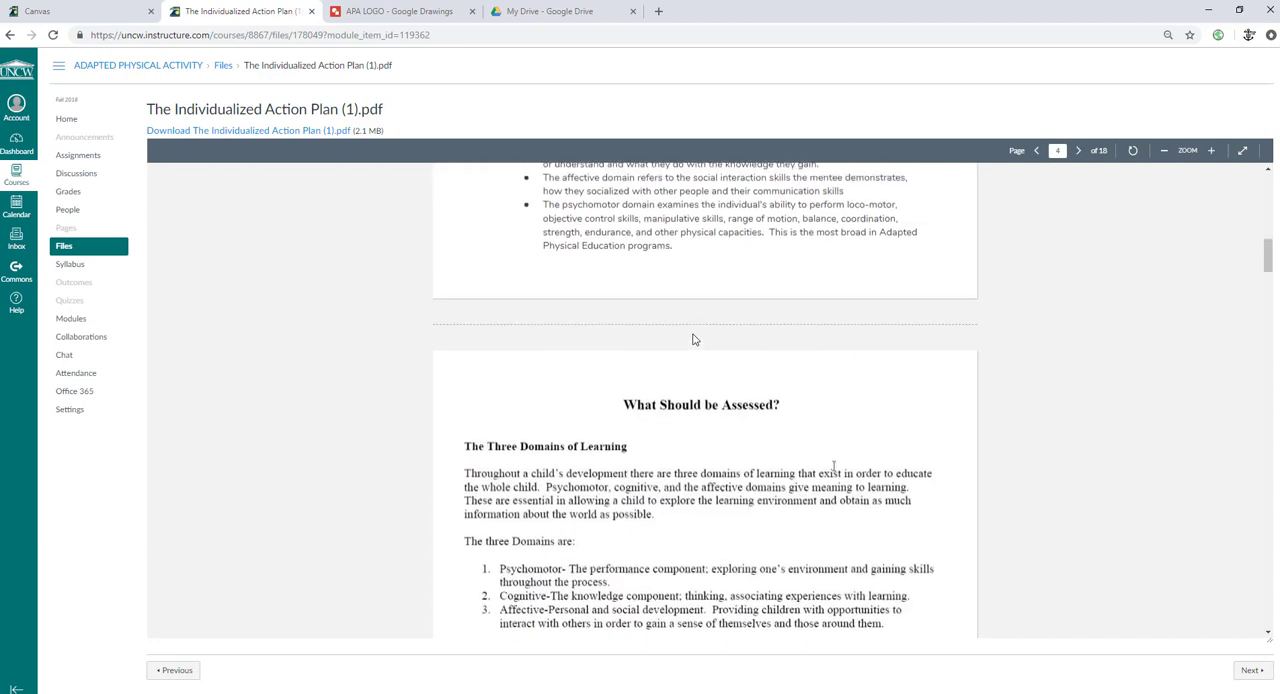
{"action": "scroll", "scroll_direction": "down", "scroll_amount": 3}
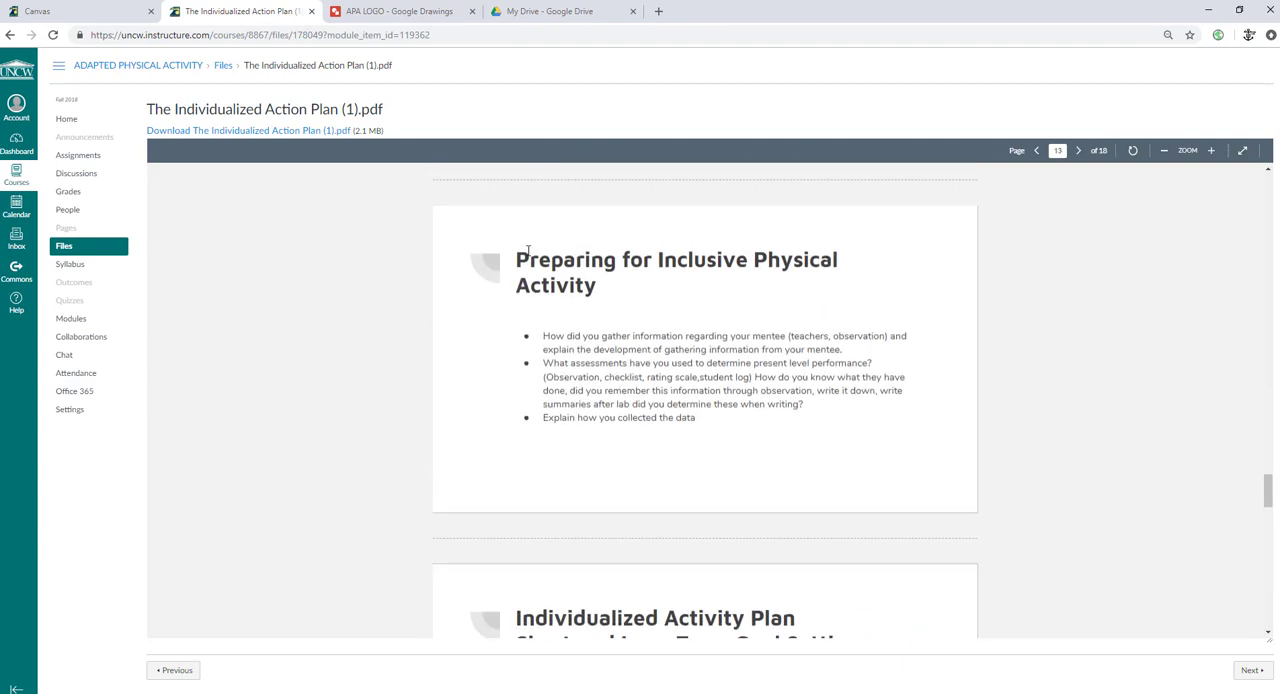
{"action": "mouse_move", "coordinate": [555, 342]}
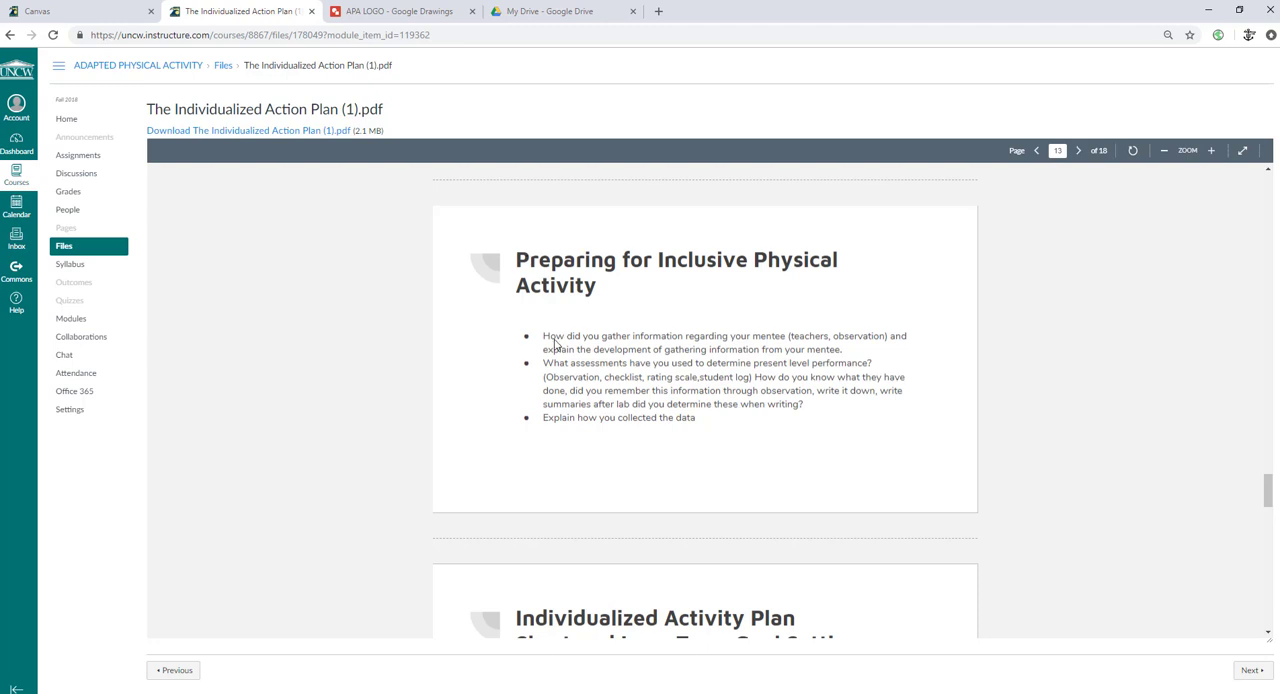
{"action": "mouse_move", "coordinate": [599, 333]}
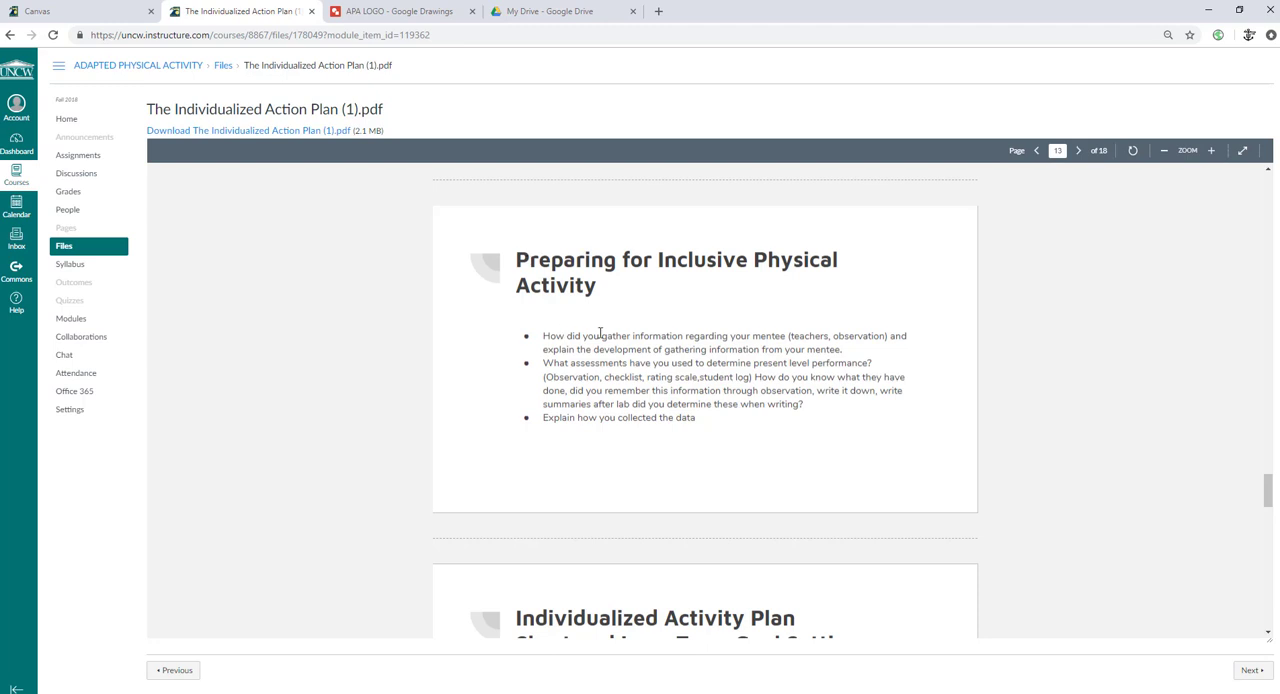
{"action": "mouse_move", "coordinate": [716, 324]}
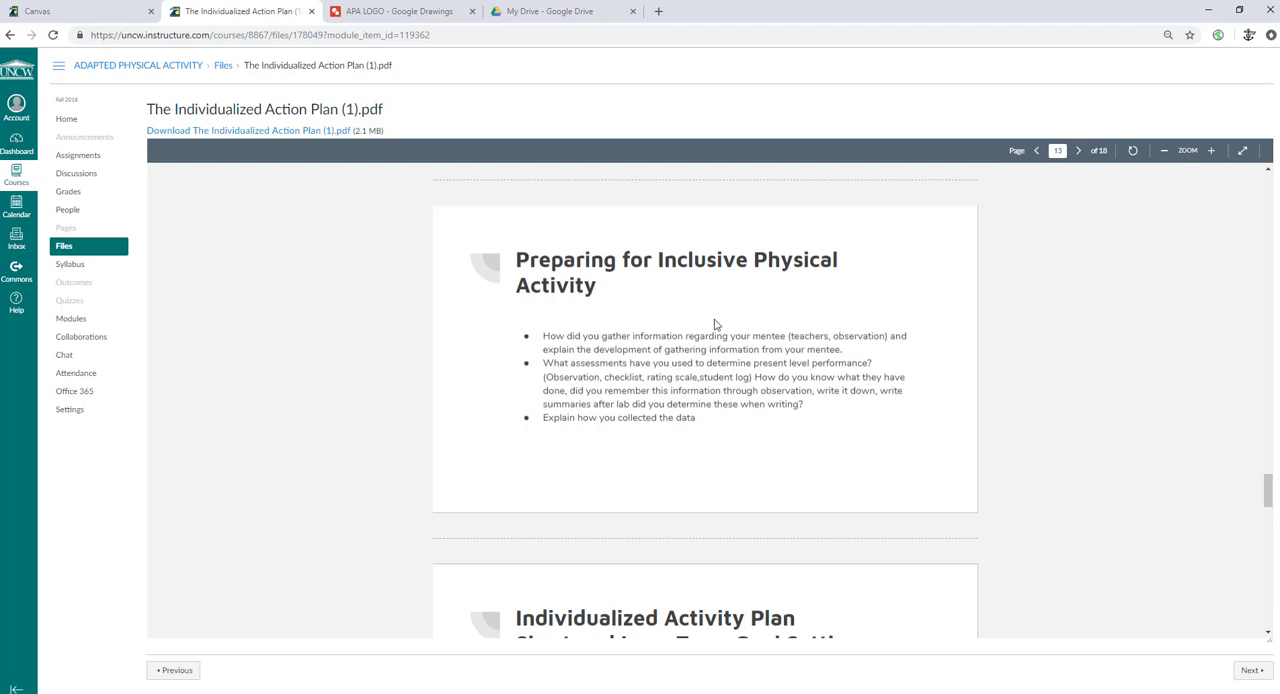
{"action": "mouse_move", "coordinate": [658, 330]}
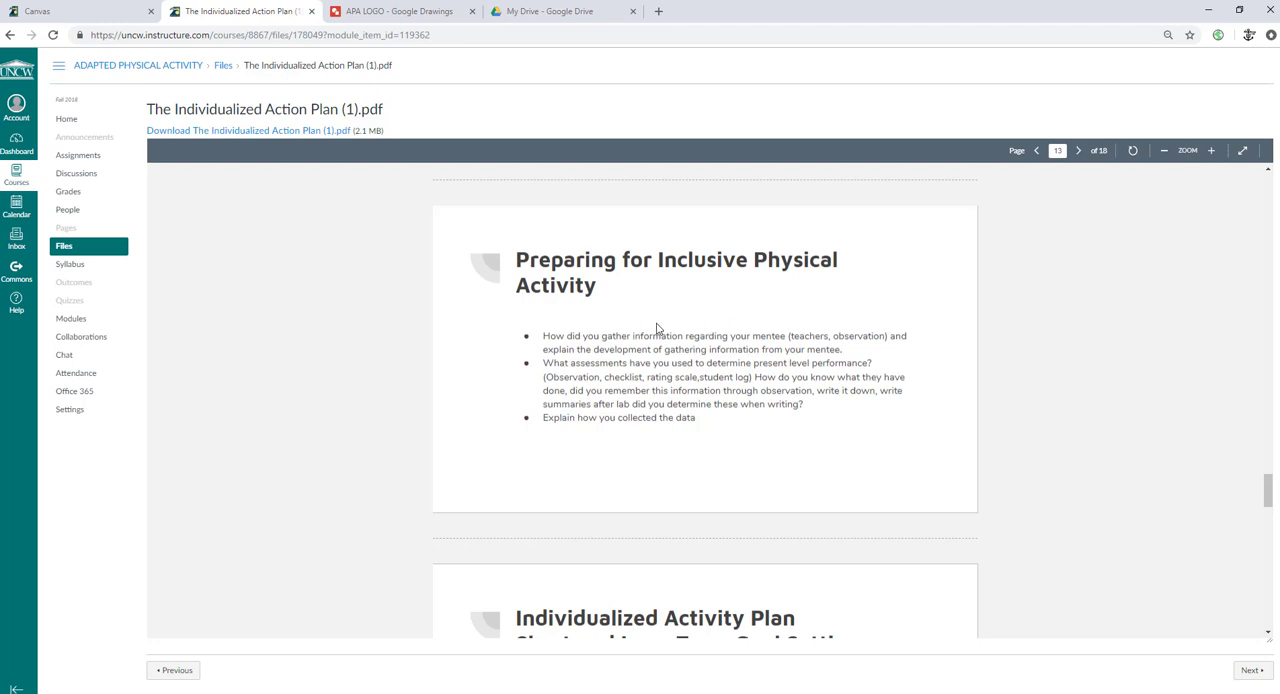
{"action": "mouse_move", "coordinate": [840, 347]}
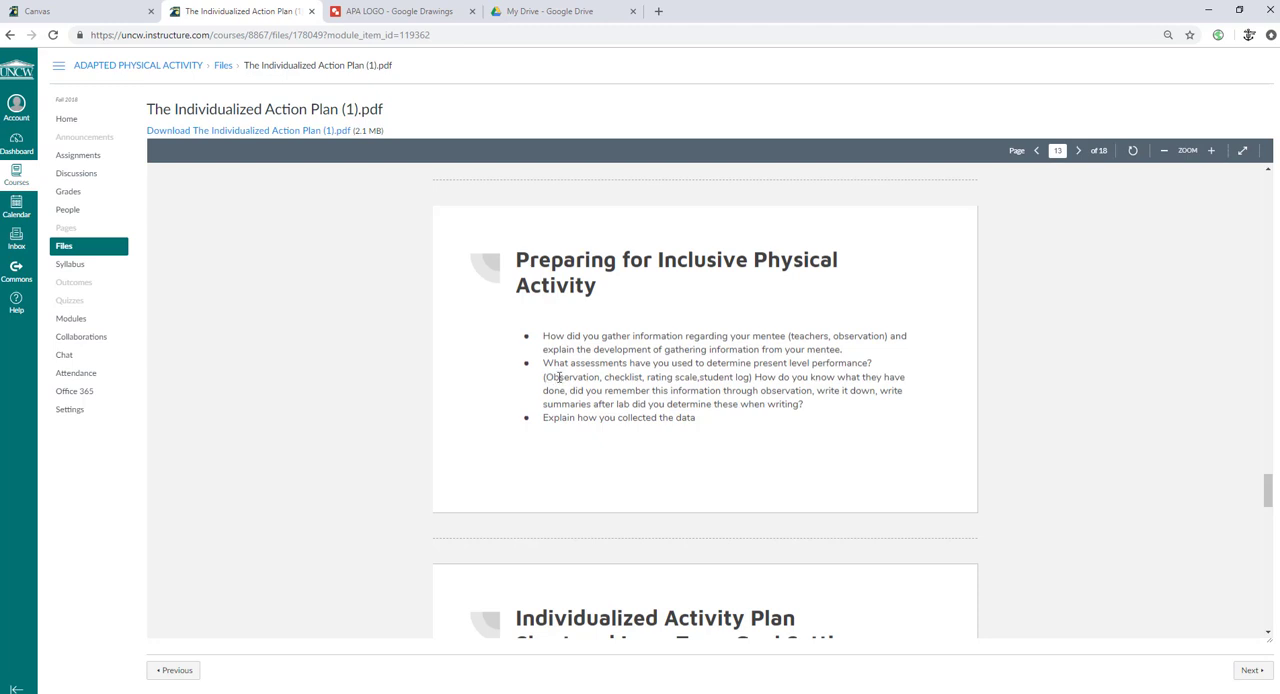
Step: Highlight the Preparing for Inclusive Physical Activity heading and text on page 13
{"action": "double_click", "coordinate": [623, 377]}
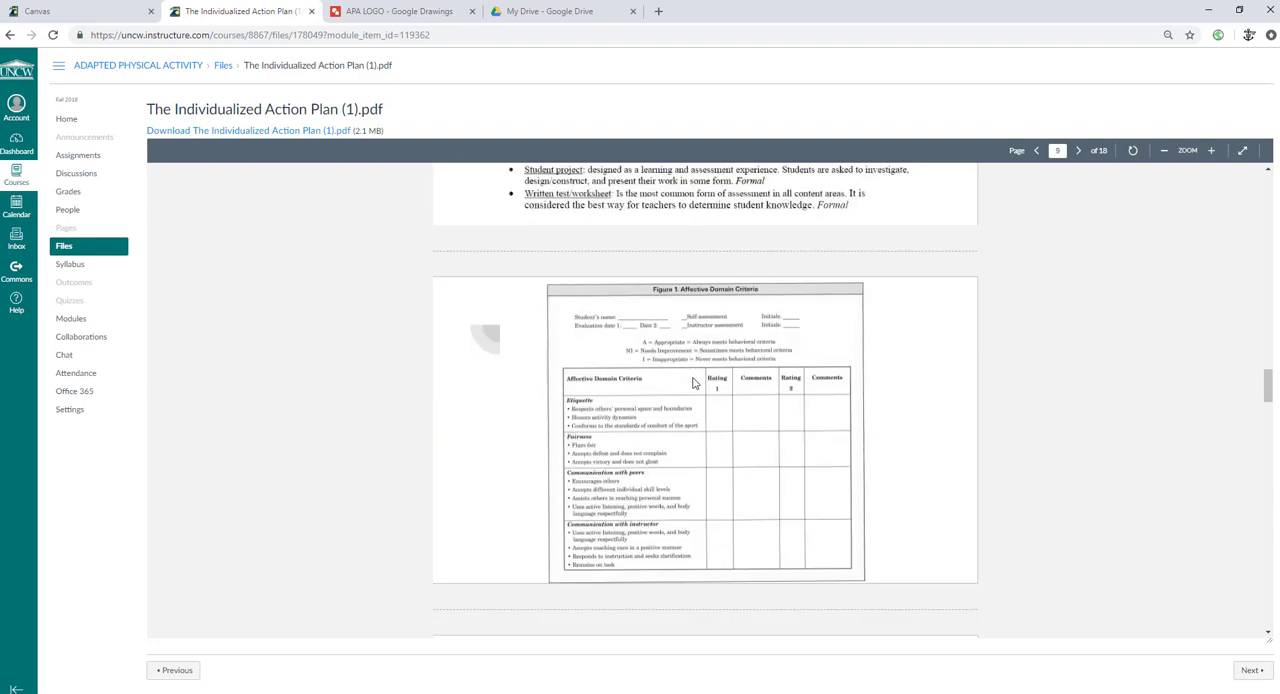
{"action": "scroll", "scroll_direction": "down", "scroll_amount": 3}
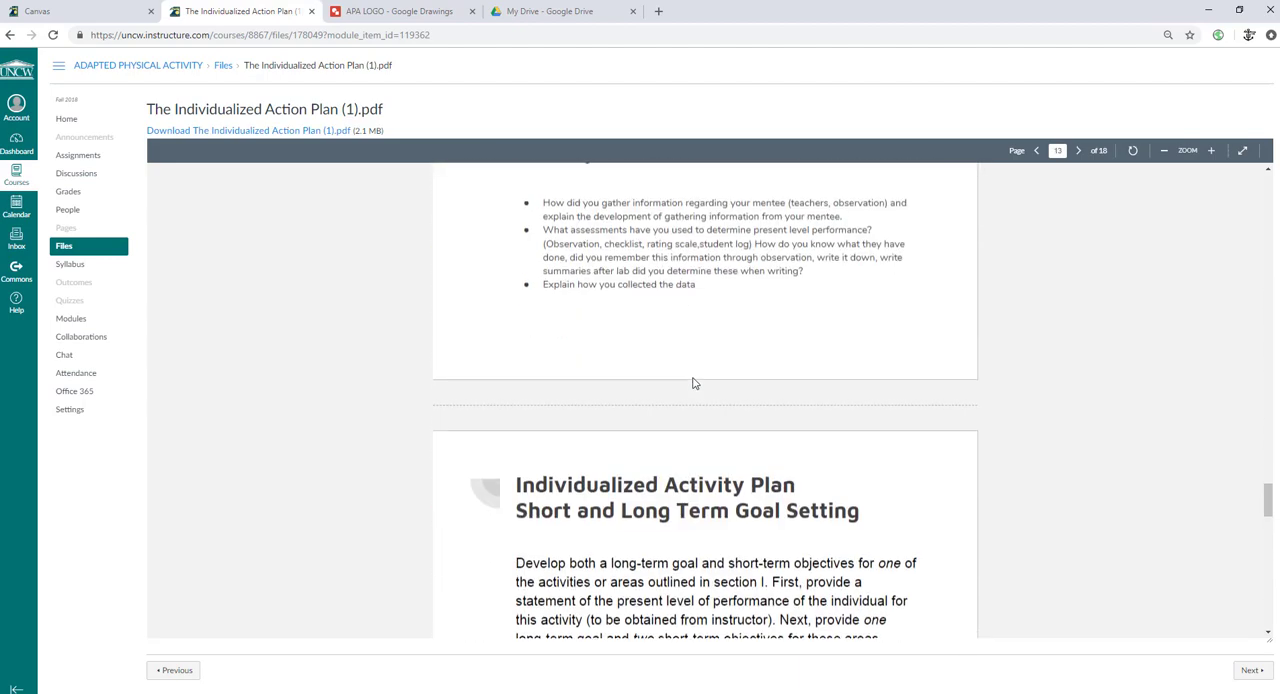
{"action": "scroll", "scroll_direction": "up", "scroll_amount": 3}
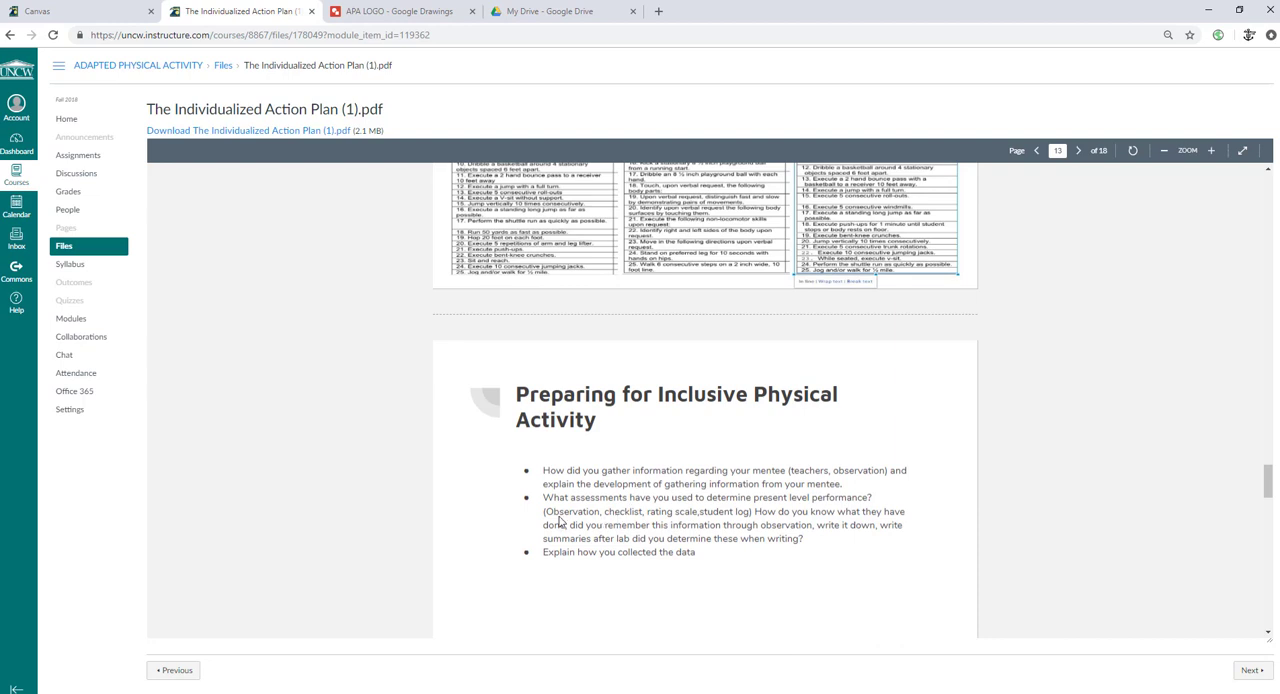
{"action": "double_click", "coordinate": [571, 511]}
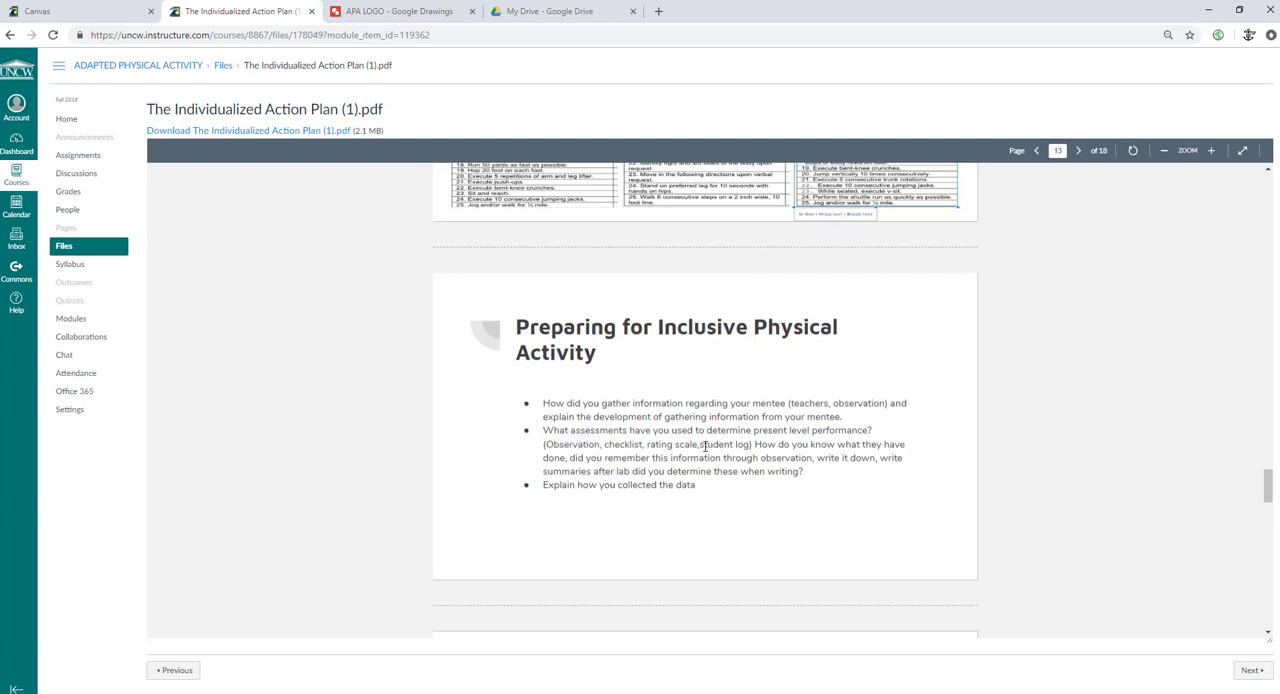
{"action": "mouse_move", "coordinate": [745, 438]}
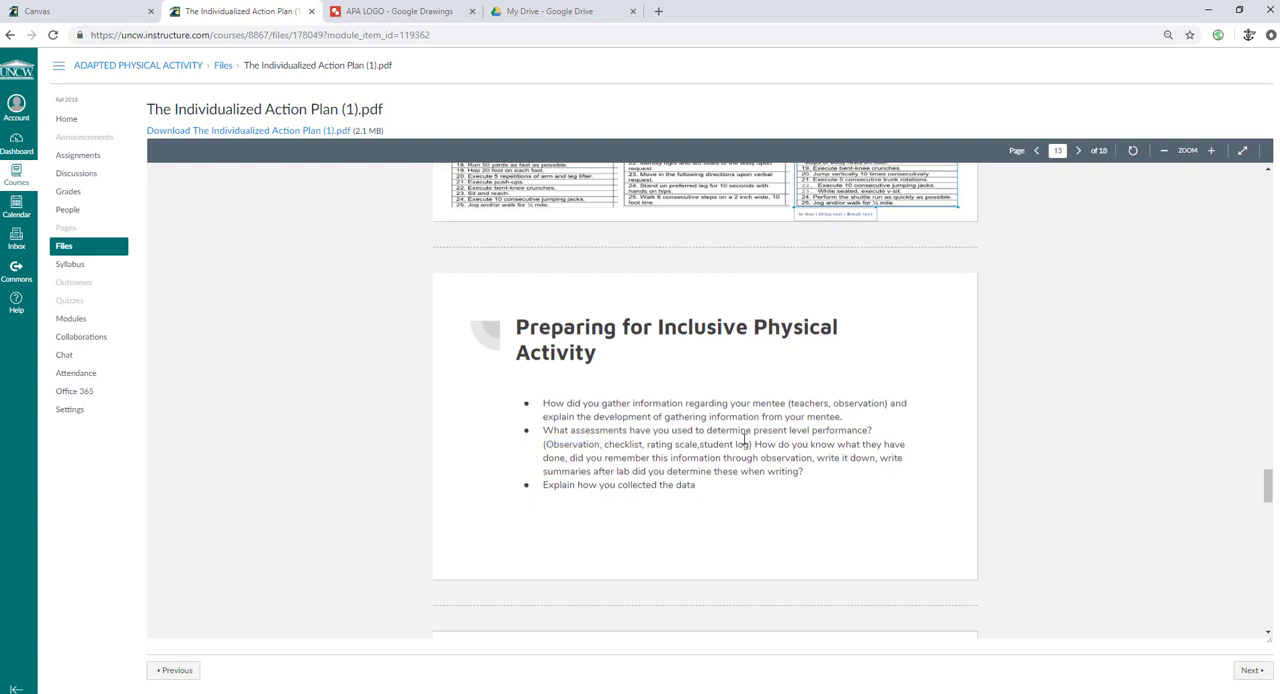
{"action": "double_click", "coordinate": [722, 444]}
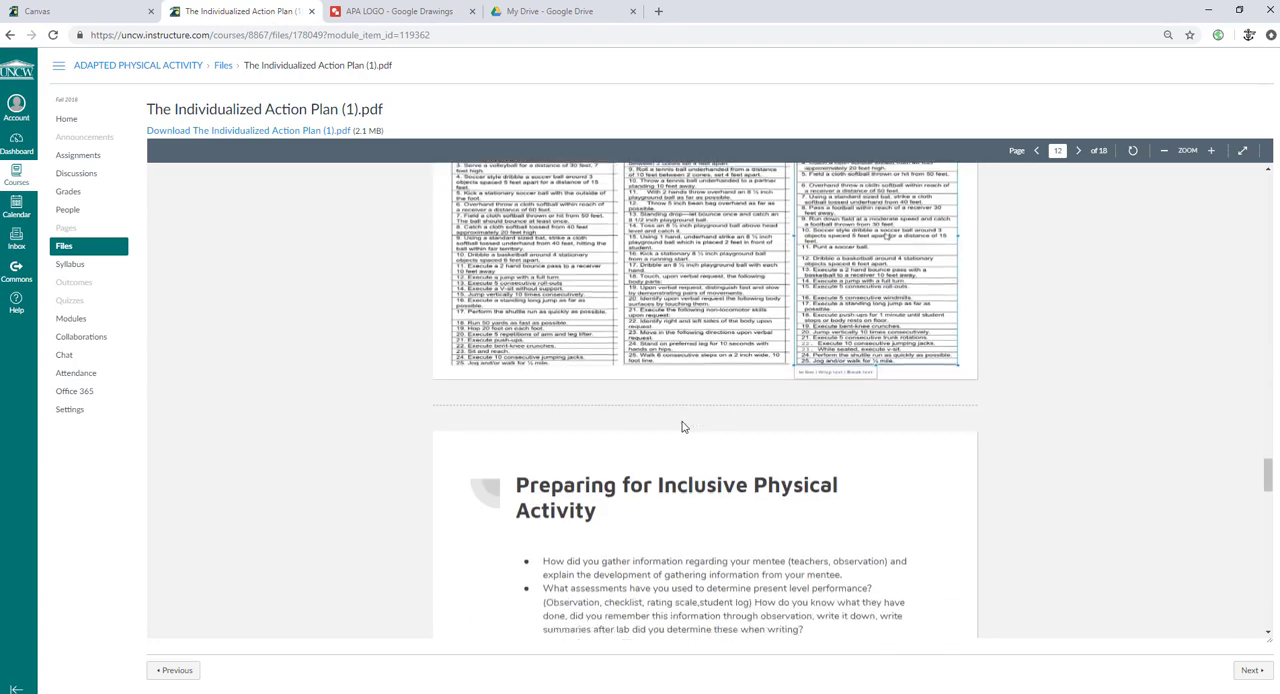
{"action": "scroll", "scroll_direction": "down", "scroll_amount": 3}
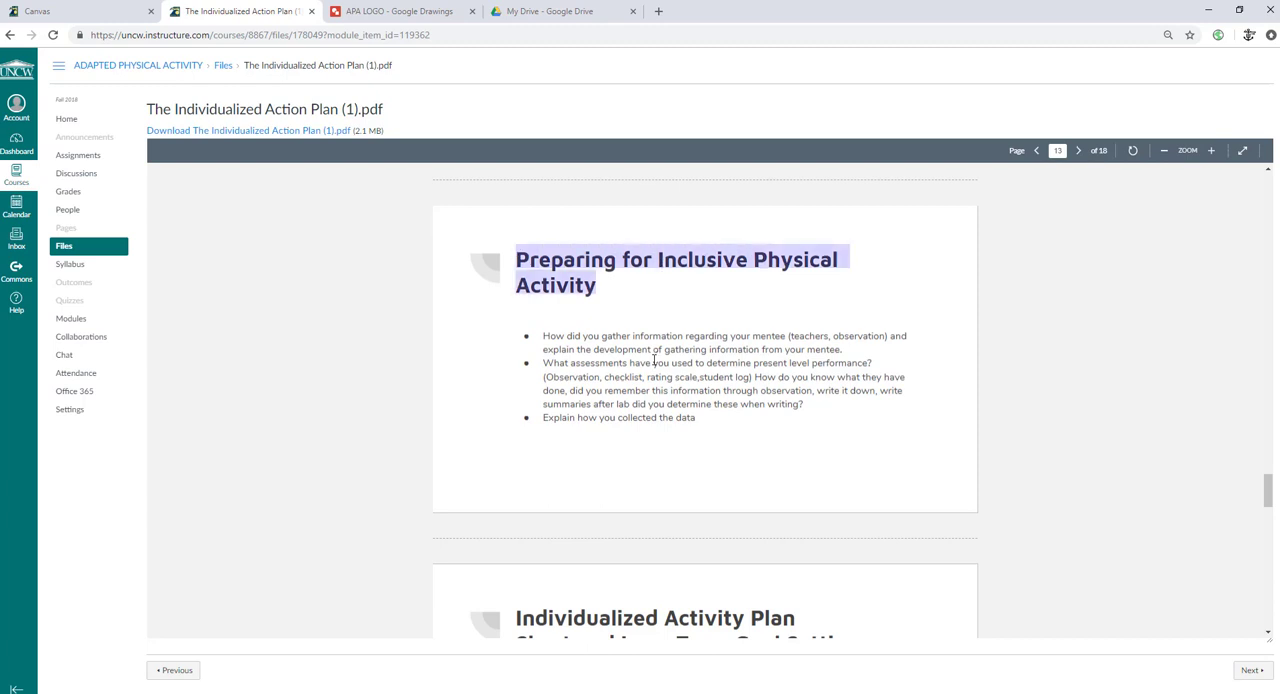
{"action": "mouse_move", "coordinate": [565, 415]}
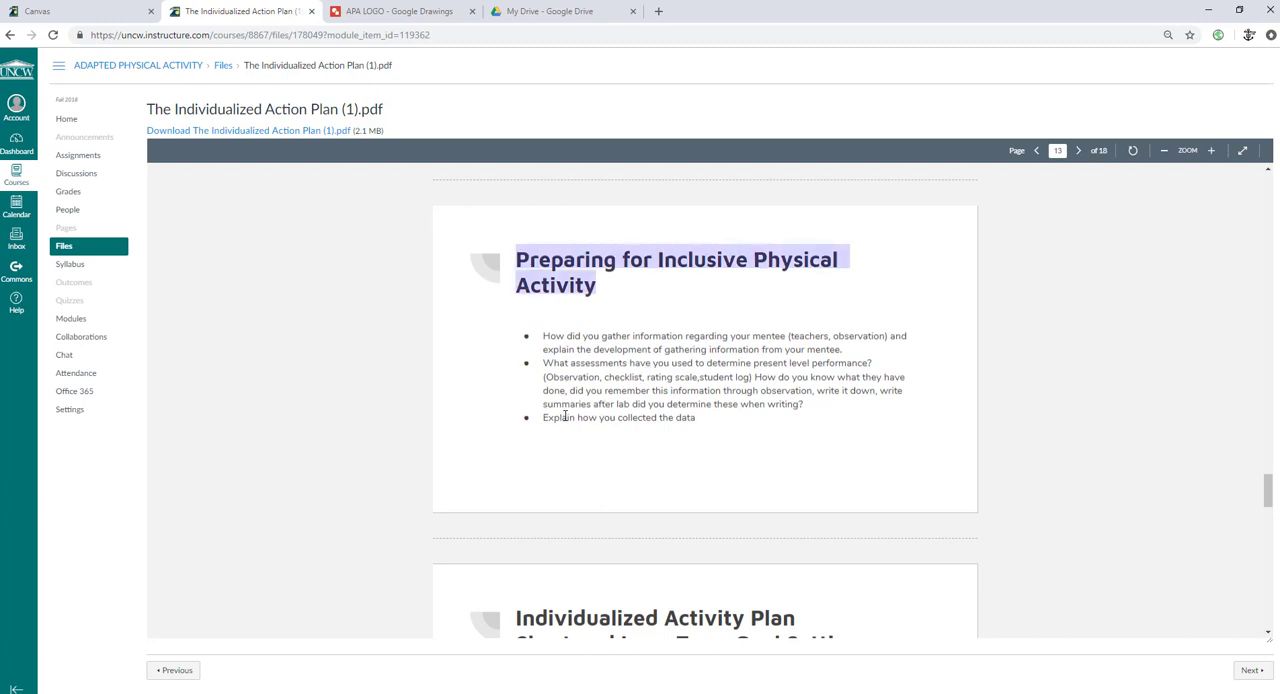
{"action": "mouse_move", "coordinate": [600, 413]}
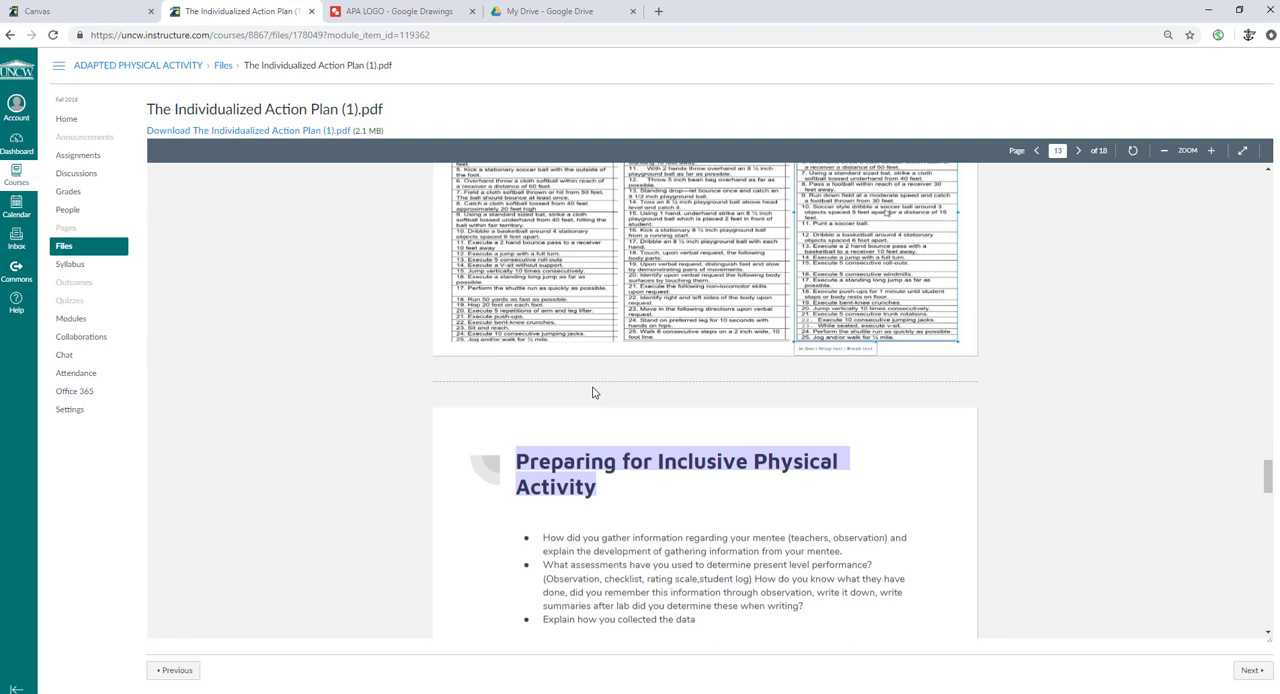
{"action": "scroll", "scroll_direction": "down", "scroll_amount": 3}
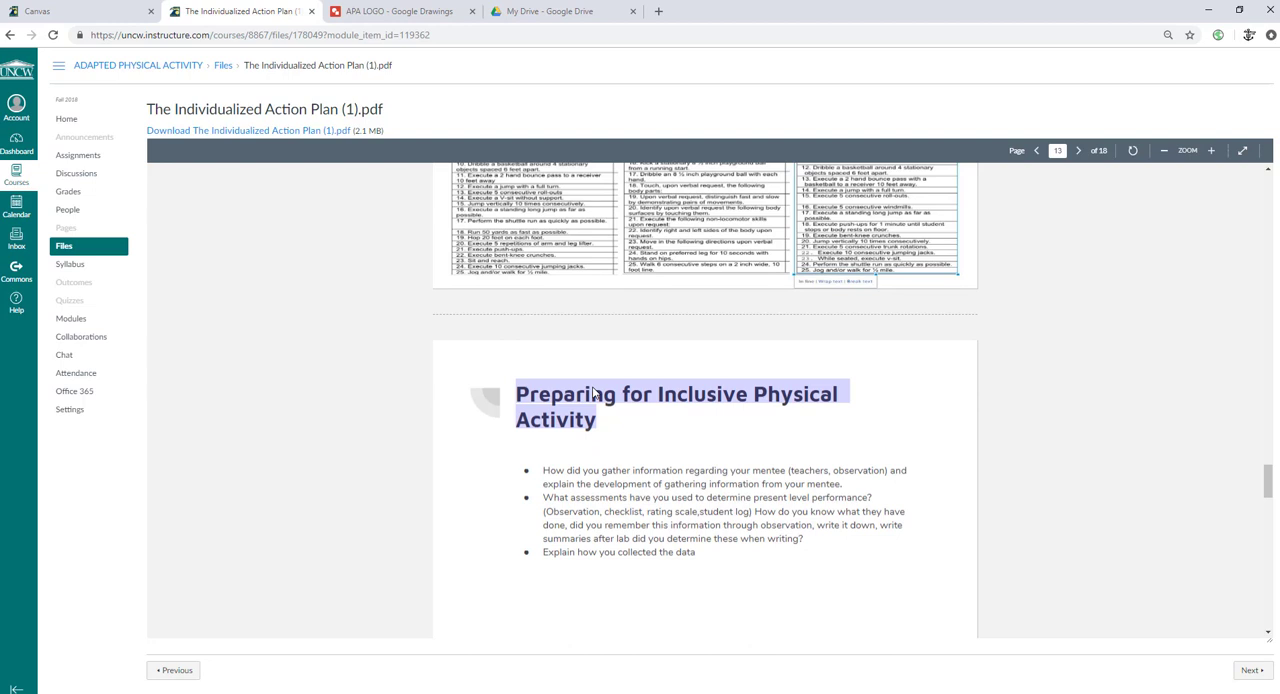
{"action": "mouse_move", "coordinate": [617, 381]}
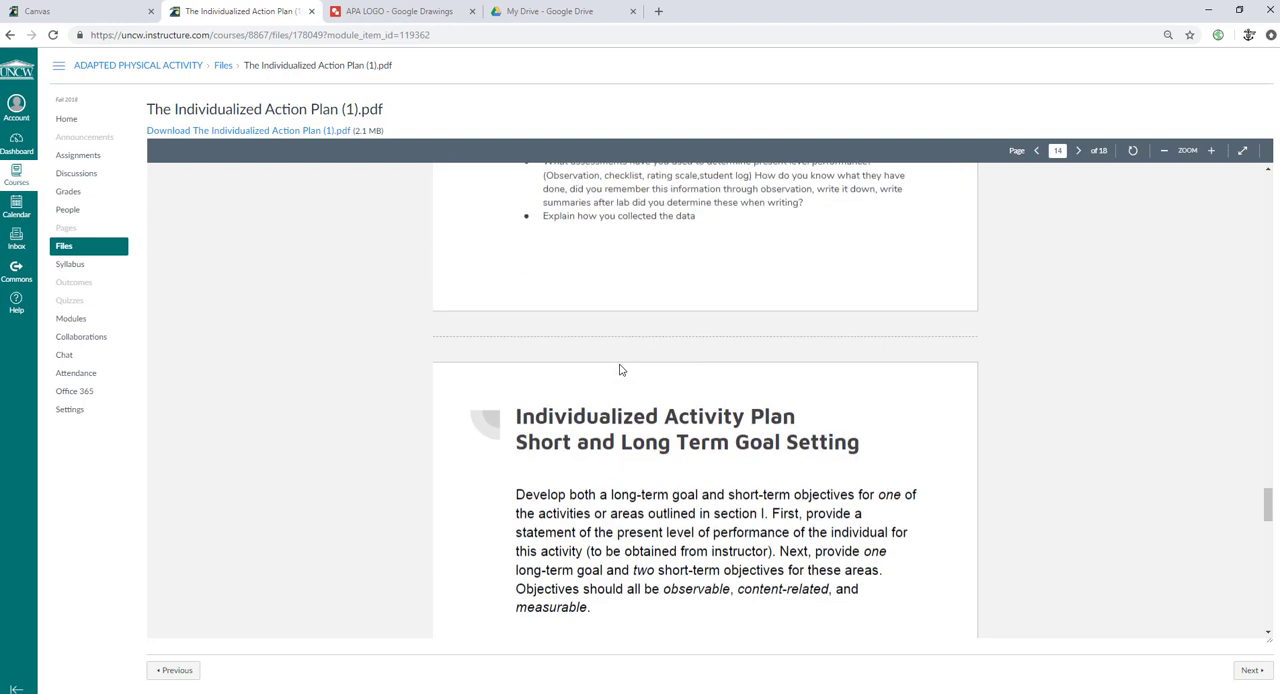
Step: Reach page 14 and highlight, then clear, the long-term goal wording
{"action": "scroll", "scroll_direction": "down", "scroll_amount": 3}
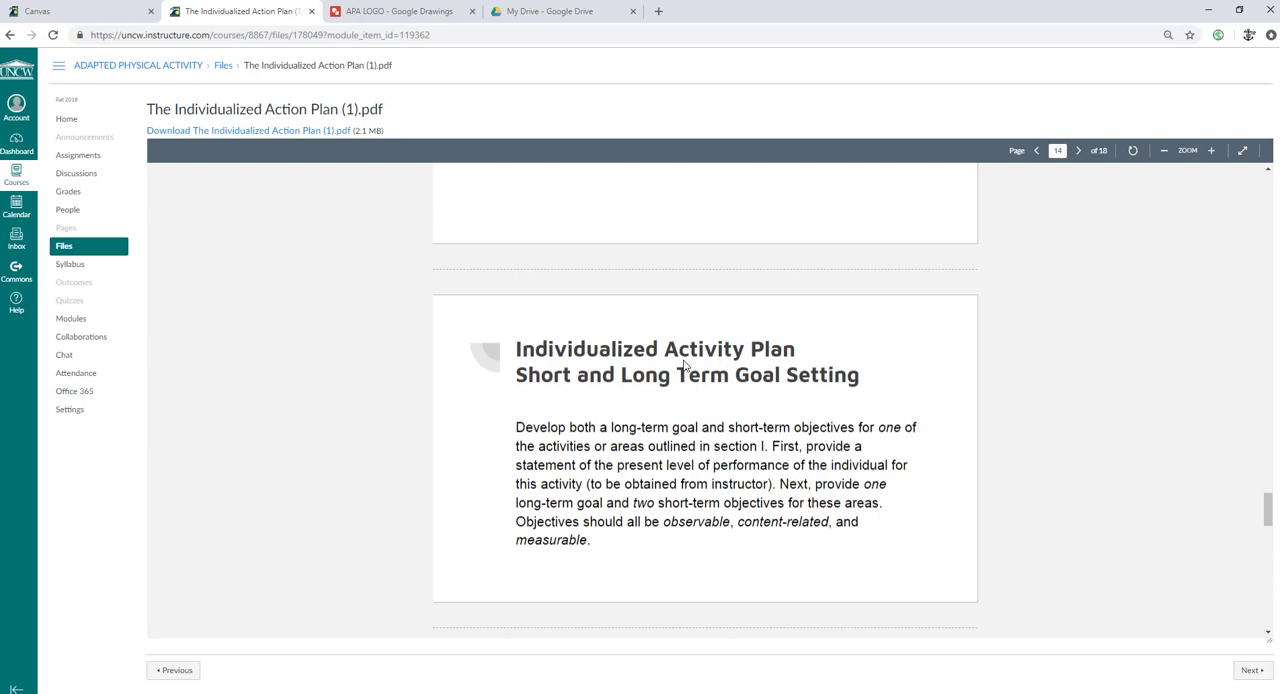
{"action": "mouse_move", "coordinate": [681, 393]}
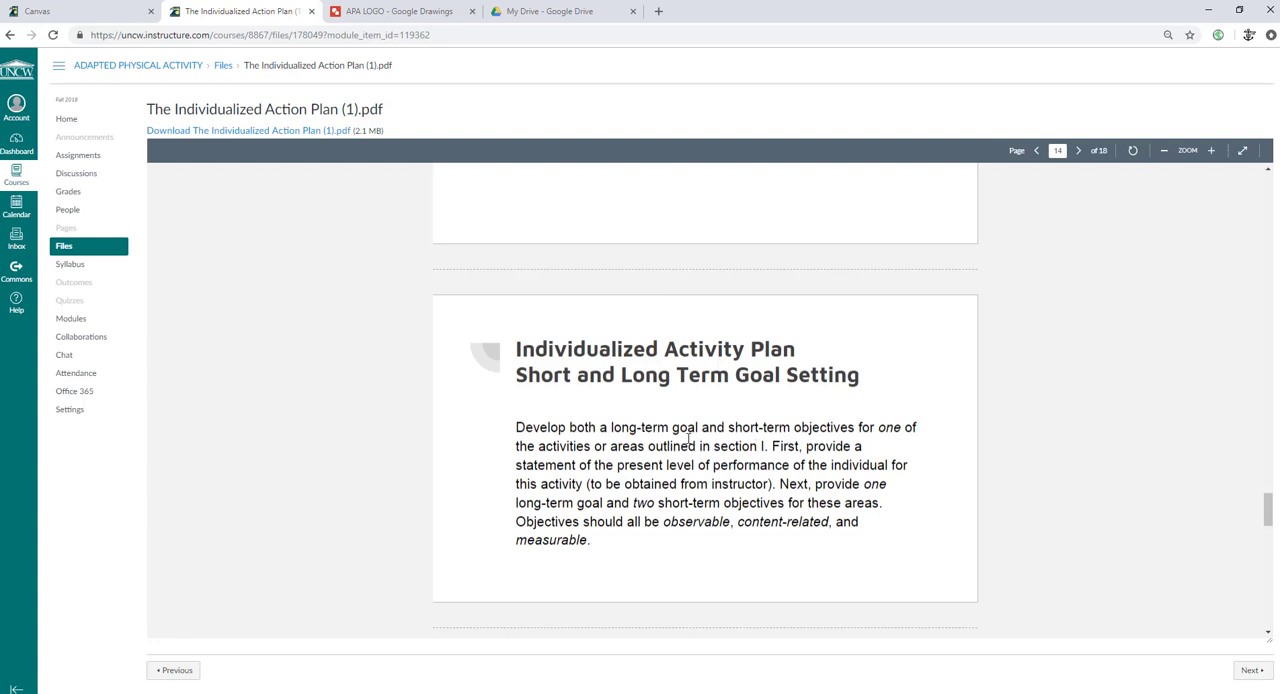
{"action": "mouse_move", "coordinate": [648, 446]}
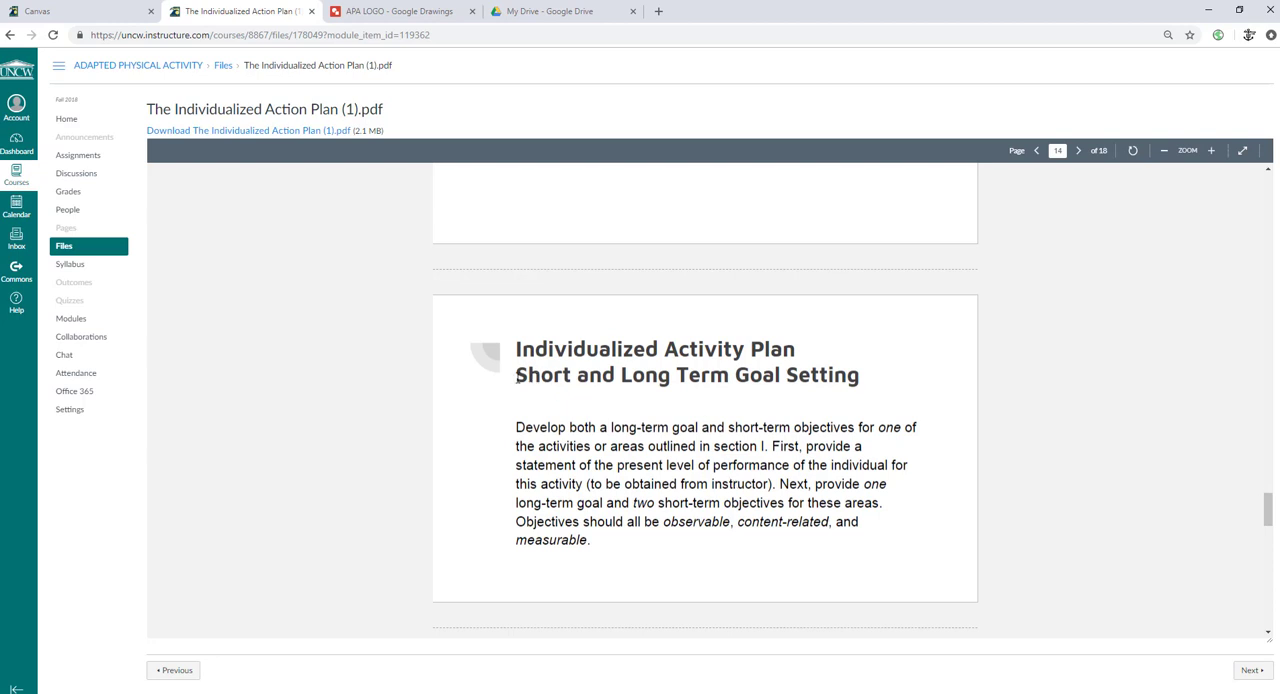
{"action": "double_click", "coordinate": [686, 375]}
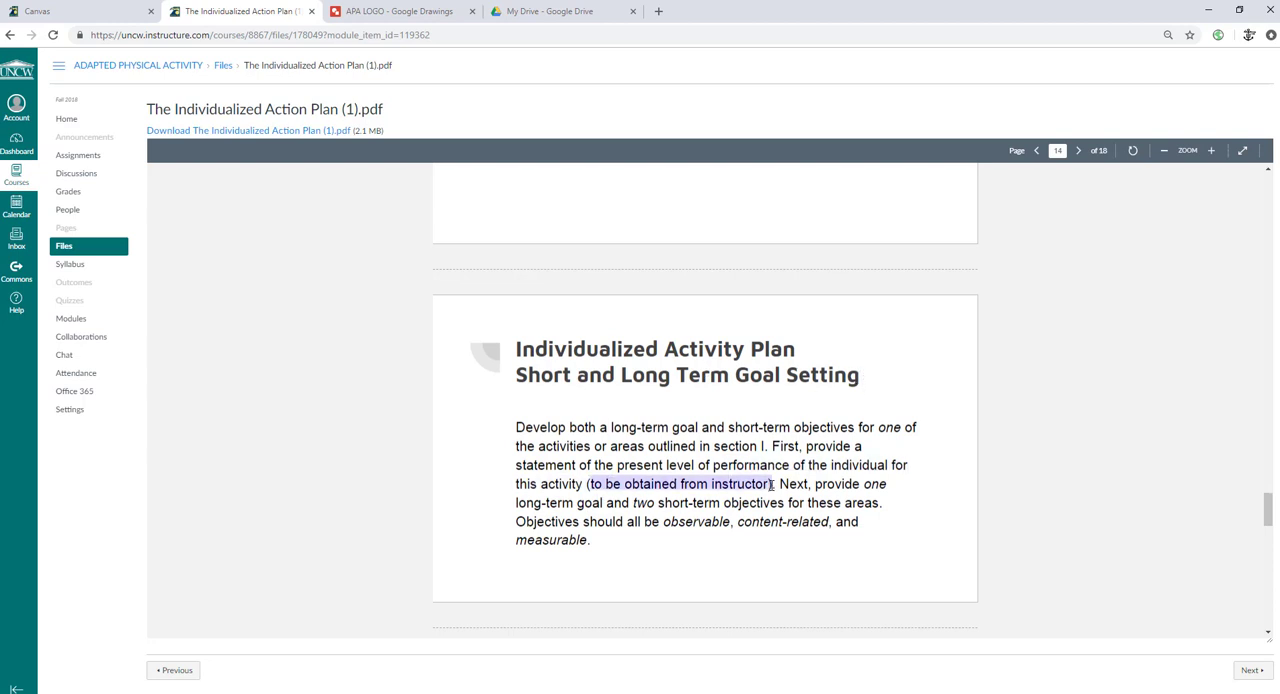
{"action": "mouse_move", "coordinate": [603, 497]}
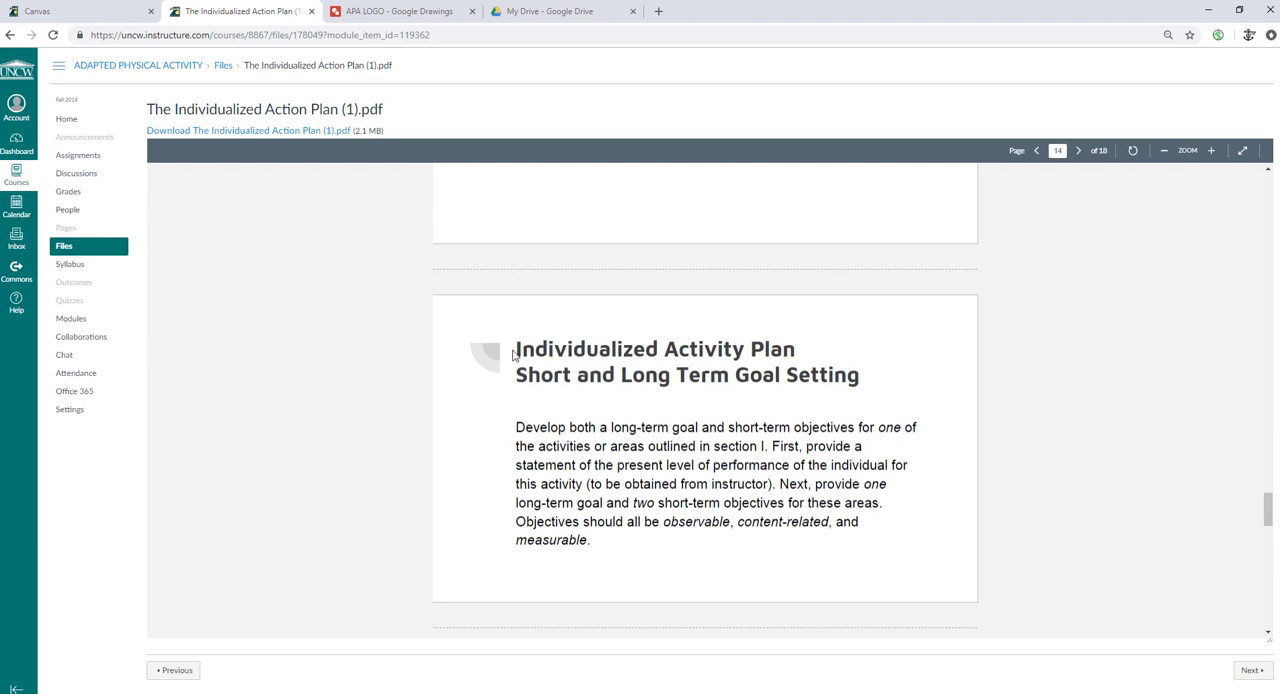
{"action": "mouse_move", "coordinate": [516, 350]}
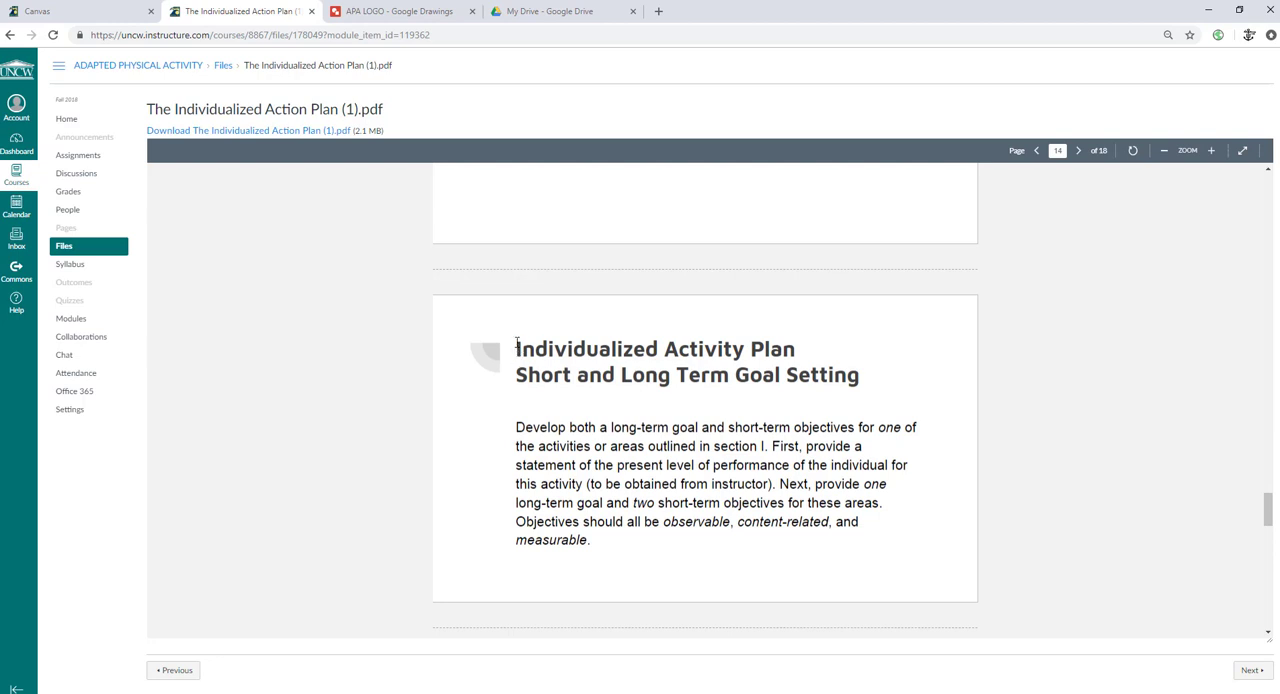
{"action": "mouse_move", "coordinate": [622, 333]}
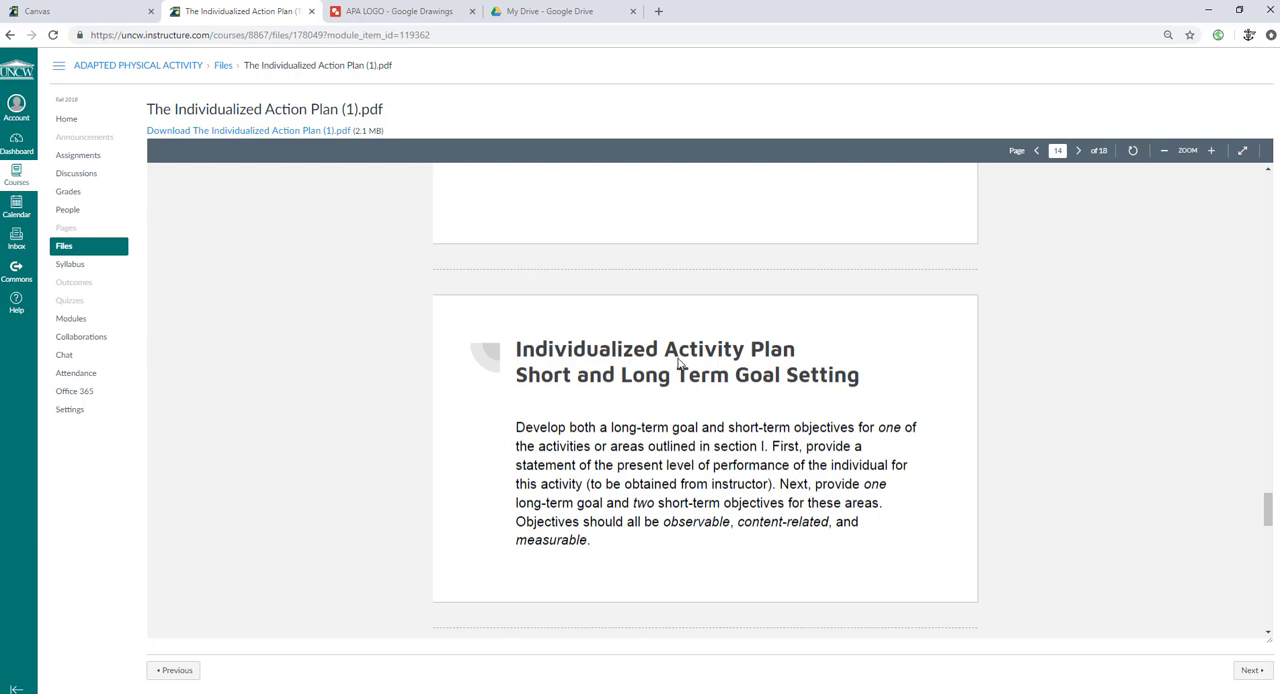
{"action": "mouse_move", "coordinate": [607, 442]}
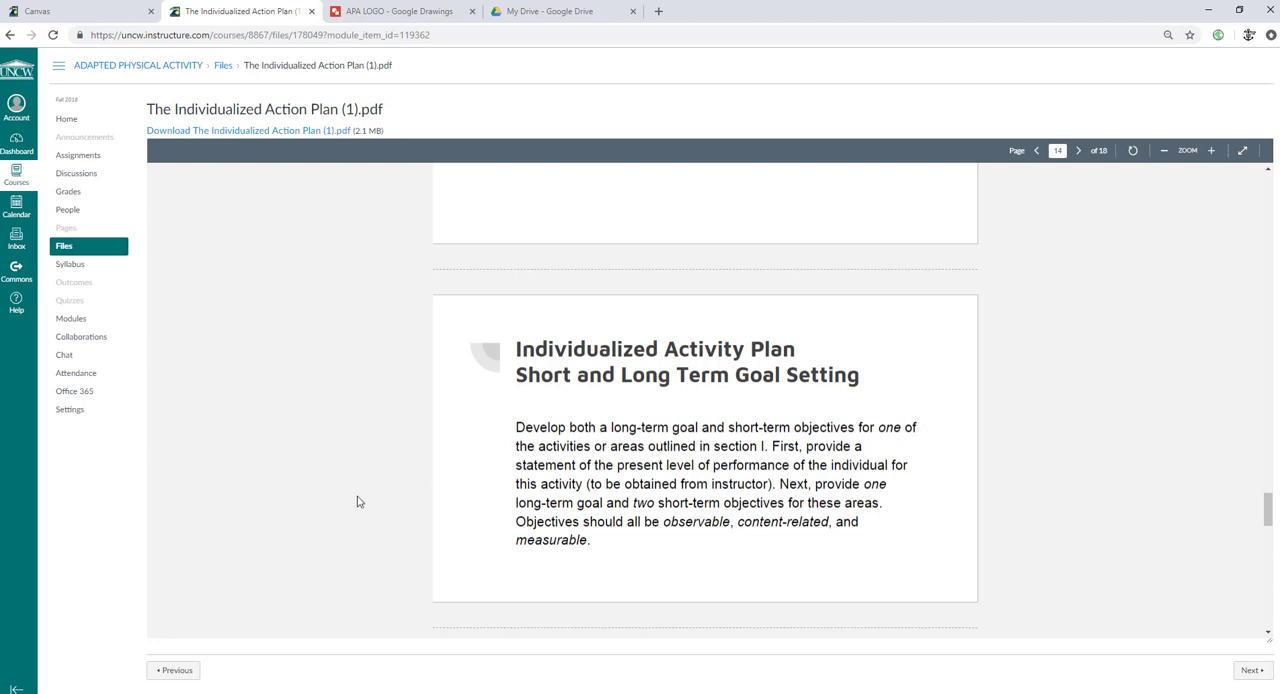
{"action": "mouse_move", "coordinate": [603, 475]}
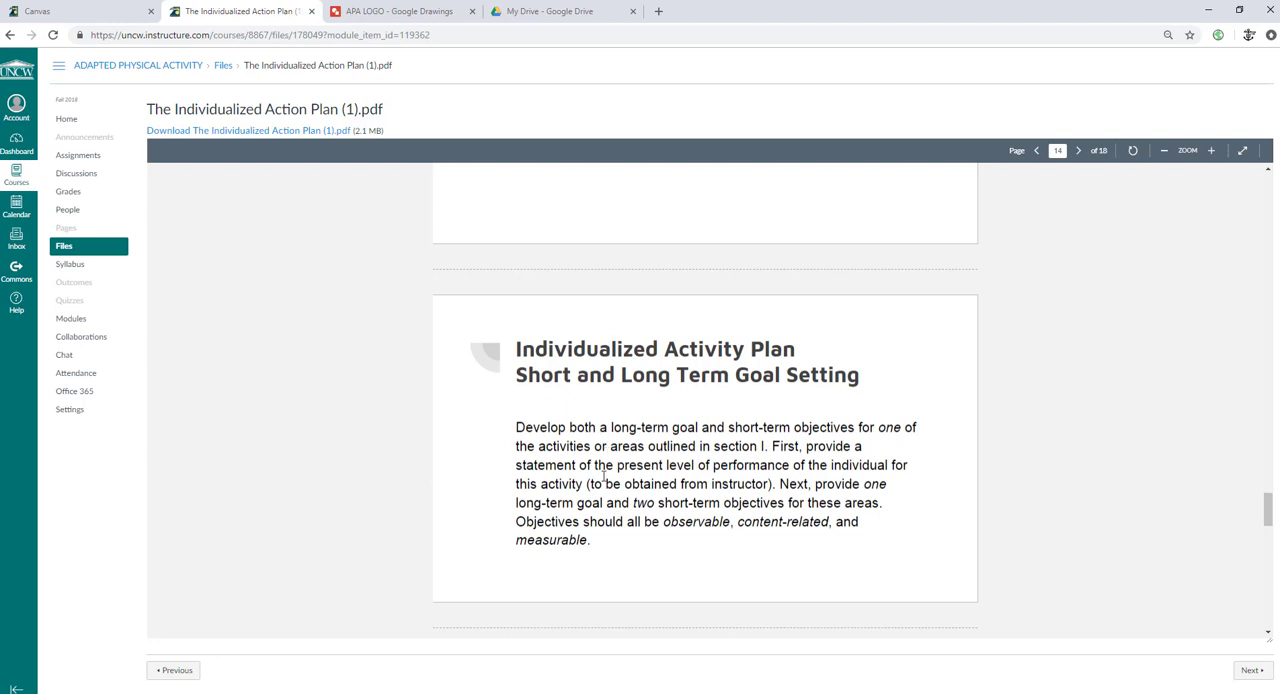
{"action": "mouse_move", "coordinate": [605, 539]}
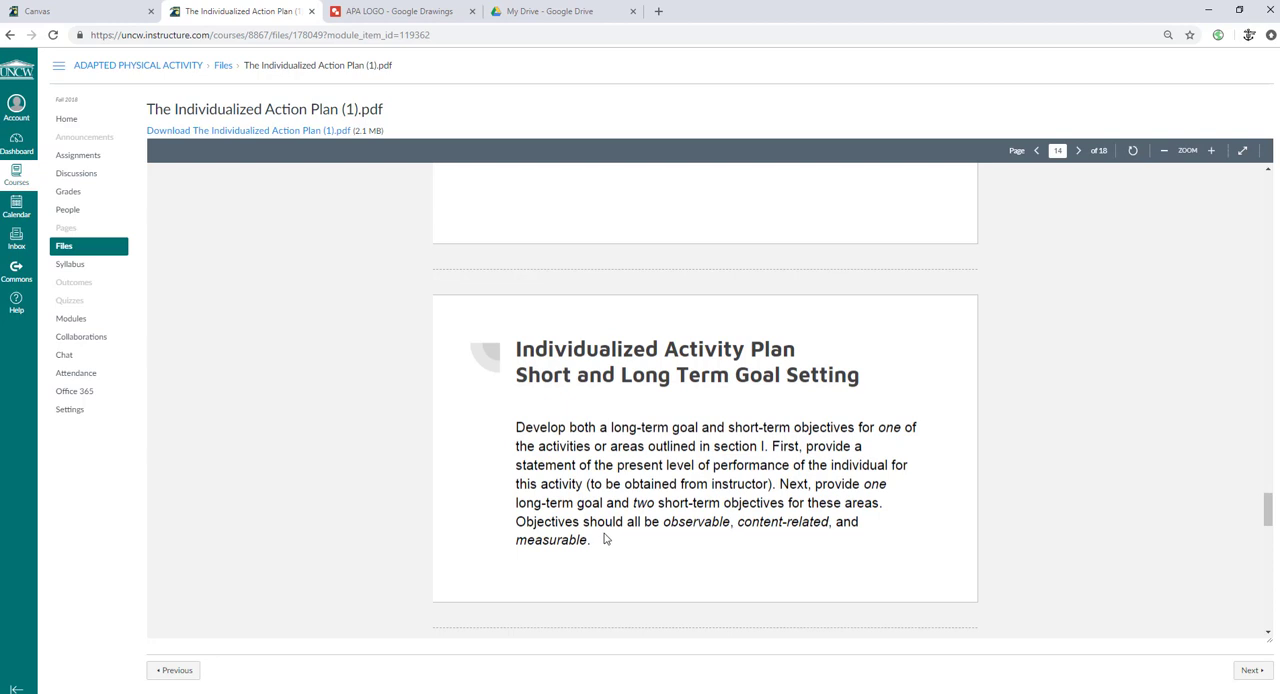
{"action": "mouse_move", "coordinate": [589, 396]}
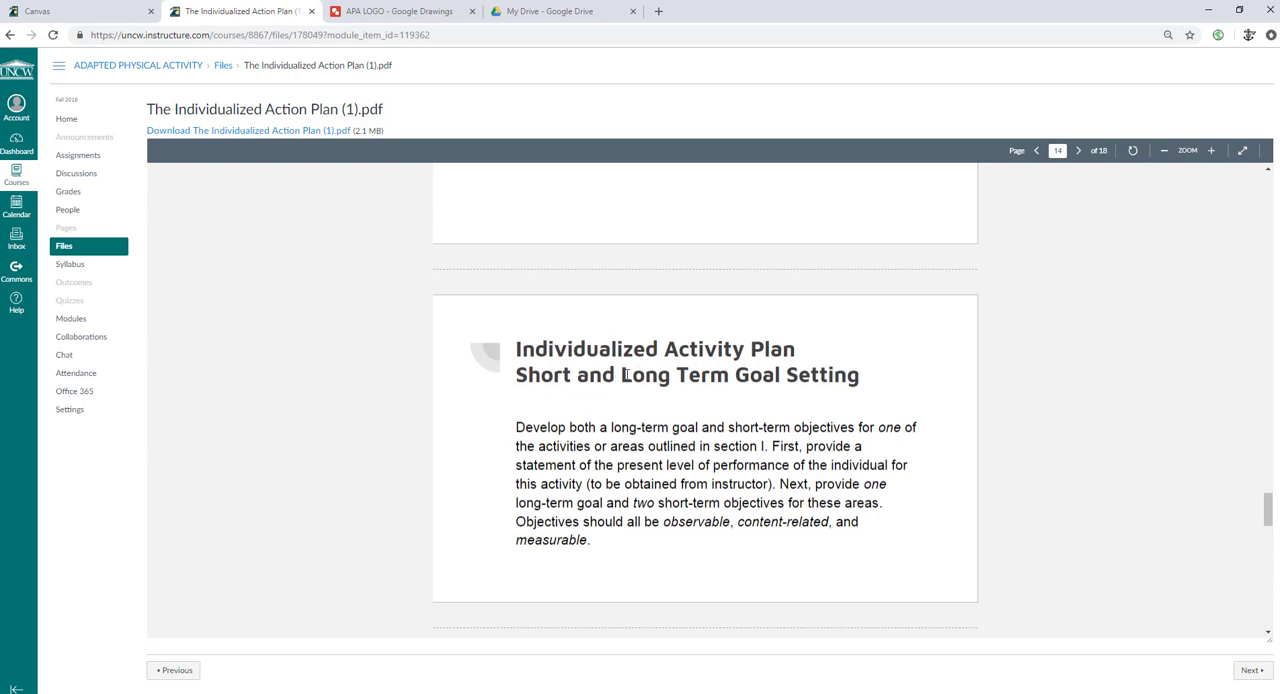
{"action": "double_click", "coordinate": [700, 375]}
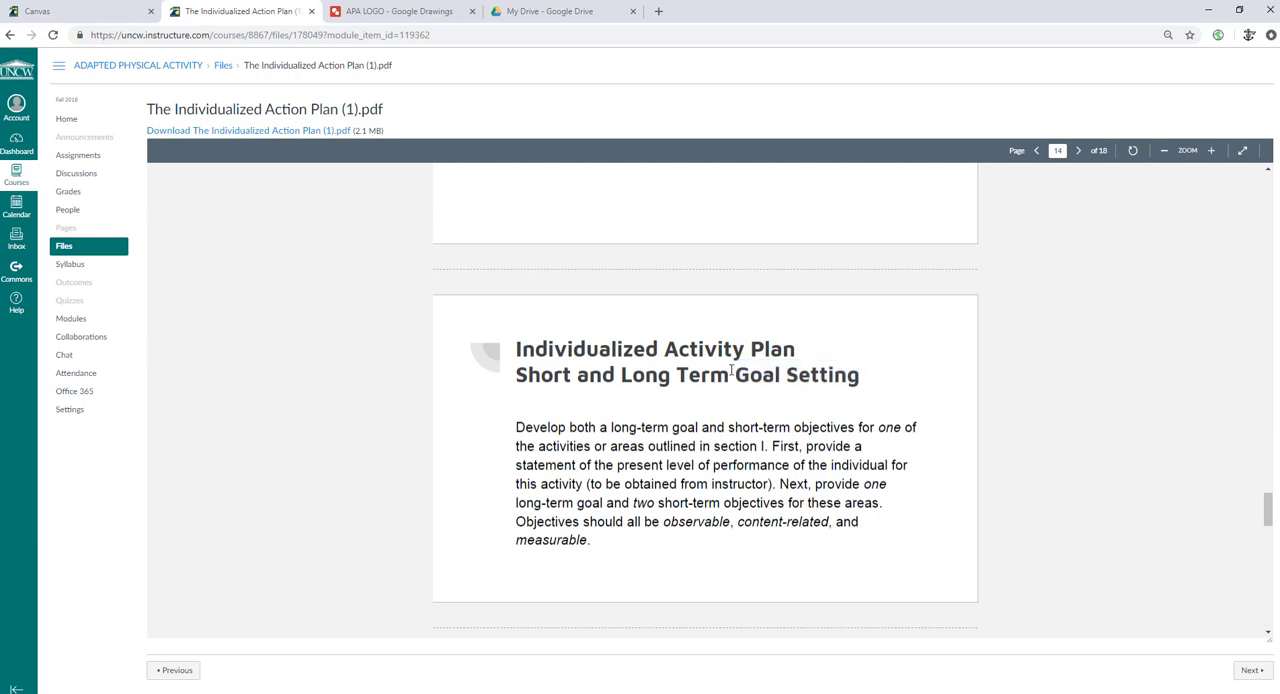
{"action": "mouse_move", "coordinate": [518, 382]}
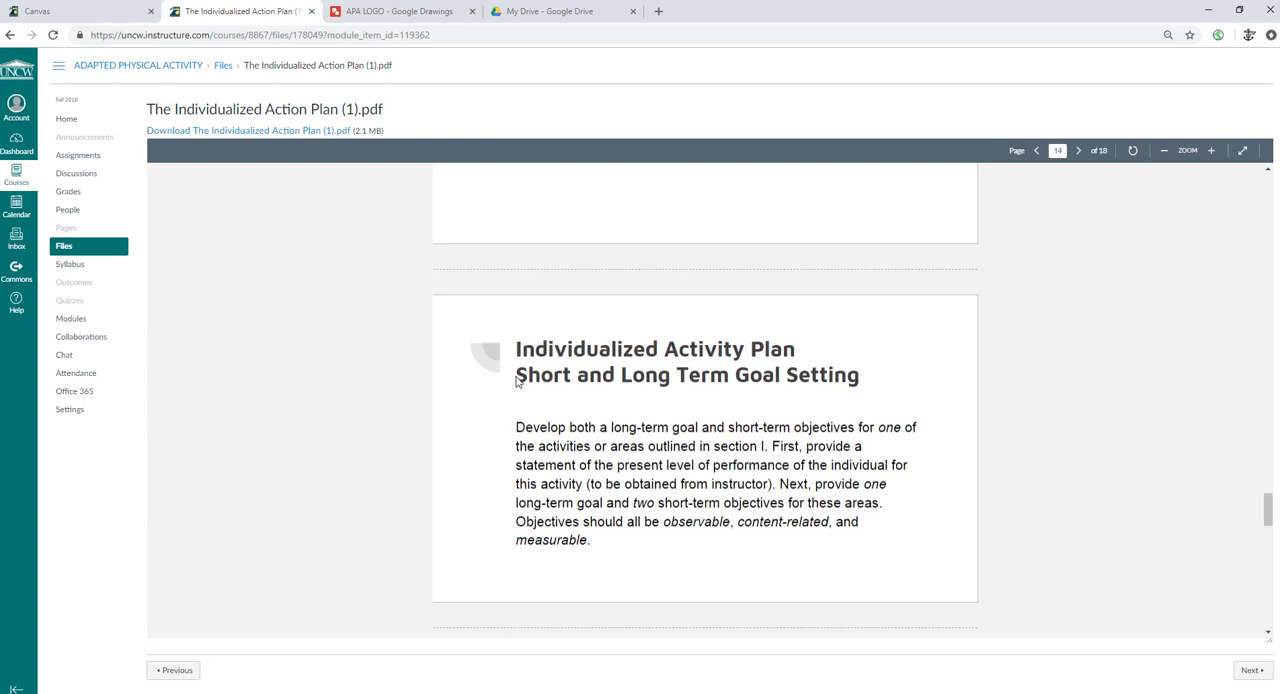
{"action": "mouse_move", "coordinate": [771, 495]}
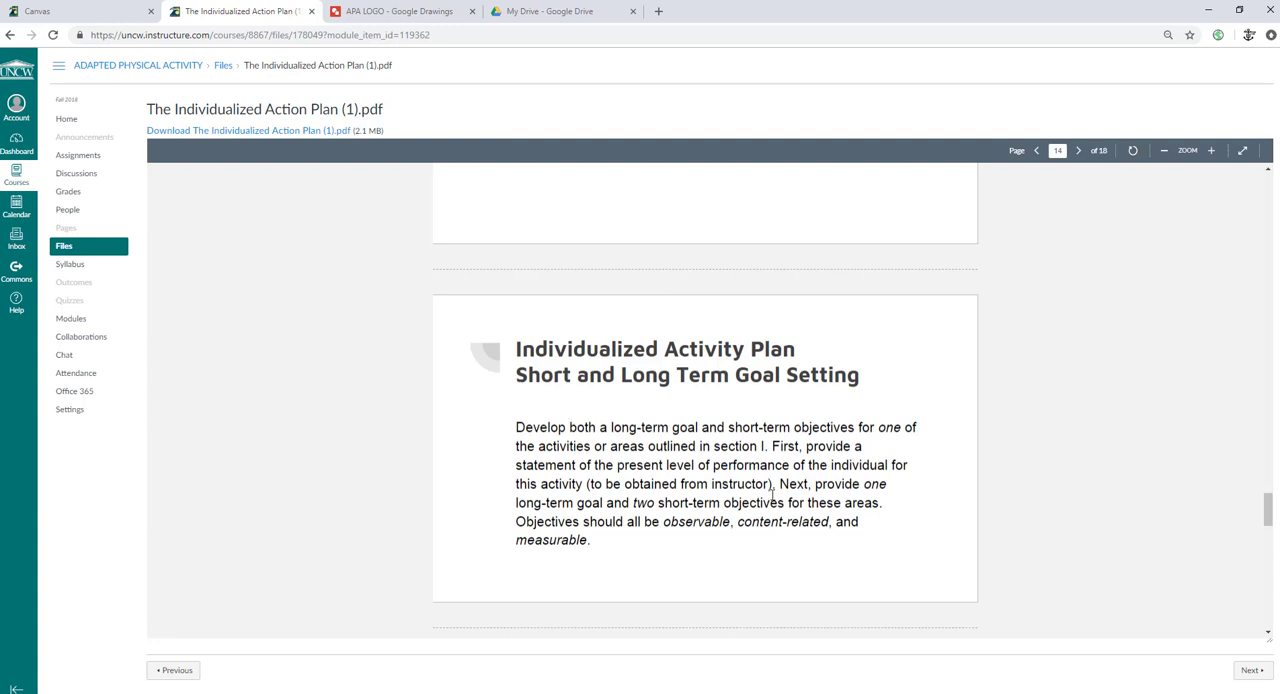
{"action": "mouse_move", "coordinate": [637, 499]}
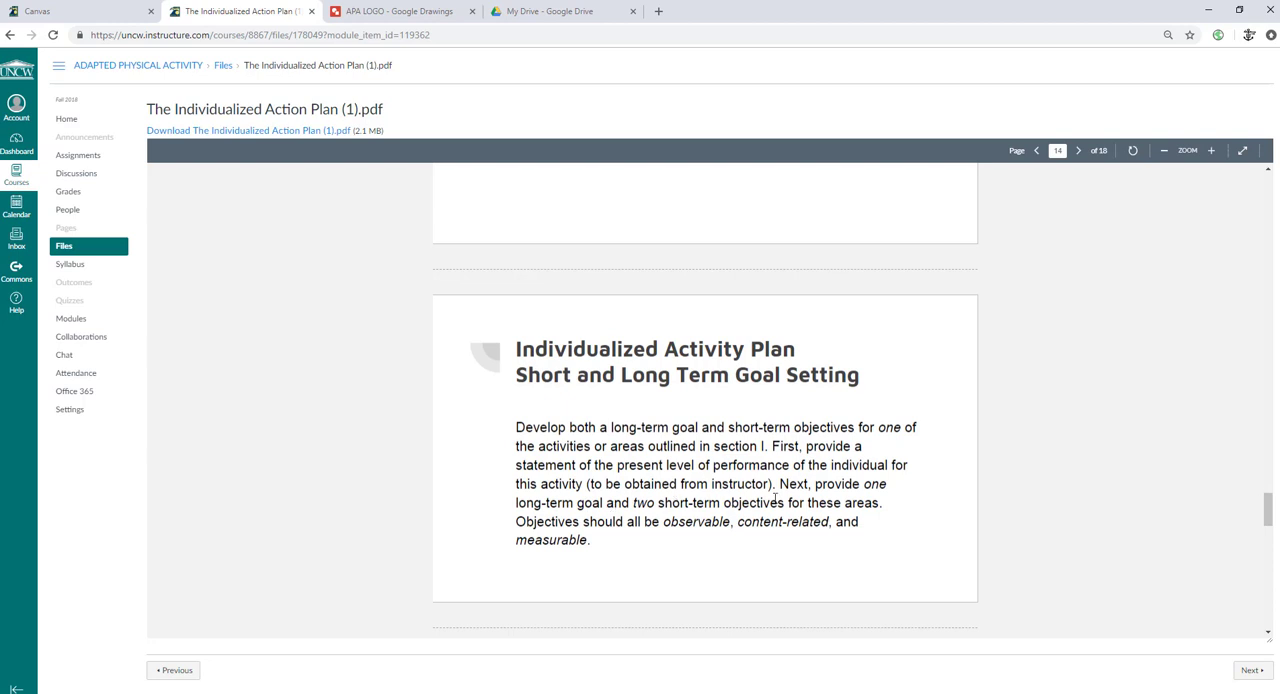
{"action": "mouse_move", "coordinate": [513, 509]}
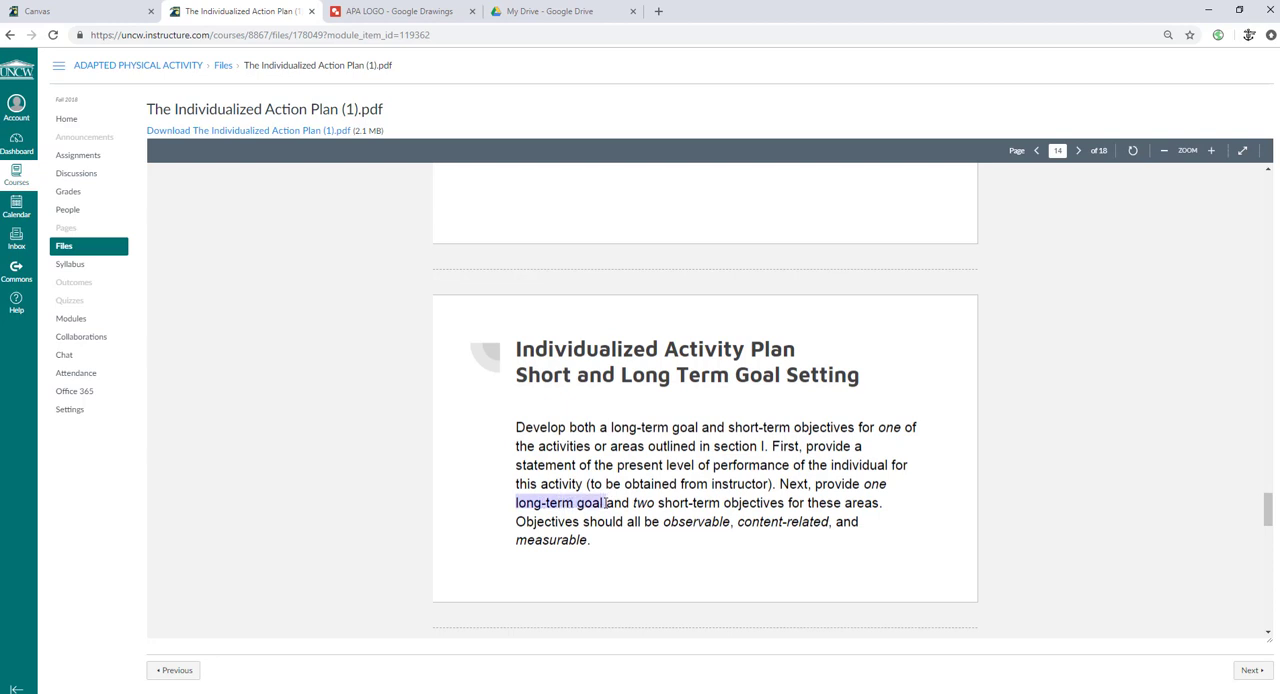
{"action": "left_click", "coordinate": [530, 502]}
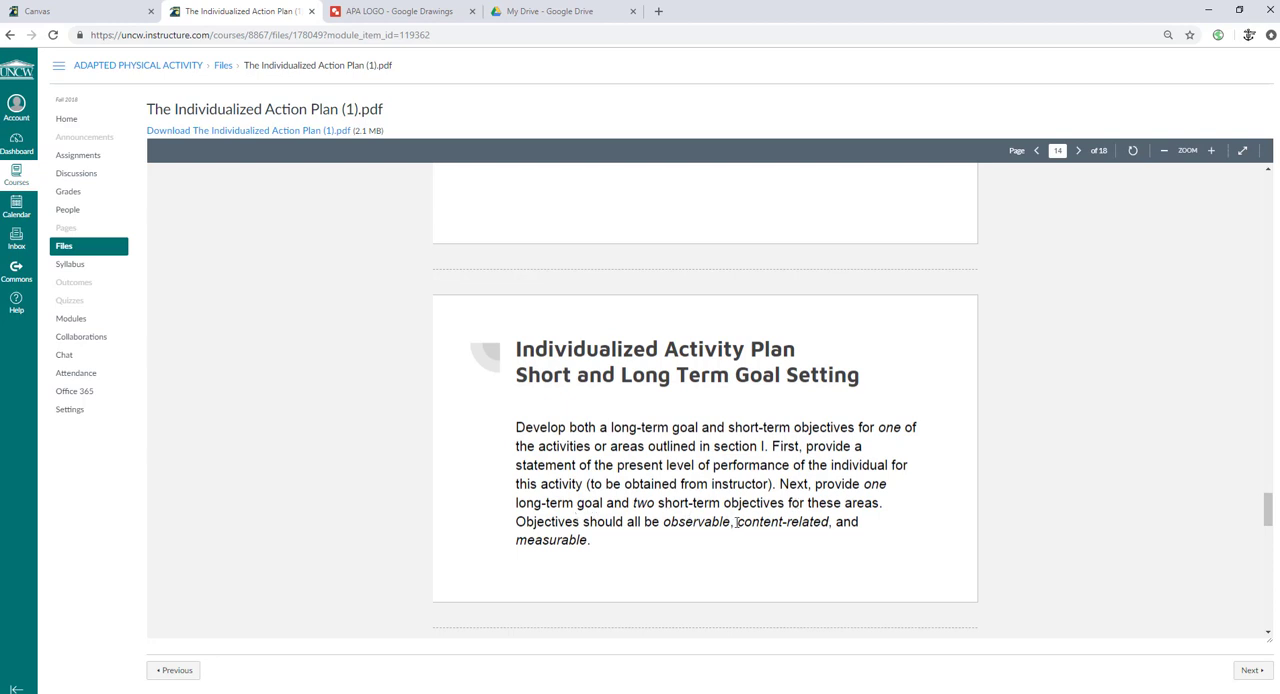
{"action": "mouse_move", "coordinate": [593, 542]}
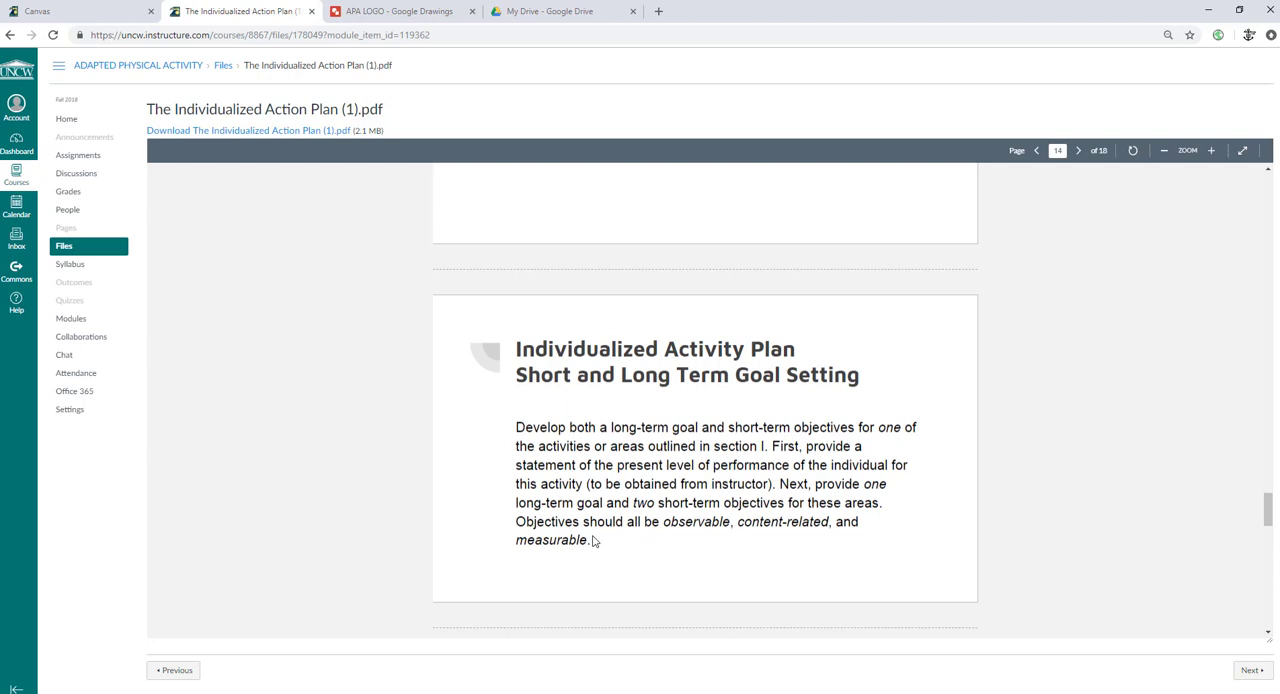
{"action": "mouse_move", "coordinate": [601, 547]}
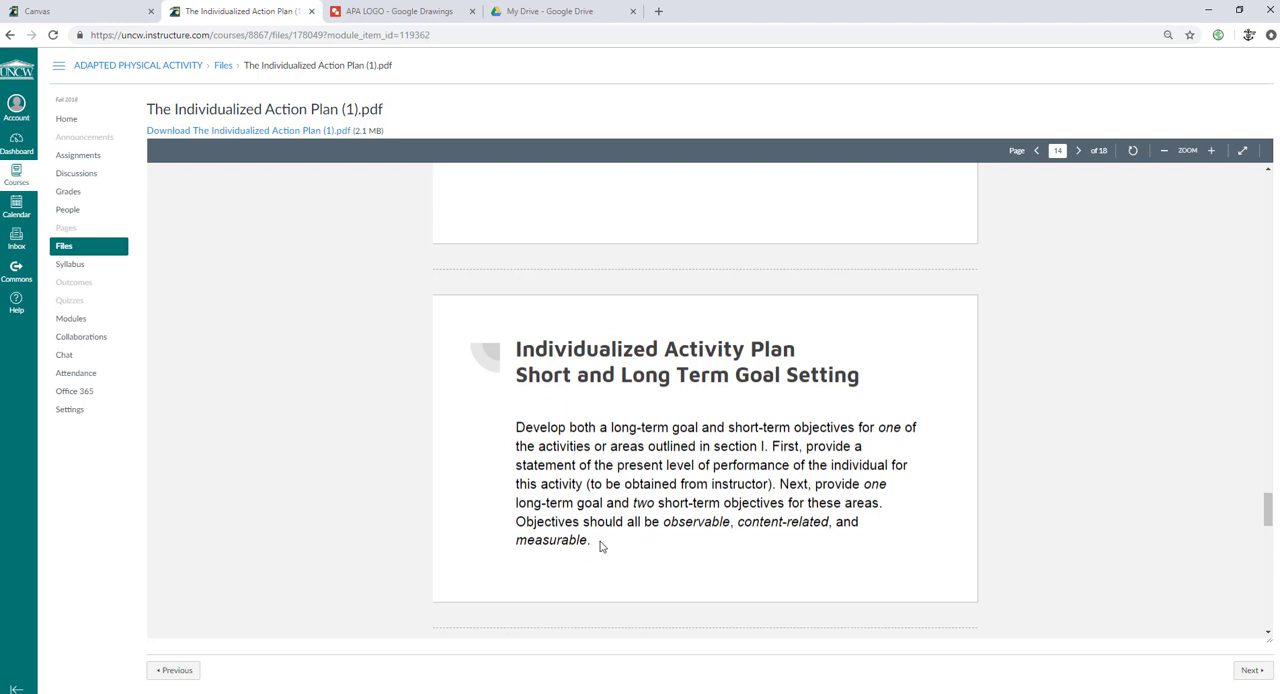
{"action": "mouse_move", "coordinate": [627, 540]}
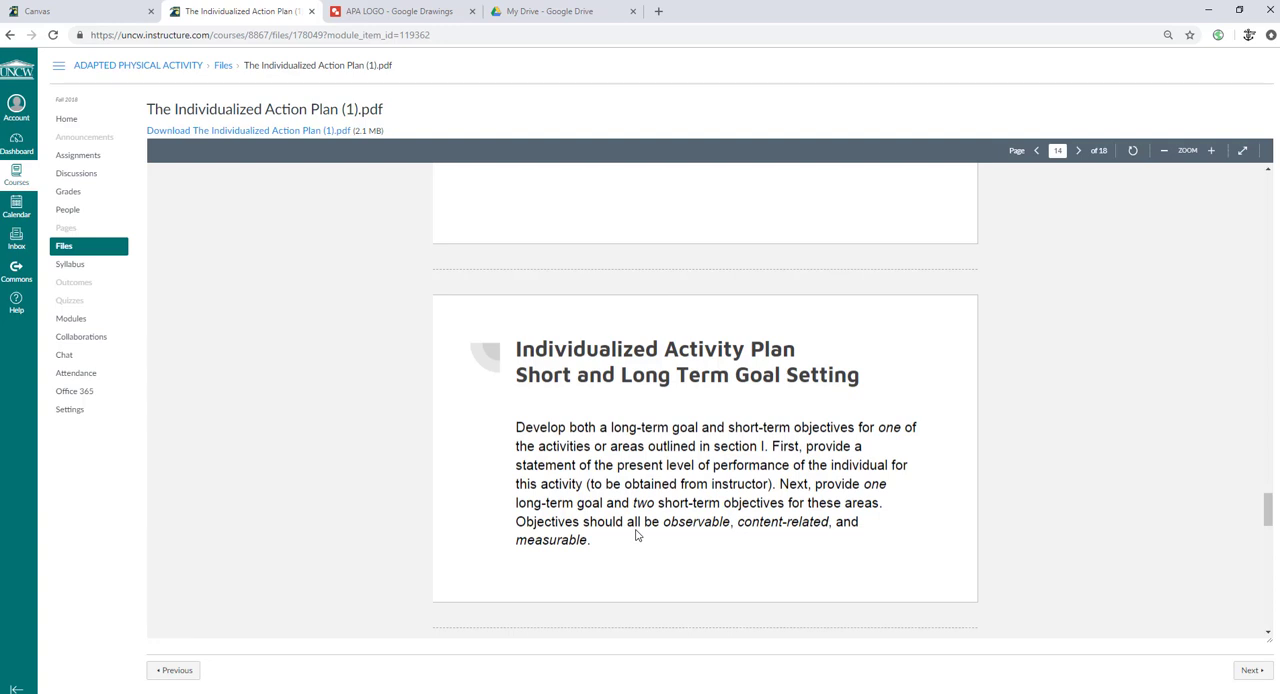
Step: Highlight 'lesson plans', 'pictures' and the Artifacts heading on page 15
{"action": "scroll", "scroll_direction": "down", "scroll_amount": 3}
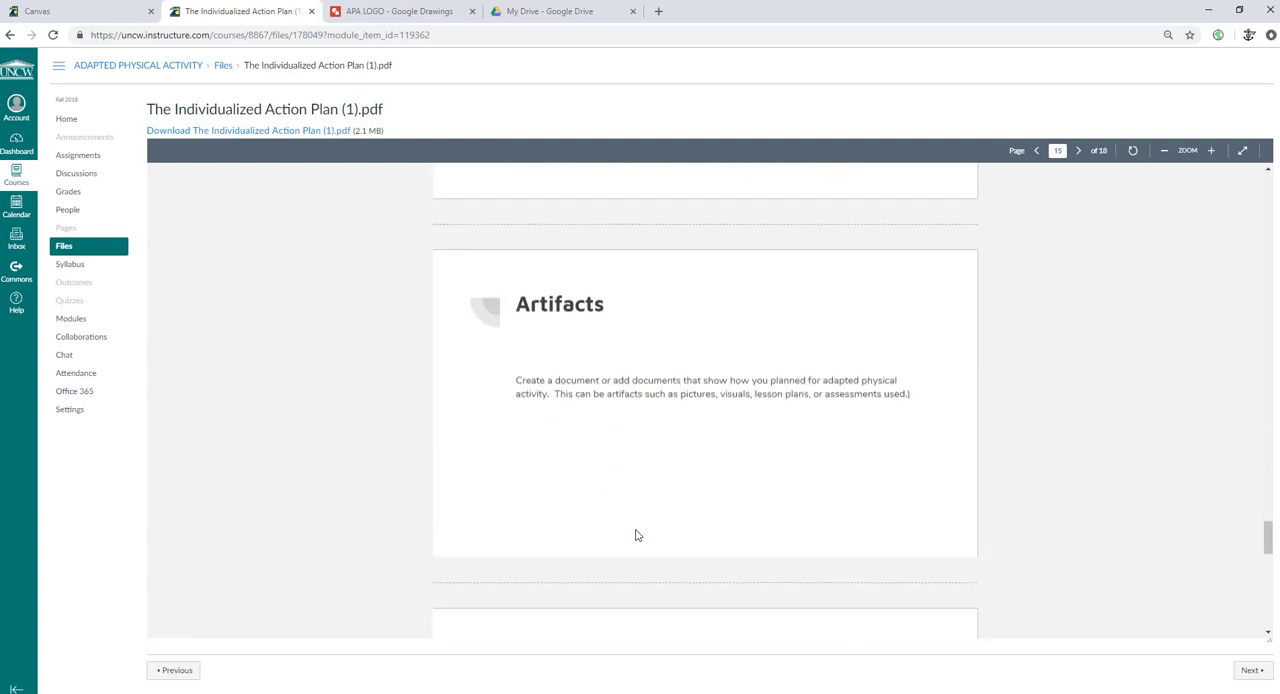
{"action": "mouse_move", "coordinate": [675, 363]}
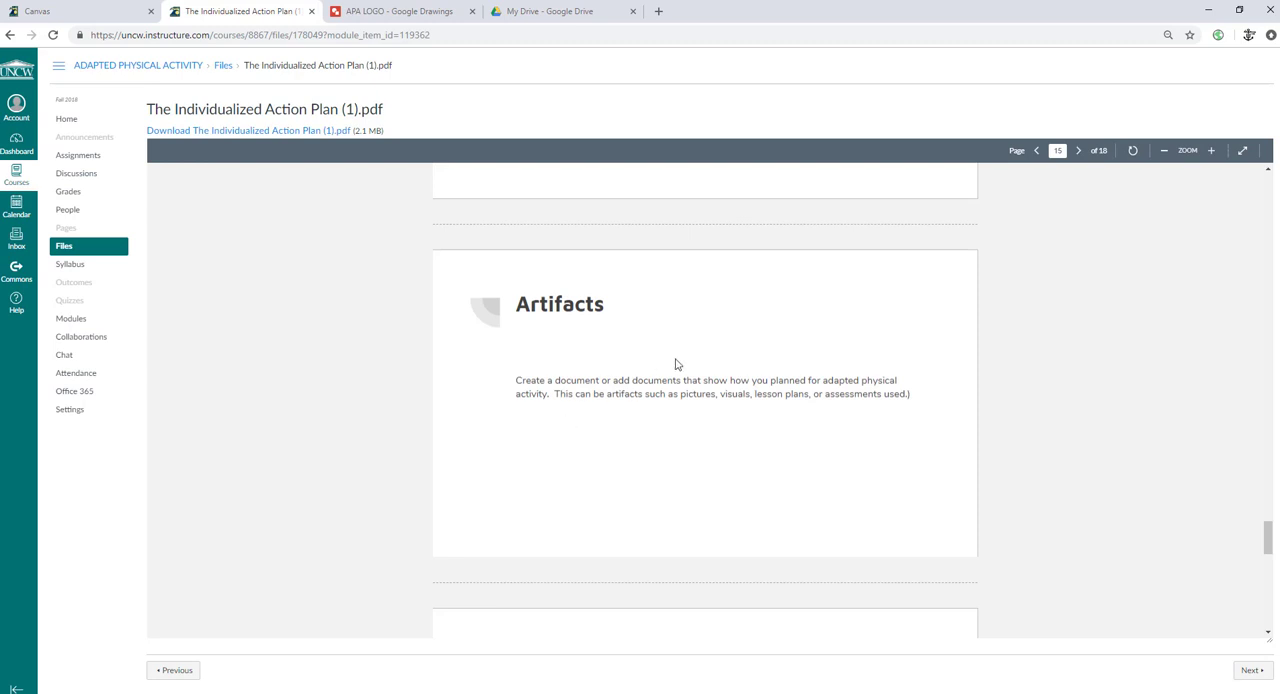
{"action": "mouse_move", "coordinate": [802, 376]}
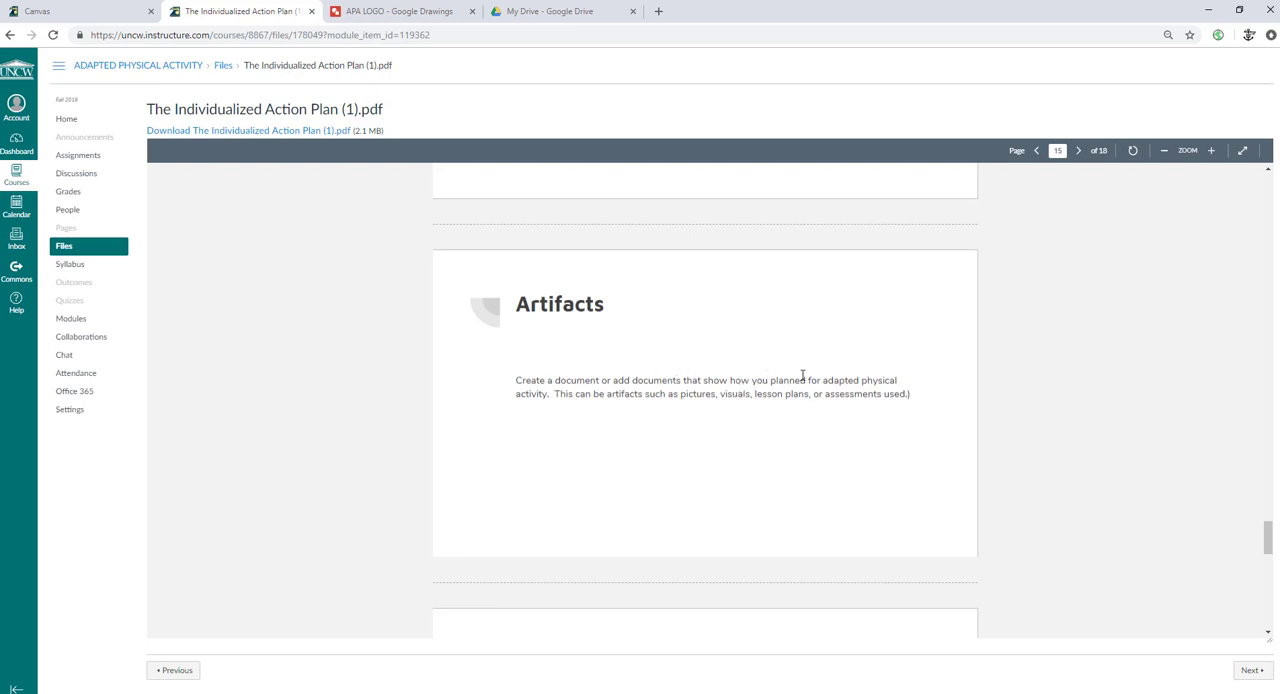
{"action": "mouse_move", "coordinate": [556, 401]}
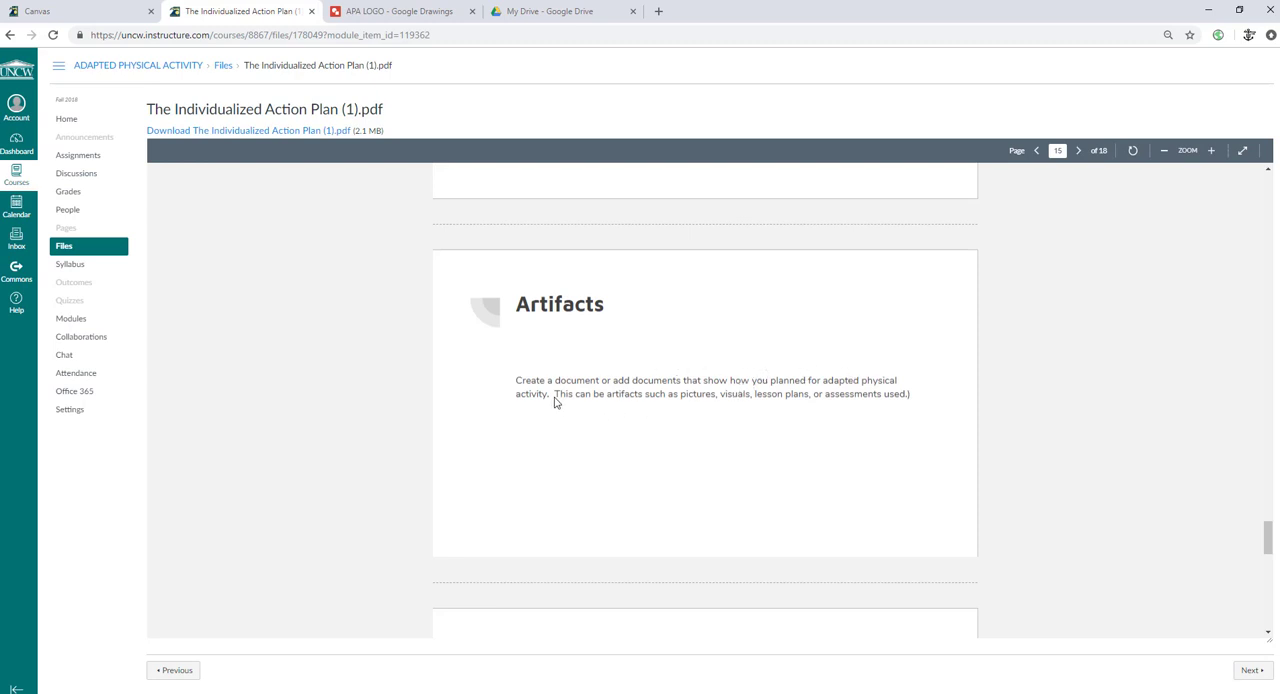
{"action": "mouse_move", "coordinate": [747, 406]}
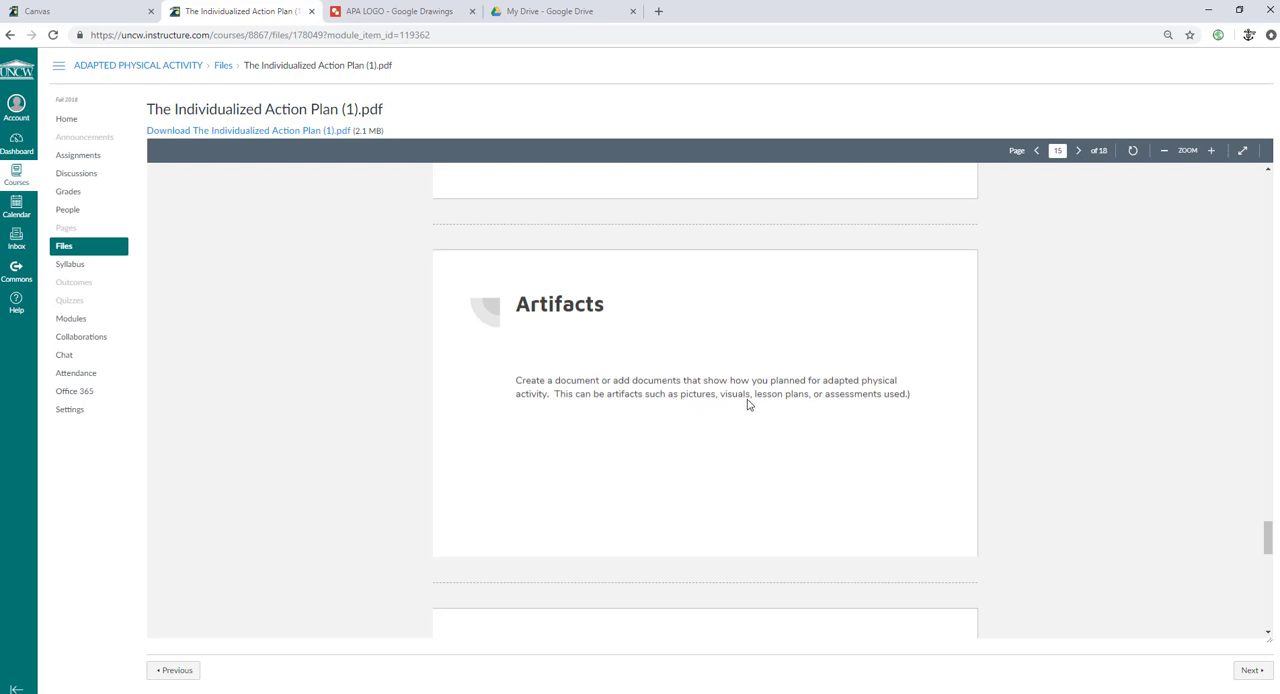
{"action": "mouse_move", "coordinate": [798, 410]}
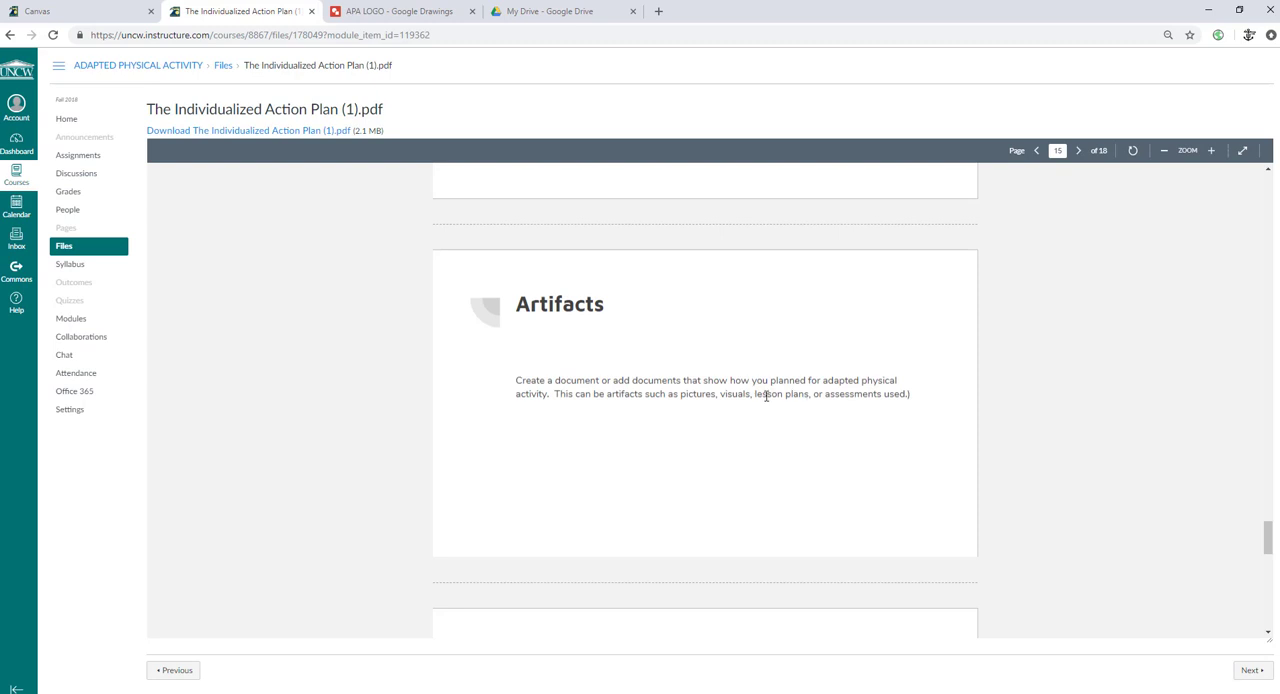
{"action": "mouse_move", "coordinate": [767, 395]}
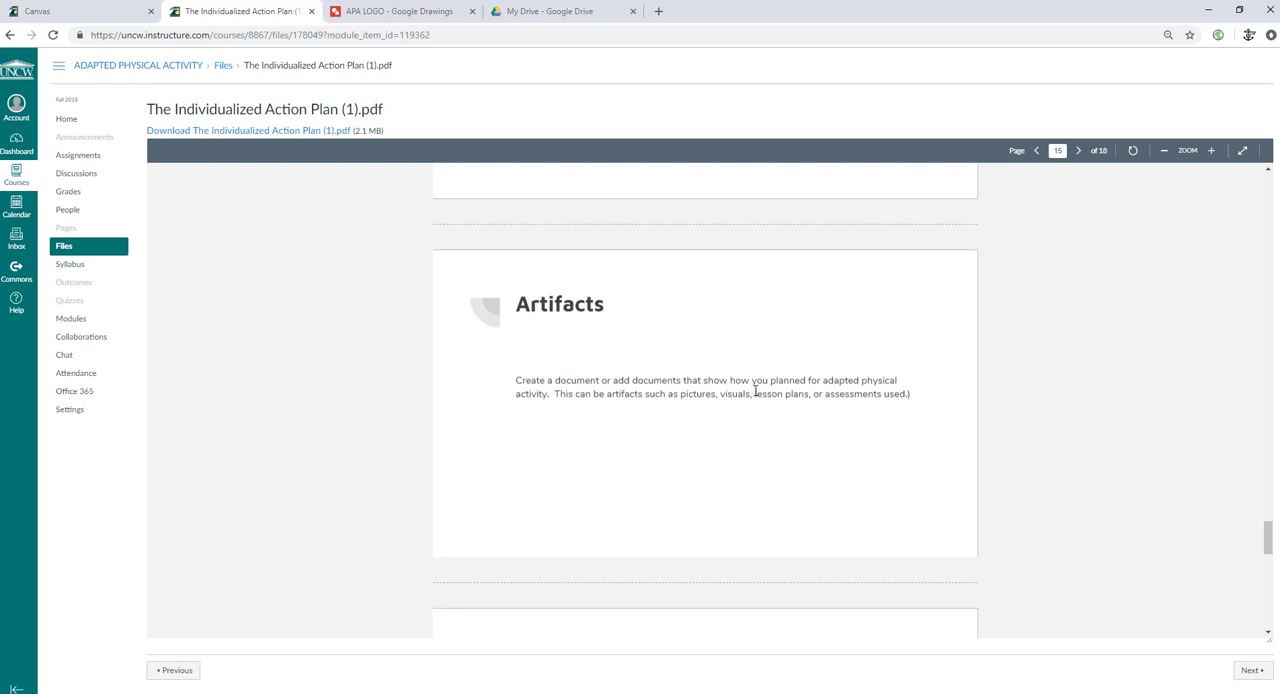
{"action": "mouse_move", "coordinate": [816, 391]}
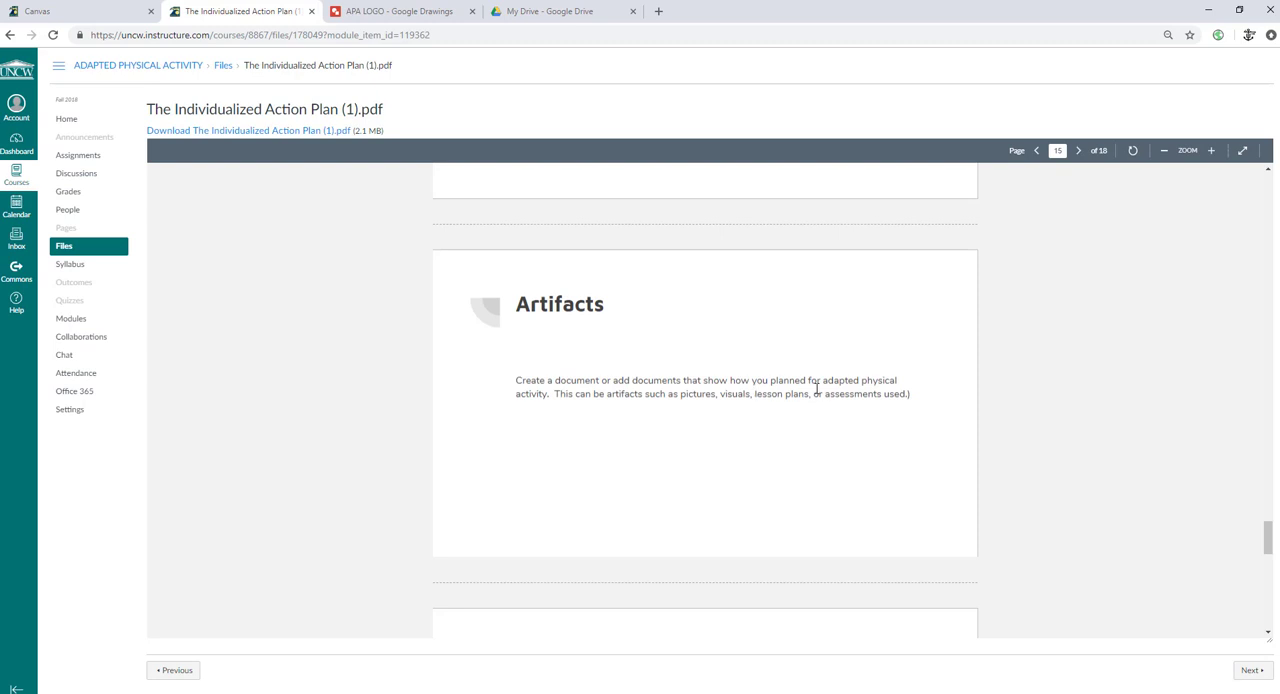
{"action": "double_click", "coordinate": [780, 393]}
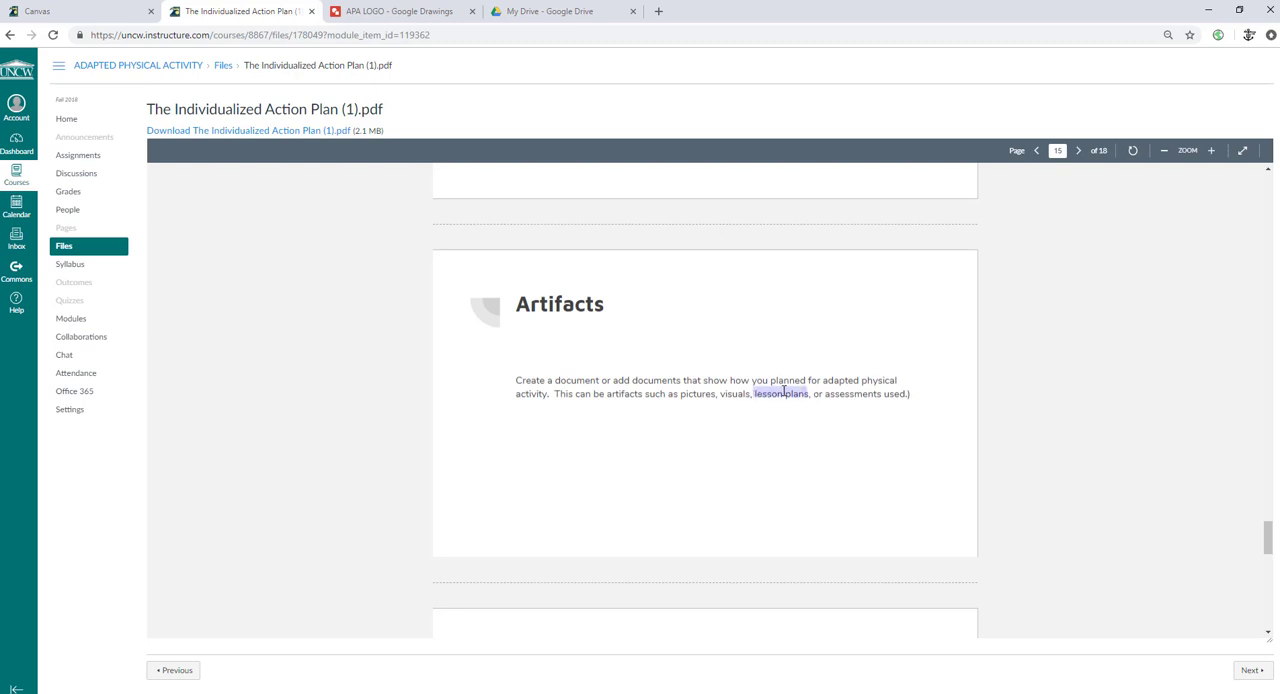
{"action": "mouse_move", "coordinate": [785, 430]}
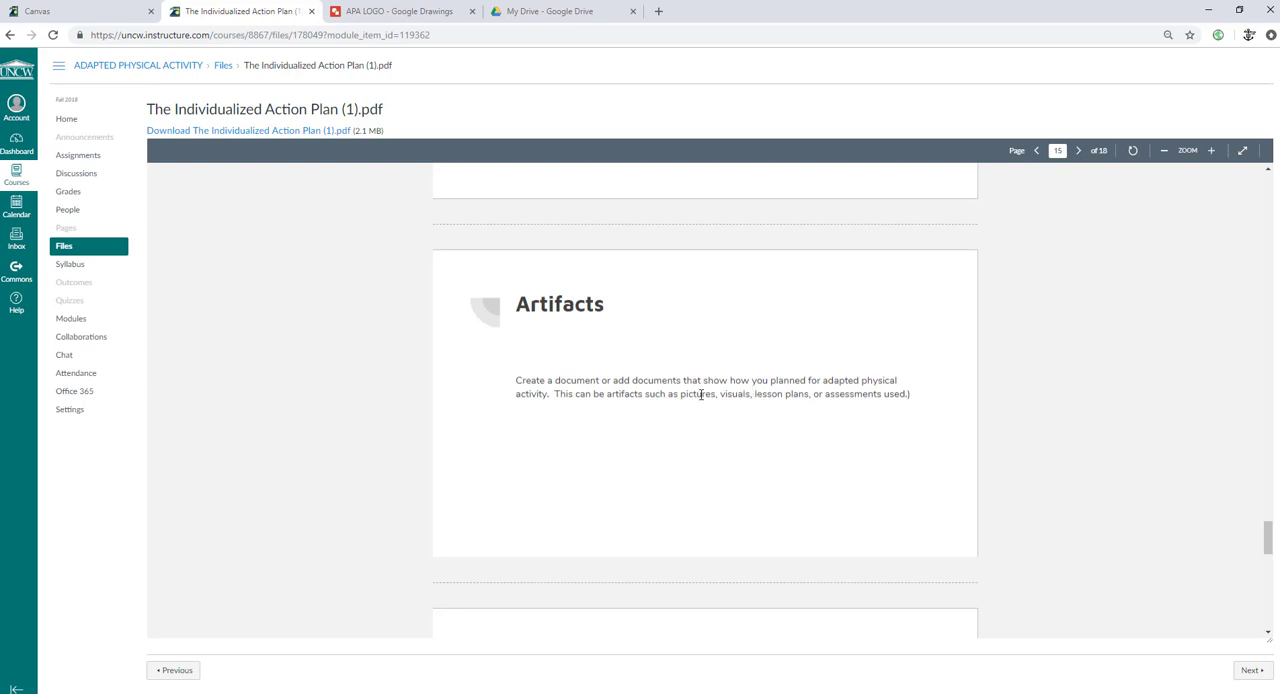
{"action": "double_click", "coordinate": [697, 393]}
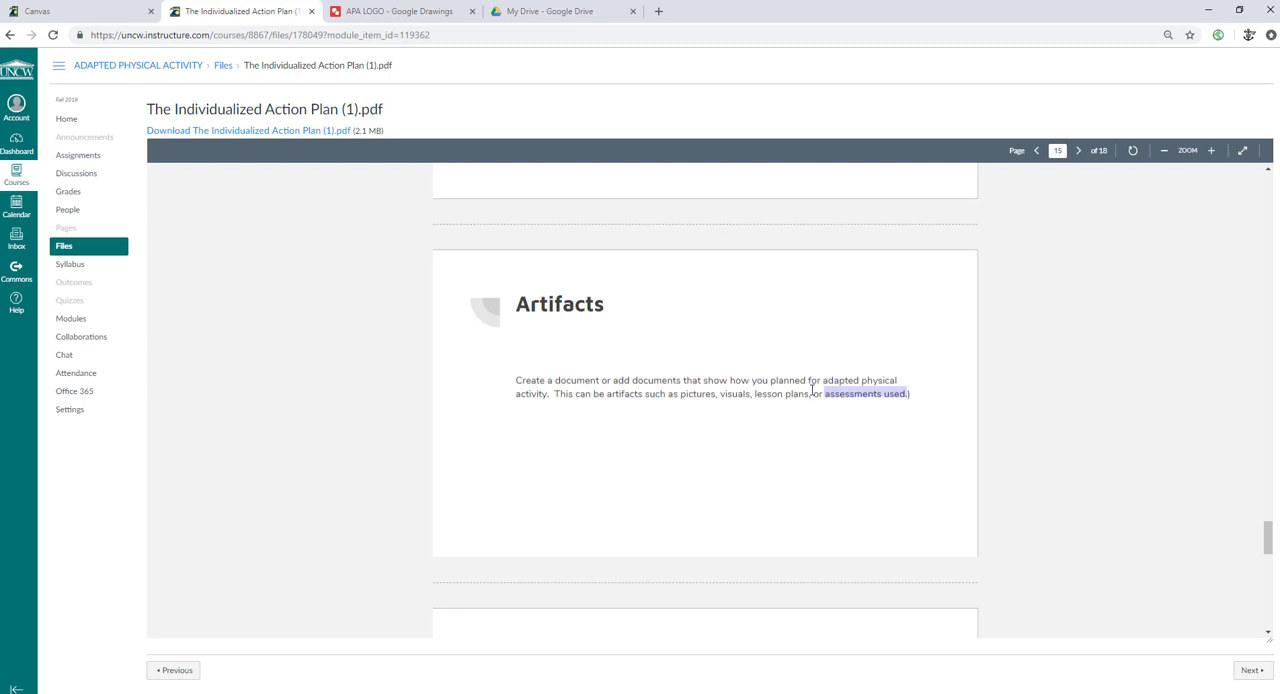
{"action": "double_click", "coordinate": [559, 303]}
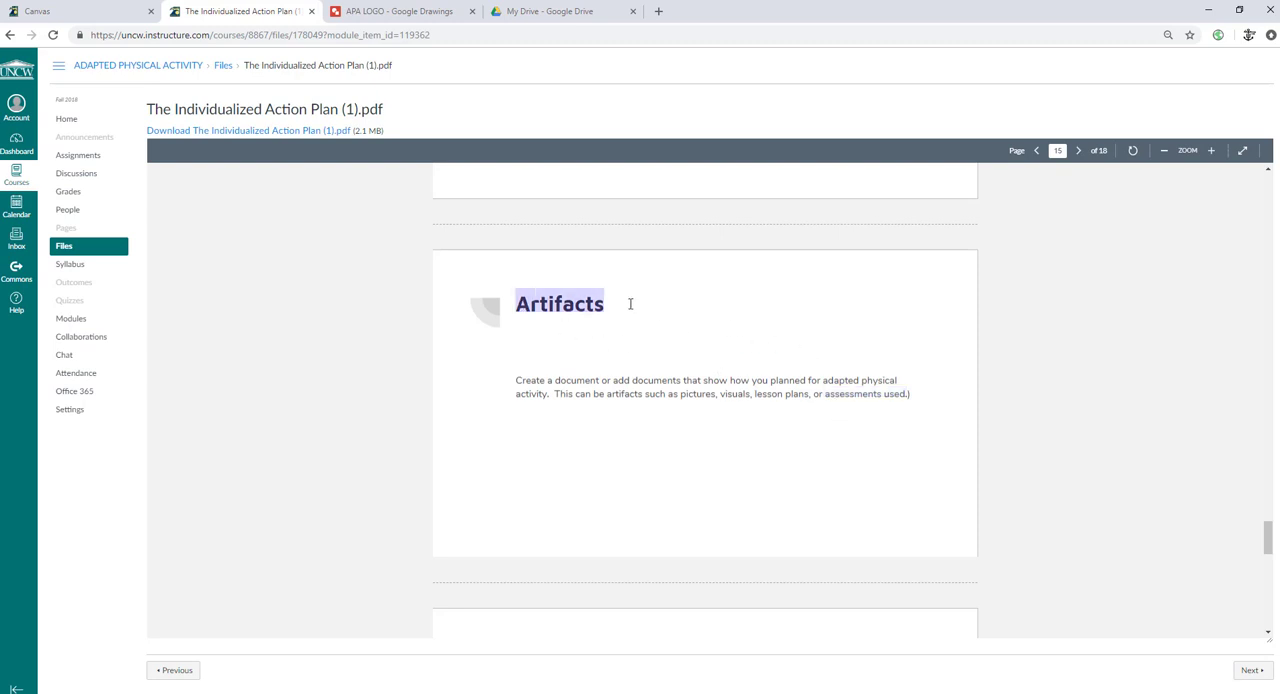
Step: Review the page 16 example progression tables, with the Letter Home page below
{"action": "scroll", "scroll_direction": "down", "scroll_amount": 3}
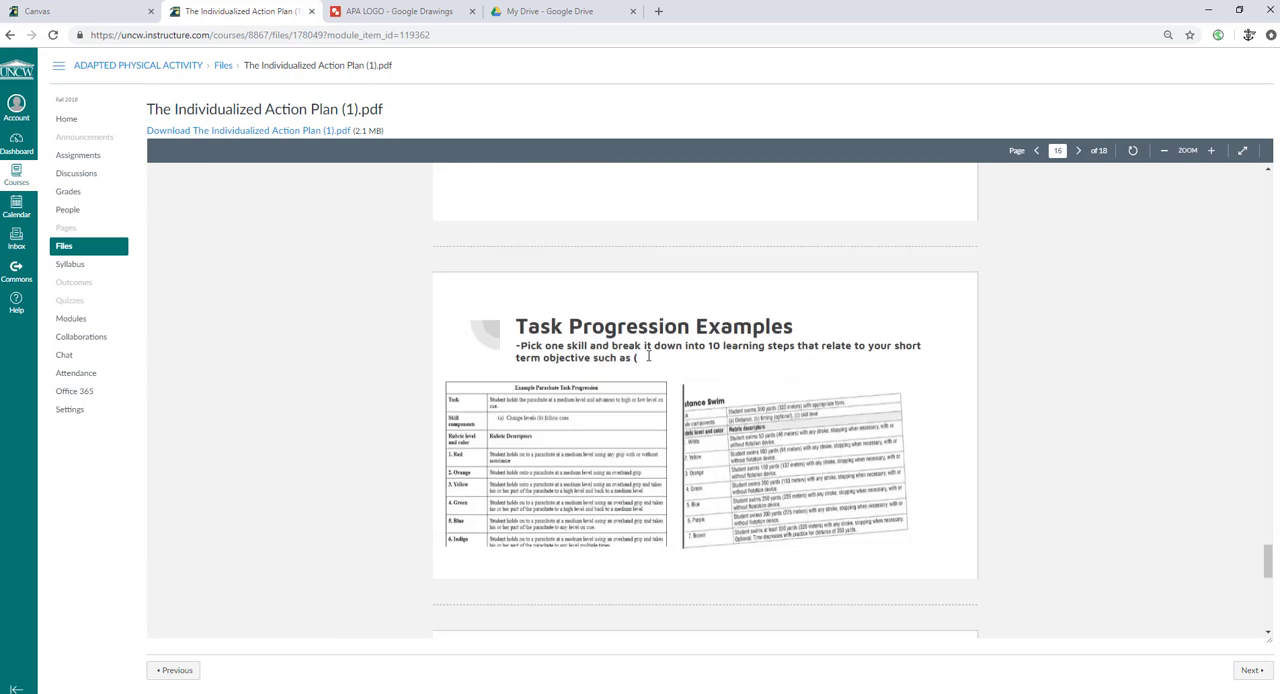
{"action": "mouse_move", "coordinate": [540, 355]}
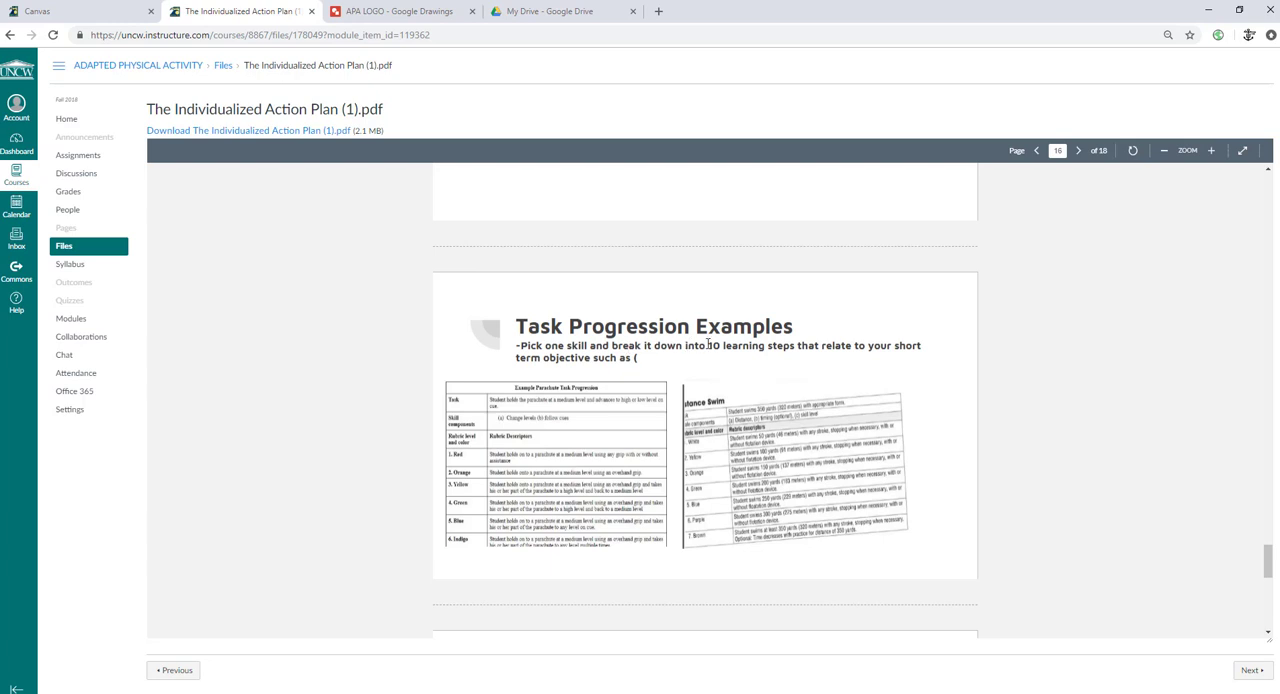
{"action": "mouse_move", "coordinate": [647, 364]}
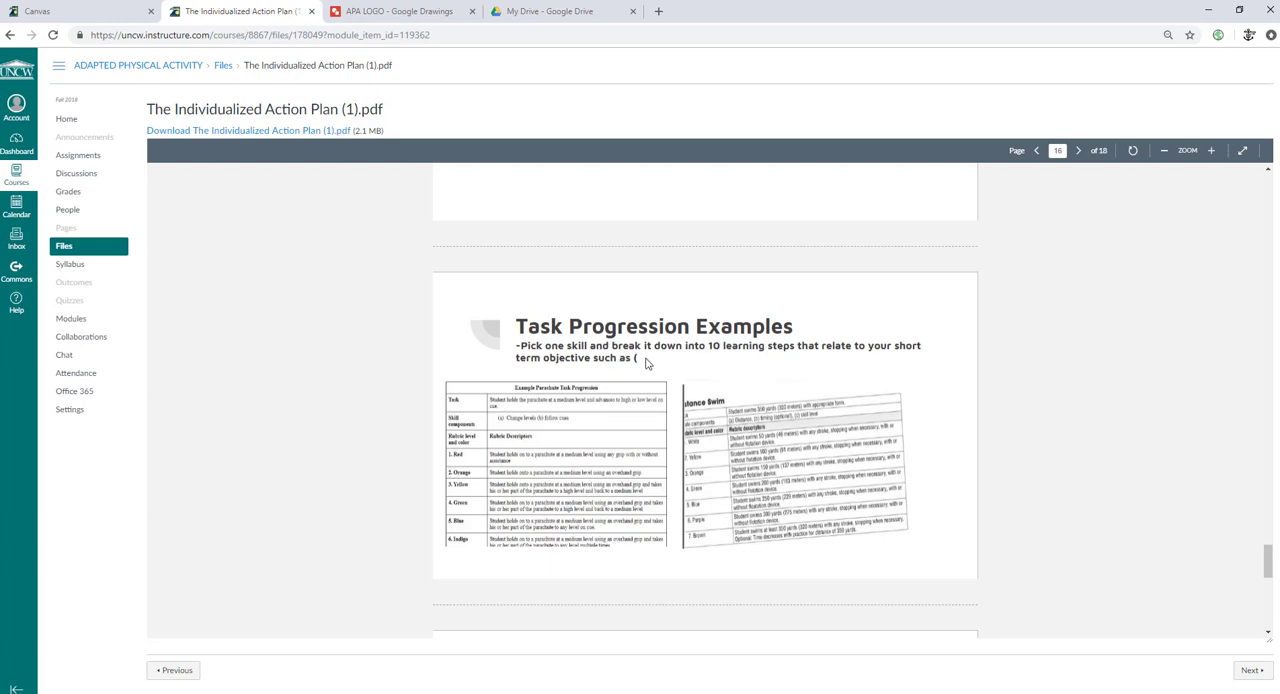
{"action": "mouse_move", "coordinate": [627, 421]}
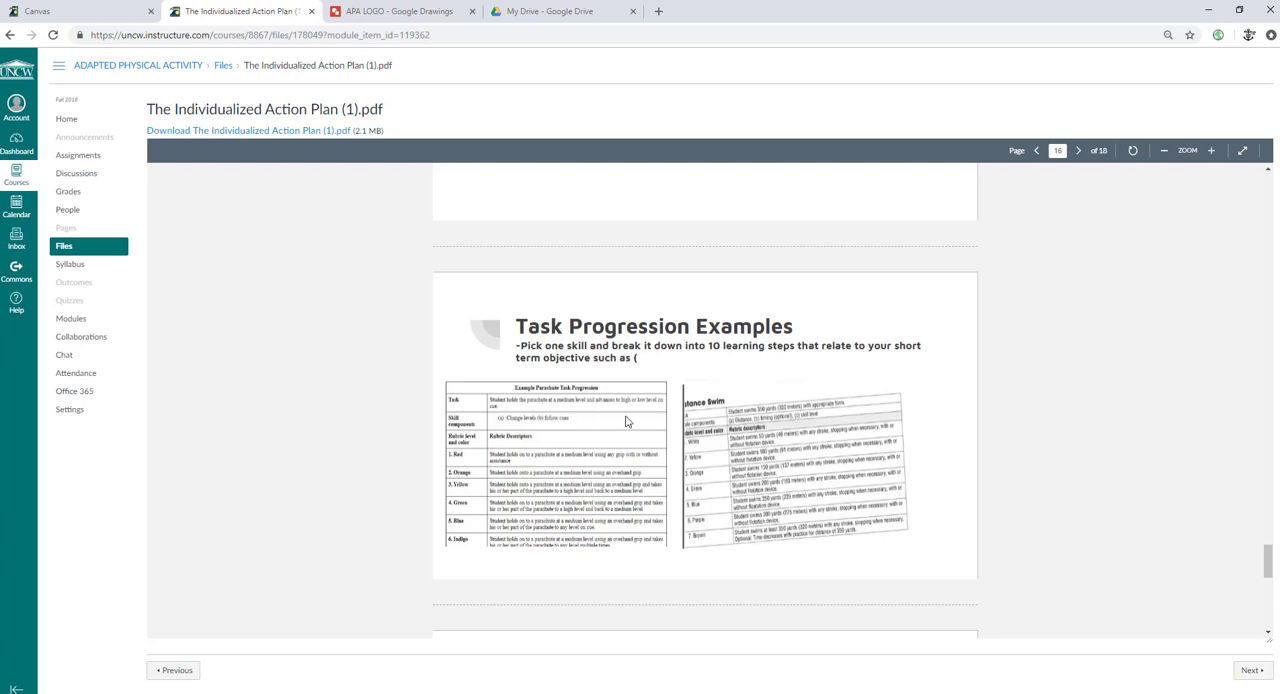
{"action": "scroll", "scroll_direction": "down", "scroll_amount": 3}
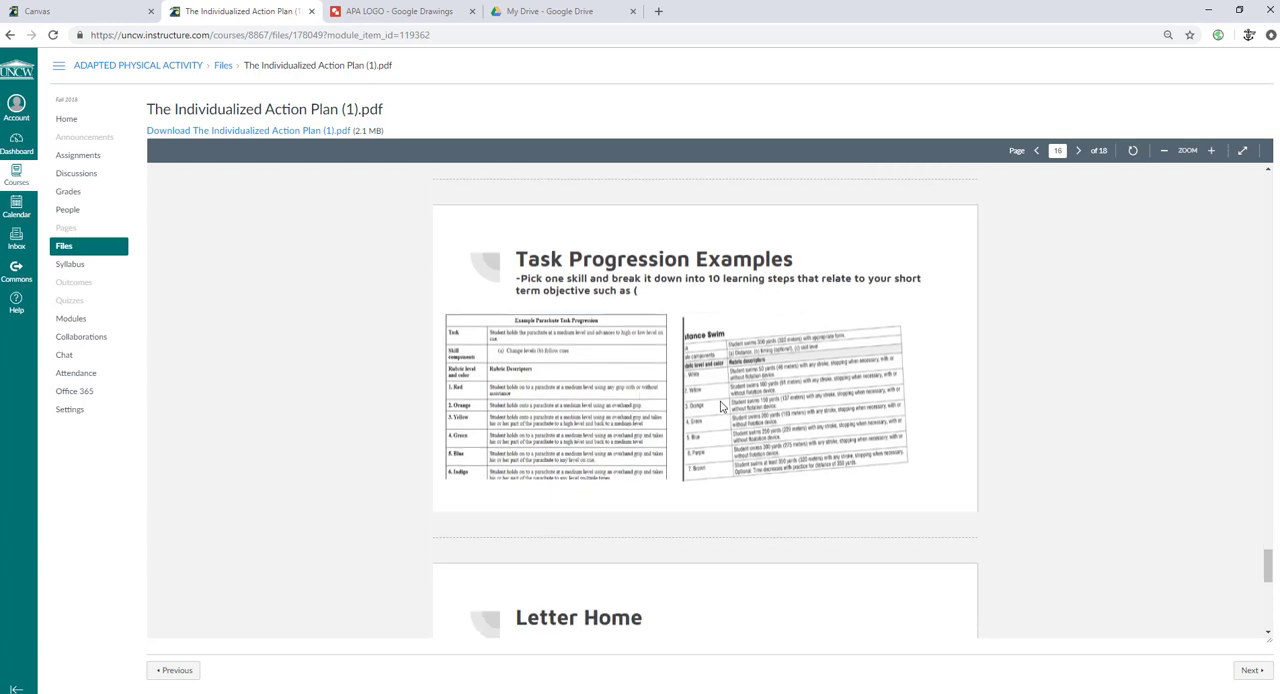
{"action": "mouse_move", "coordinate": [721, 347]}
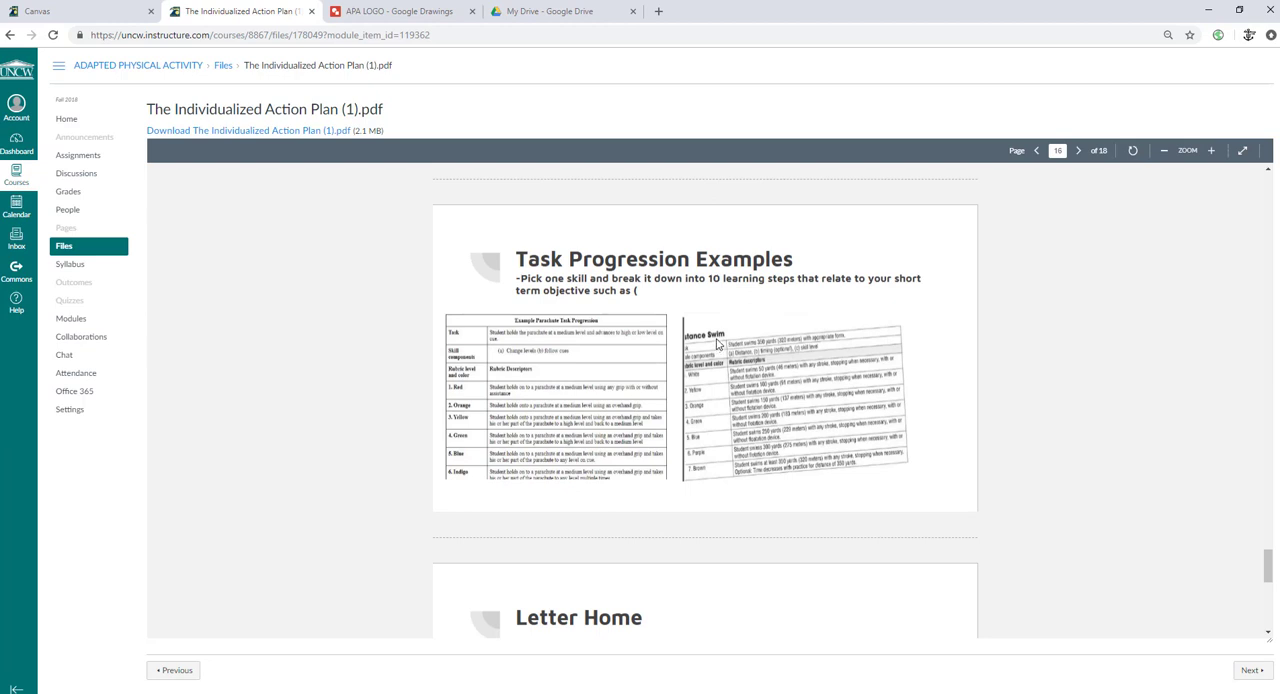
{"action": "mouse_move", "coordinate": [717, 397]}
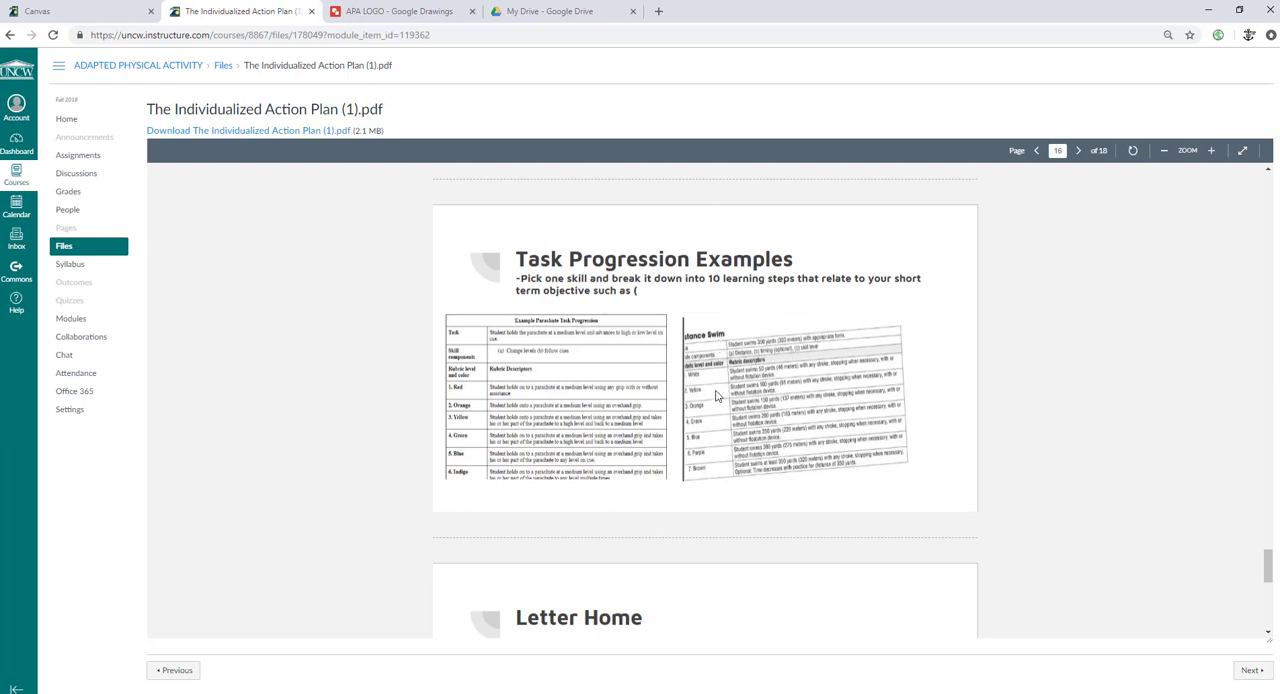
{"action": "mouse_move", "coordinate": [697, 405]}
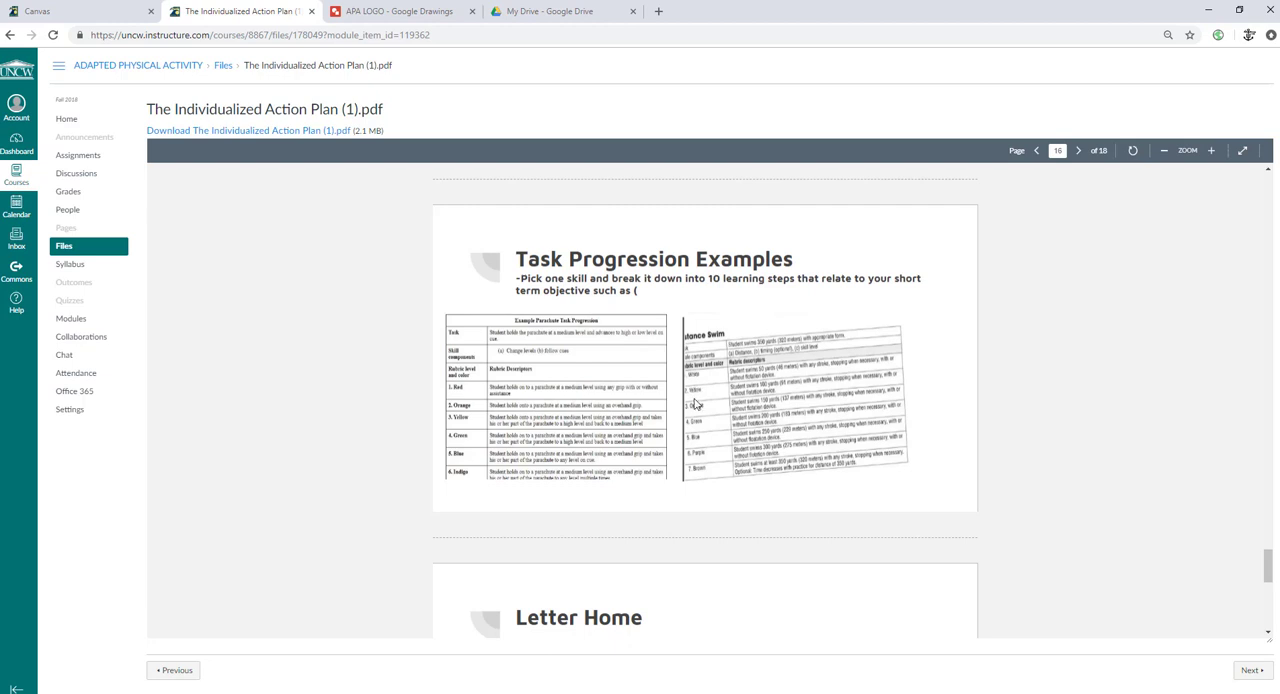
{"action": "mouse_move", "coordinate": [710, 440]}
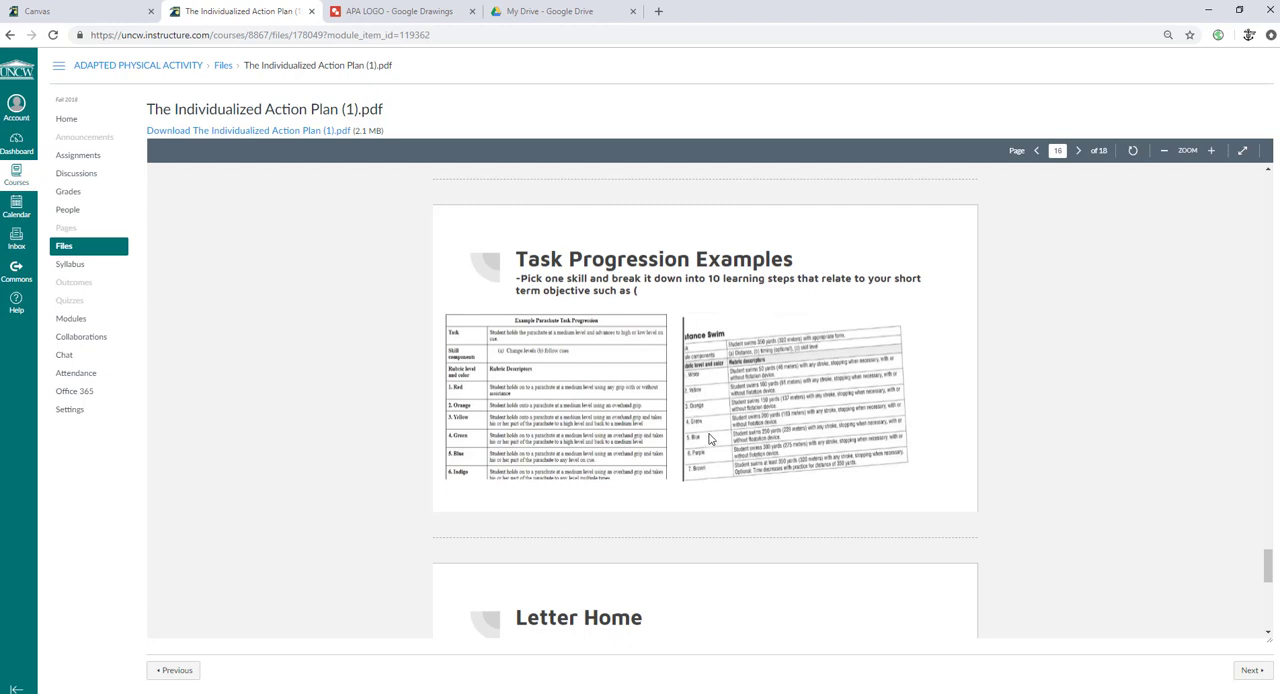
{"action": "mouse_move", "coordinate": [778, 410]}
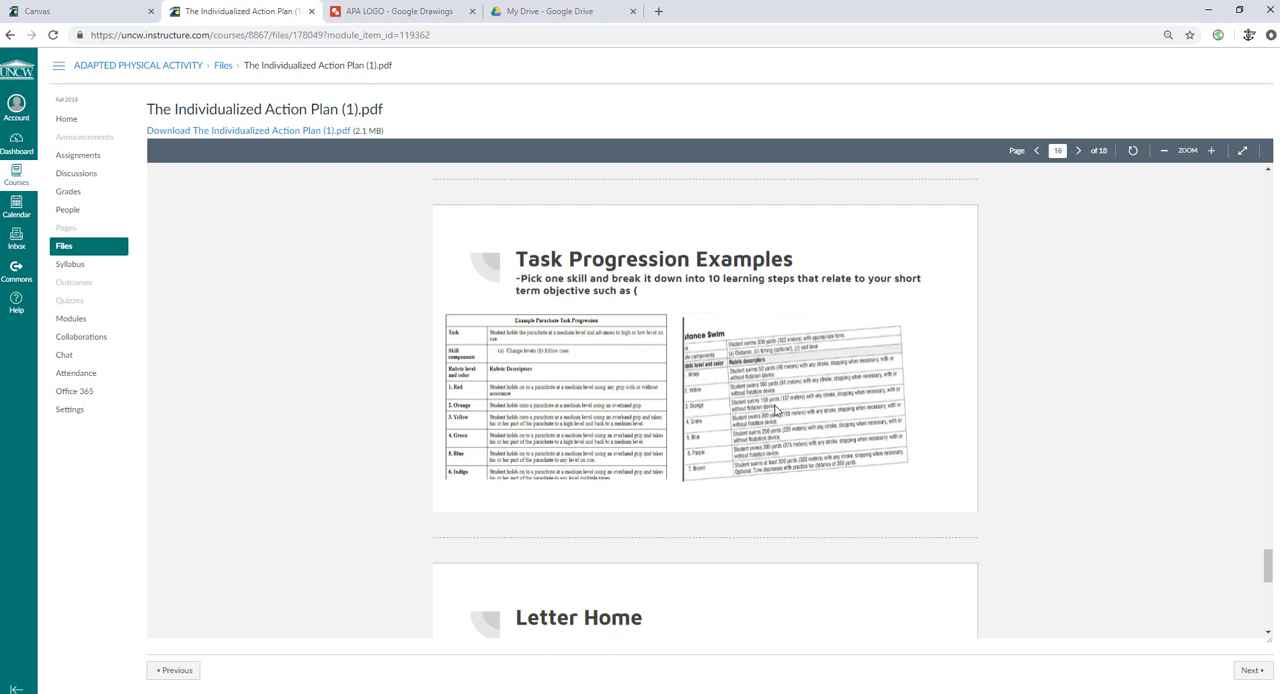
{"action": "mouse_move", "coordinate": [783, 383]}
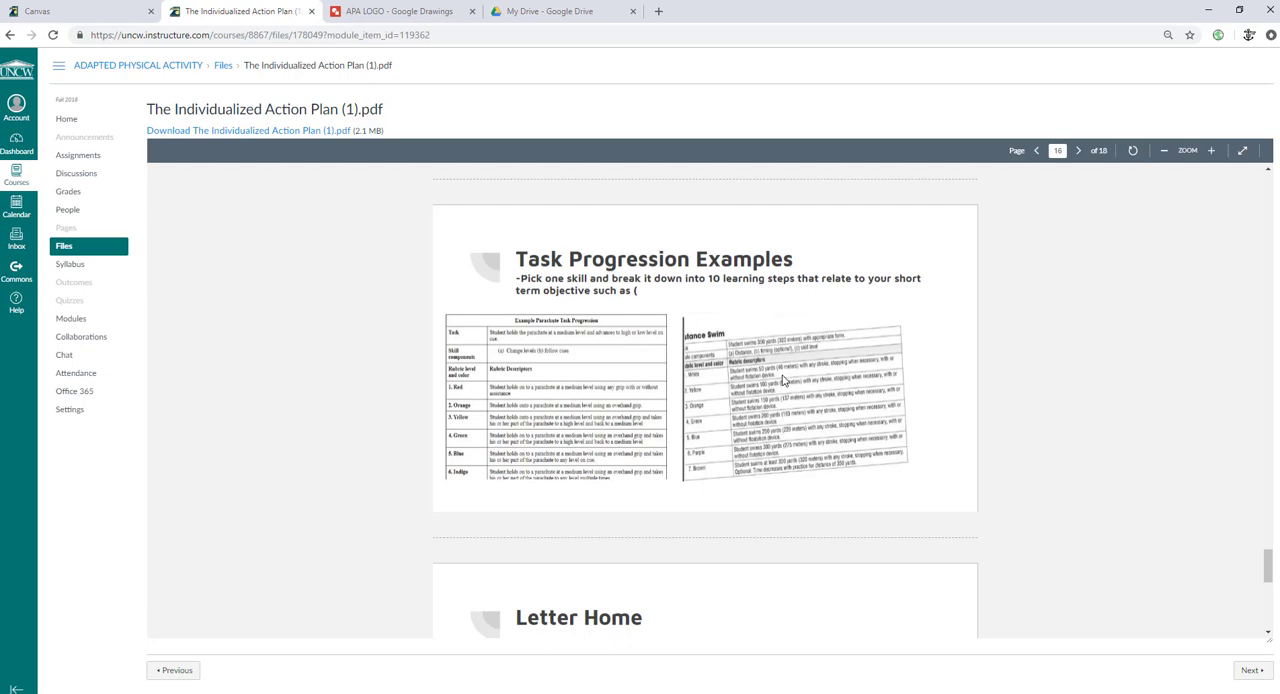
{"action": "mouse_move", "coordinate": [857, 418]}
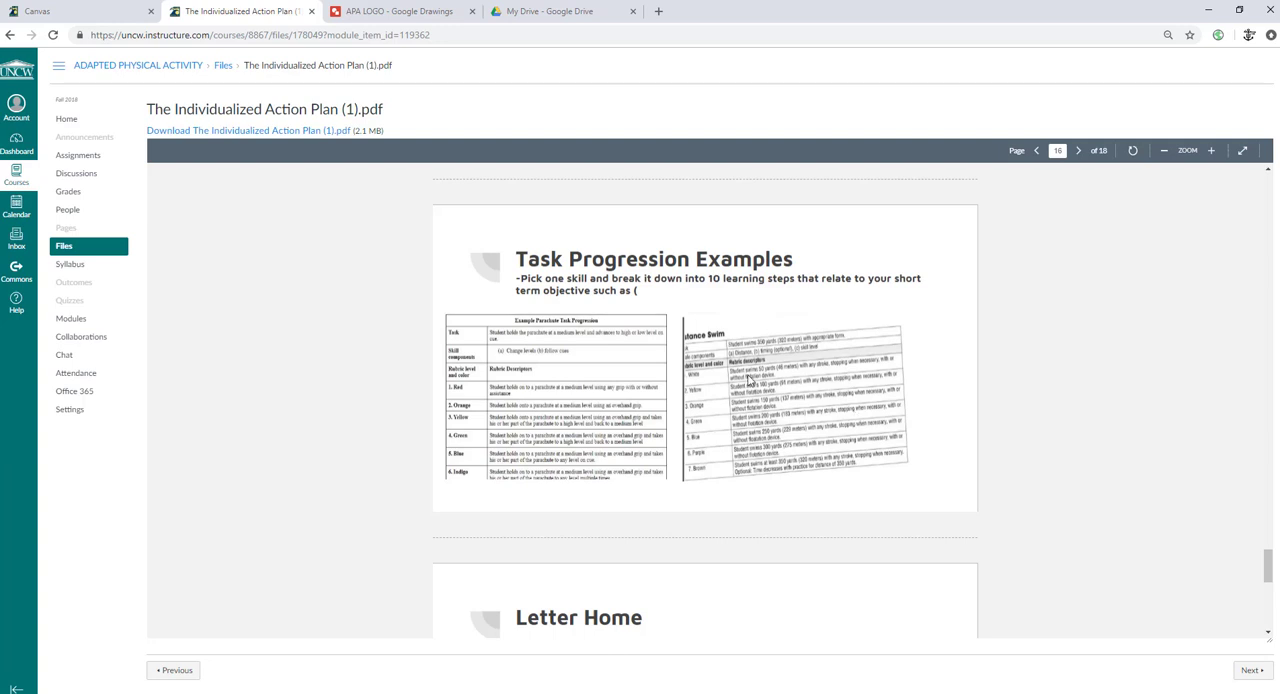
{"action": "mouse_move", "coordinate": [505, 378]}
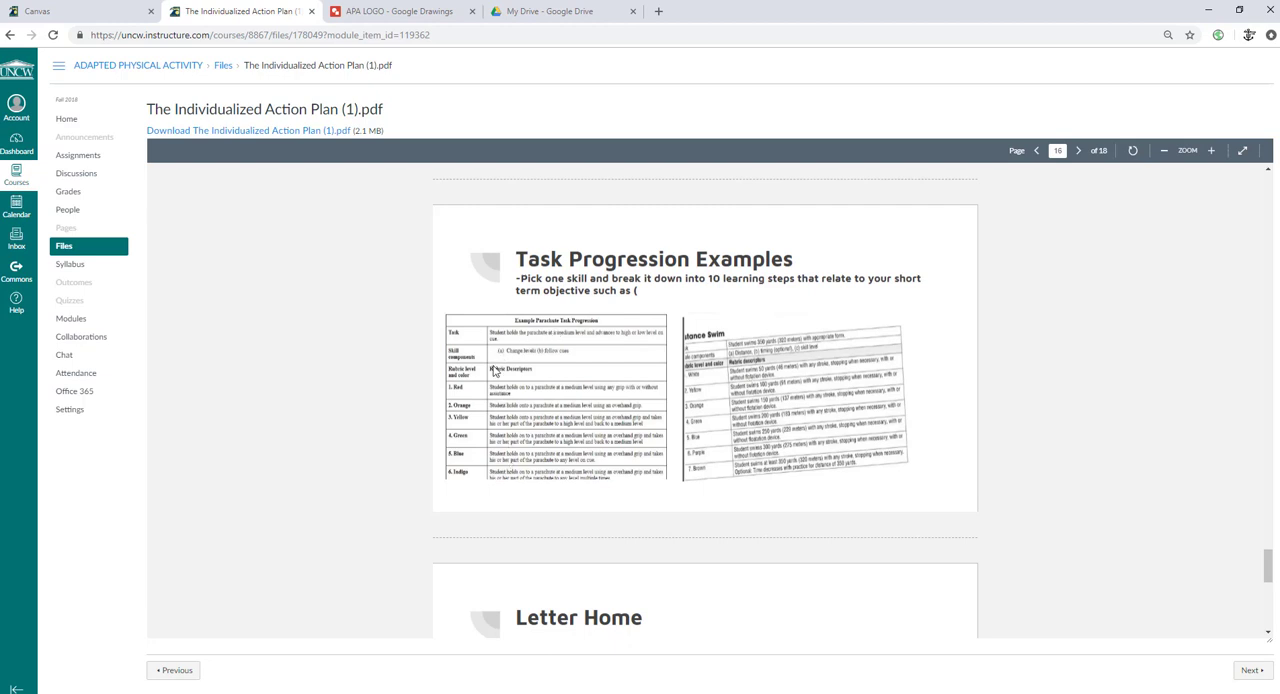
{"action": "mouse_move", "coordinate": [676, 420]}
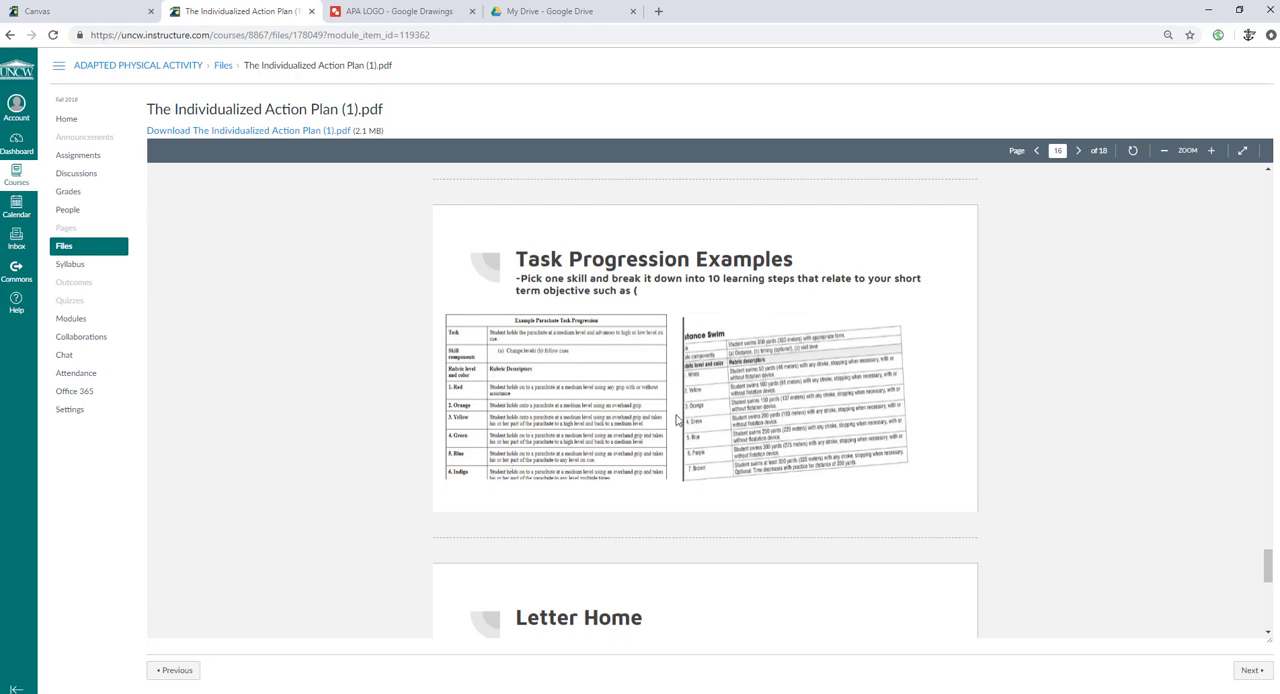
{"action": "mouse_move", "coordinate": [550, 381]}
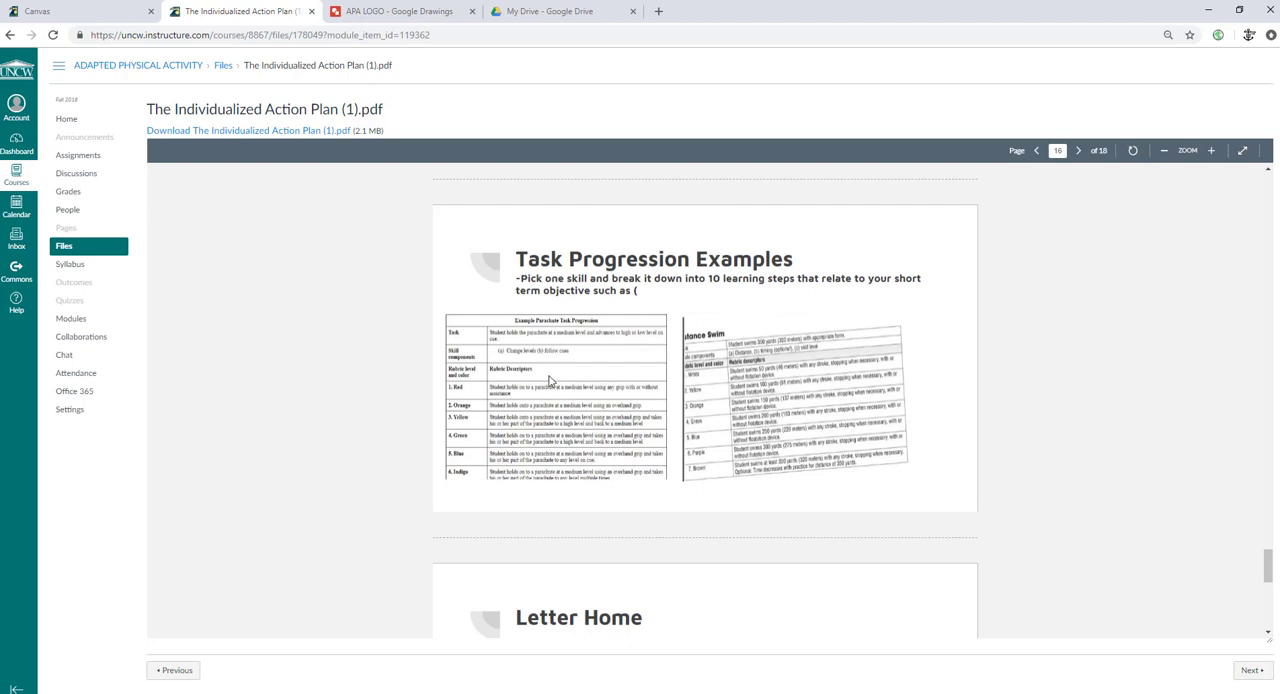
{"action": "mouse_move", "coordinate": [614, 403]}
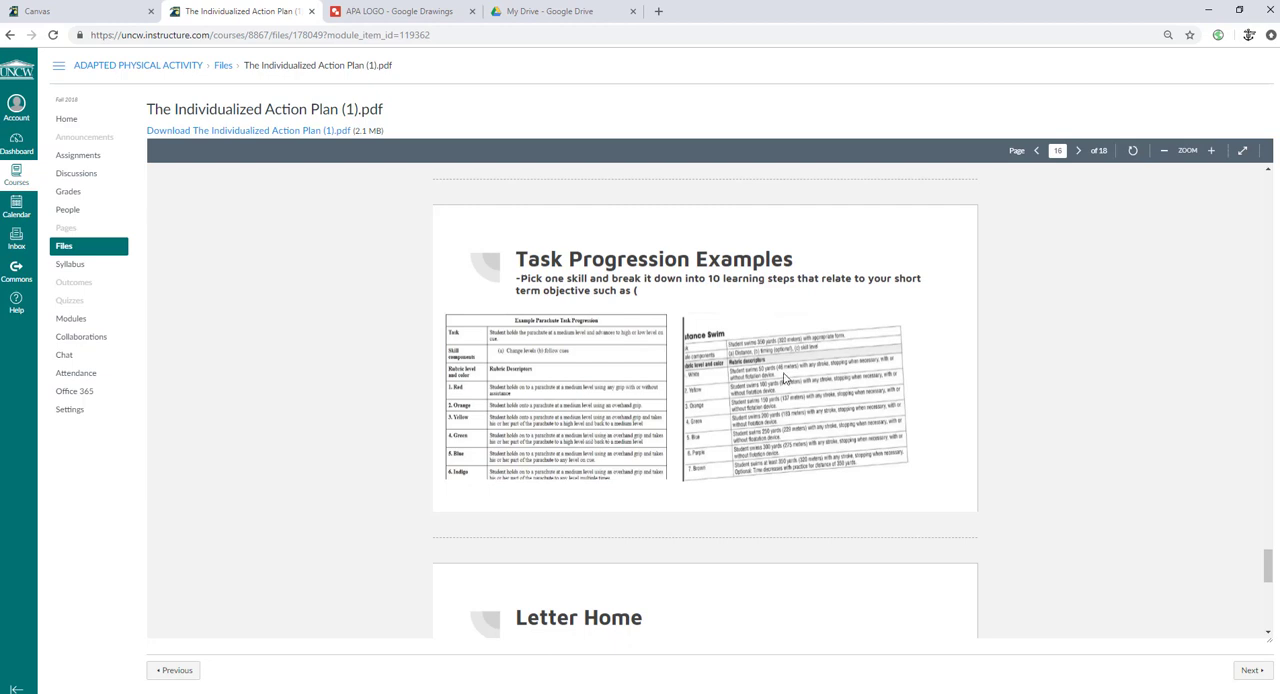
{"action": "mouse_move", "coordinate": [590, 358]}
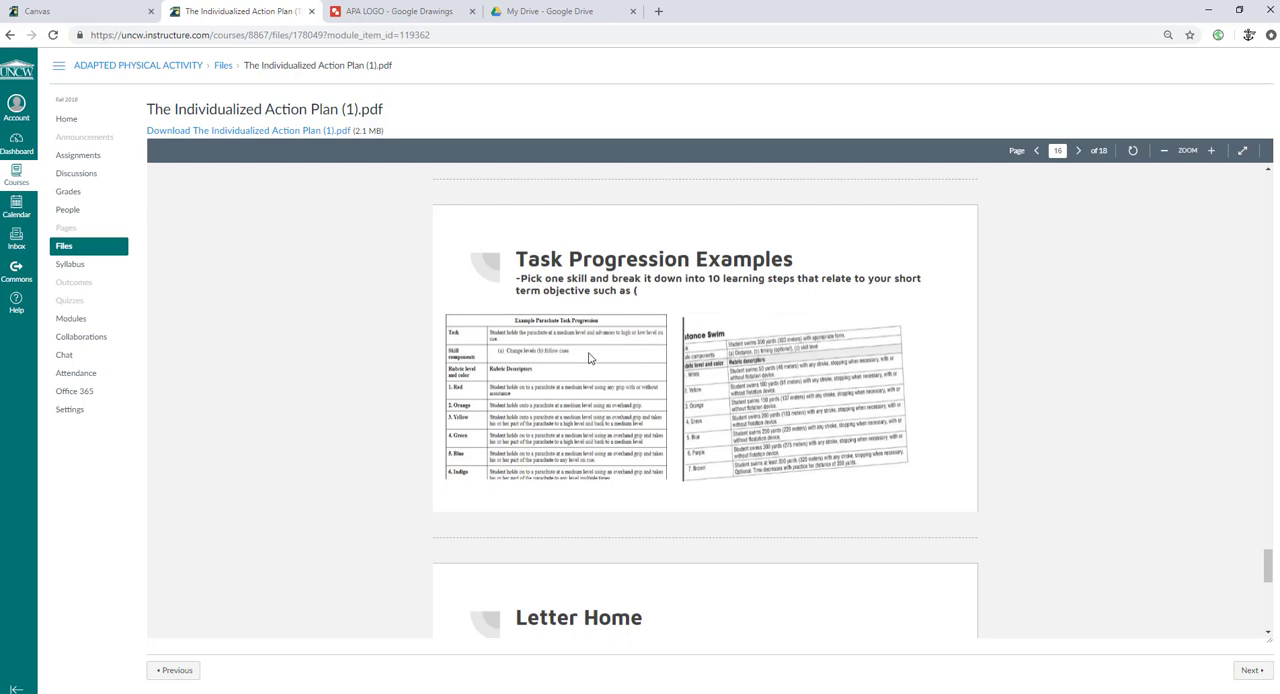
{"action": "mouse_move", "coordinate": [578, 343]}
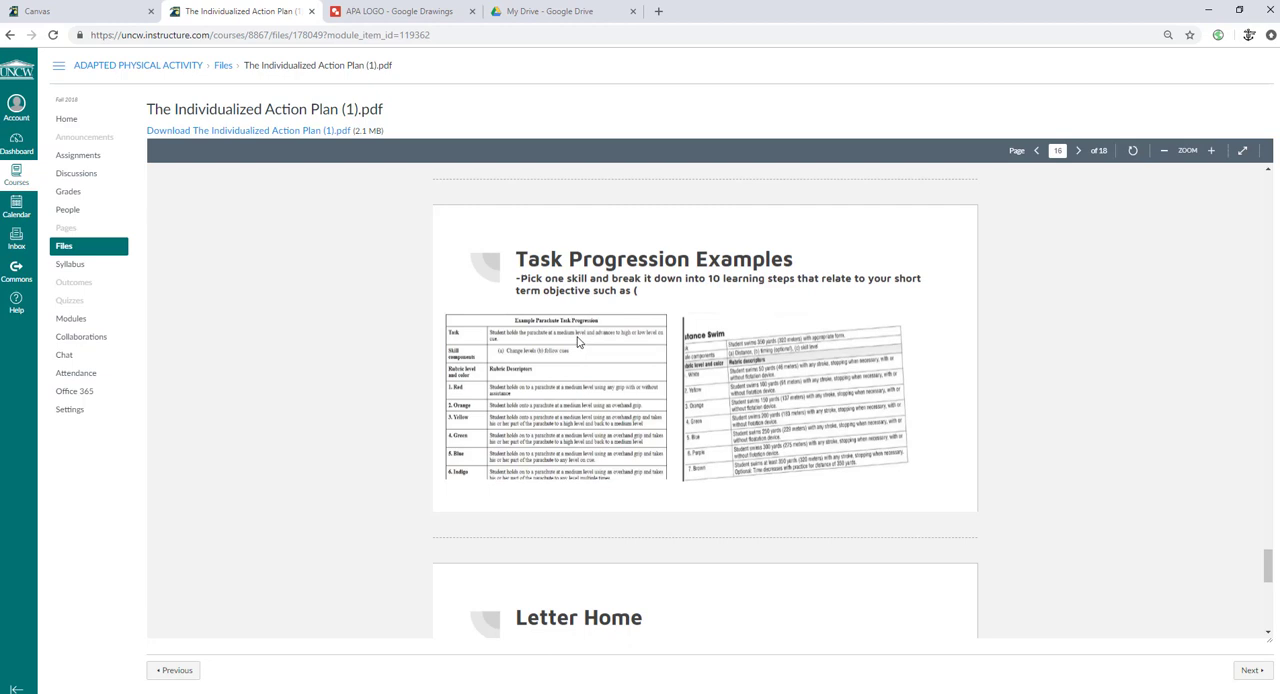
{"action": "mouse_move", "coordinate": [580, 361]}
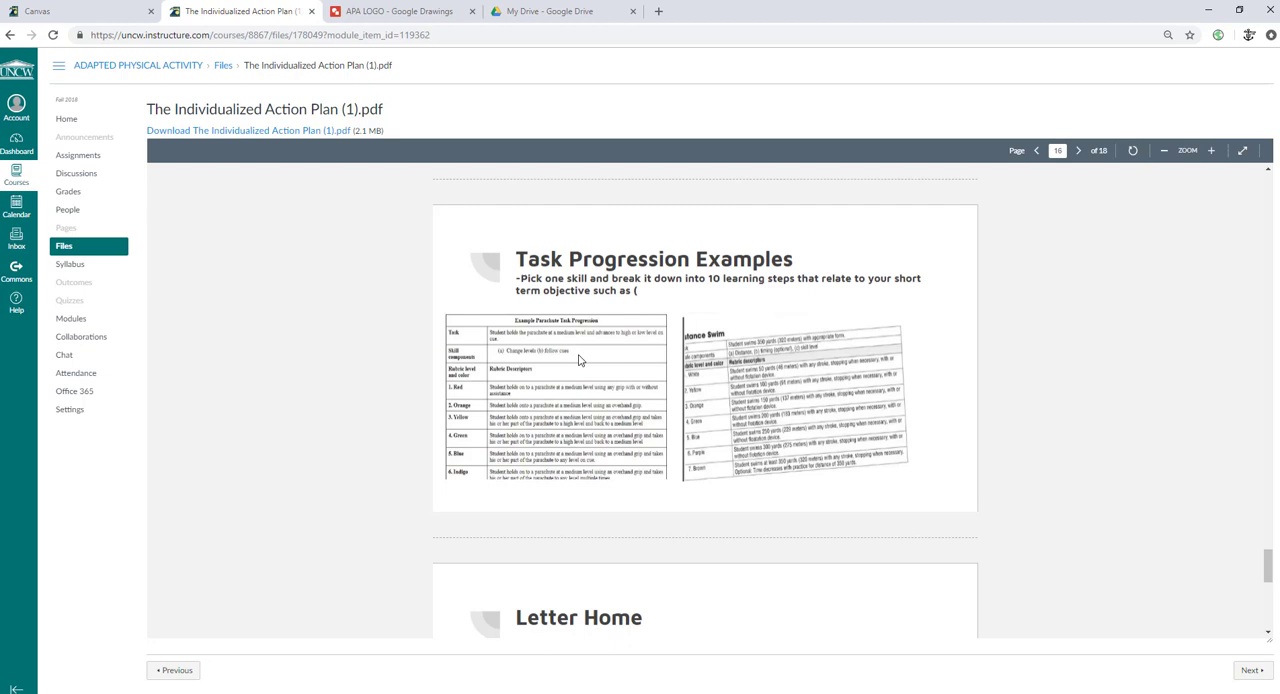
{"action": "mouse_move", "coordinate": [487, 336]}
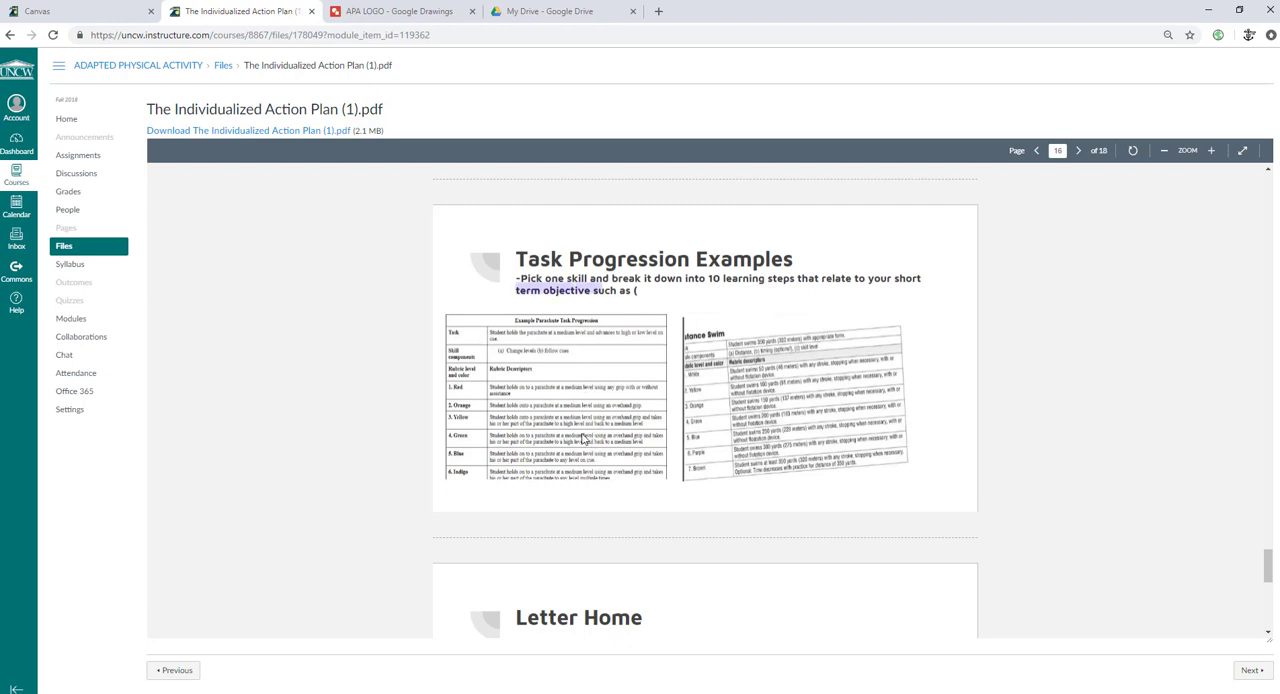
{"action": "mouse_move", "coordinate": [721, 483]}
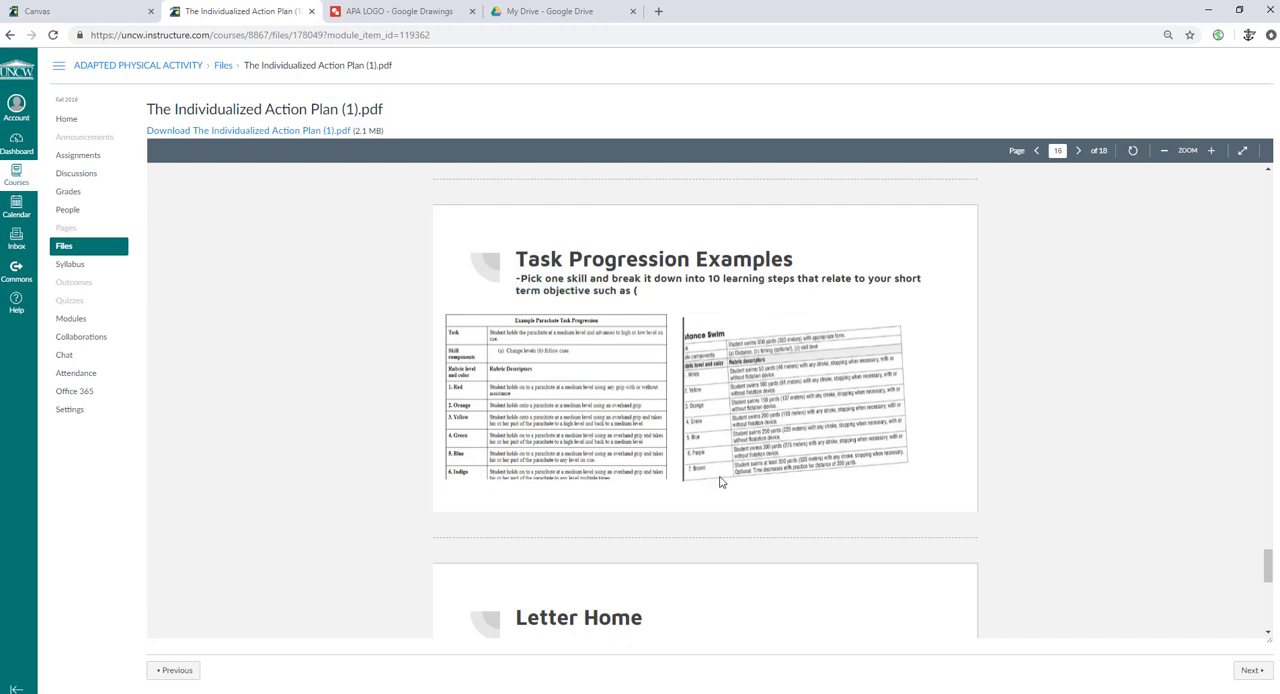
{"action": "mouse_move", "coordinate": [461, 498]}
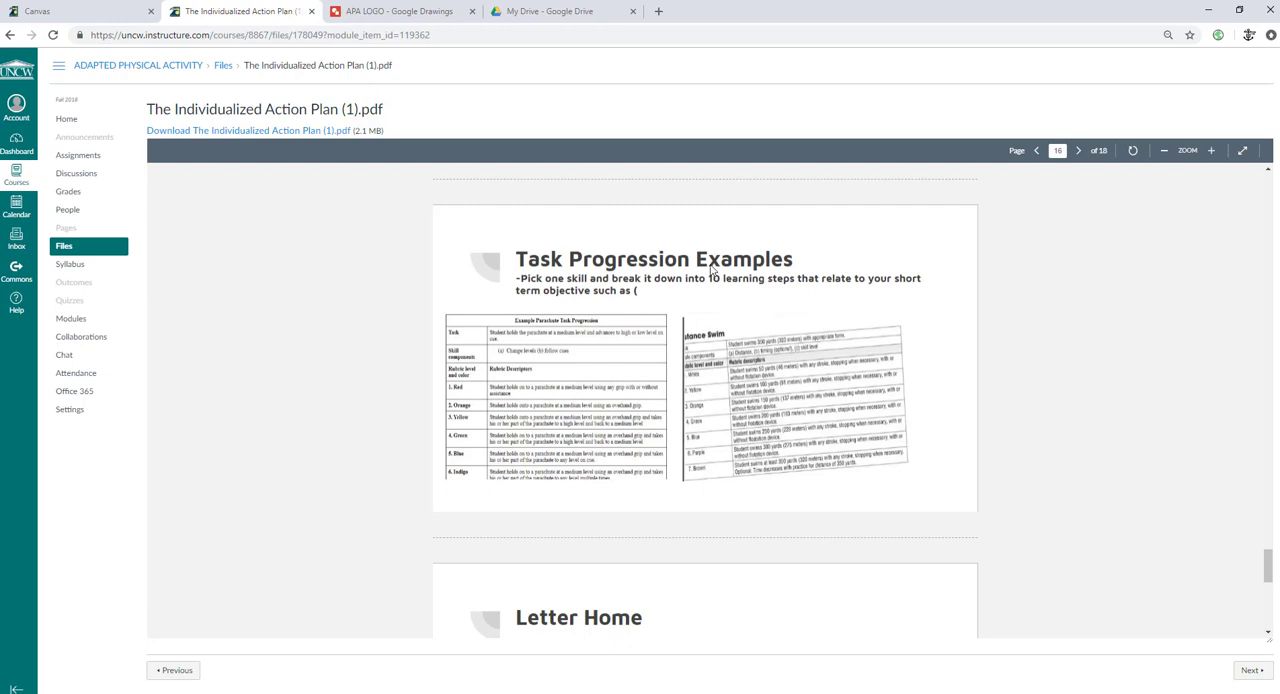
{"action": "mouse_move", "coordinate": [728, 326]}
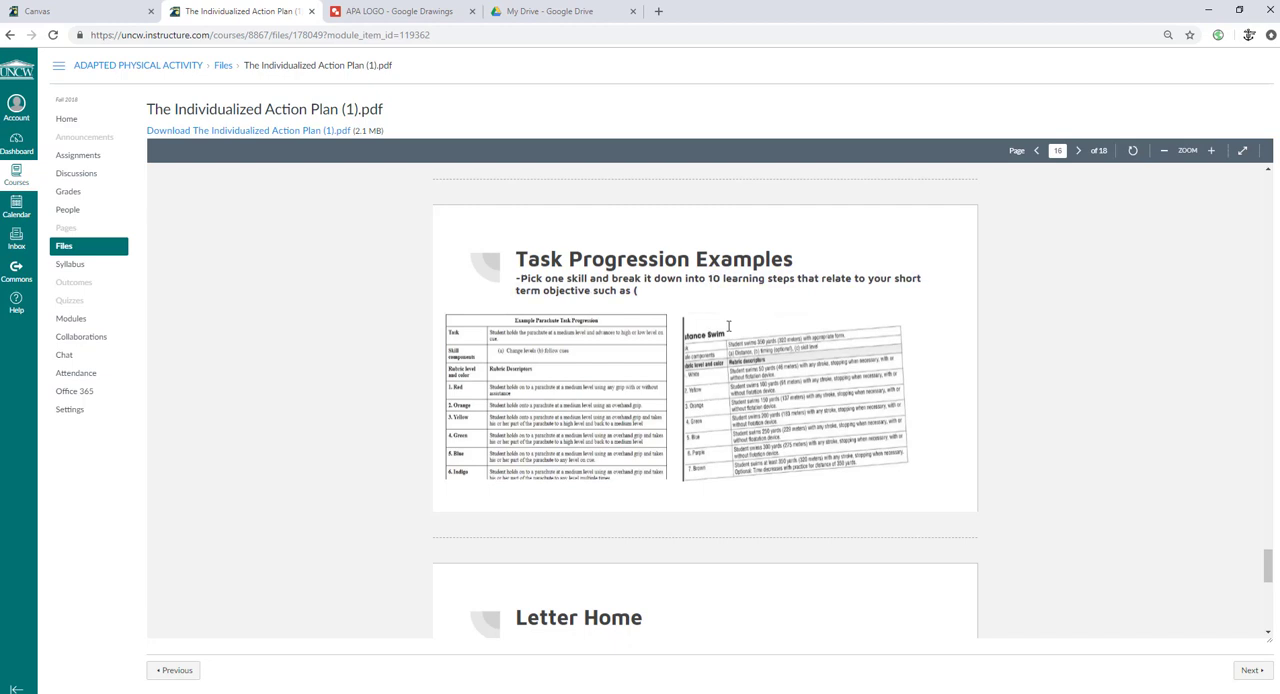
{"action": "mouse_move", "coordinate": [687, 362]}
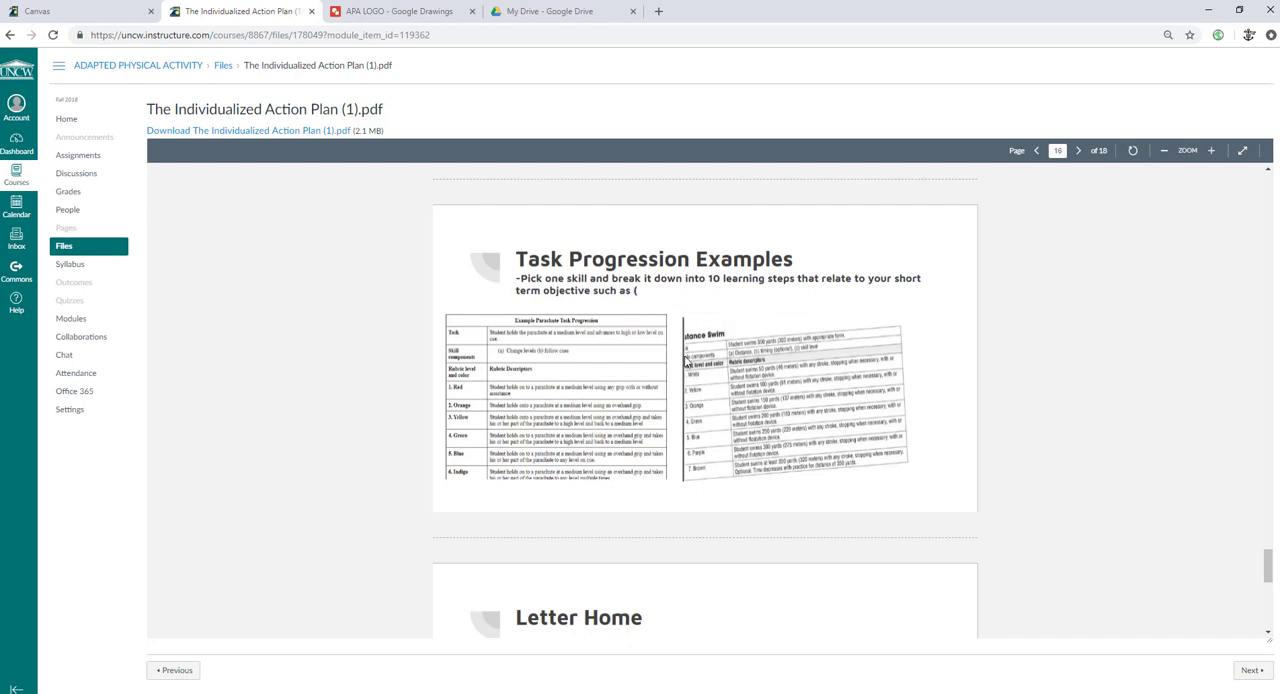
Step: Page through the PDF past the Letter Home page to the final IAP Outline Sub-Headings page
{"action": "left_click", "coordinate": [1078, 150]}
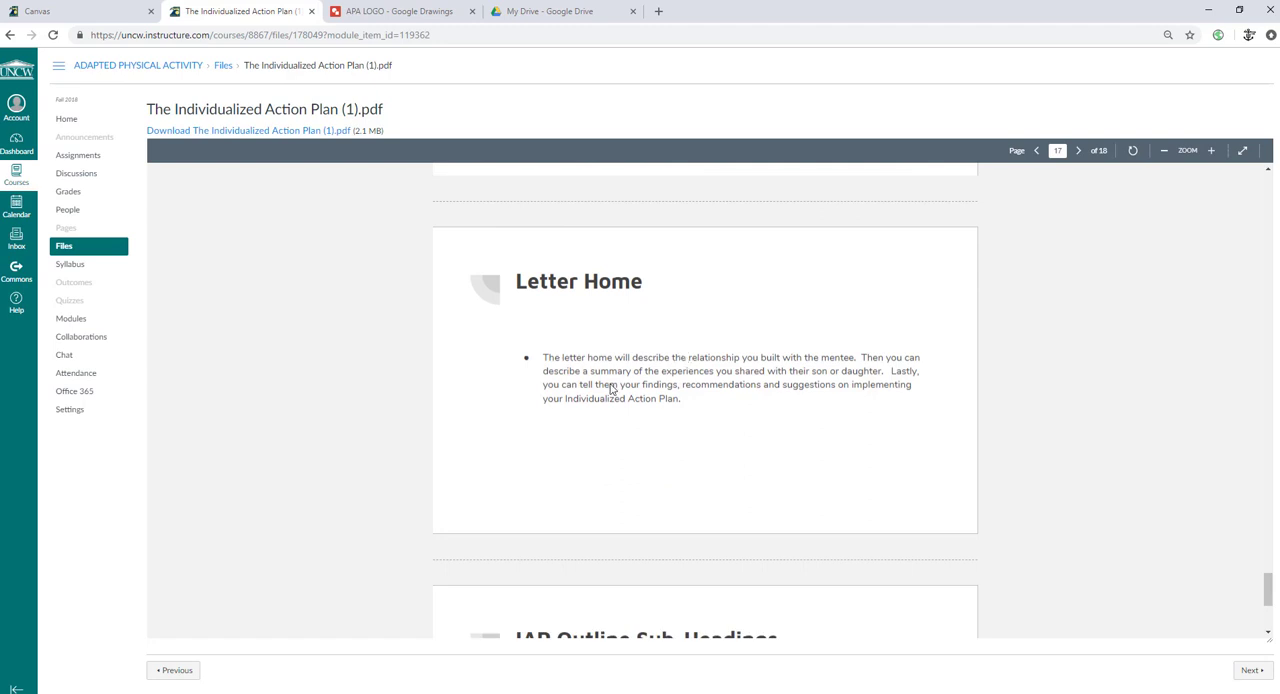
{"action": "mouse_move", "coordinate": [709, 365]}
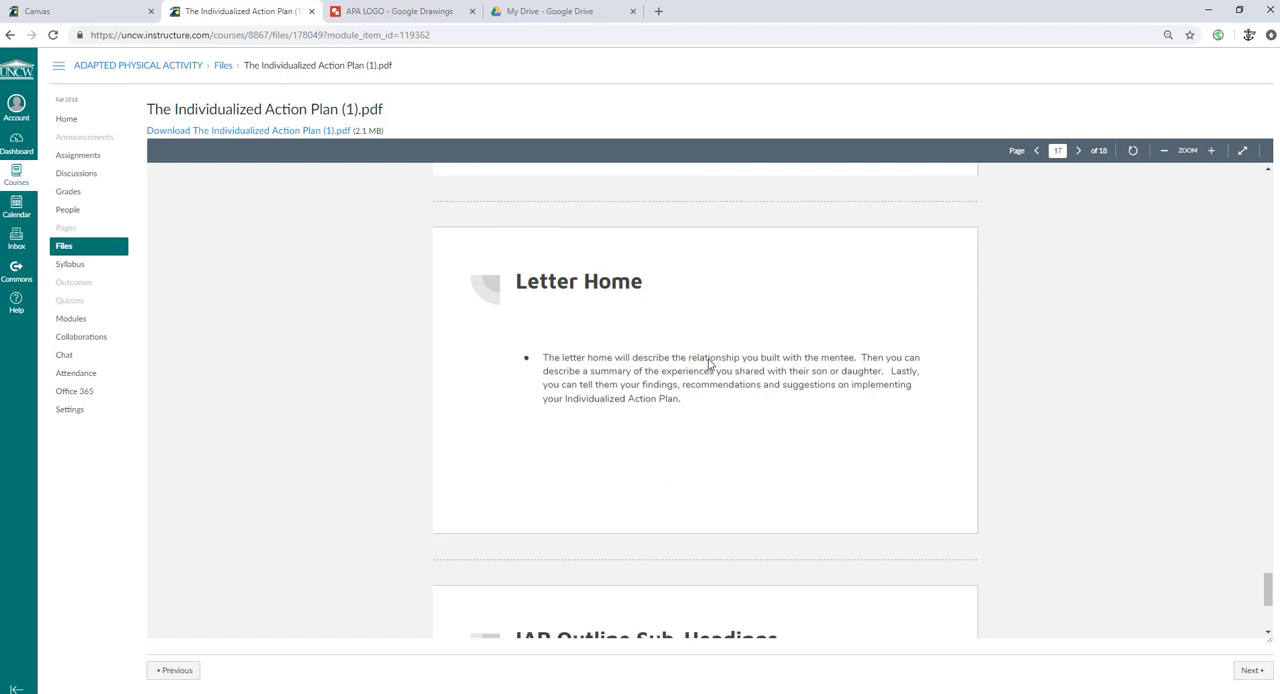
{"action": "mouse_move", "coordinate": [812, 320]}
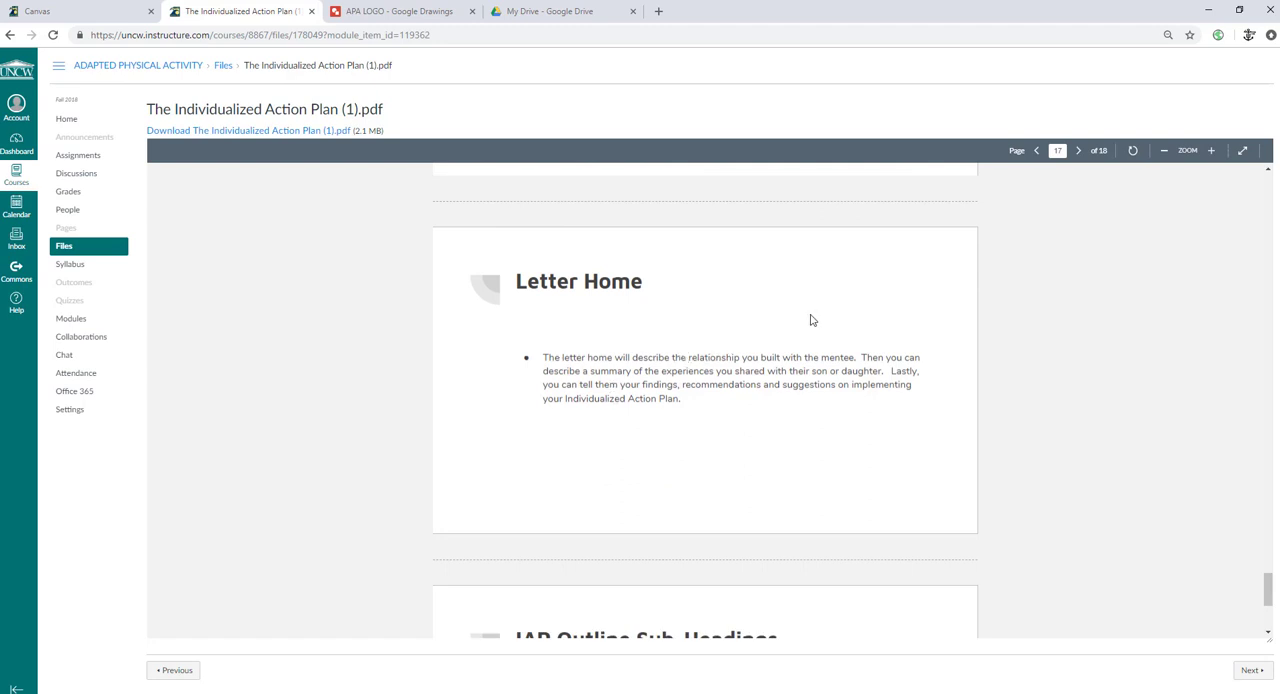
{"action": "mouse_move", "coordinate": [765, 327]}
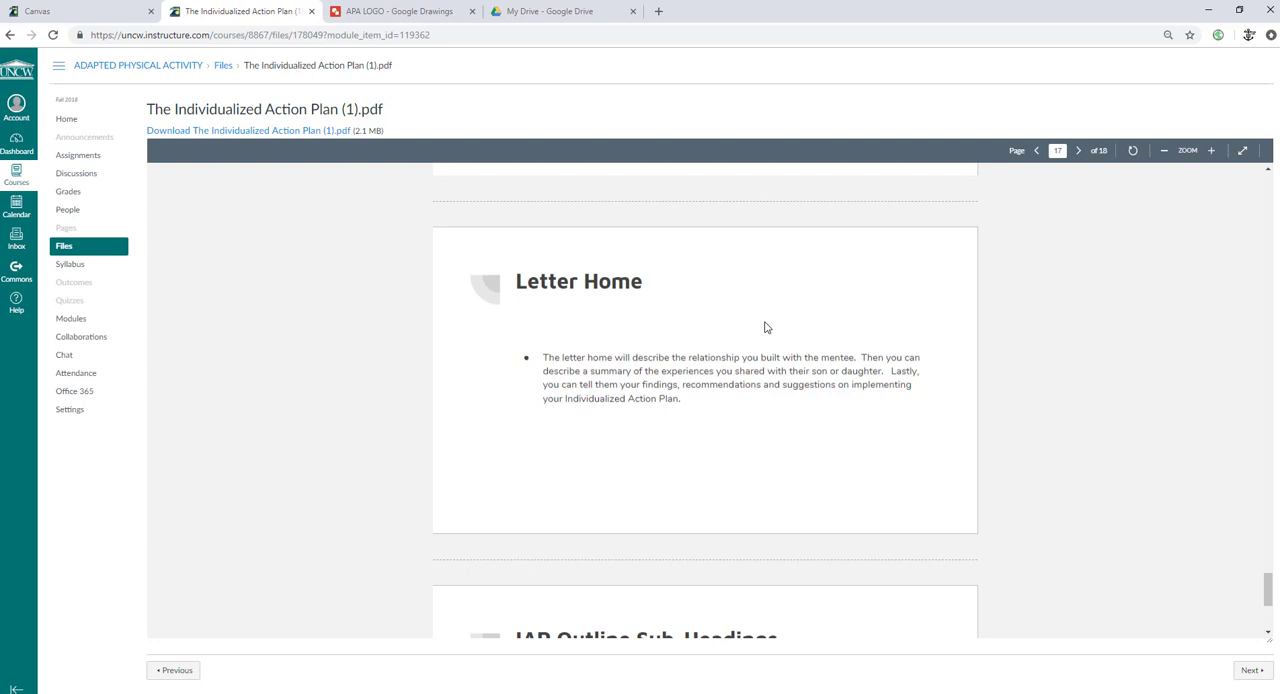
{"action": "mouse_move", "coordinate": [688, 404]}
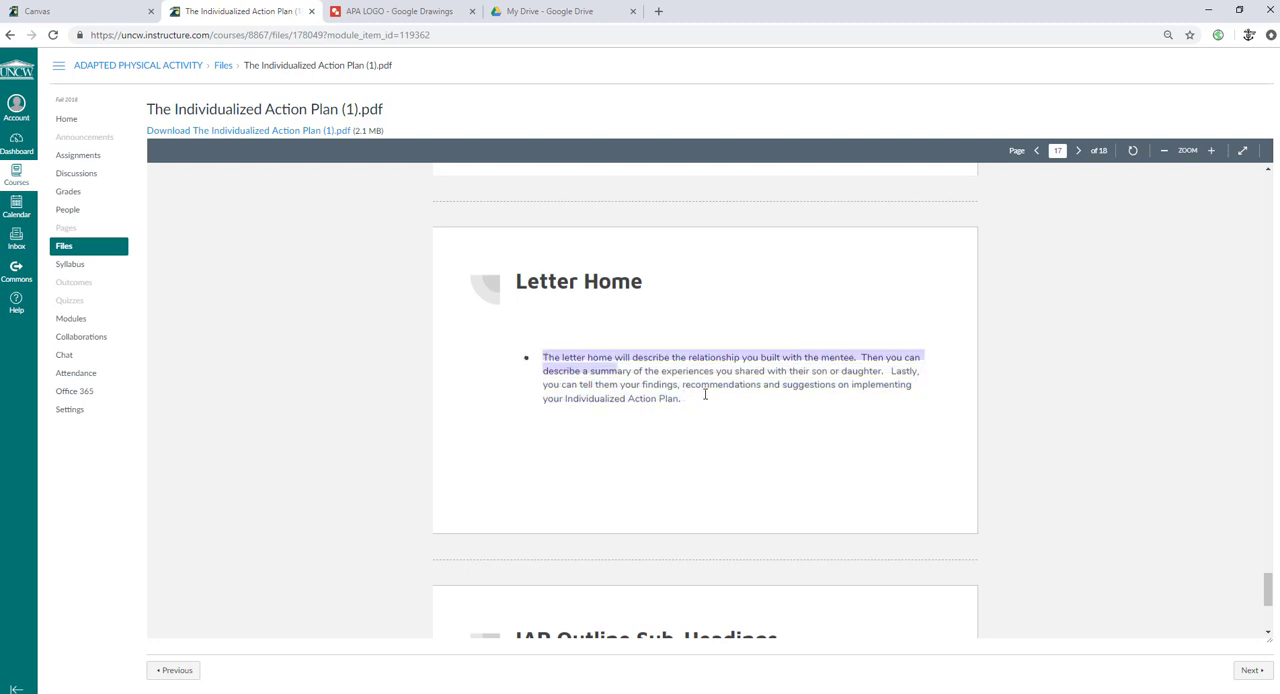
{"action": "left_click", "coordinate": [705, 408]}
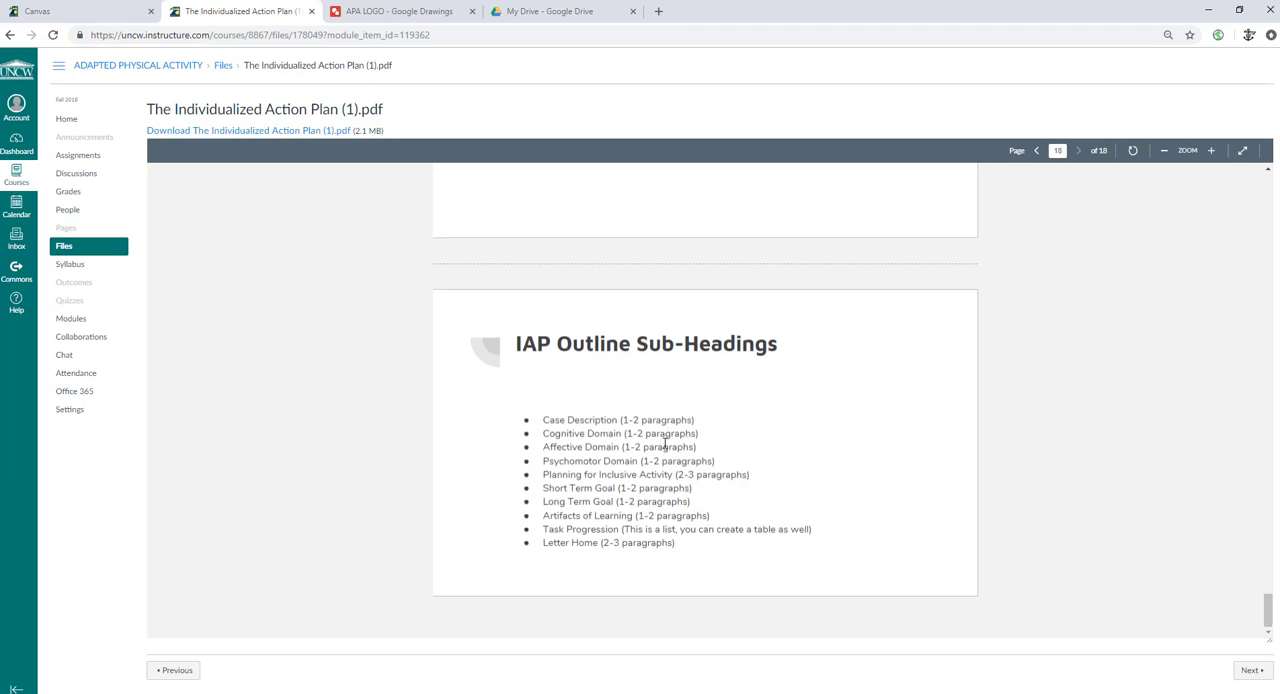
{"action": "mouse_move", "coordinate": [602, 416]}
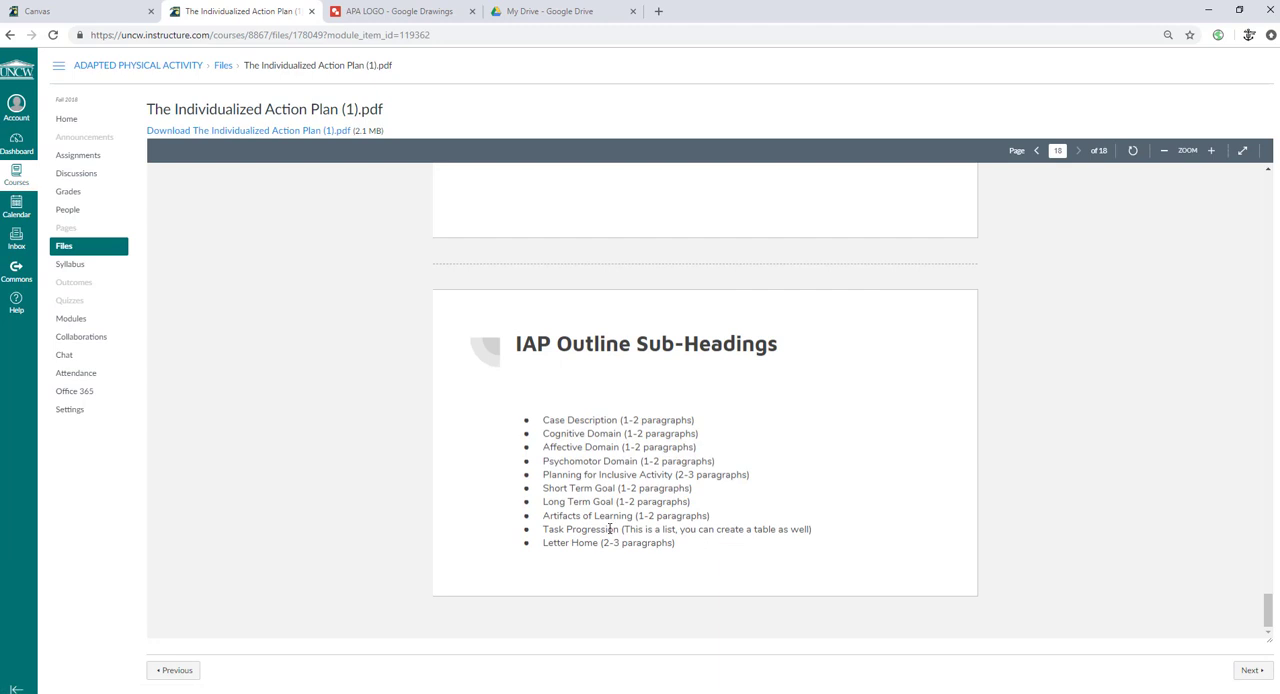
{"action": "mouse_move", "coordinate": [725, 555]}
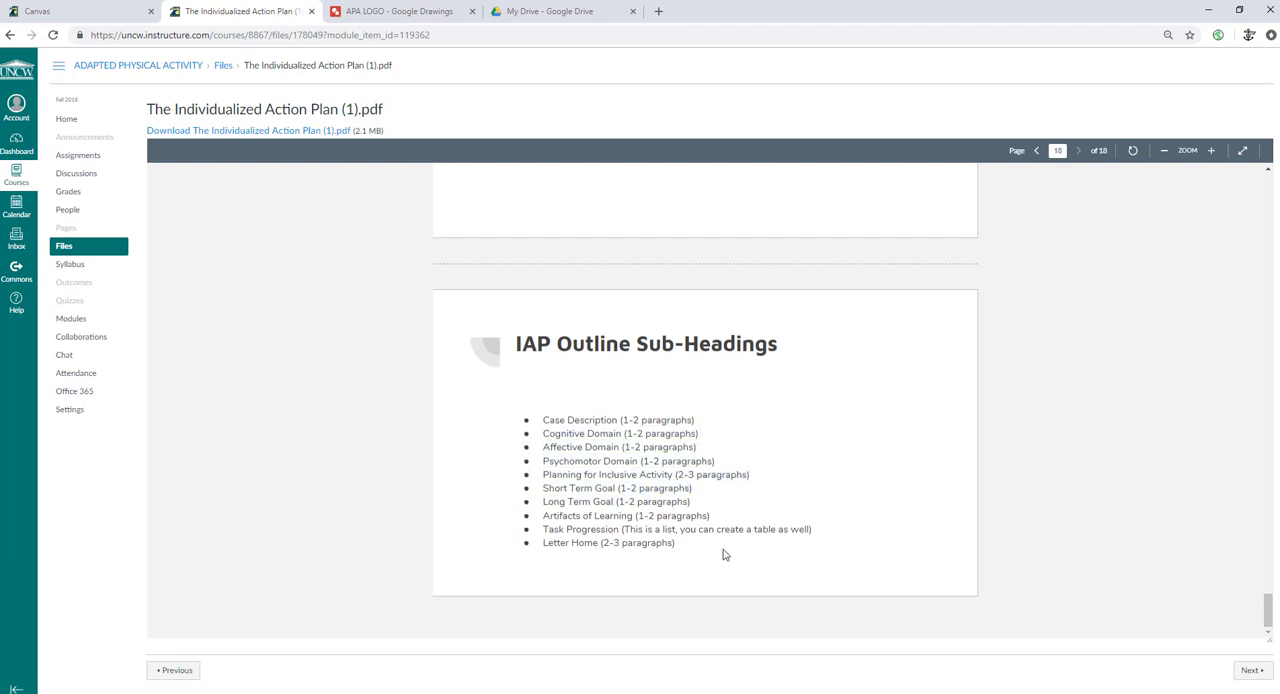
{"action": "mouse_move", "coordinate": [635, 525]}
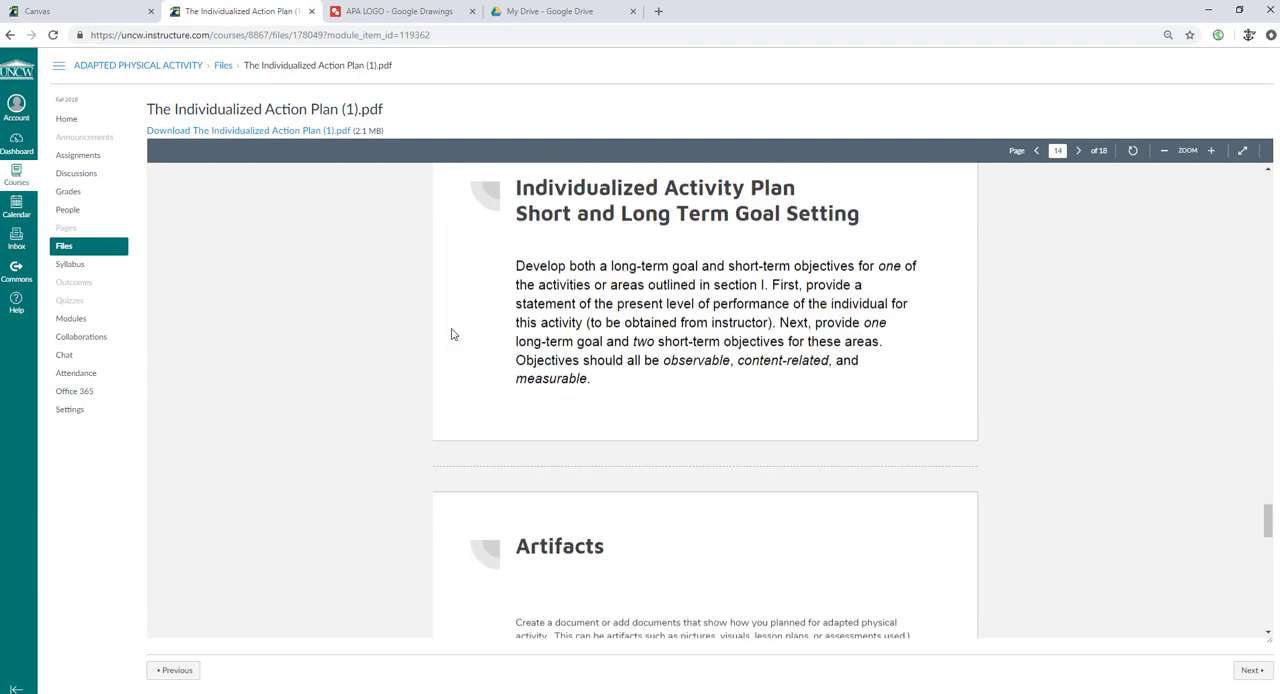
{"action": "mouse_move", "coordinate": [78, 155]}
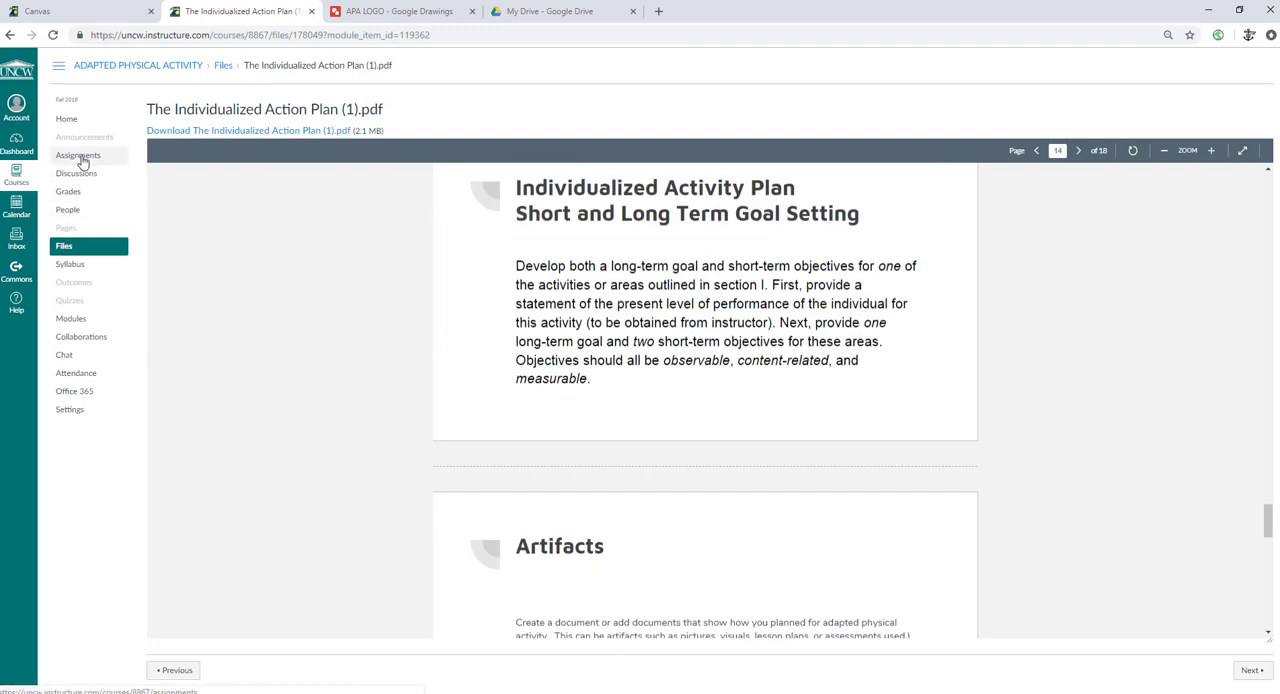
{"action": "mouse_move", "coordinate": [71, 318]}
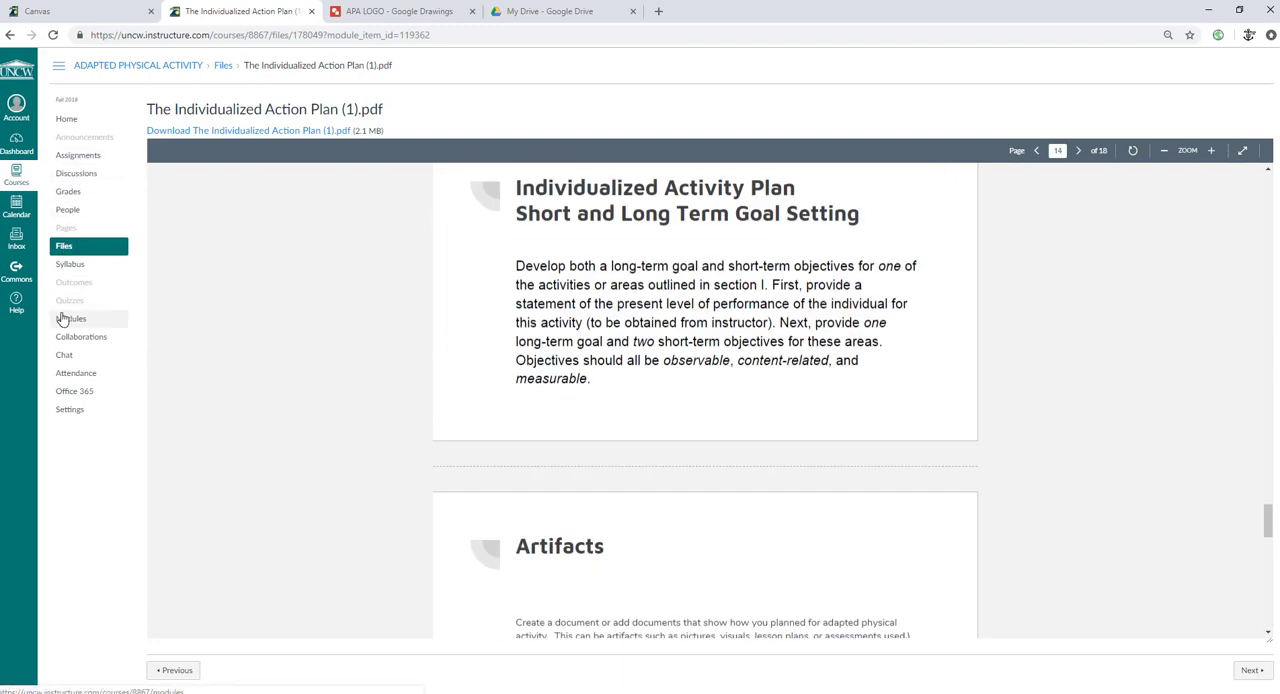
Step: Go to the course Modules list to find IAP_TEMPLATE_2018.docx
{"action": "left_click", "coordinate": [71, 318]}
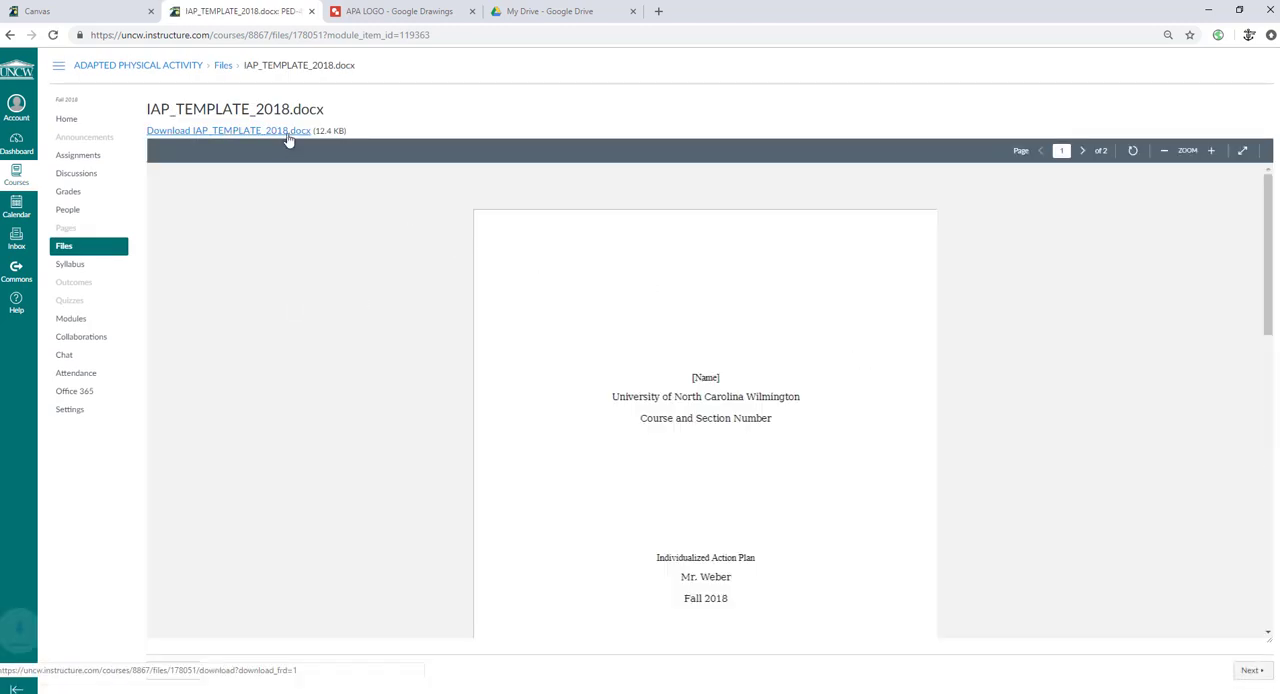
{"action": "mouse_move", "coordinate": [957, 430]}
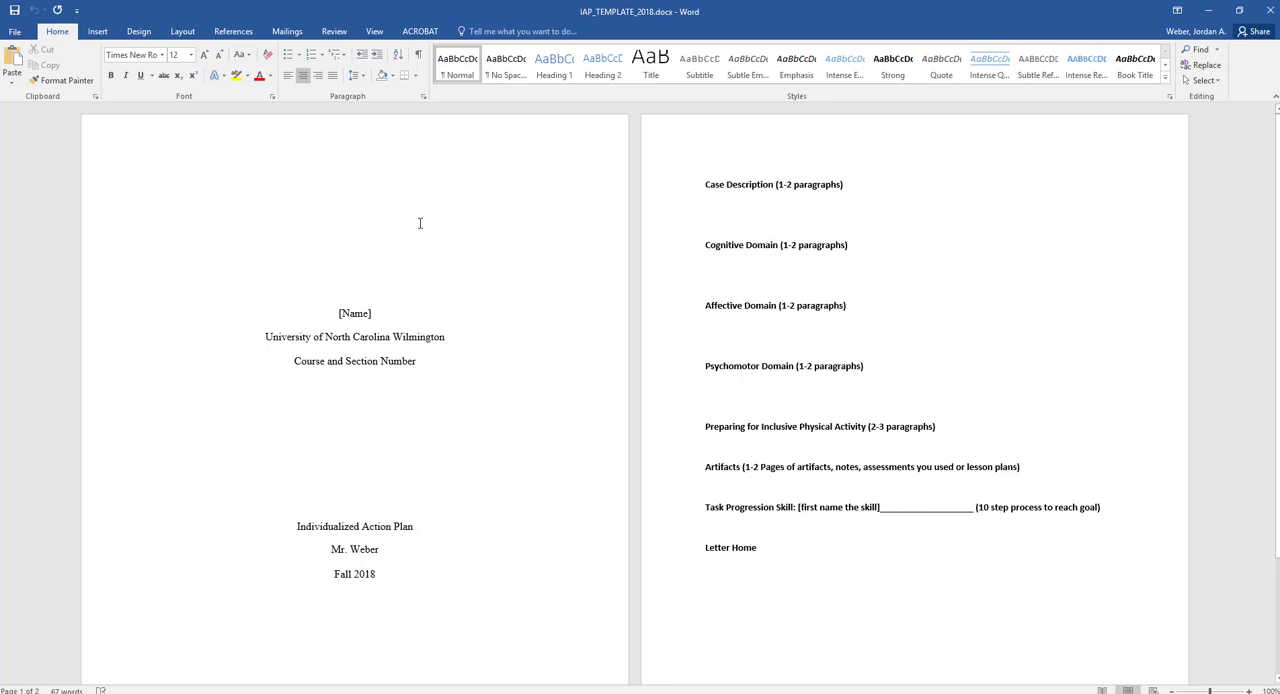
Step: Review the IAP template in Word, selecting the Course and Section Number line
{"action": "scroll", "scroll_direction": "up", "scroll_amount": 3}
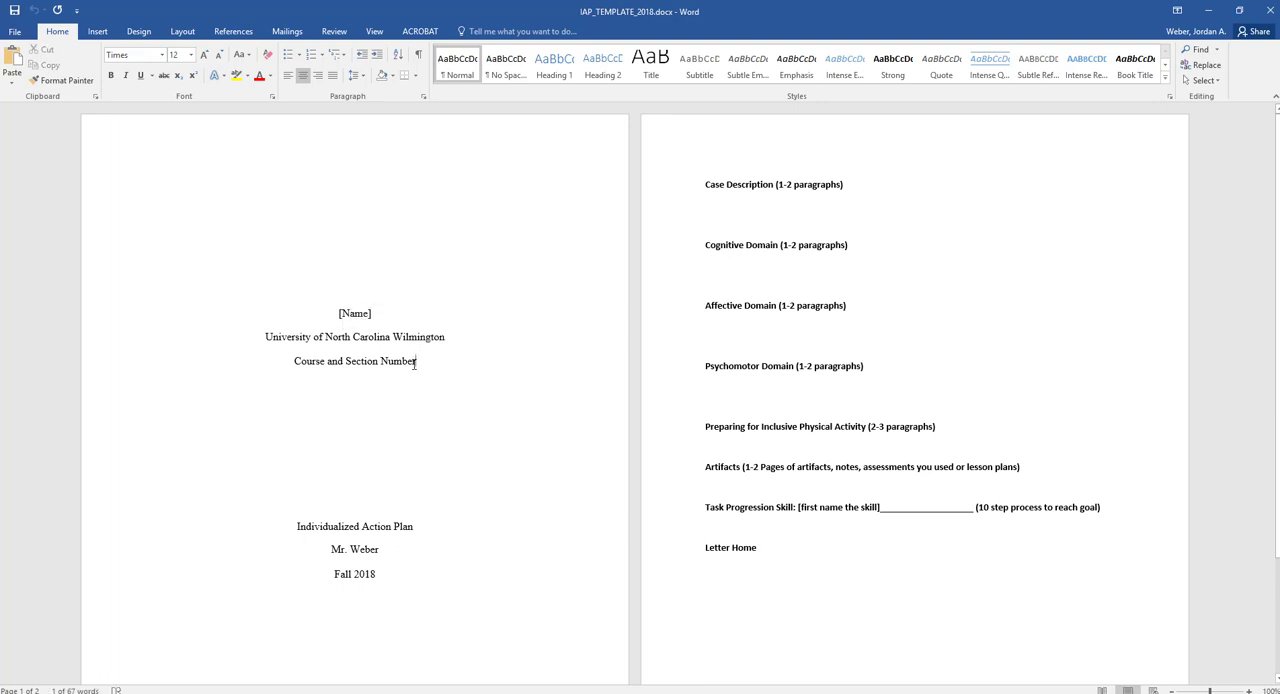
{"action": "triple_click", "coordinate": [355, 361]}
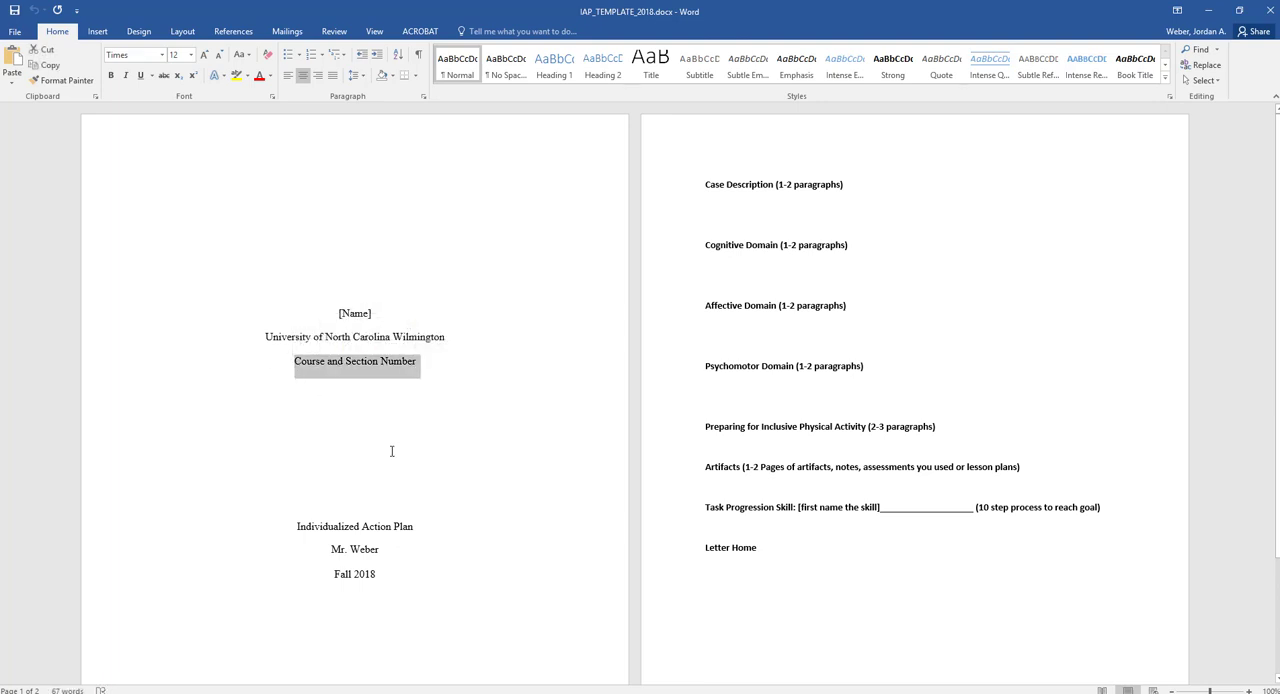
{"action": "scroll", "scroll_direction": "down", "scroll_amount": 3}
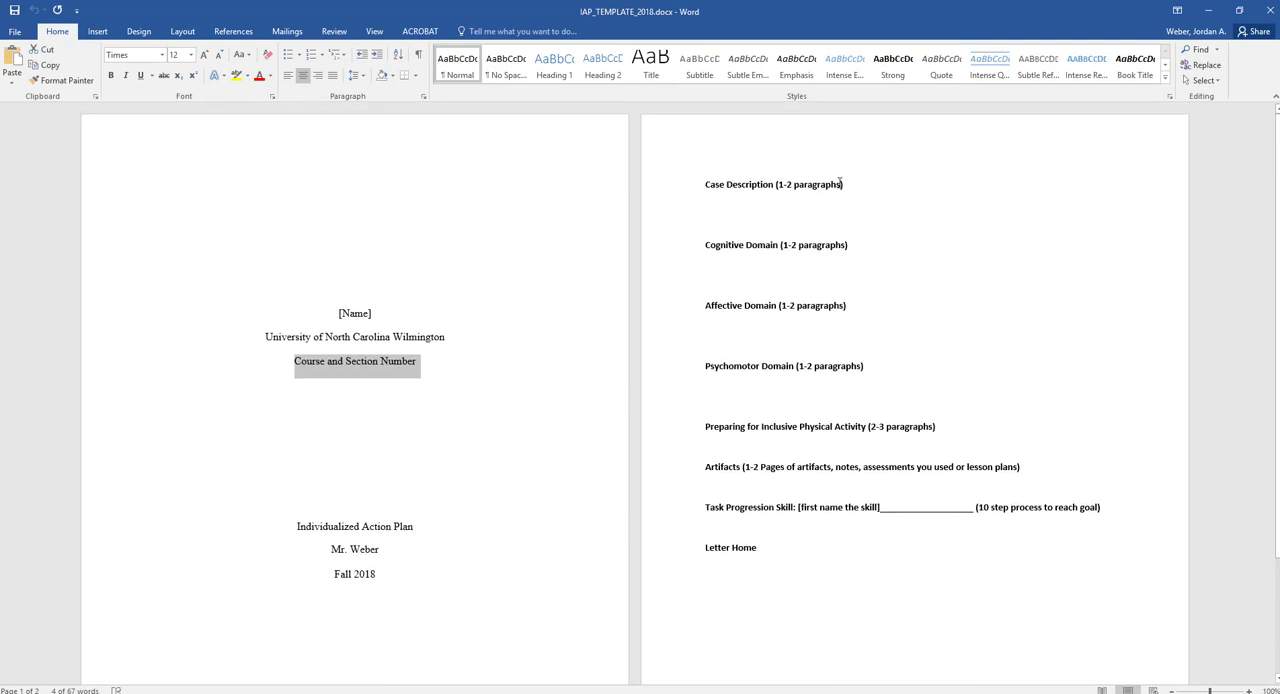
Step: Begin the Case Description by introducing the mentee partnered with this semester
{"action": "left_click", "coordinate": [852, 185]}
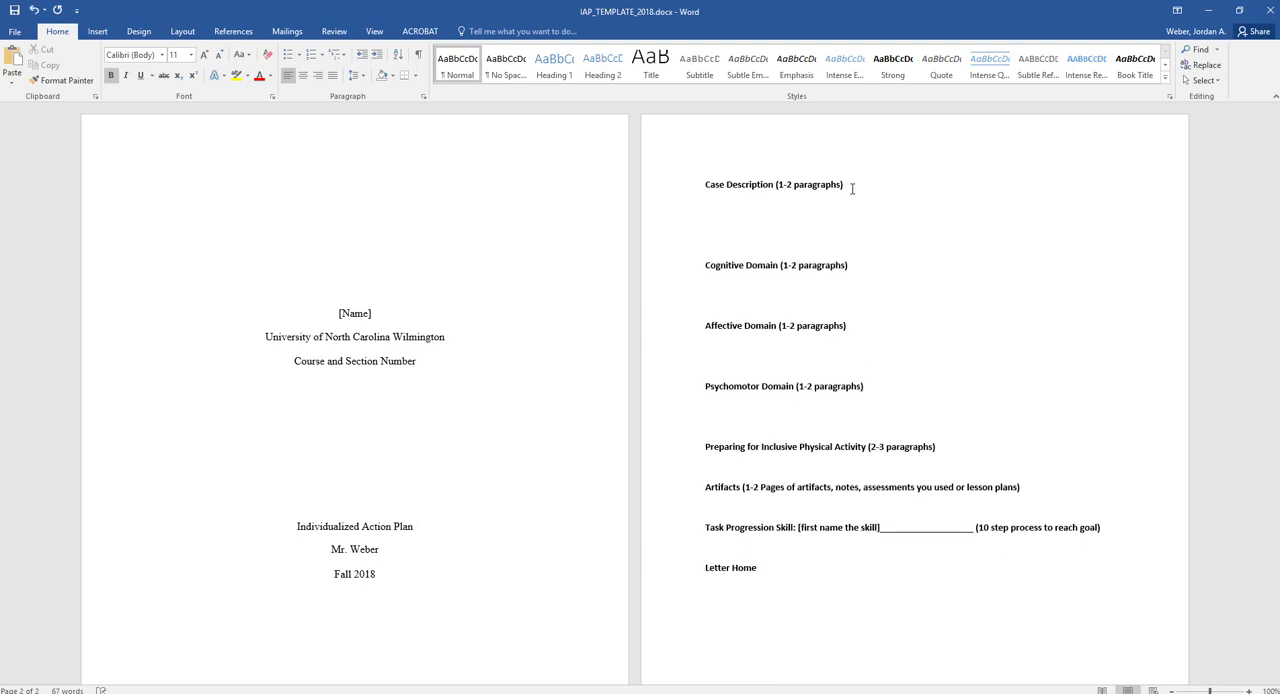
{"action": "left_click", "coordinate": [737, 205]}
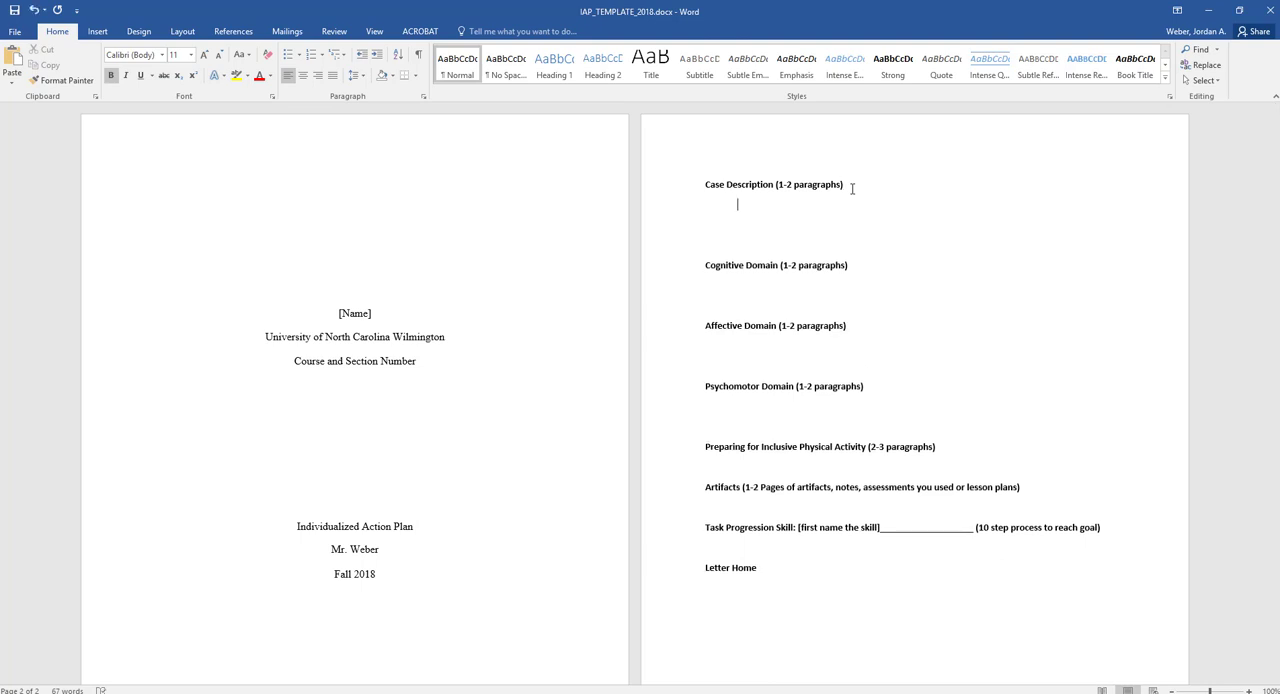
{"action": "type", "text": "OT"}
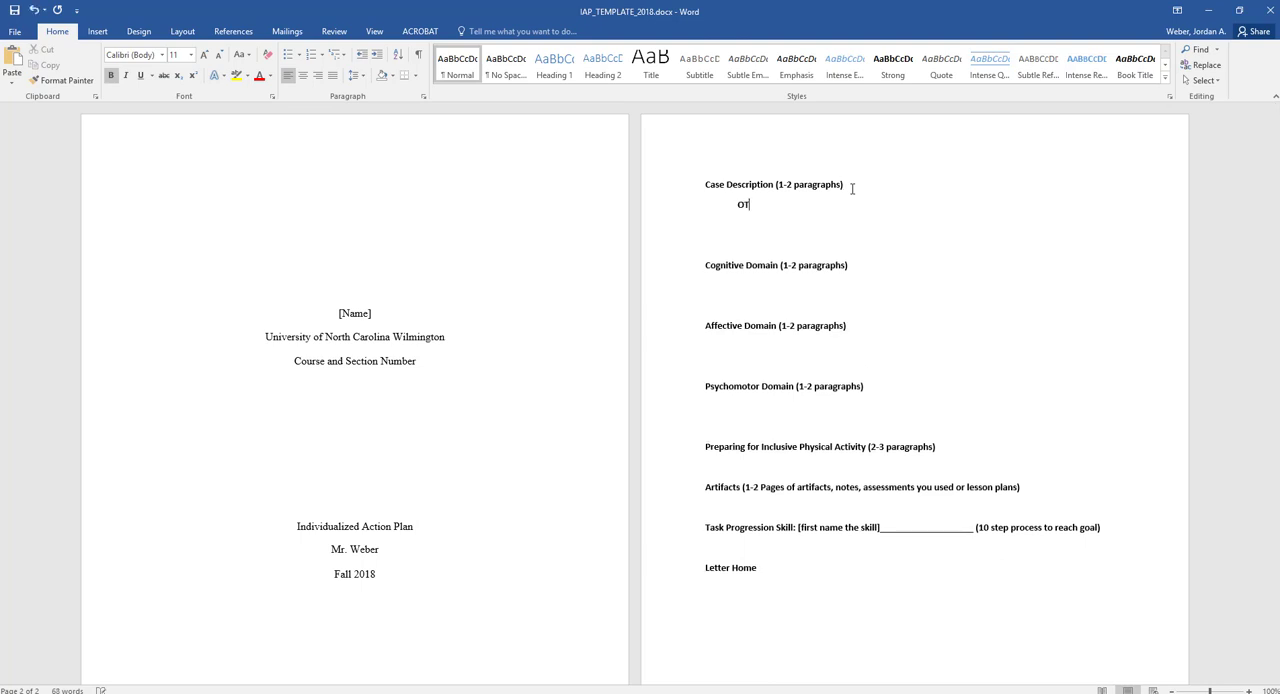
{"action": "type", "text": "The MEN"}
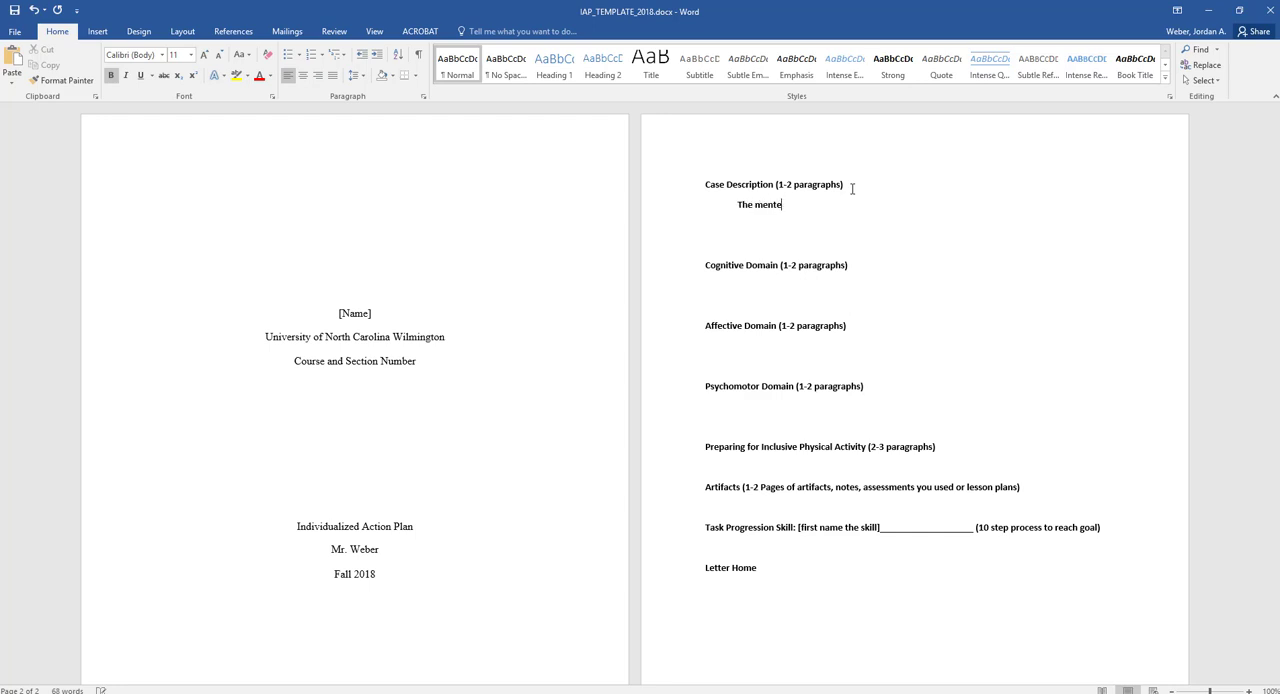
{"action": "type", "text": "e I was"}
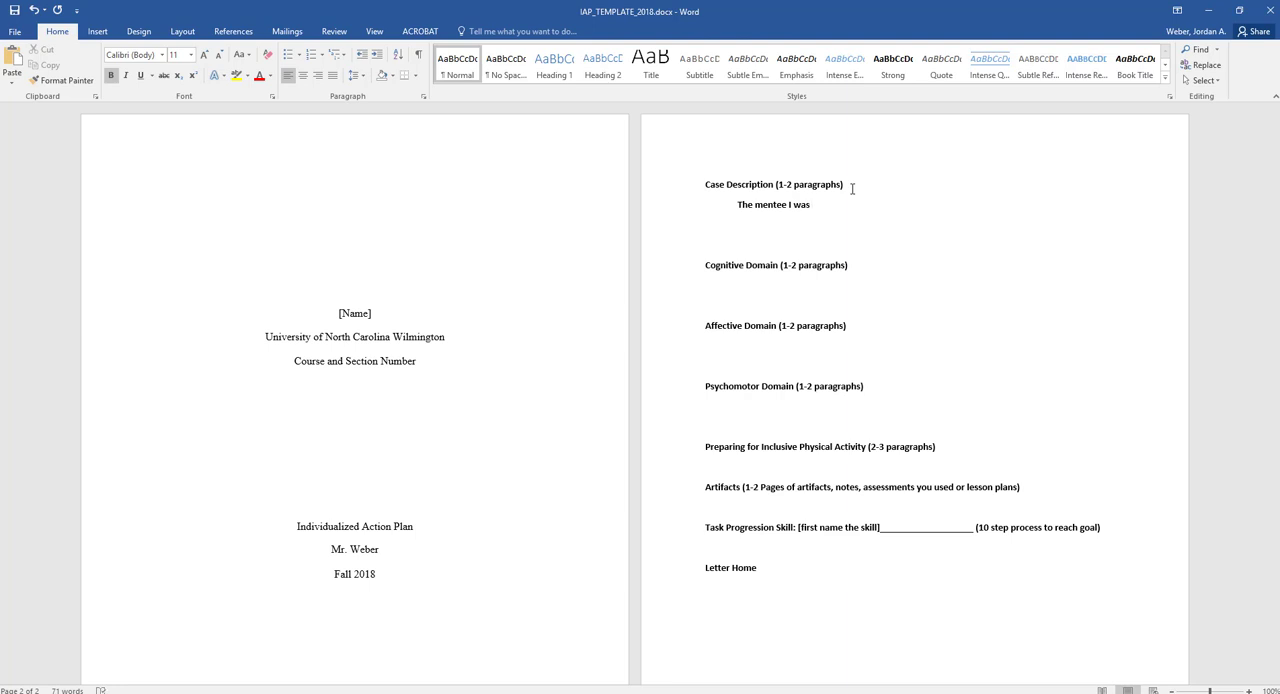
{"action": "type", "text": "partnered with t"}
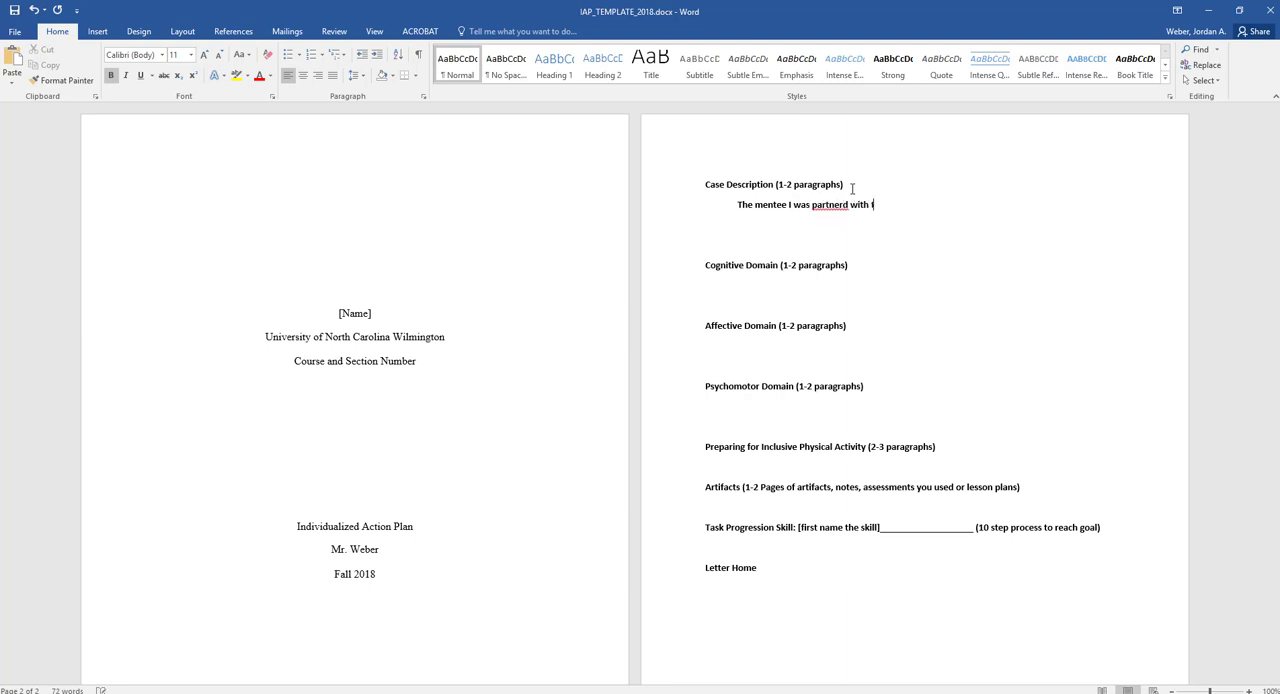
{"action": "type", "text": "his semester"}
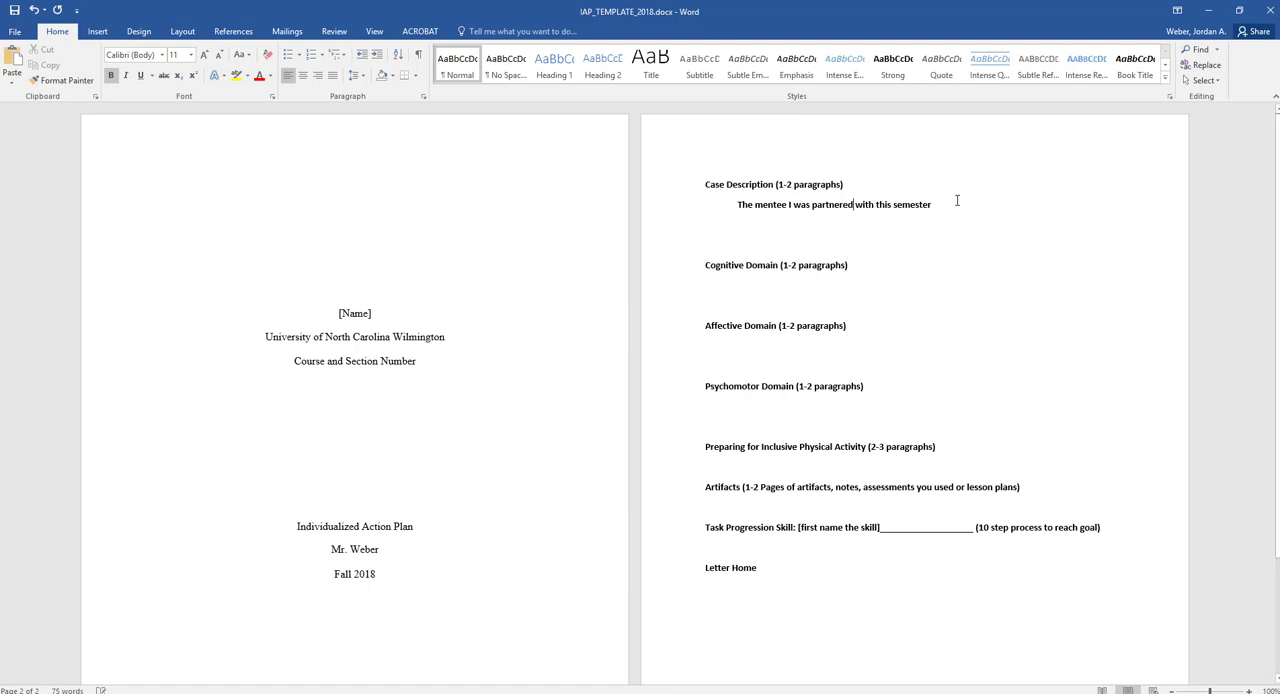
{"action": "type", "text": "was a"}
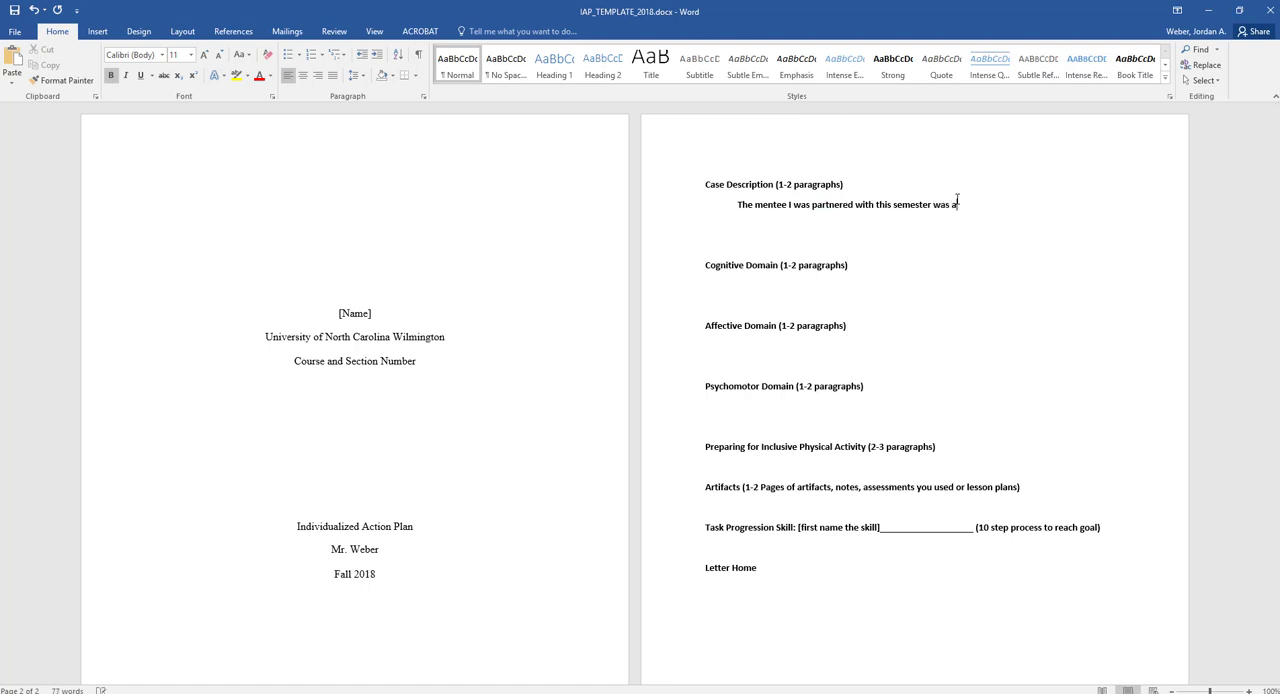
{"action": "type", "text": "A"}
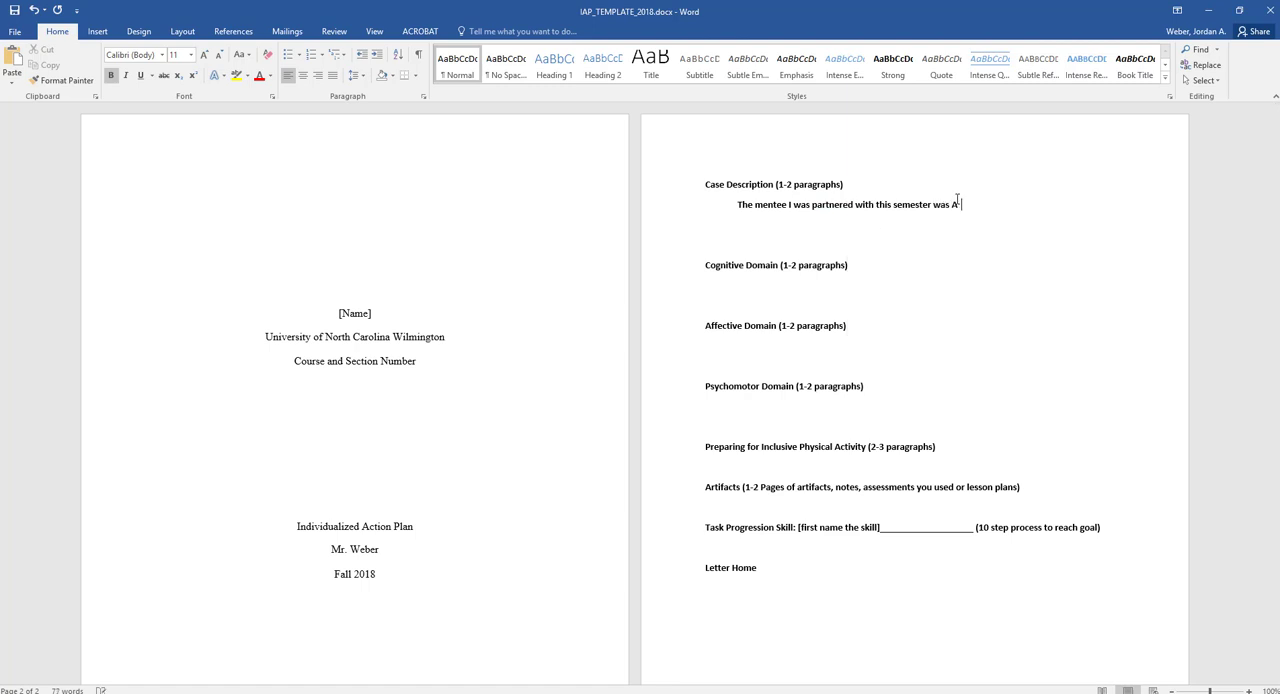
{"action": "type", "text": "idan, he was seven years old."}
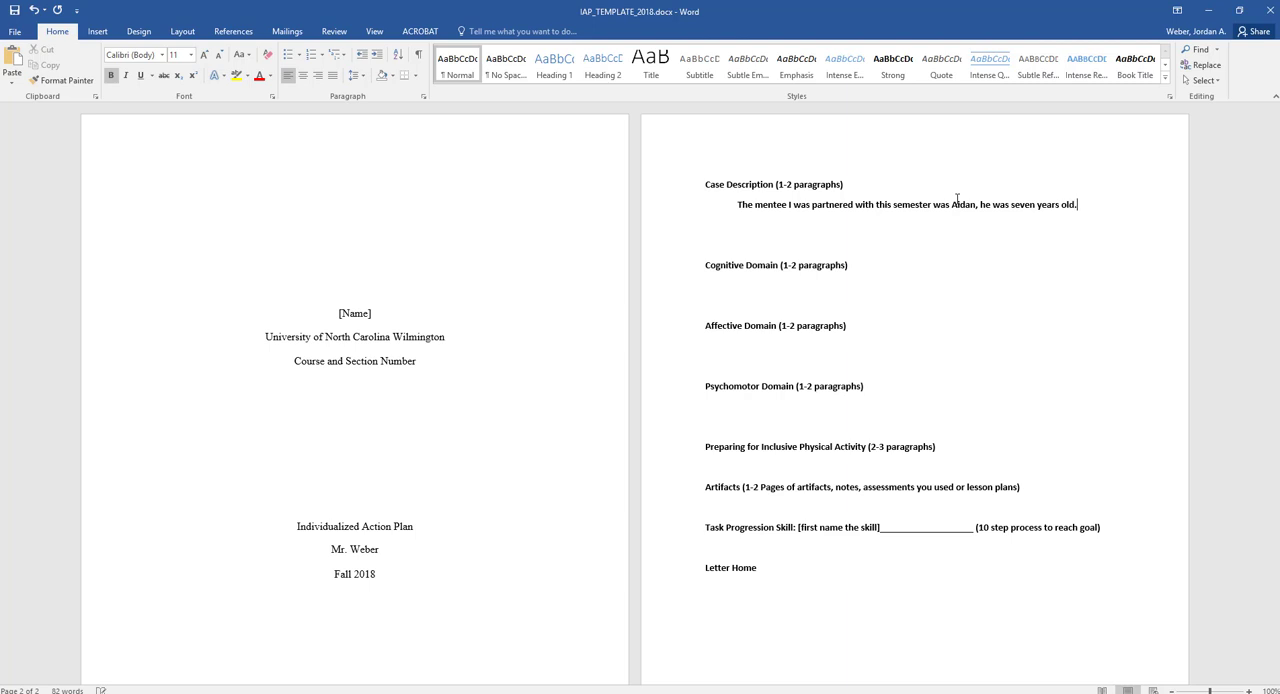
Step: Add that he is diagnosed with Autism Spectrum Disorder and an intellectual disability
{"action": "type", "text": "He is"}
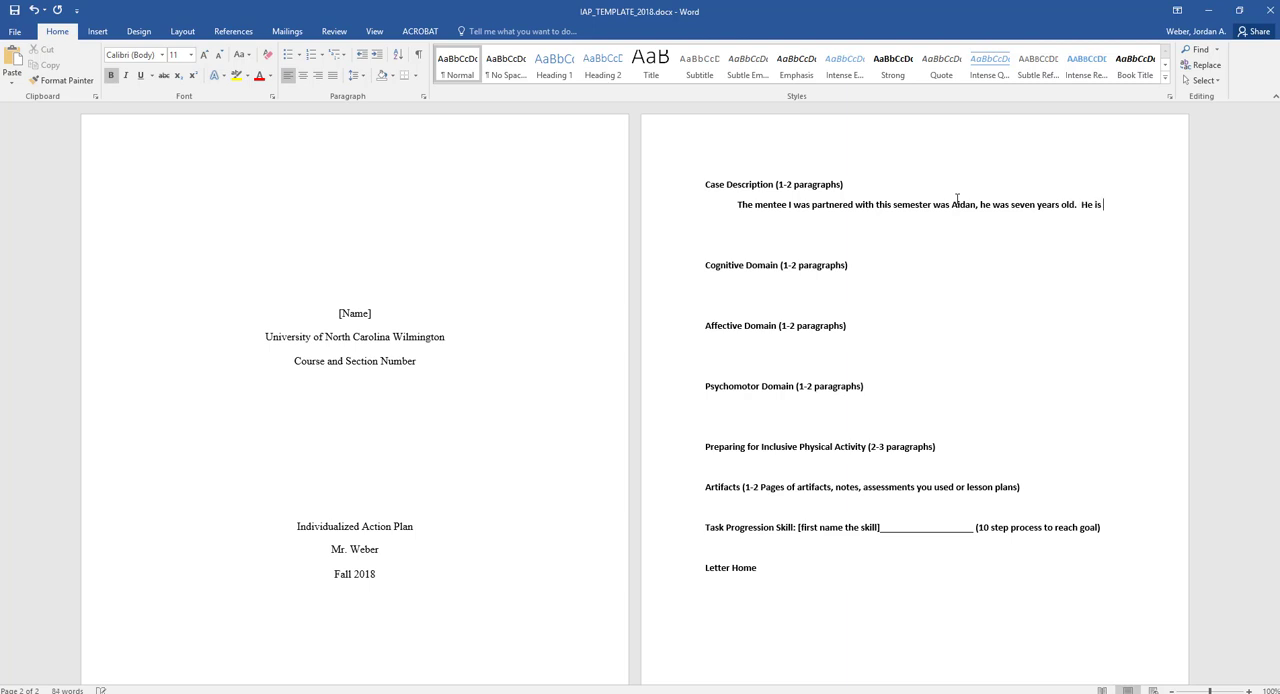
{"action": "type", "text": "diagnosed wi"}
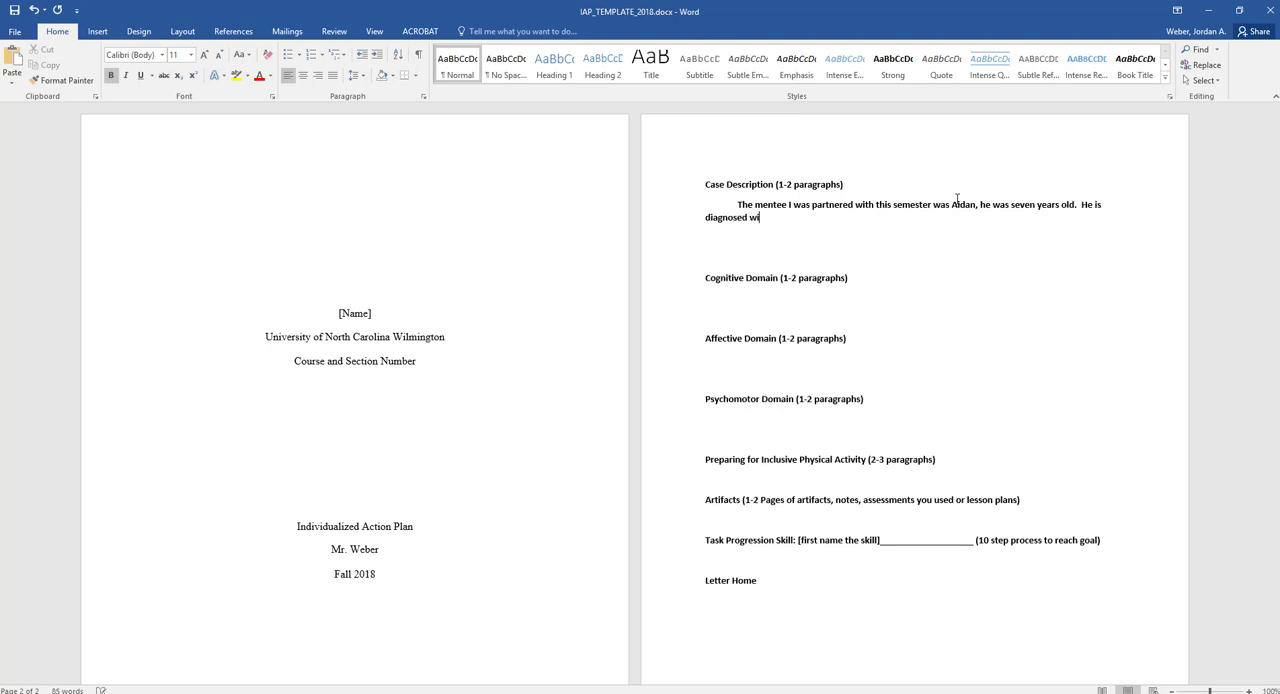
{"action": "type", "text": "th Autism Spe"}
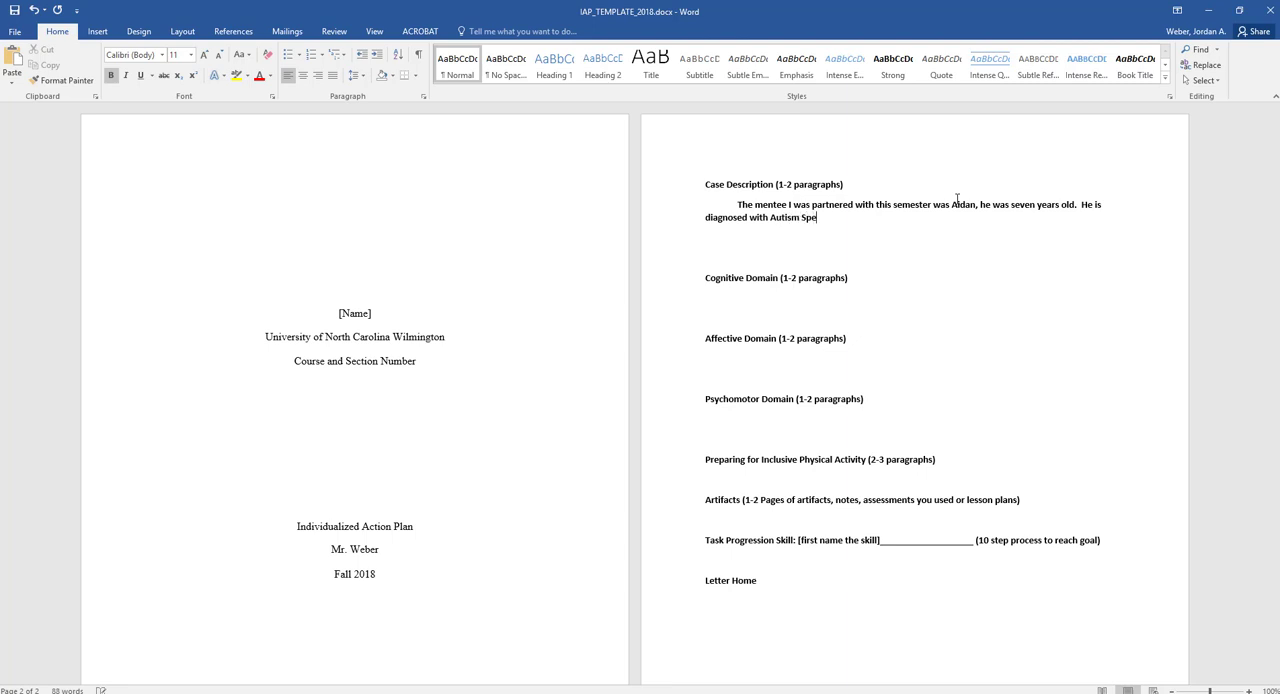
{"action": "type", "text": "ctrum Disorder and"}
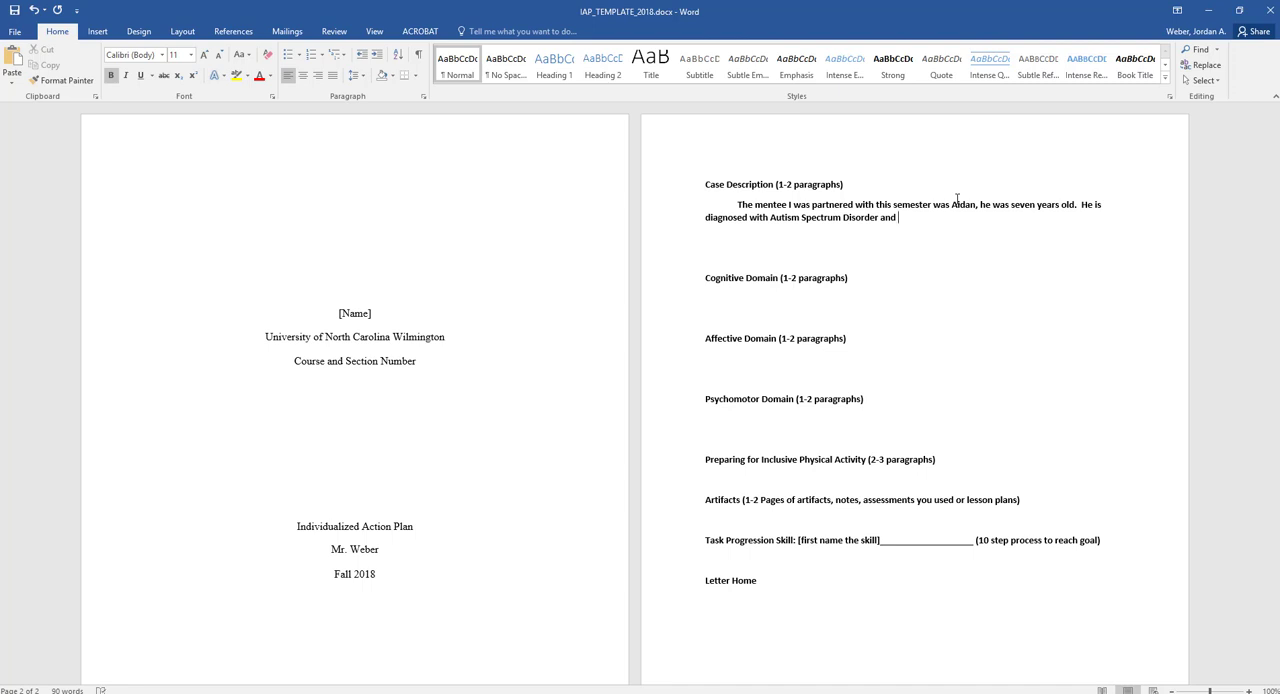
{"action": "type", "text": "is also diagnosed with"}
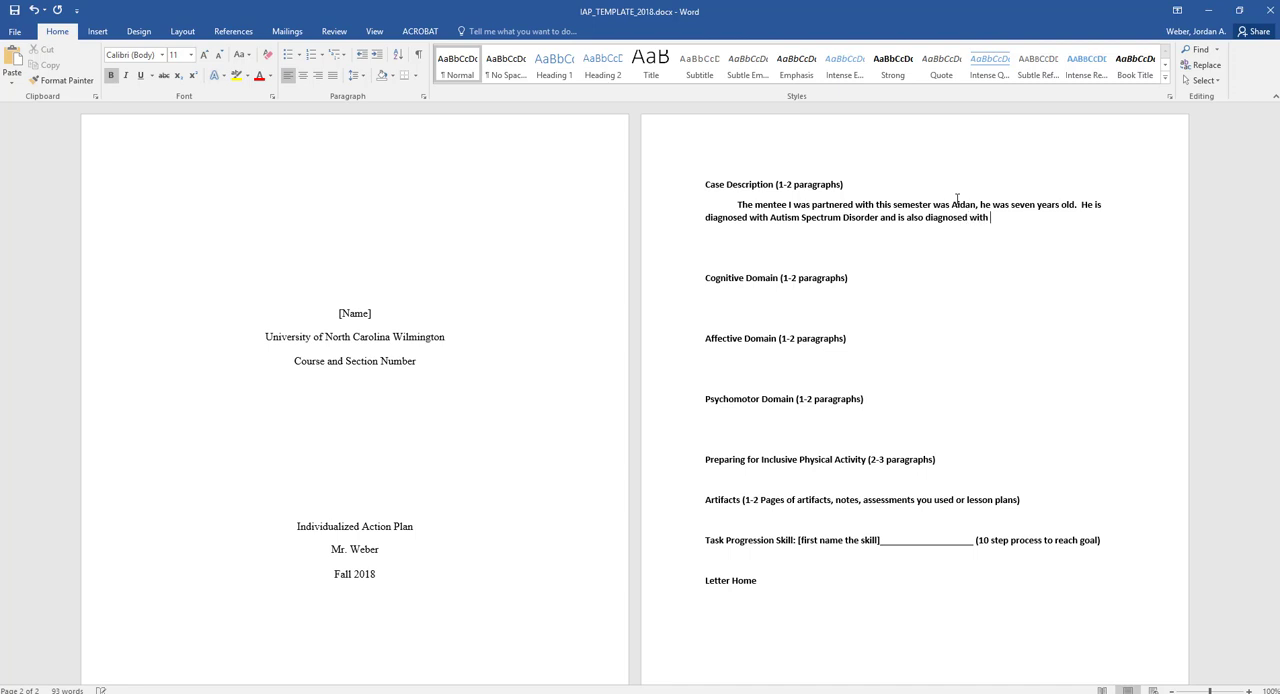
{"action": "type", "text": "an intellectual d"}
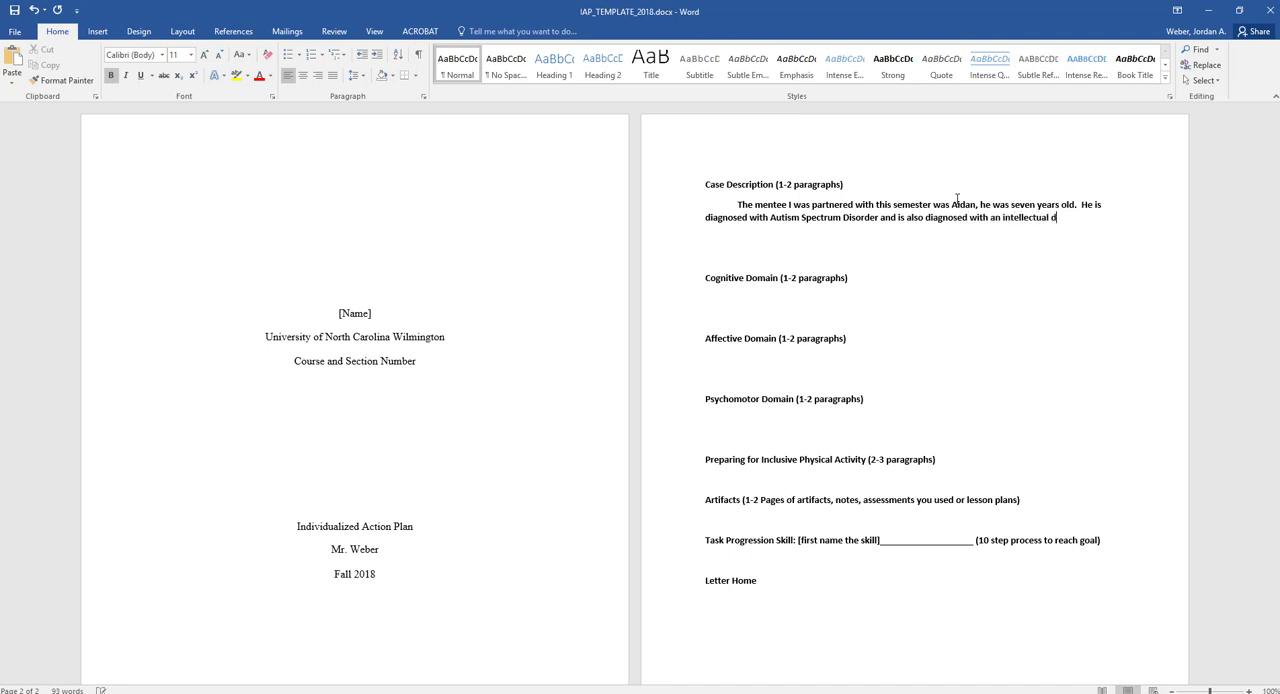
{"action": "type", "text": "sability."}
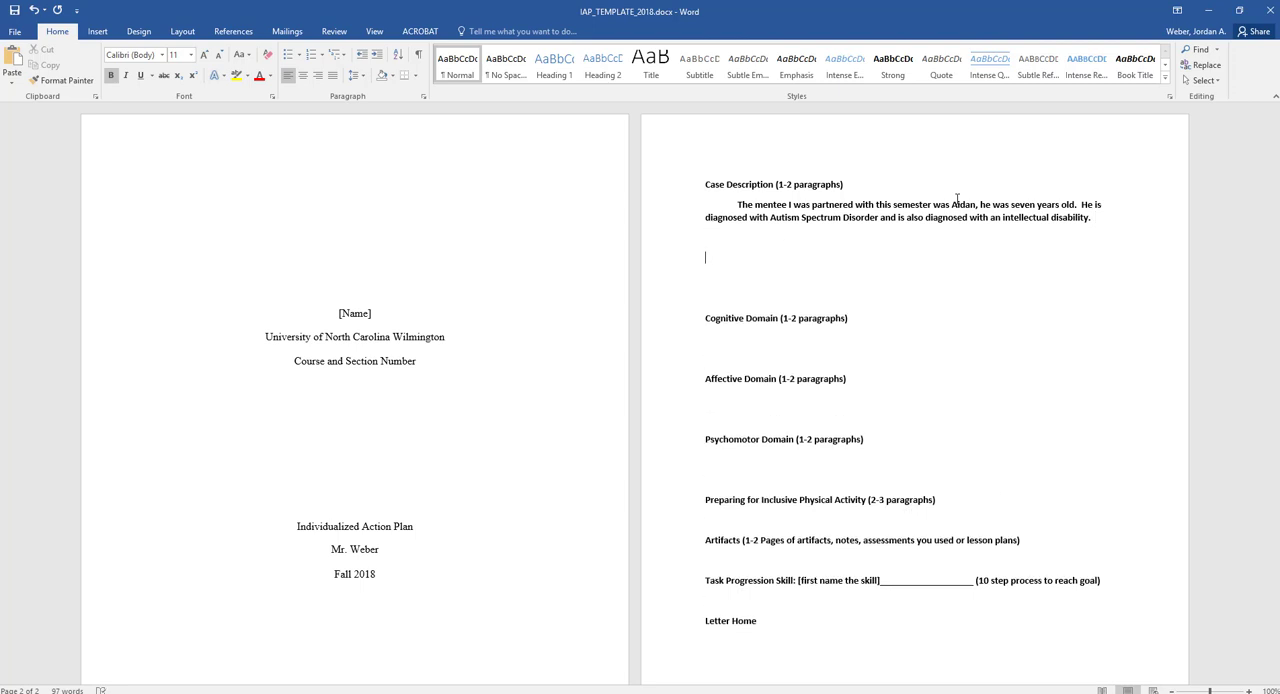
Step: Type an example sentence about Jake, a boy diagnosed with Down Syndrome
{"action": "type", "text": "He is diagnos"}
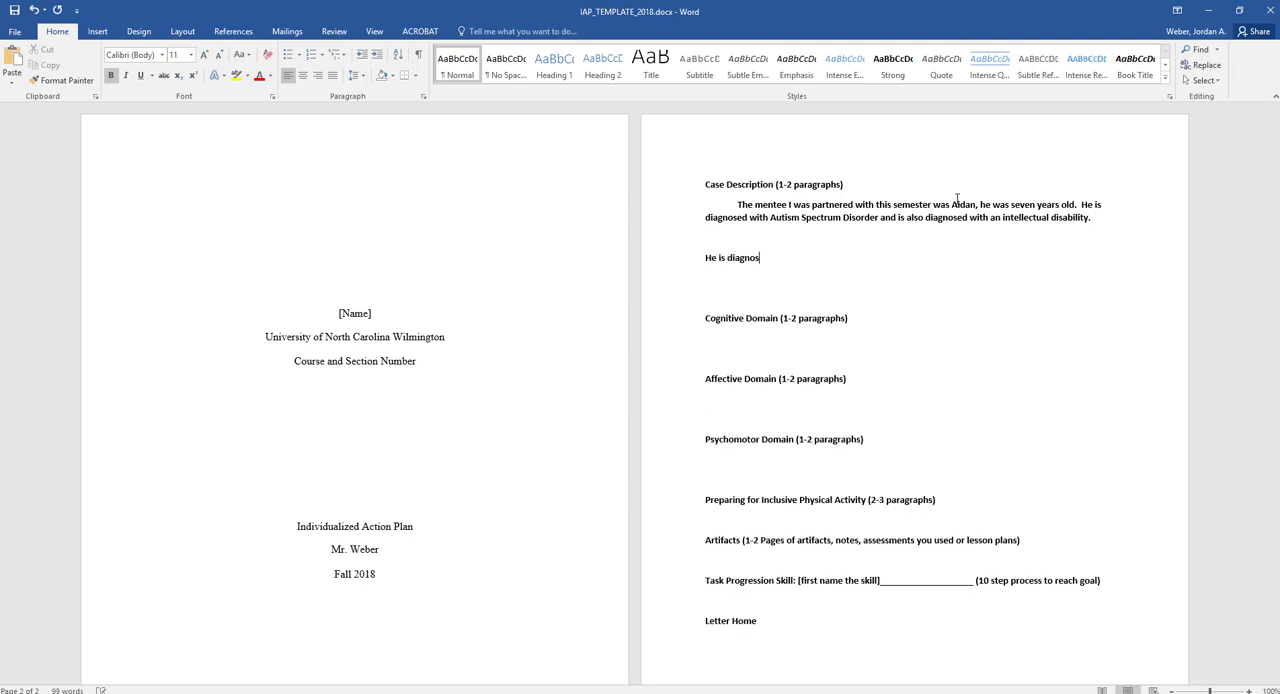
{"action": "key", "text": "Backspace"}
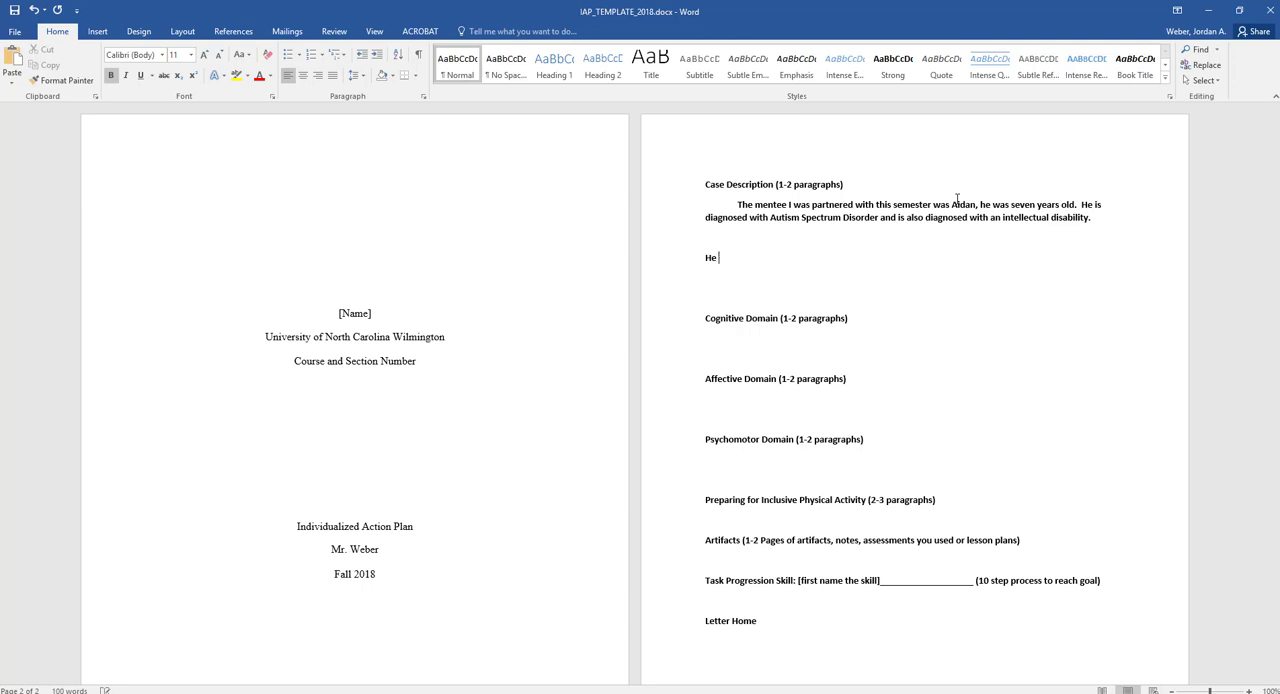
{"action": "type", "text": "Jake"}
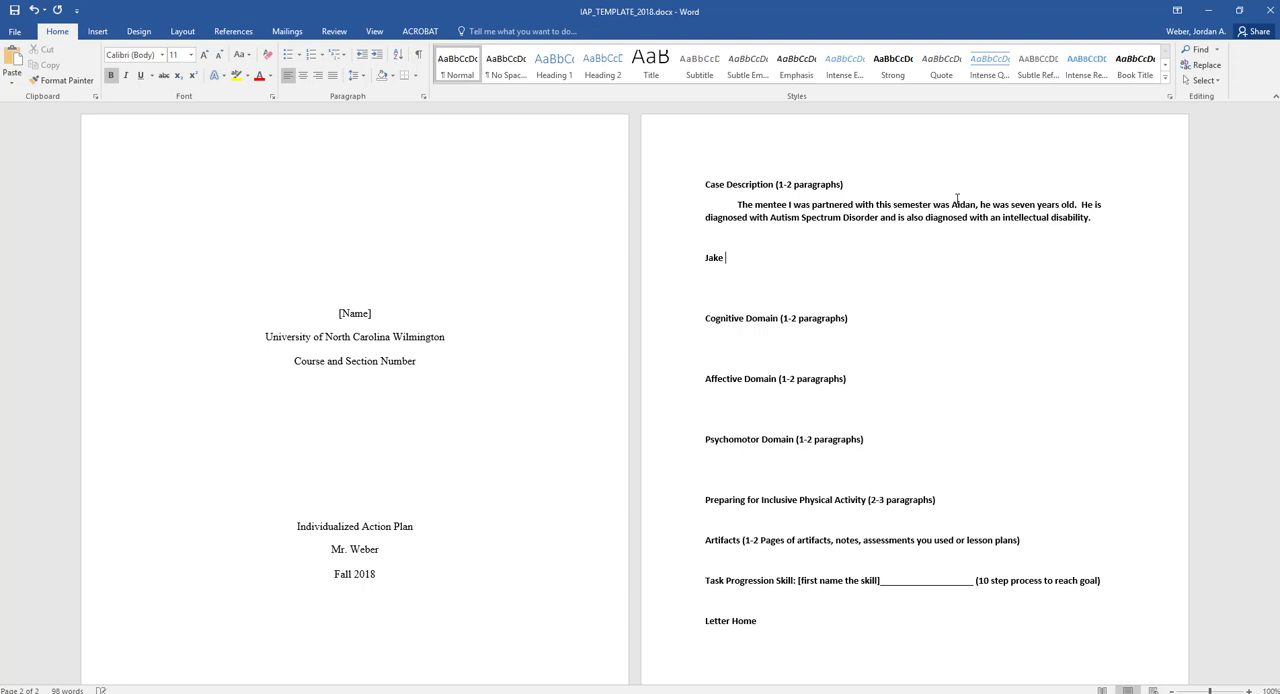
{"action": "type", "text": "is a"}
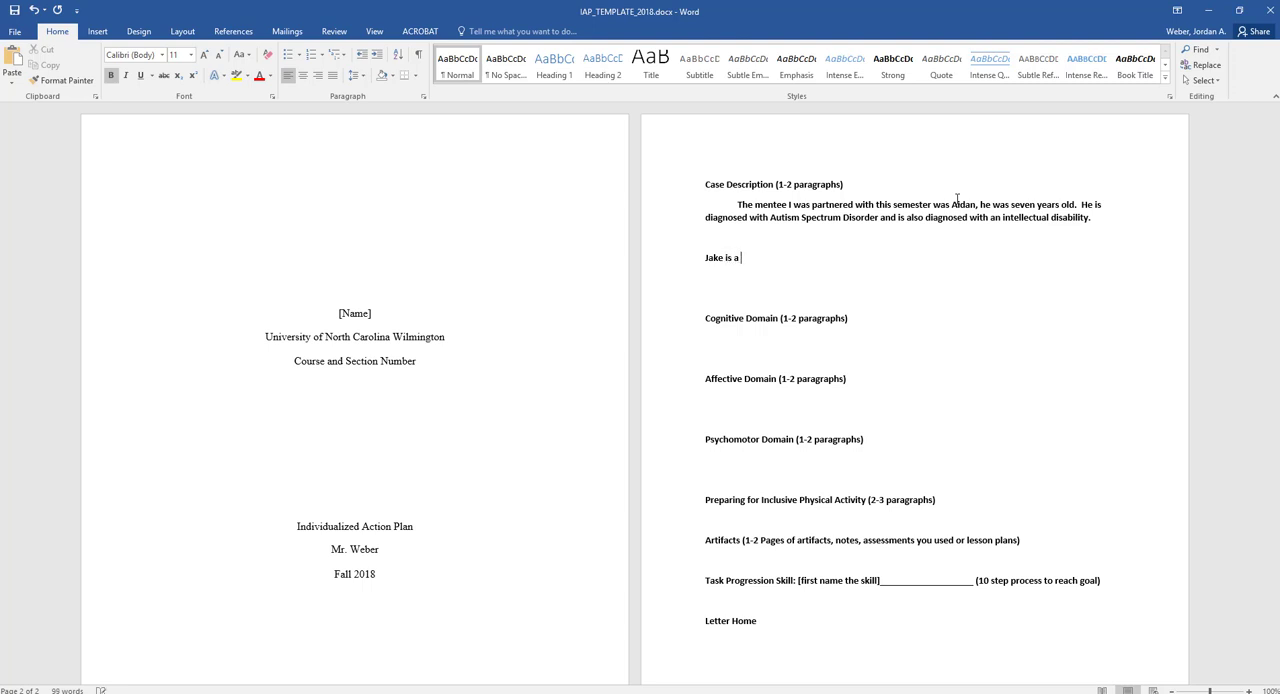
{"action": "type", "text": "boy diagnosed with DC"}
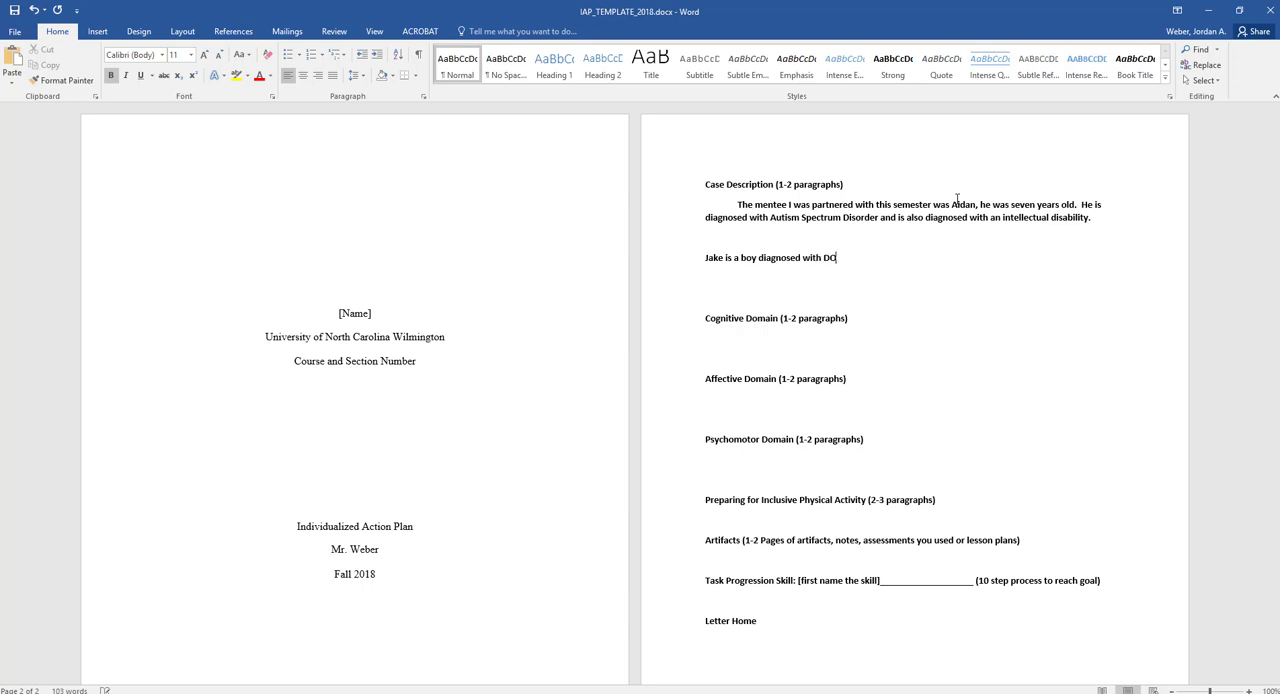
{"action": "type", "text": "Down"}
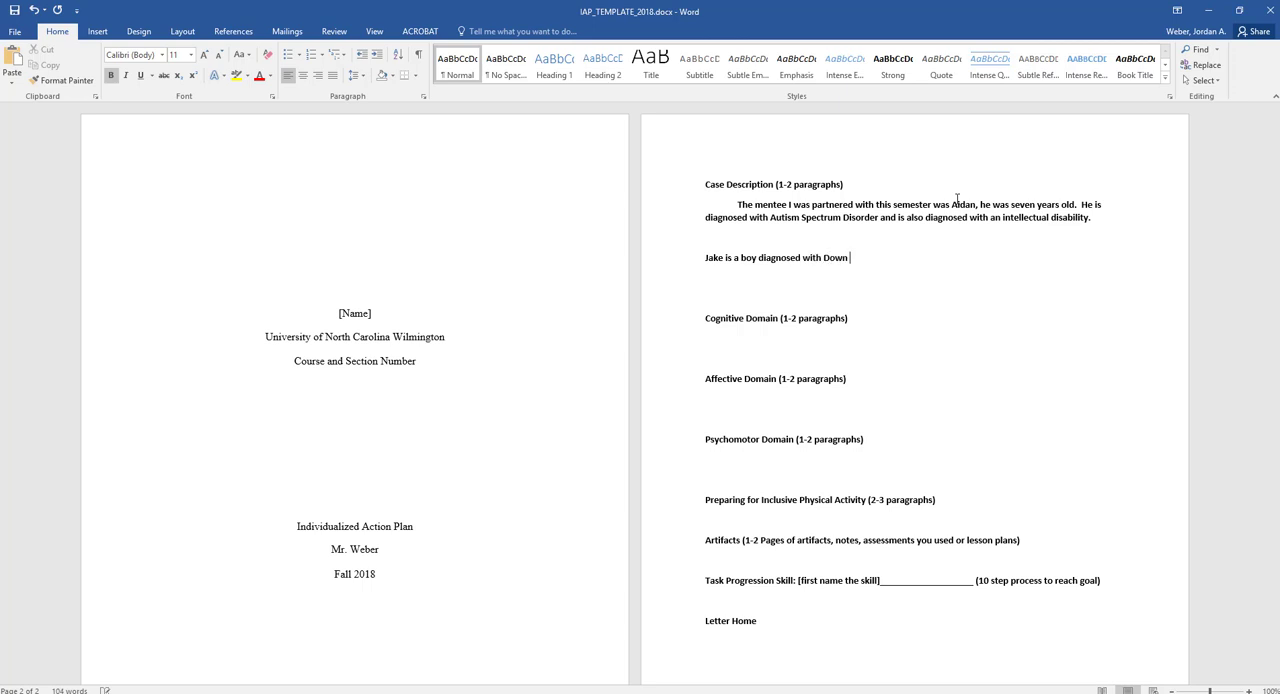
{"action": "type", "text": "Syndrome"}
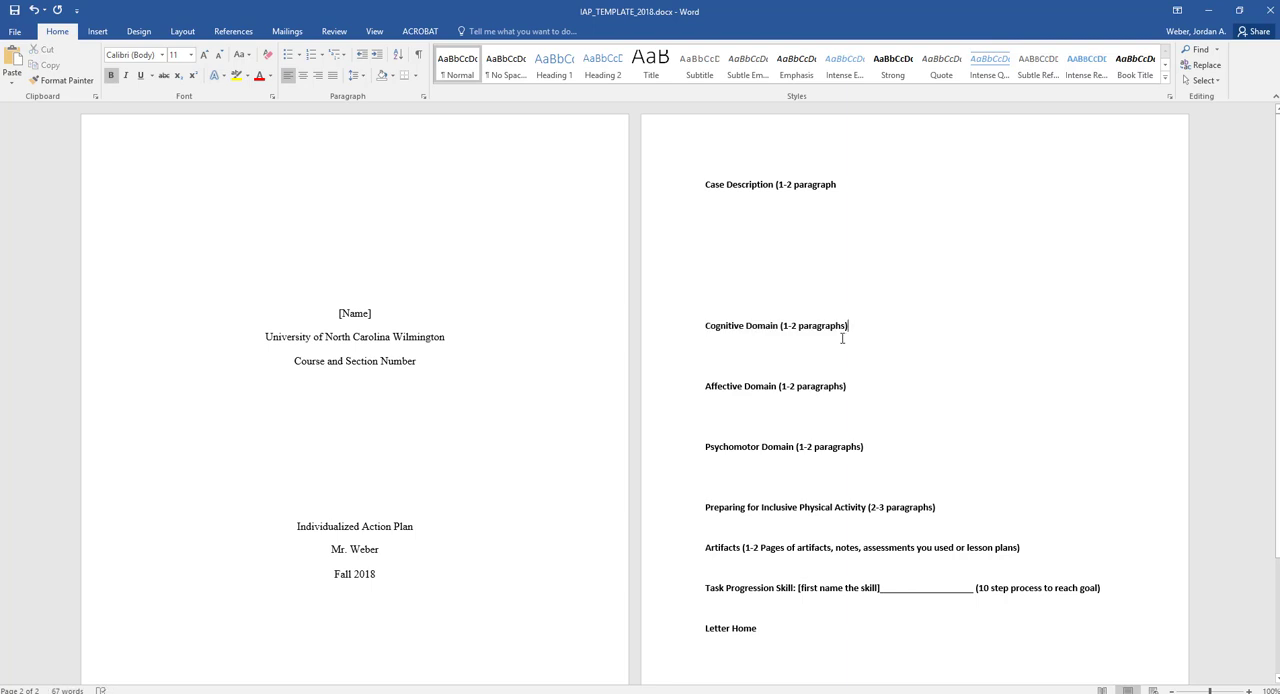
{"action": "mouse_move", "coordinate": [826, 351]}
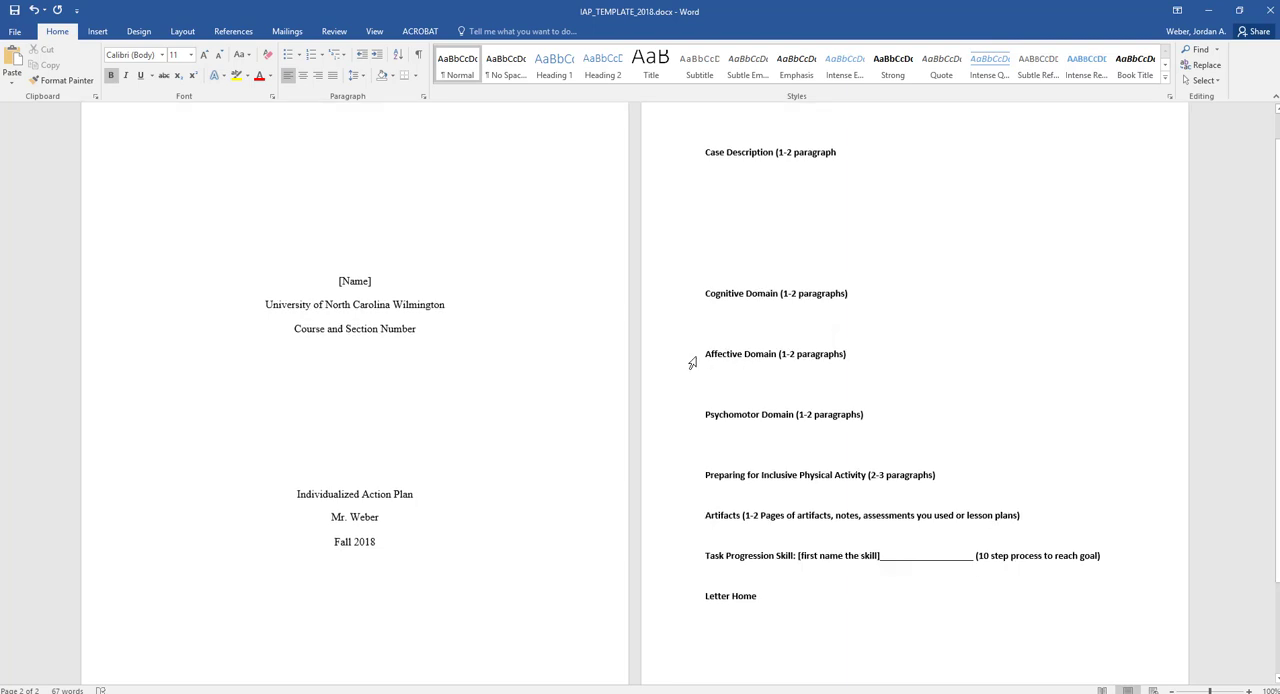
{"action": "mouse_move", "coordinate": [856, 357]}
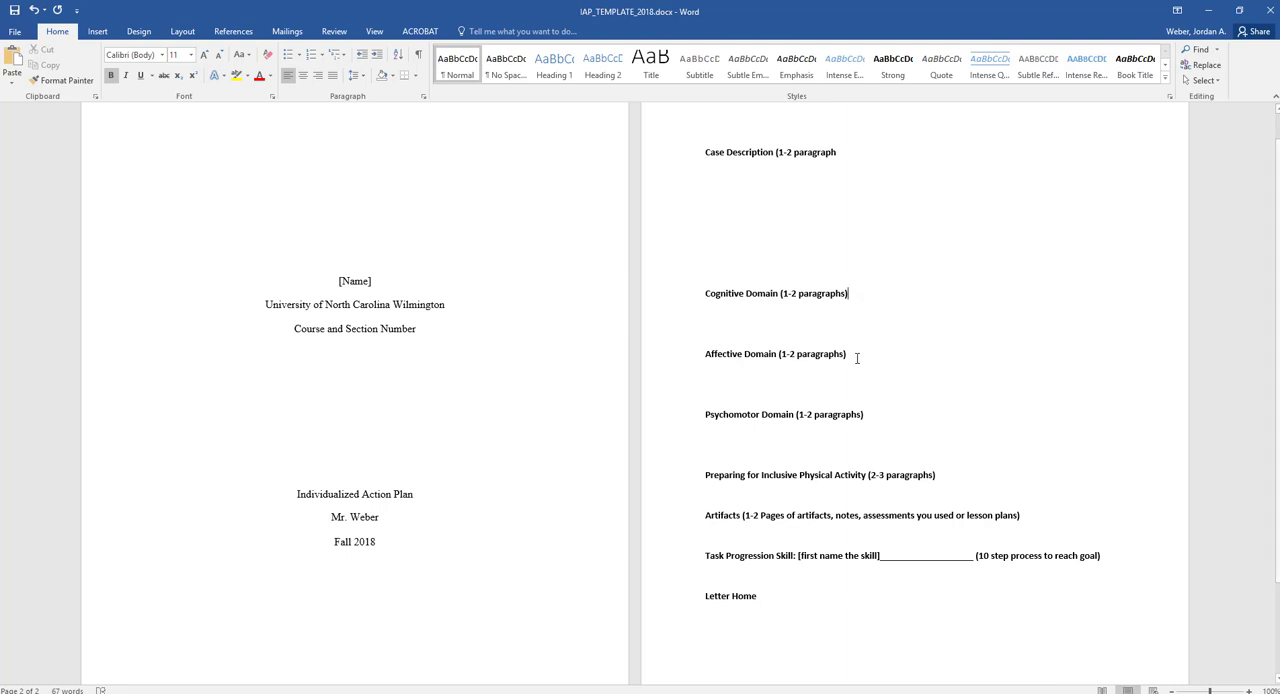
Step: Move the cursor to the blank line below the Cognitive Domain heading
{"action": "scroll", "scroll_direction": "down", "scroll_amount": 3}
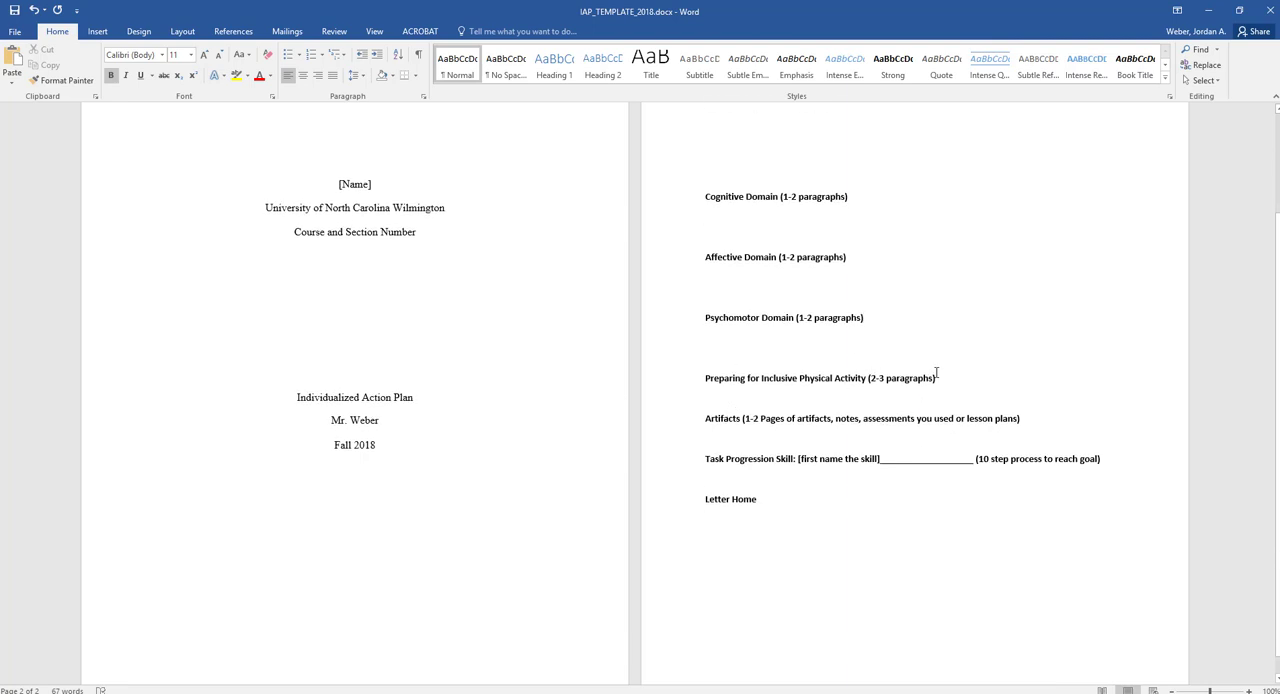
{"action": "mouse_move", "coordinate": [844, 341]}
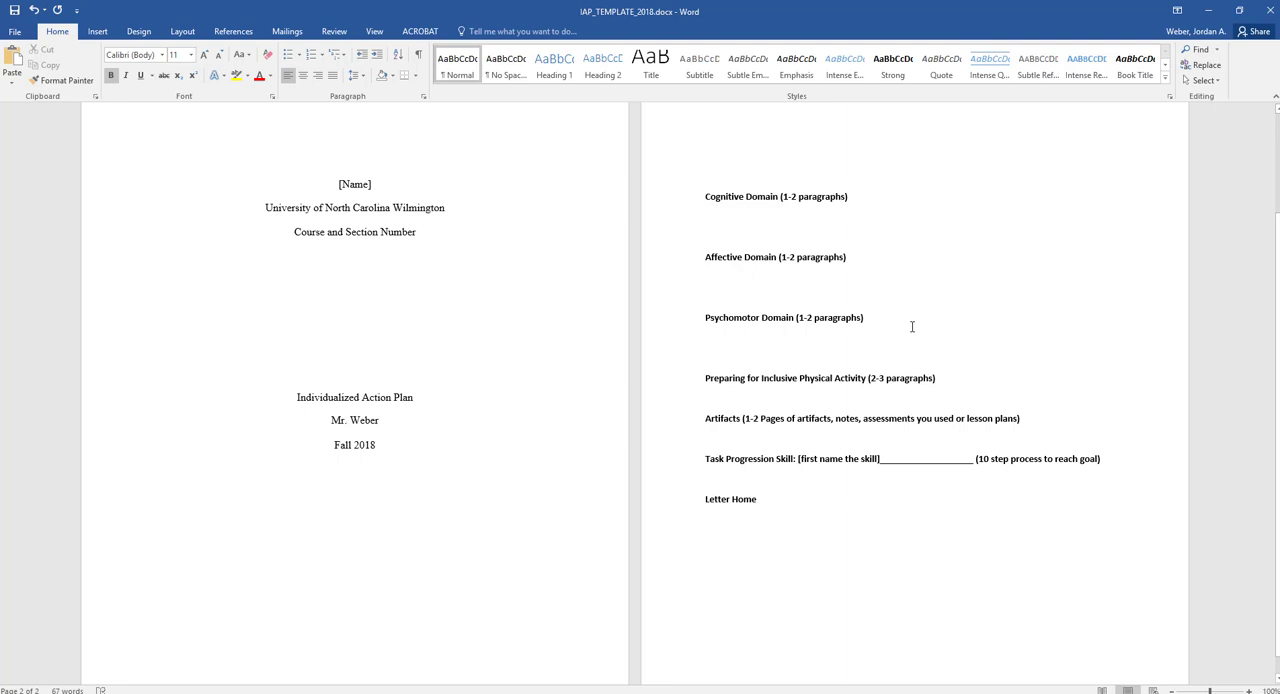
{"action": "mouse_move", "coordinate": [868, 333]}
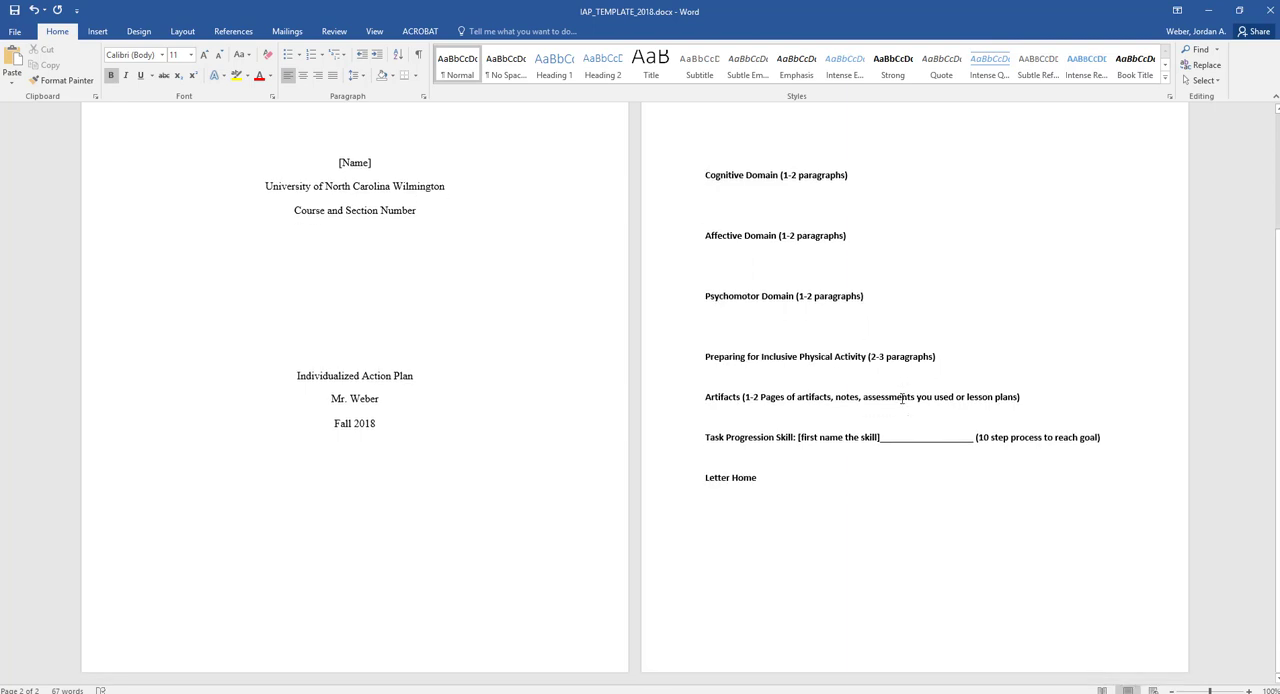
{"action": "left_click", "coordinate": [705, 195]}
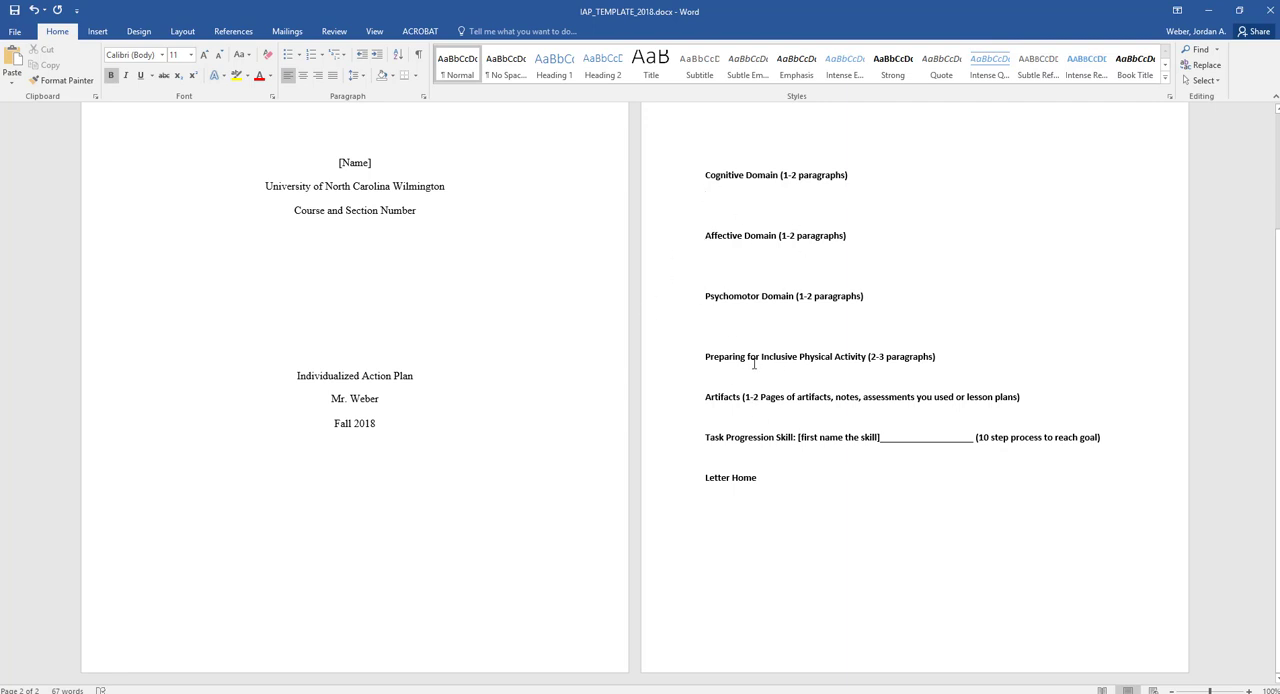
{"action": "mouse_move", "coordinate": [765, 417]}
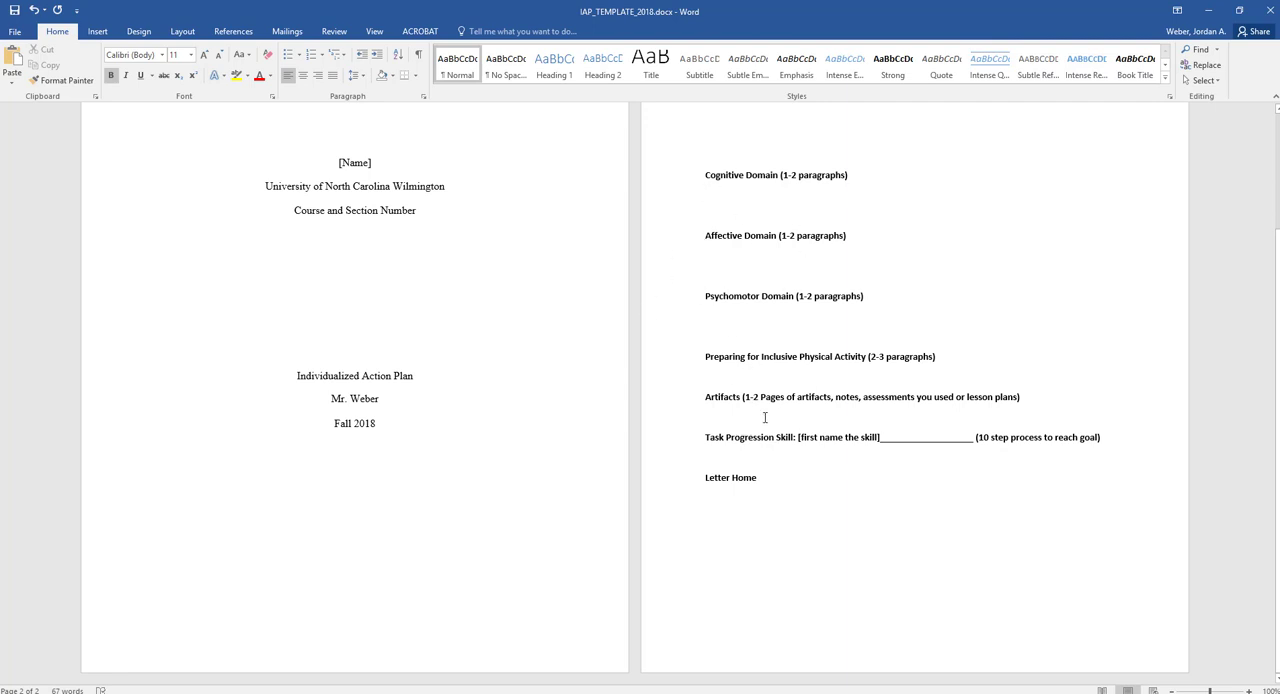
{"action": "left_click", "coordinate": [706, 195]}
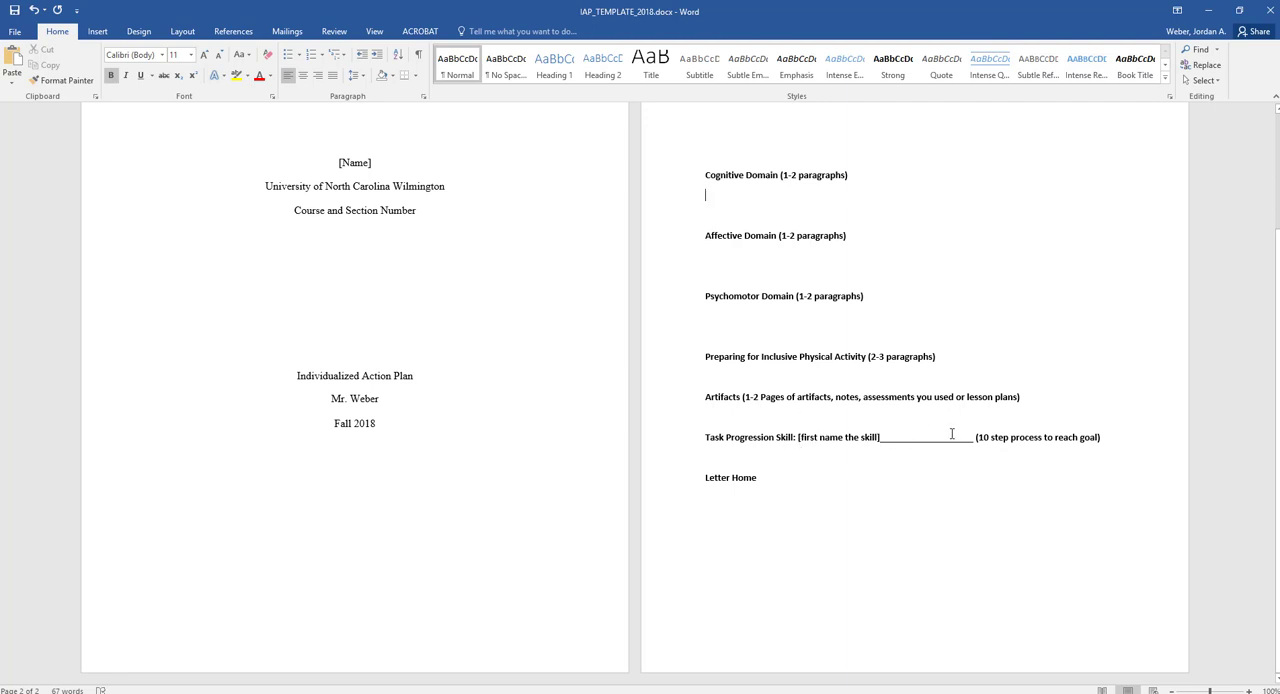
{"action": "mouse_move", "coordinate": [1072, 448]}
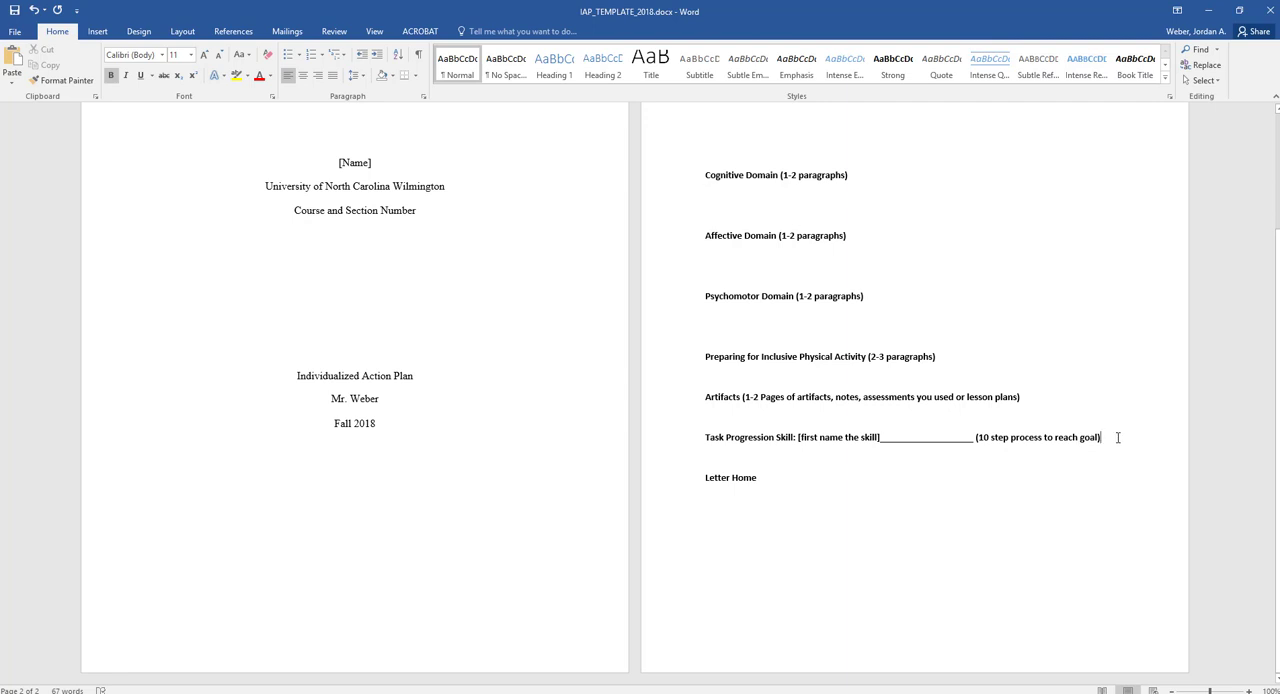
{"action": "mouse_move", "coordinate": [940, 456]}
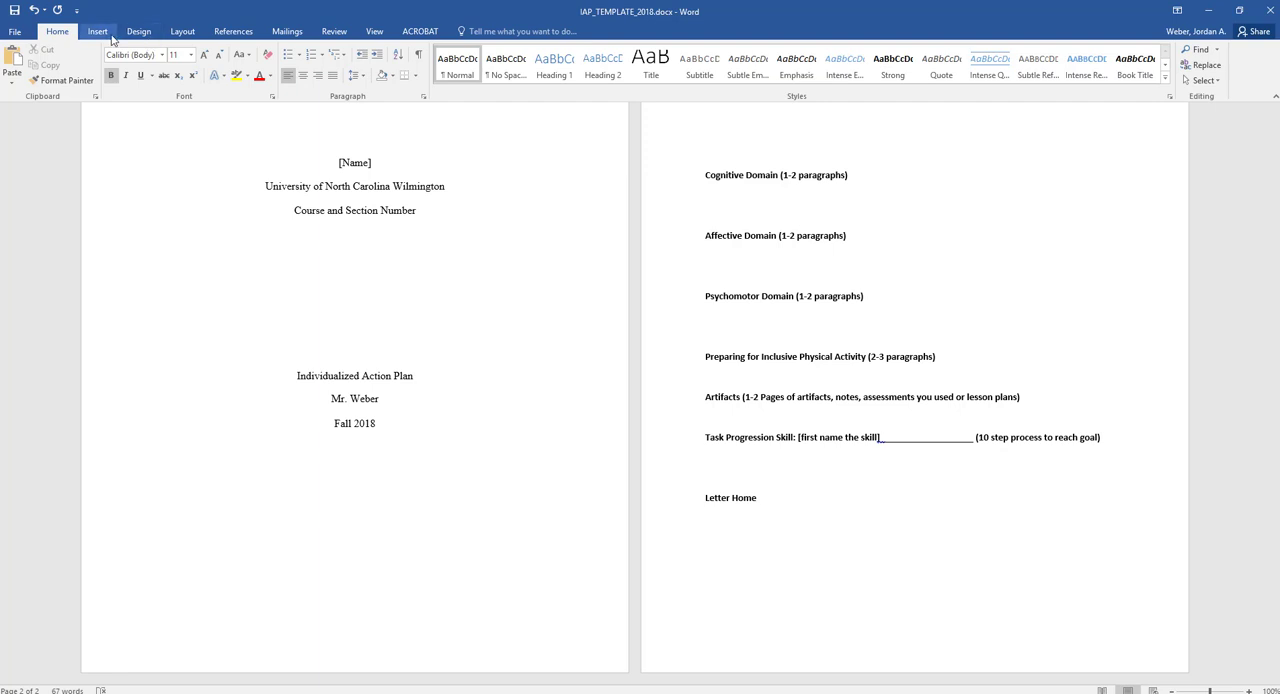
Step: Insert the task progression table and label the first step '1'
{"action": "left_click", "coordinate": [102, 65]}
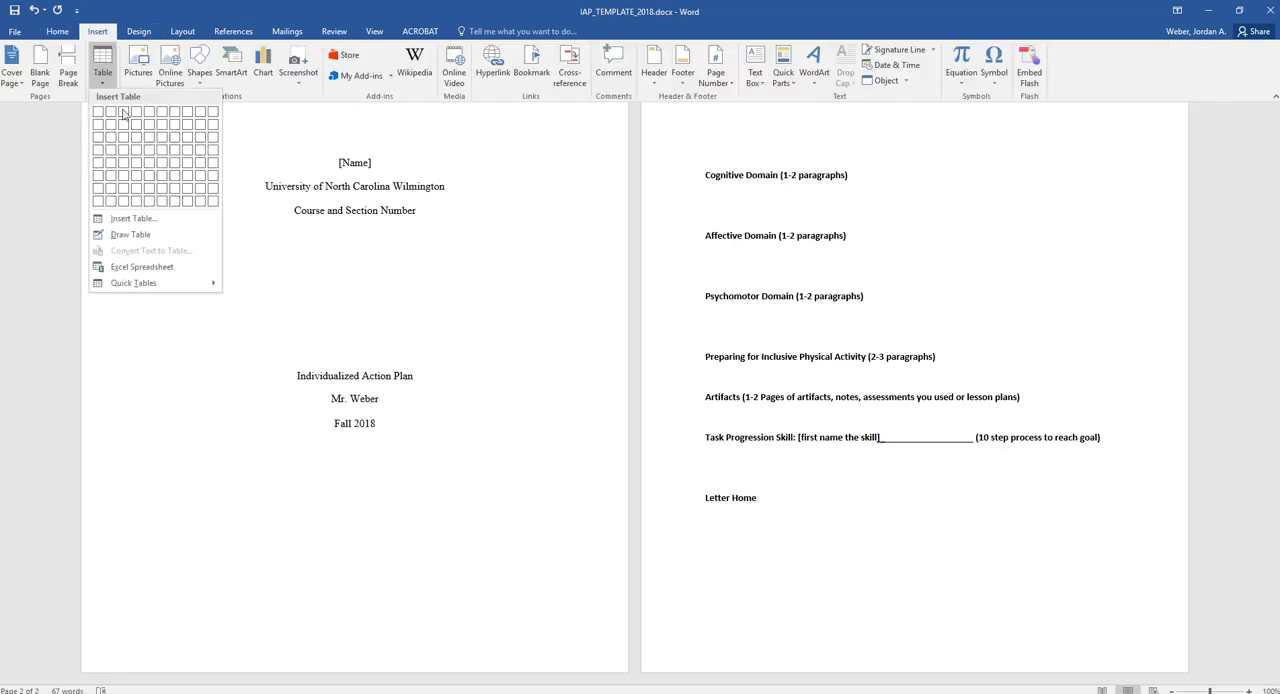
{"action": "left_click", "coordinate": [100, 111]}
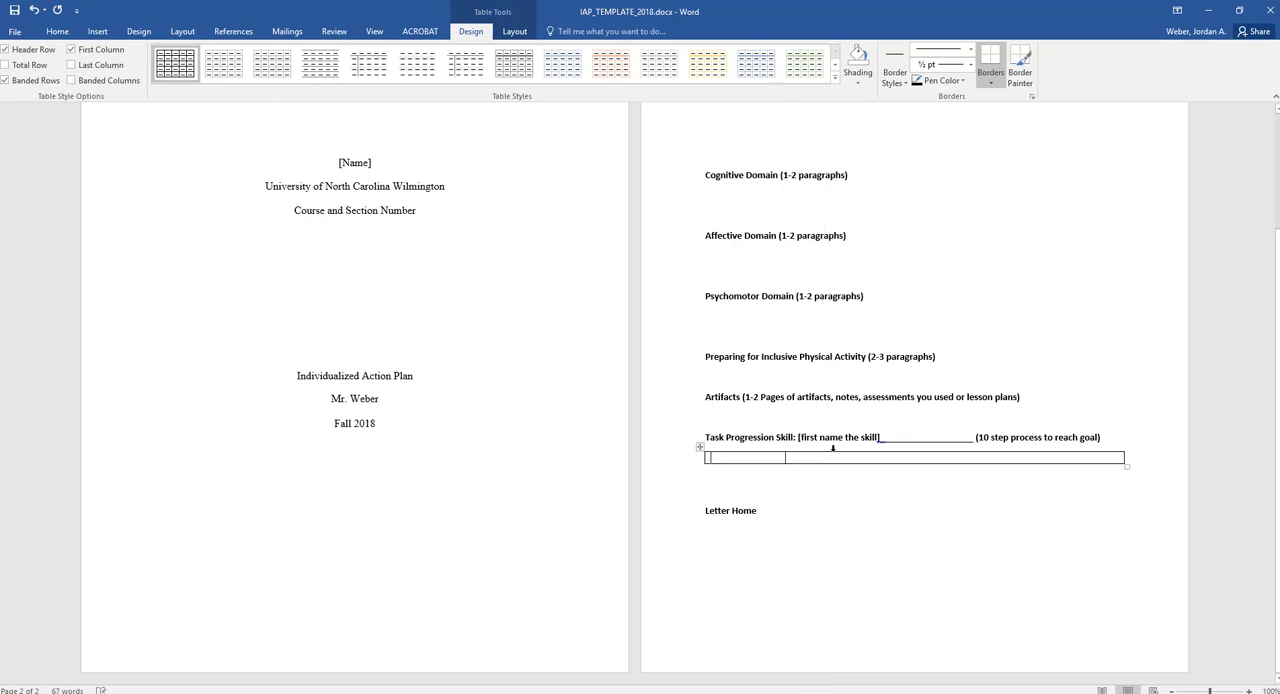
{"action": "type", "text": "1. Gold"}
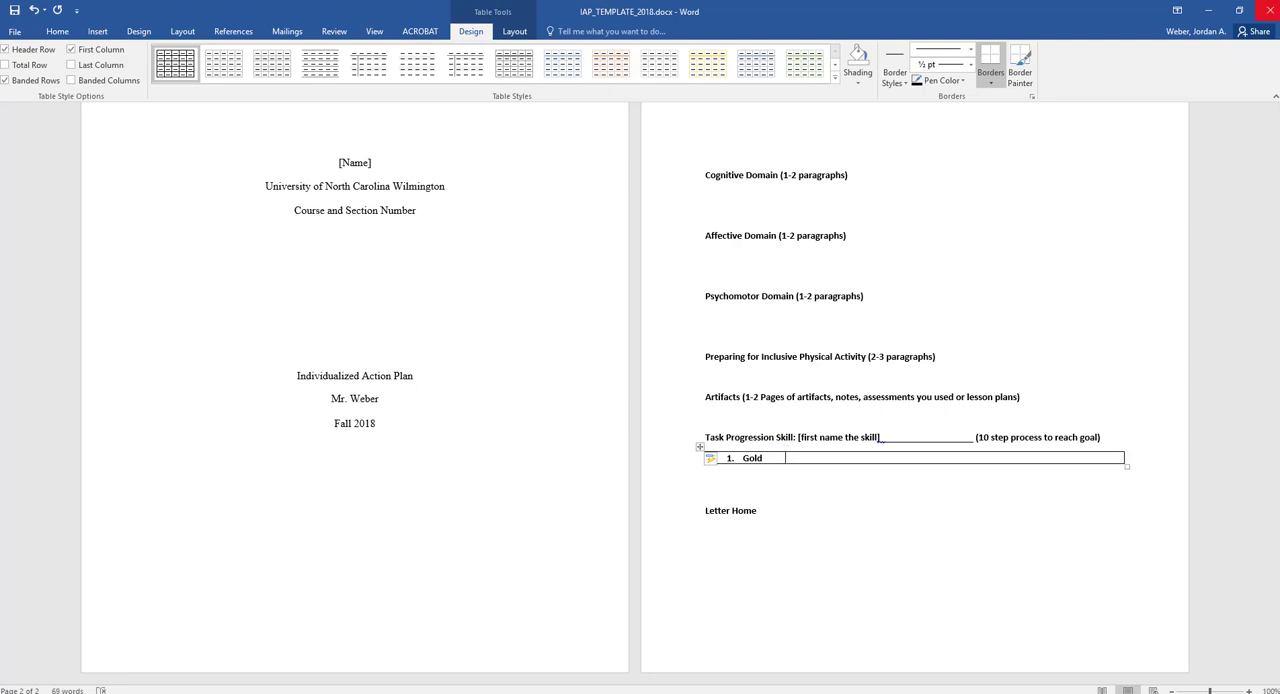
Step: Describe the seated step: holding the ball, throw it at a five-foot-high target
{"action": "type", "text": "s"}
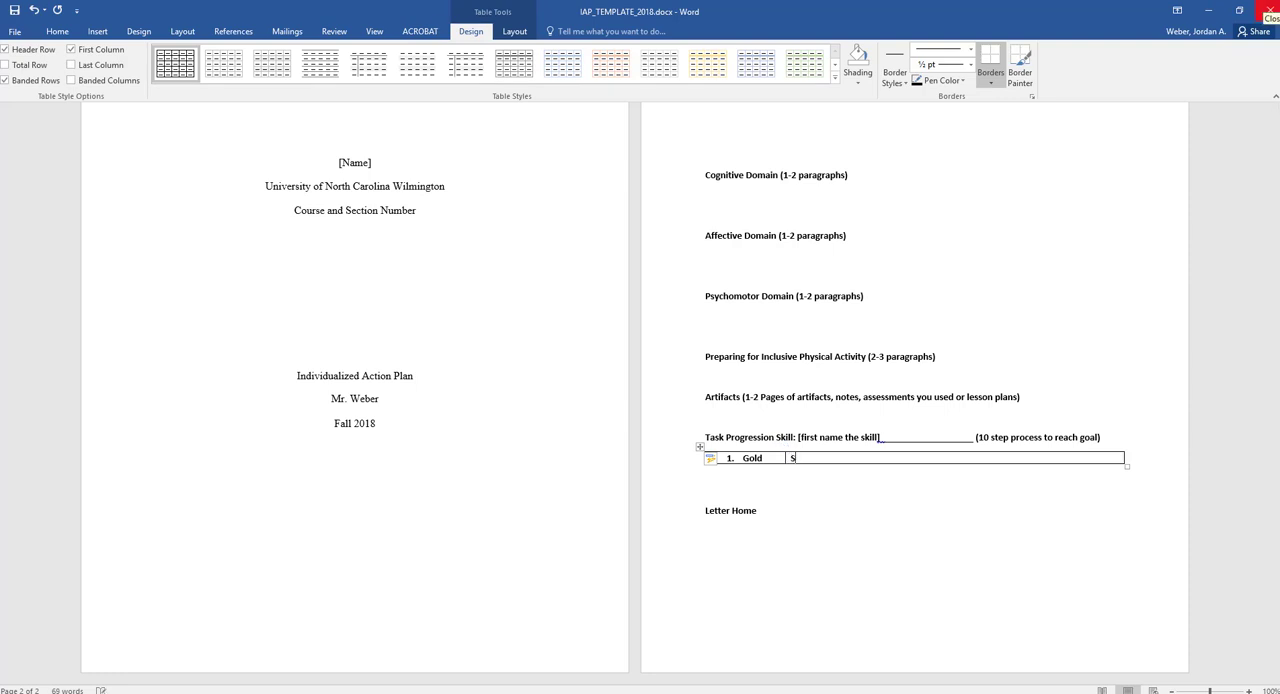
{"action": "type", "text": "itting in chair,"}
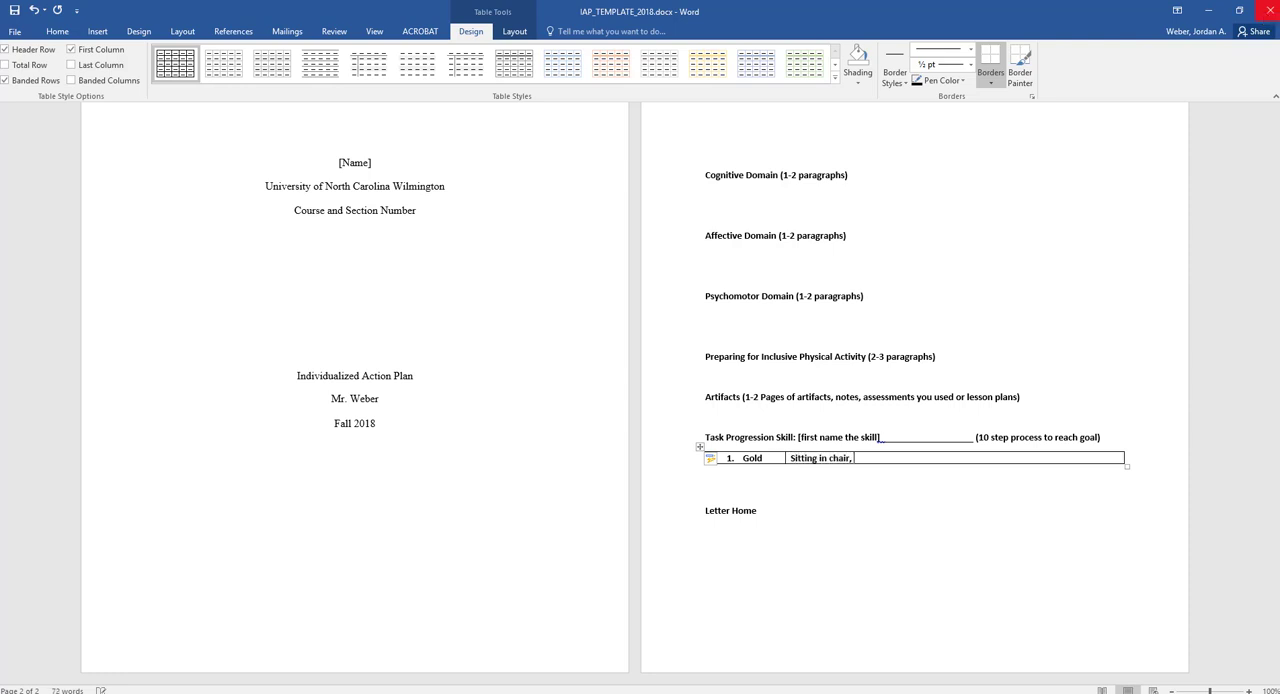
{"action": "type", "text": "ho"}
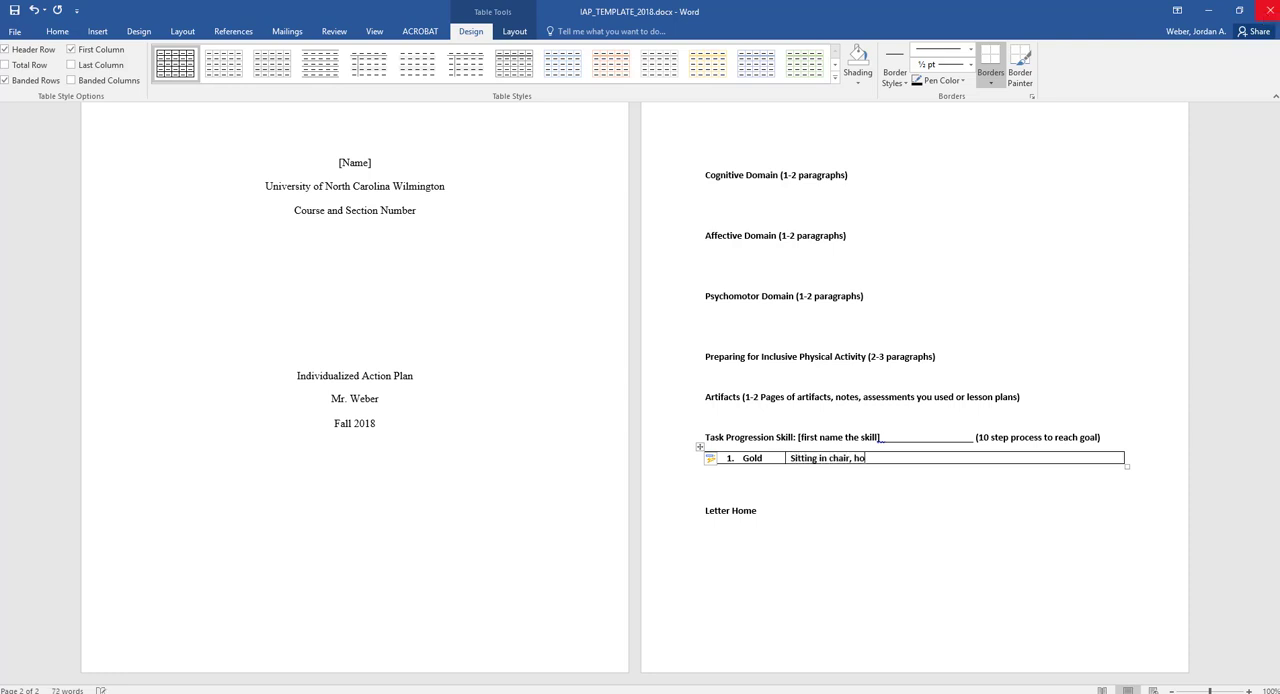
{"action": "type", "text": "lding onto ball,"}
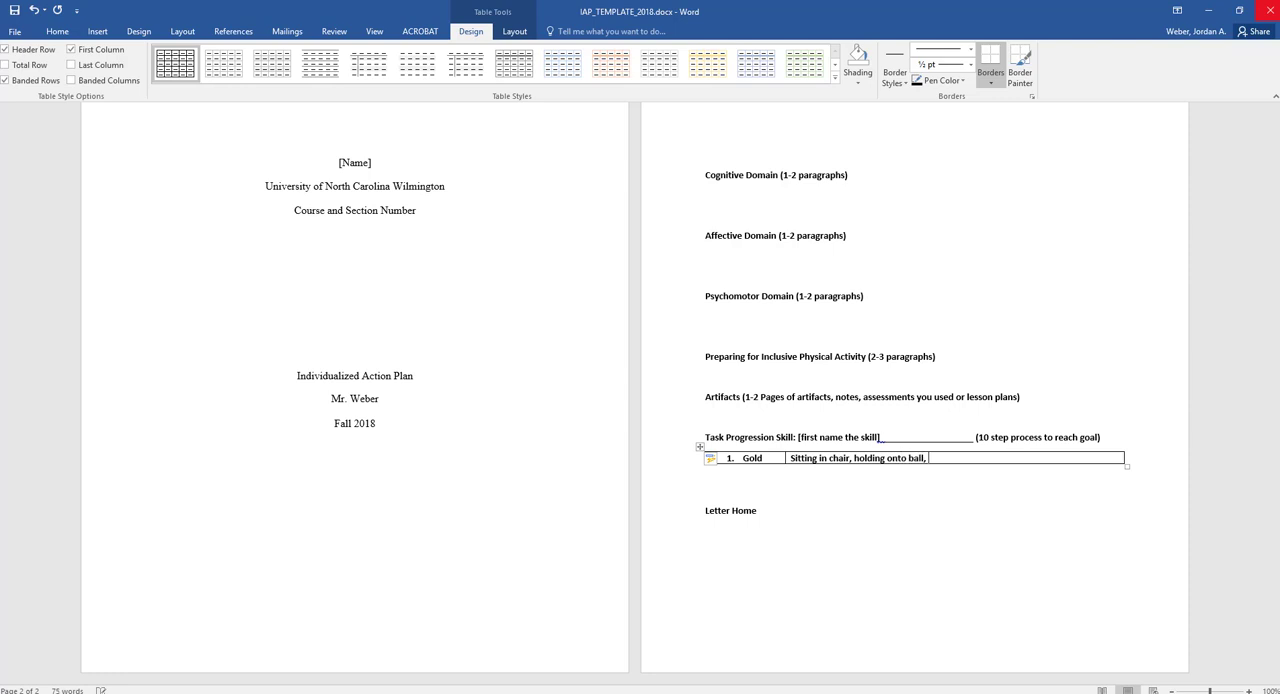
{"action": "type", "text": "raise the arms overhead, throw"}
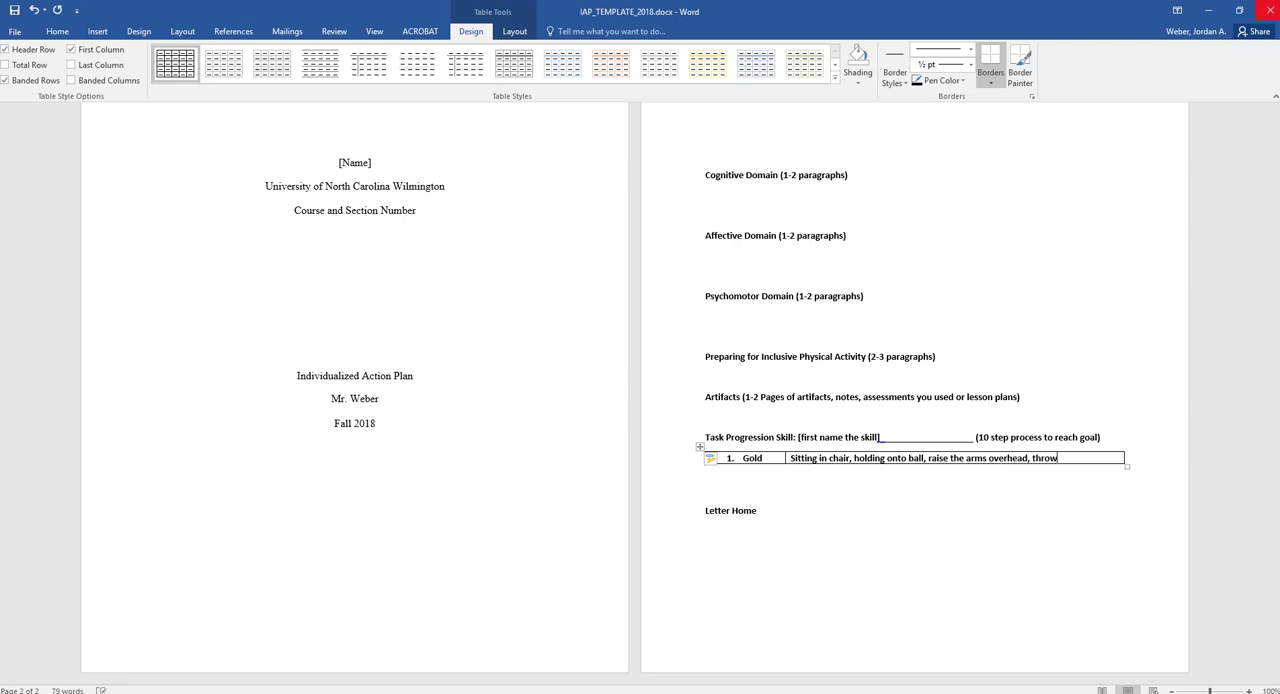
{"action": "type", "text": "the ball at a f"}
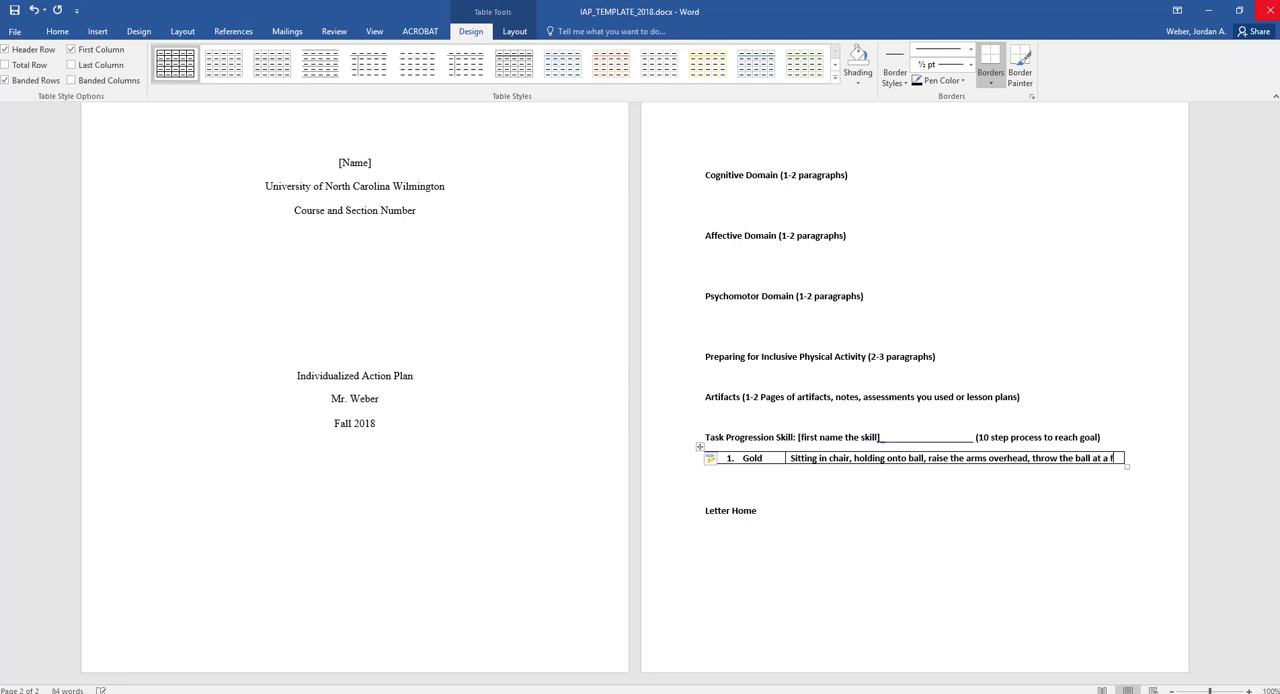
{"action": "type", "text": "five foo"}
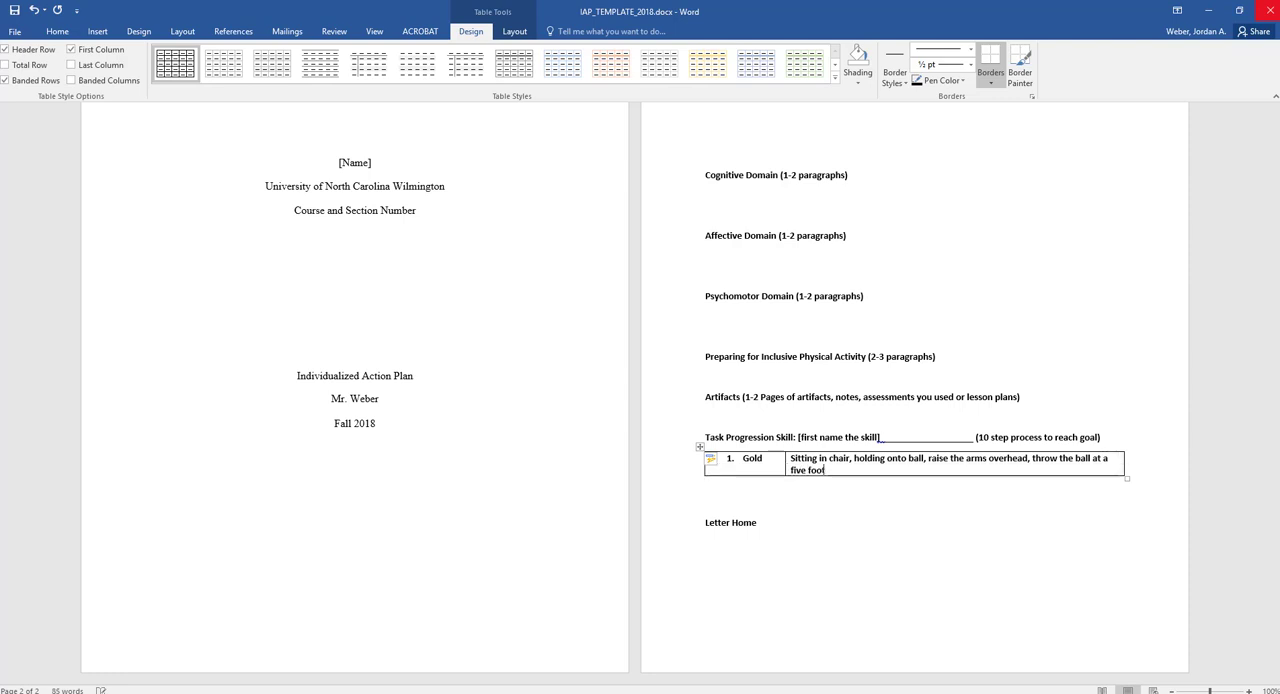
{"action": "type", "text": "target eight f"}
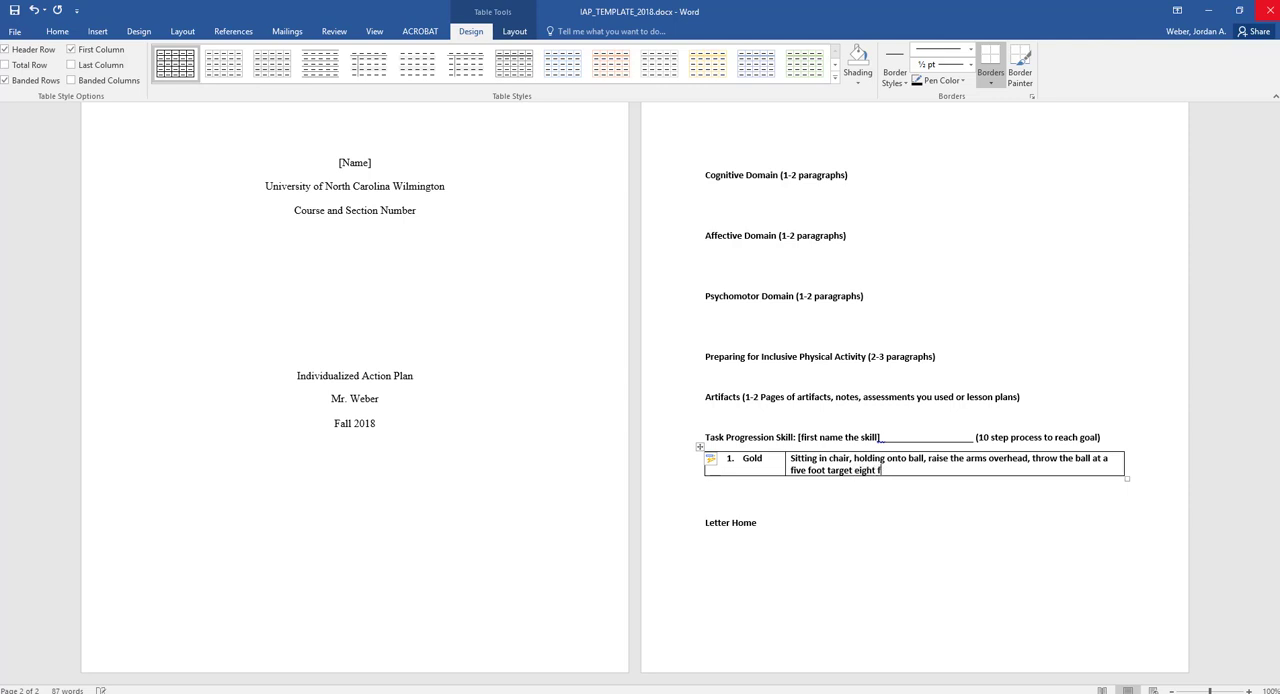
{"action": "type", "text": "eet"}
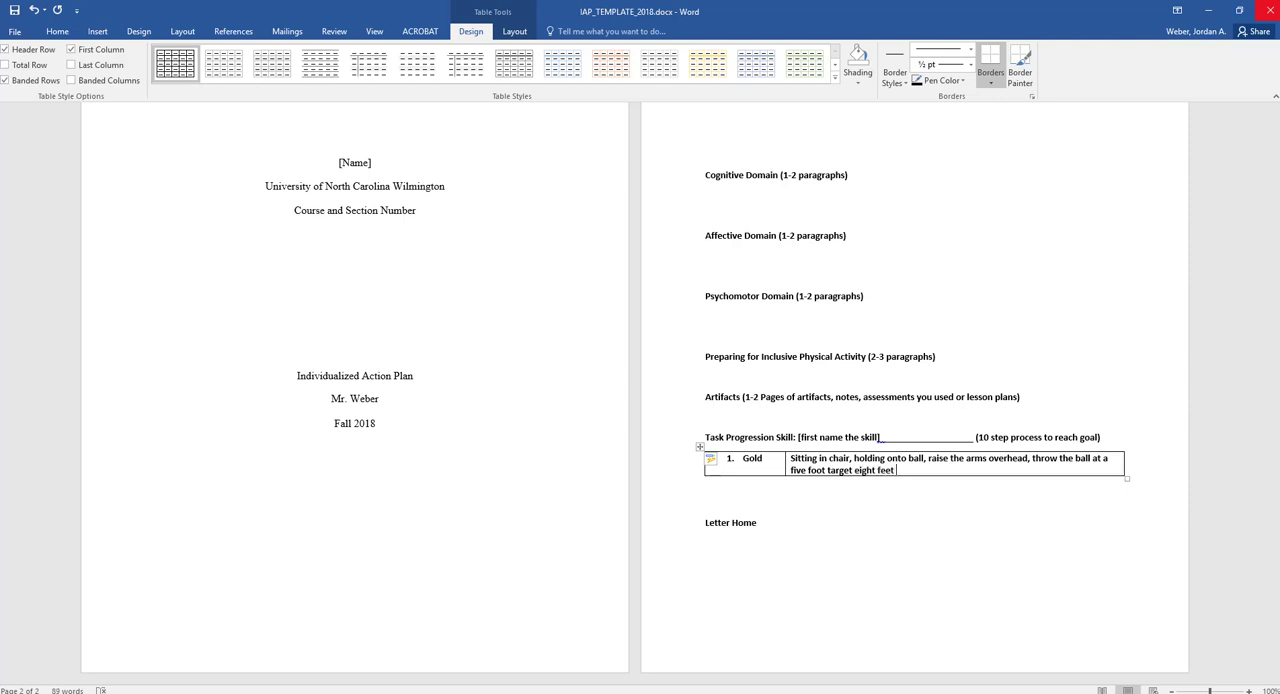
{"action": "type", "text": "high."}
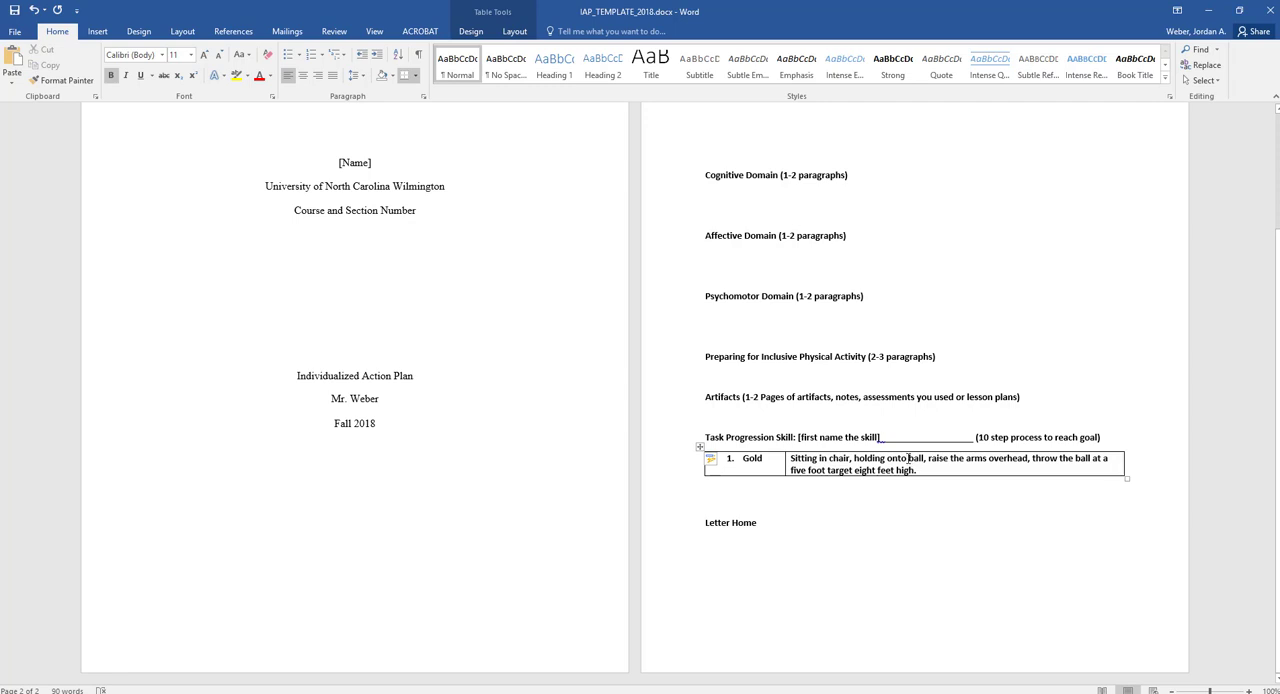
{"action": "type", "text": "yarn"}
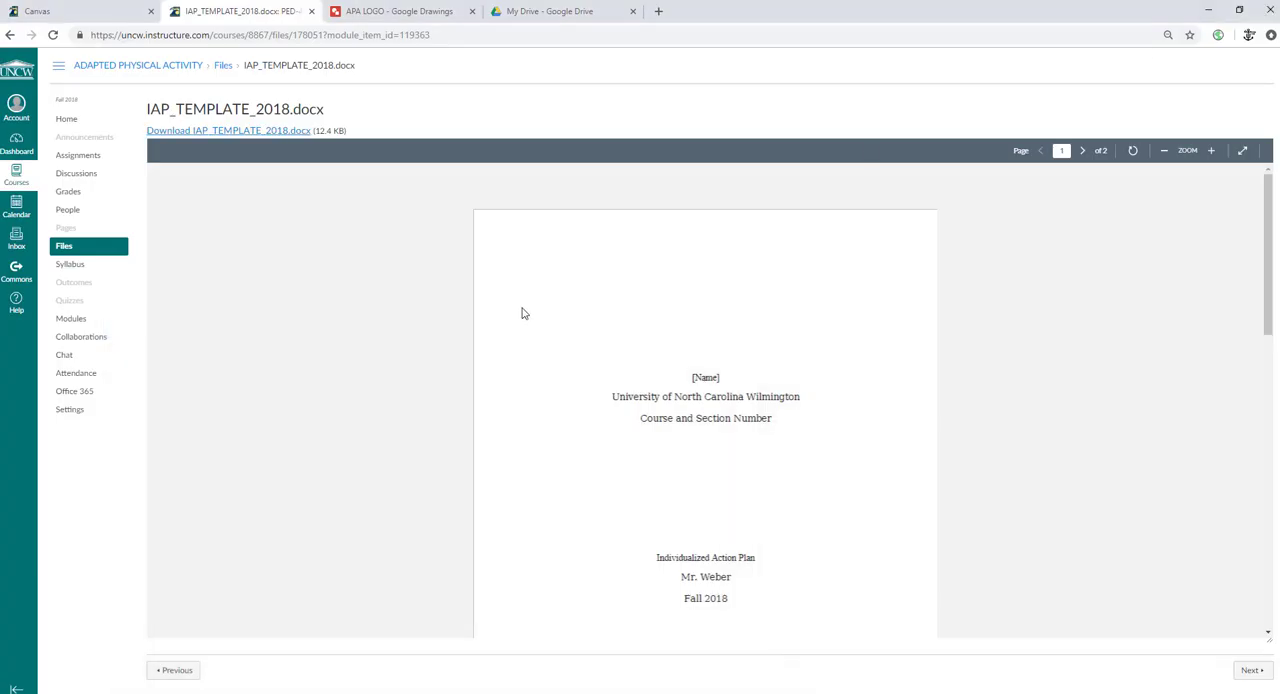
{"action": "mouse_move", "coordinate": [81, 336]}
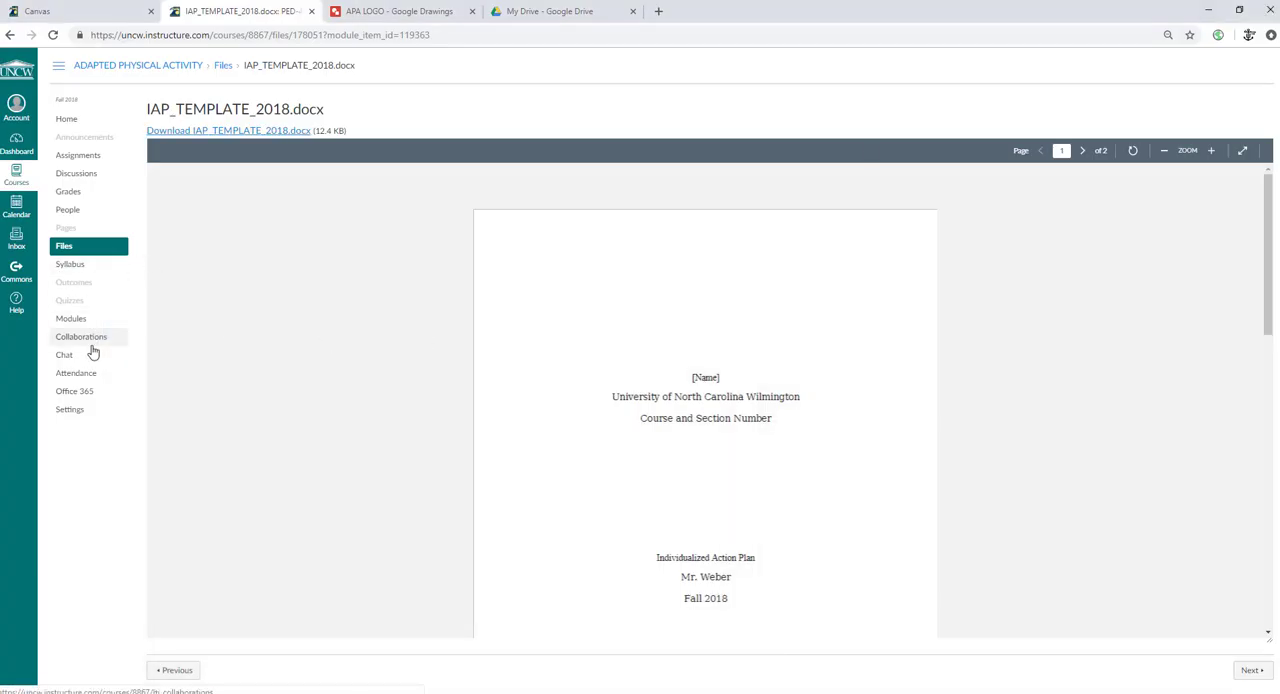
Step: View the Individualized Action Plan assignment (40 points, due Dec 3), then return to Modules
{"action": "left_click", "coordinate": [71, 318]}
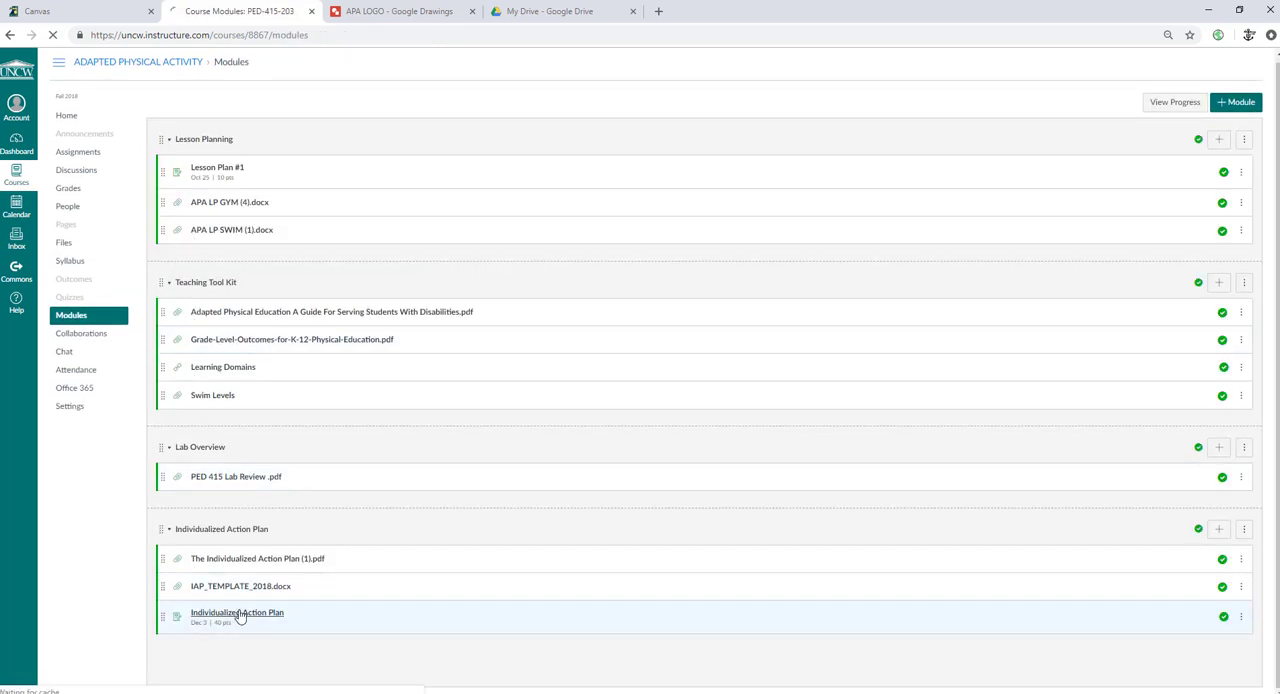
{"action": "left_click", "coordinate": [237, 612]}
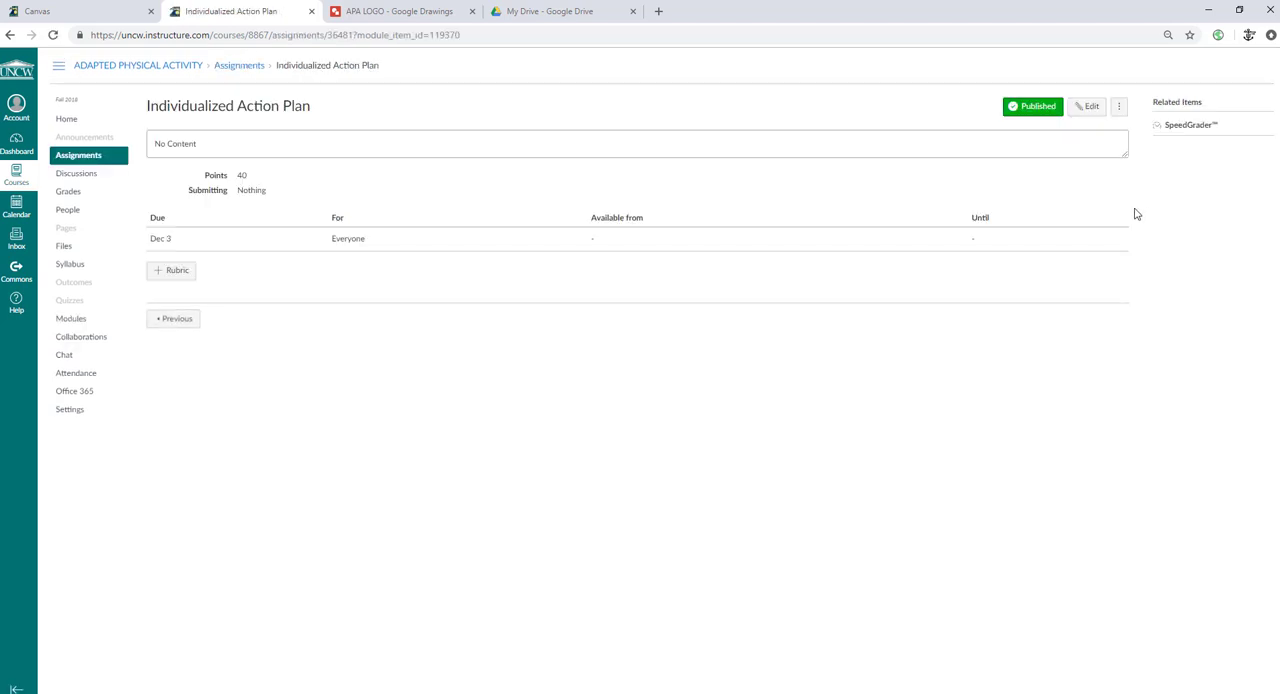
{"action": "mouse_move", "coordinate": [131, 64]}
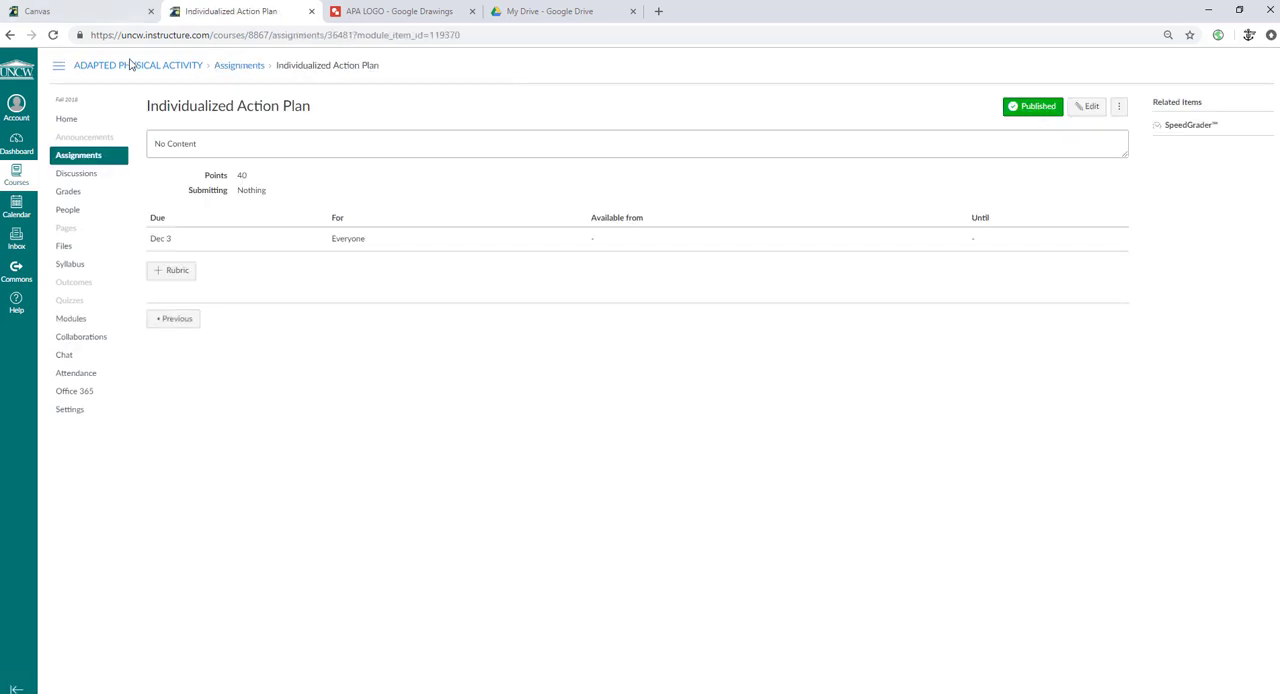
{"action": "left_click", "coordinate": [71, 318]}
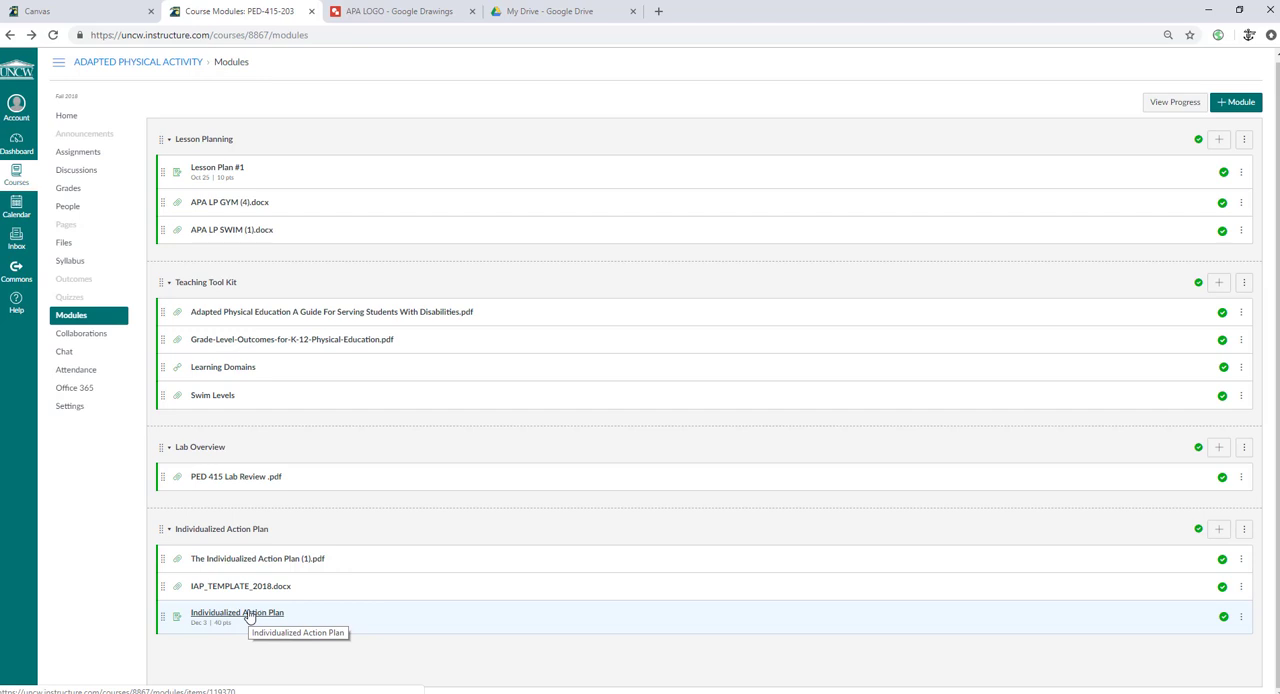
{"action": "mouse_move", "coordinate": [207, 395]}
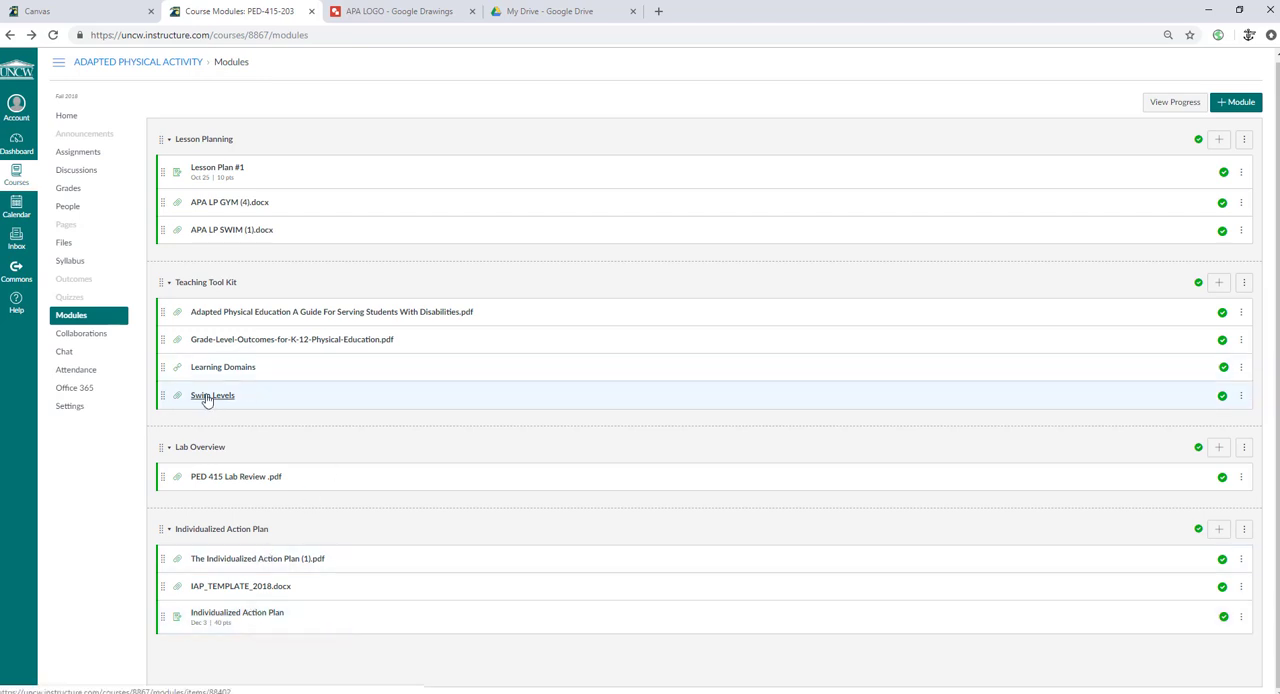
{"action": "mouse_move", "coordinate": [220, 270]}
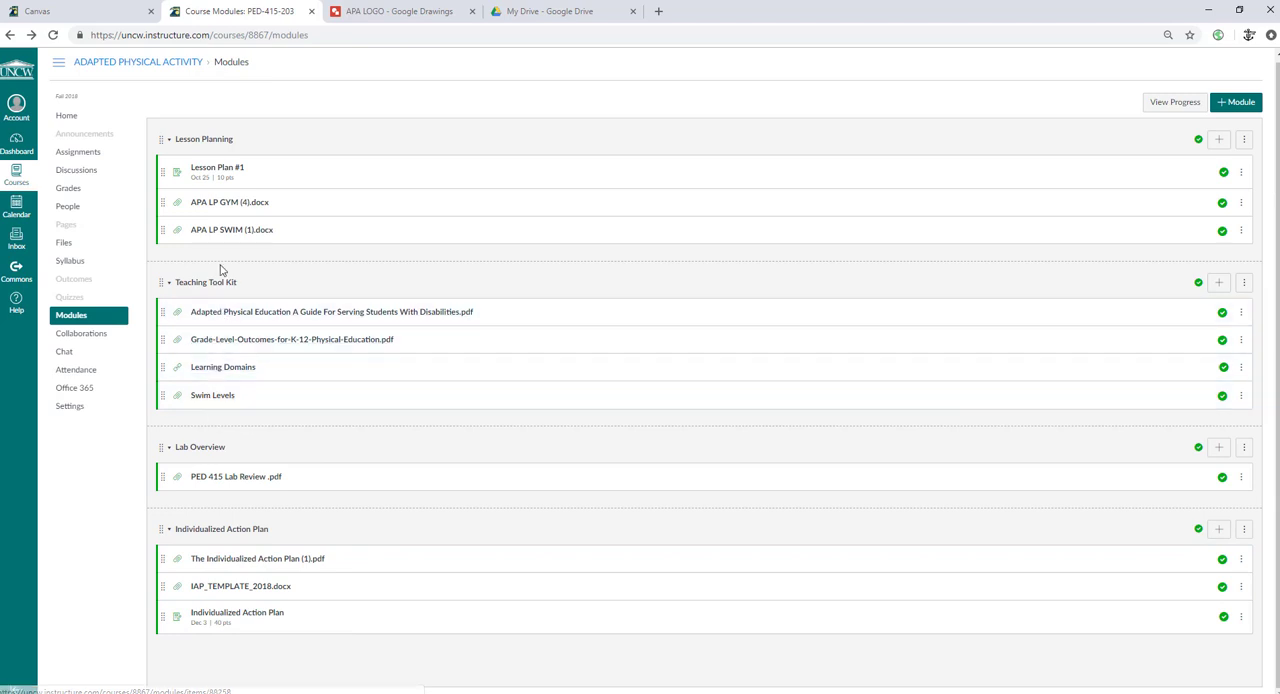
{"action": "mouse_move", "coordinate": [213, 201]}
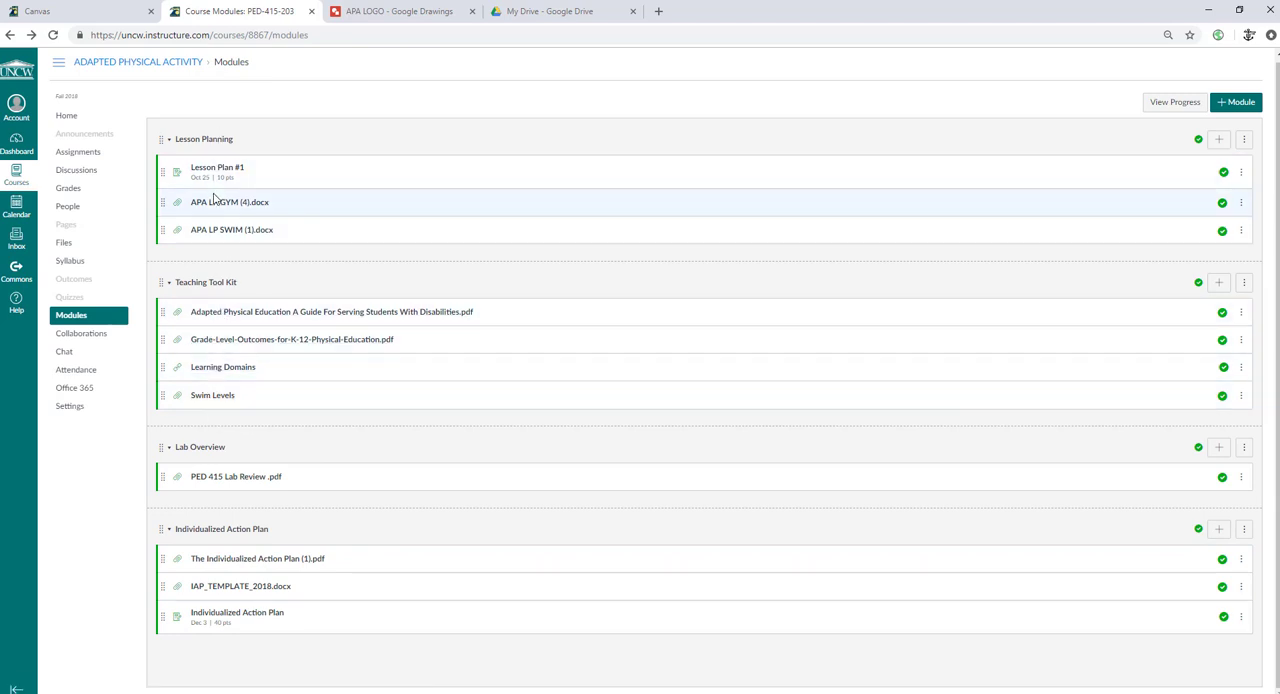
{"action": "mouse_move", "coordinate": [230, 202]}
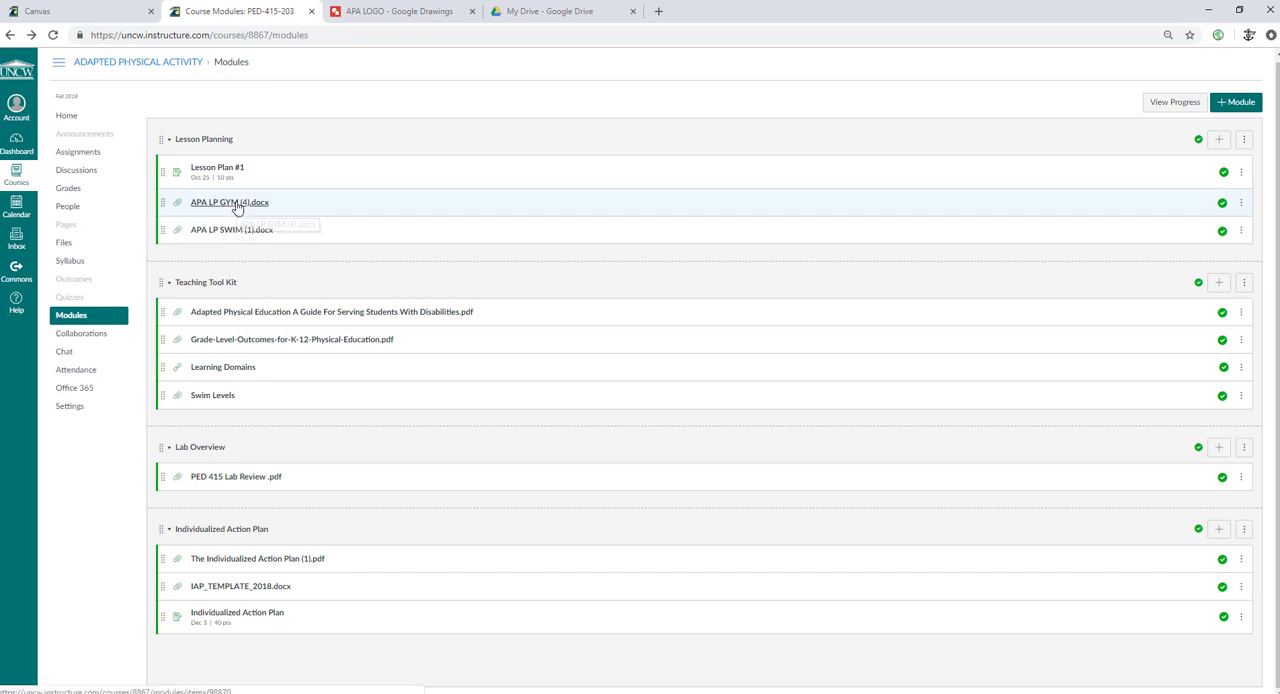
{"action": "left_click", "coordinate": [230, 202]}
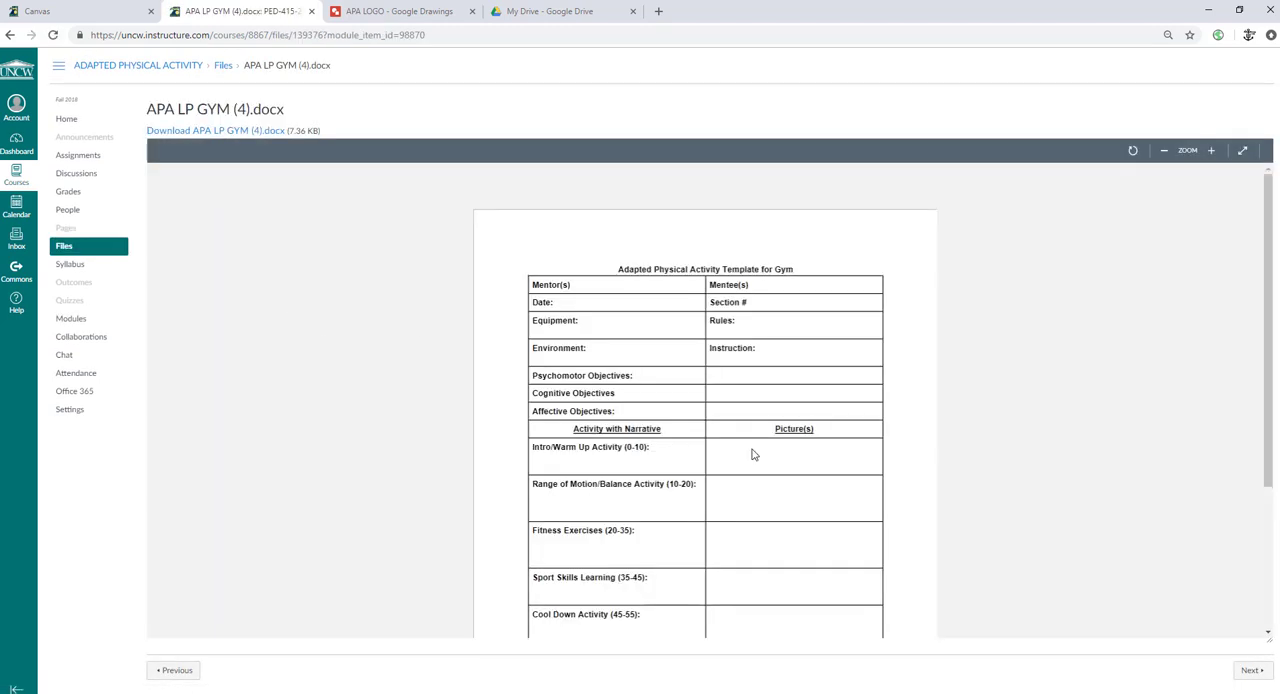
{"action": "mouse_move", "coordinate": [733, 347]}
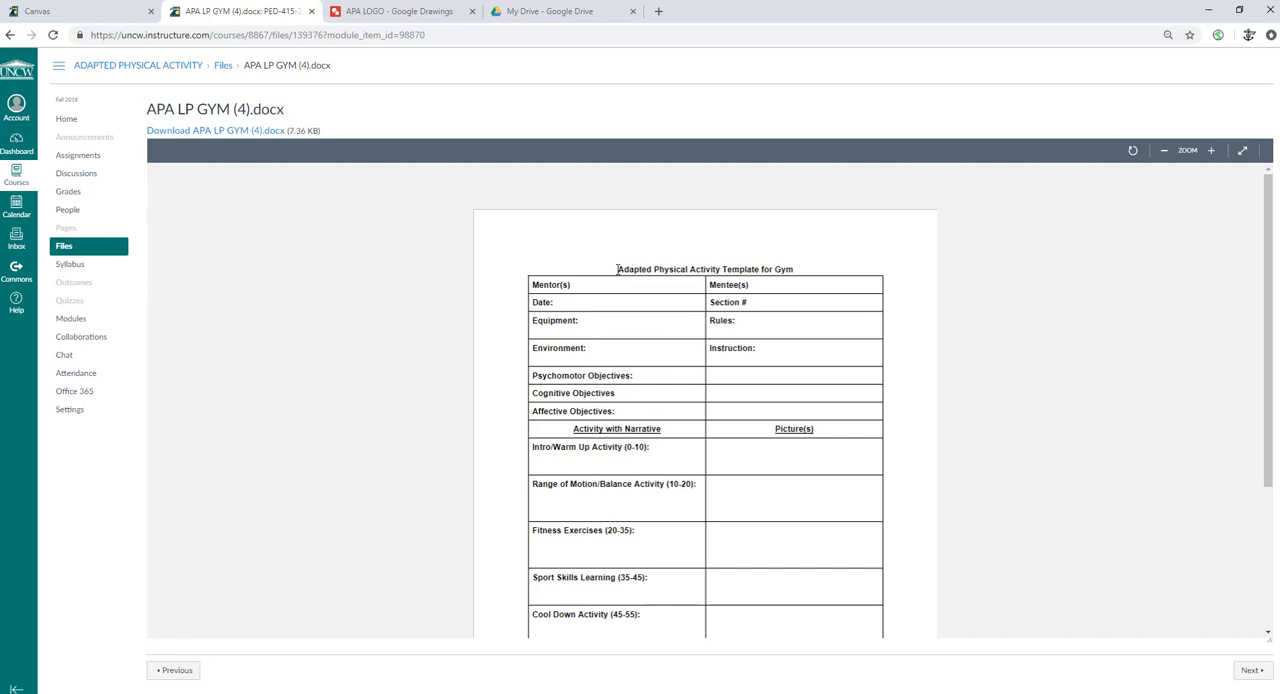
{"action": "mouse_move", "coordinate": [766, 358]}
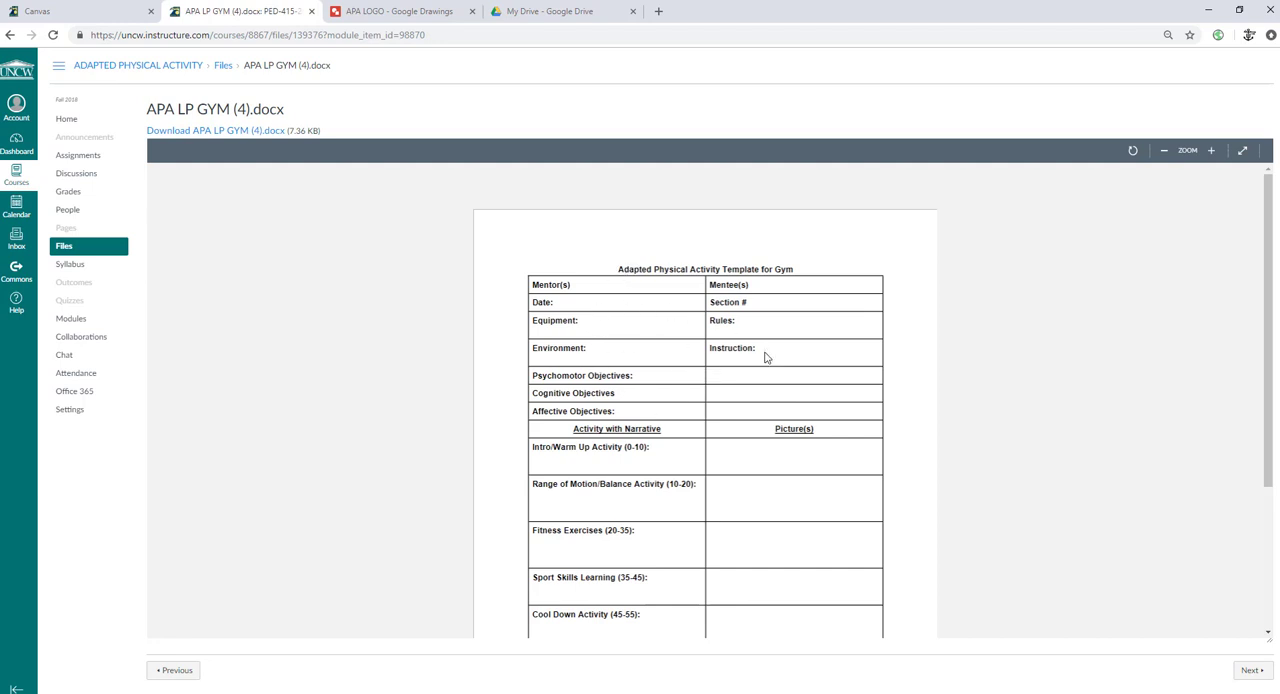
{"action": "mouse_move", "coordinate": [219, 93]}
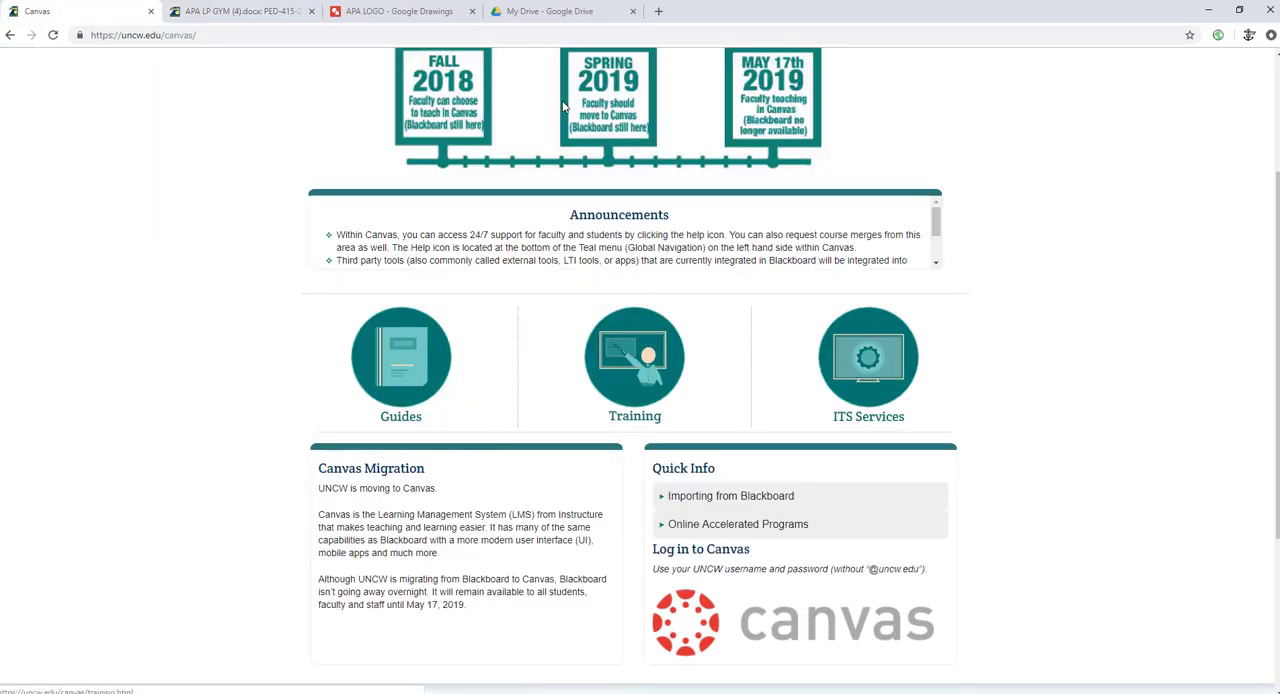
{"action": "left_click", "coordinate": [240, 11]}
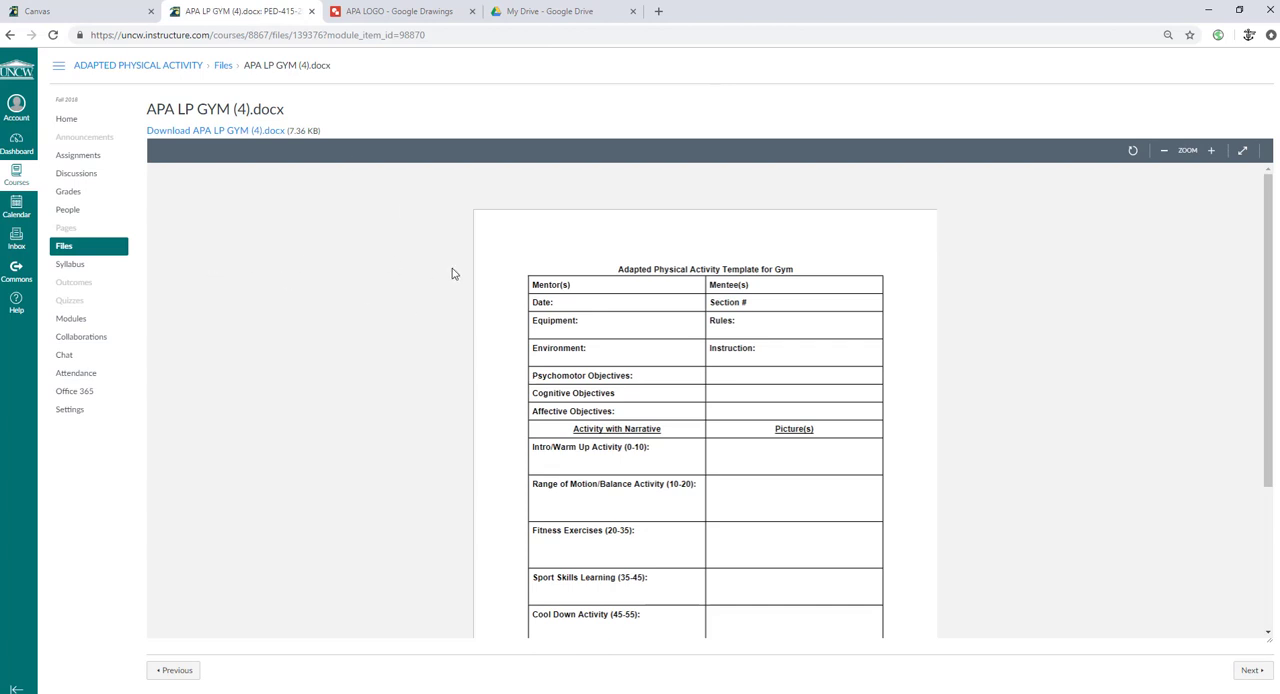
{"action": "mouse_move", "coordinate": [68, 209]}
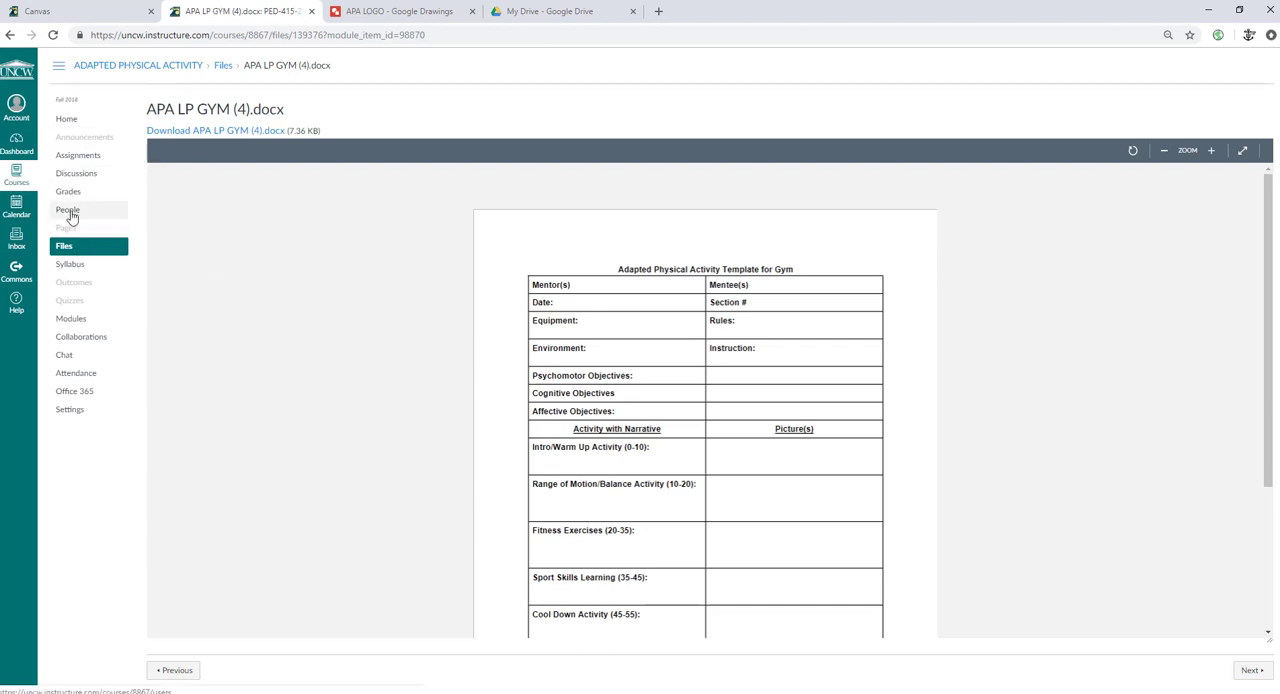
{"action": "left_click", "coordinate": [71, 318]}
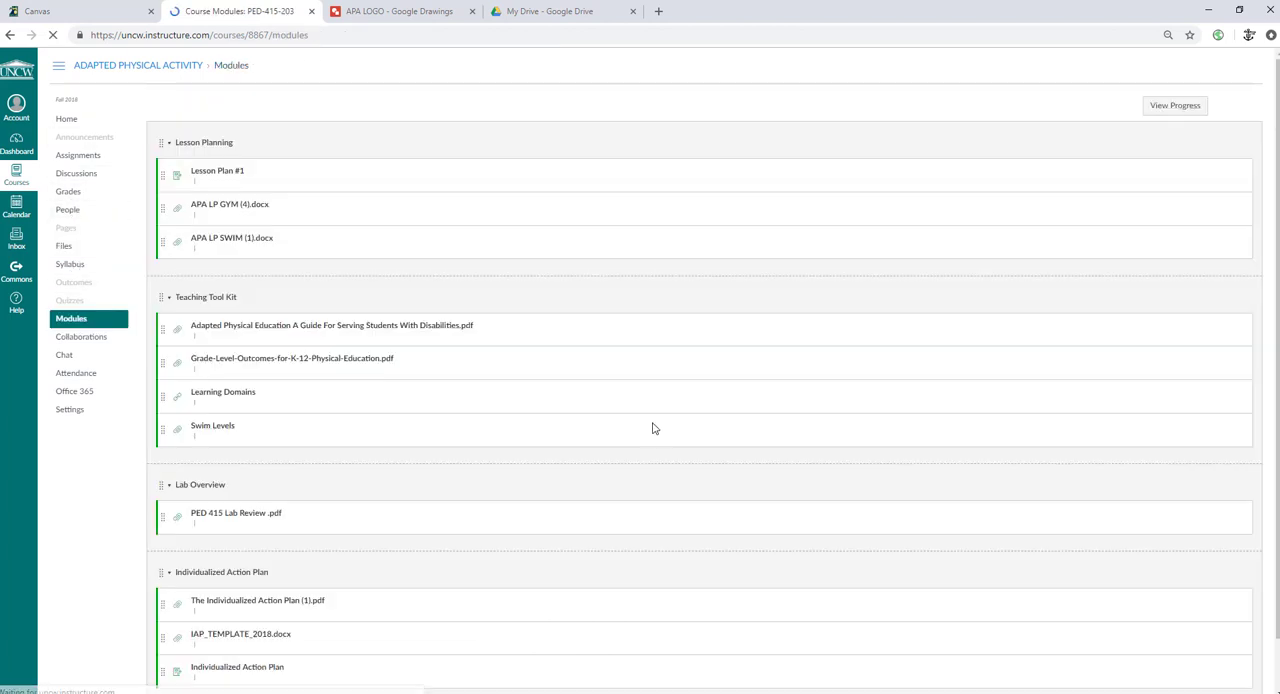